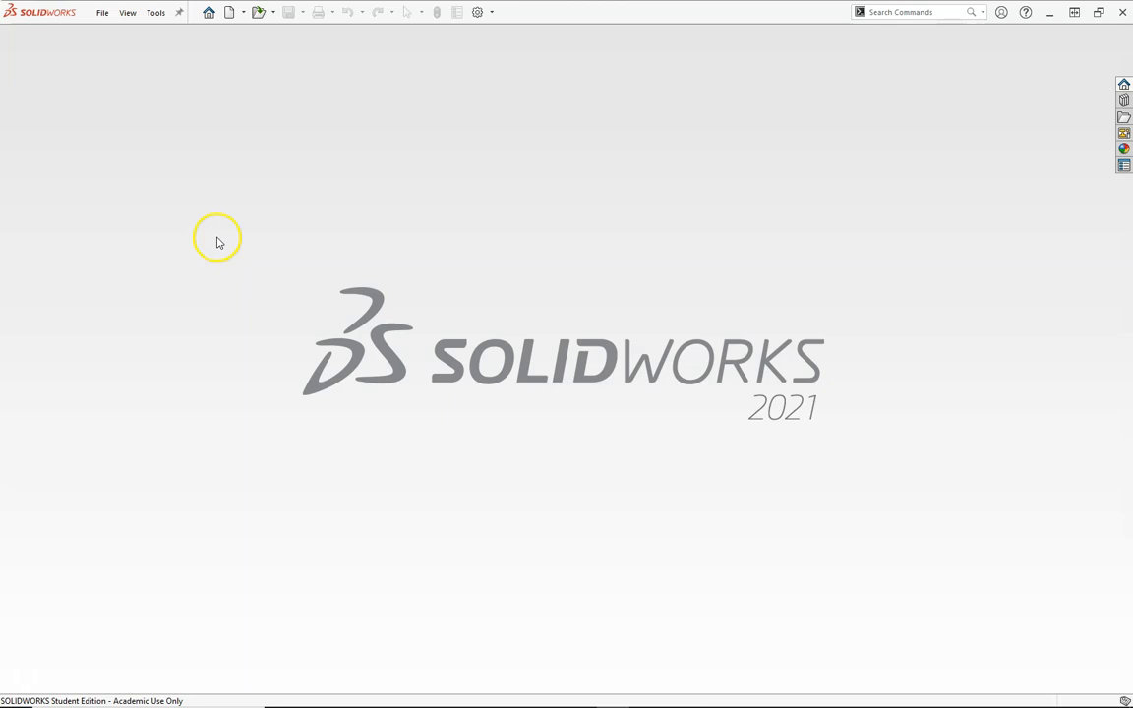
Start a new drawing document from the Martin Title template using the Novice document-type view
left_click(228, 12)
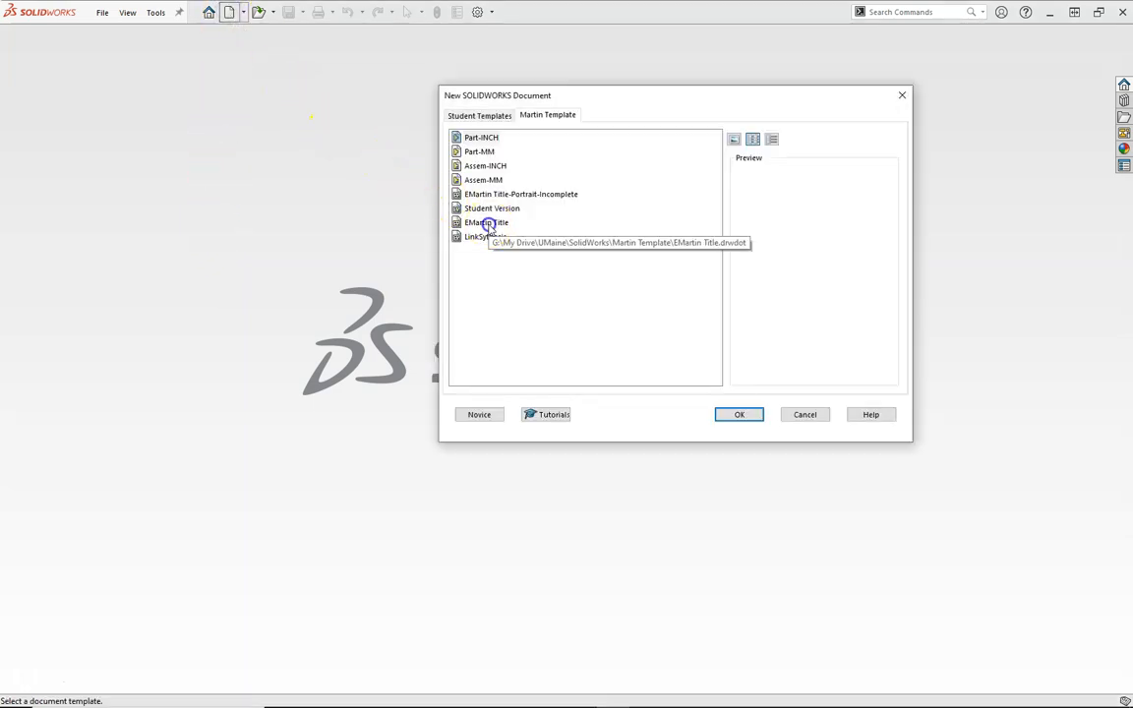
left_click(485, 220)
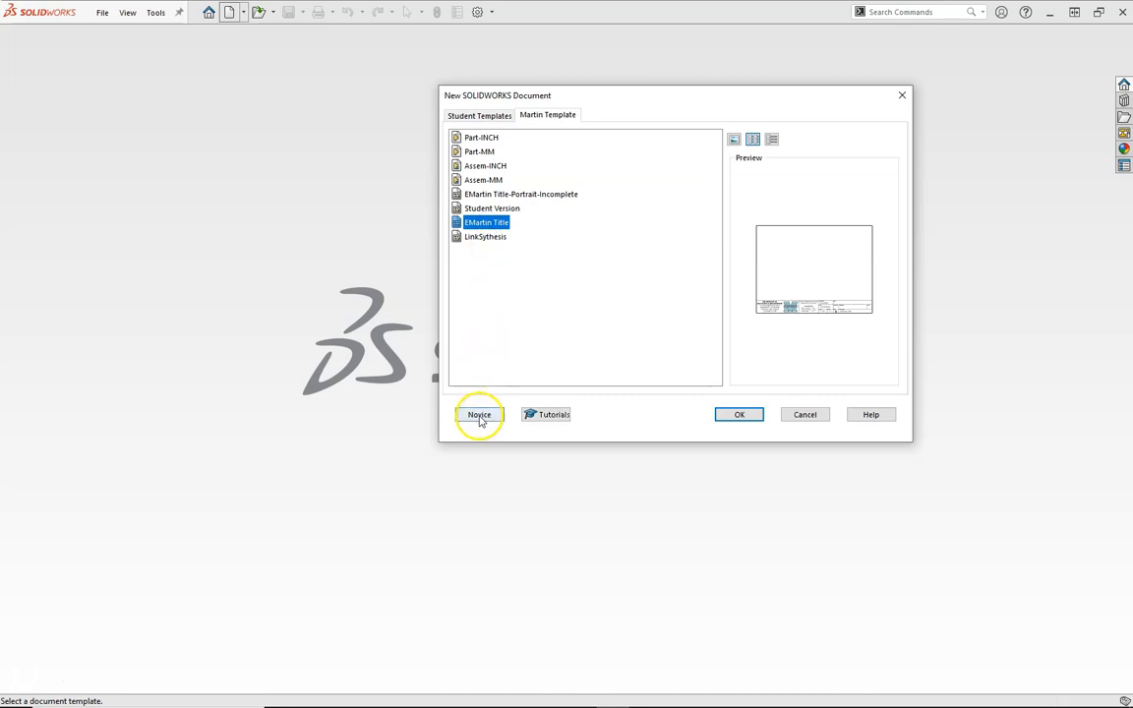
left_click(480, 413)
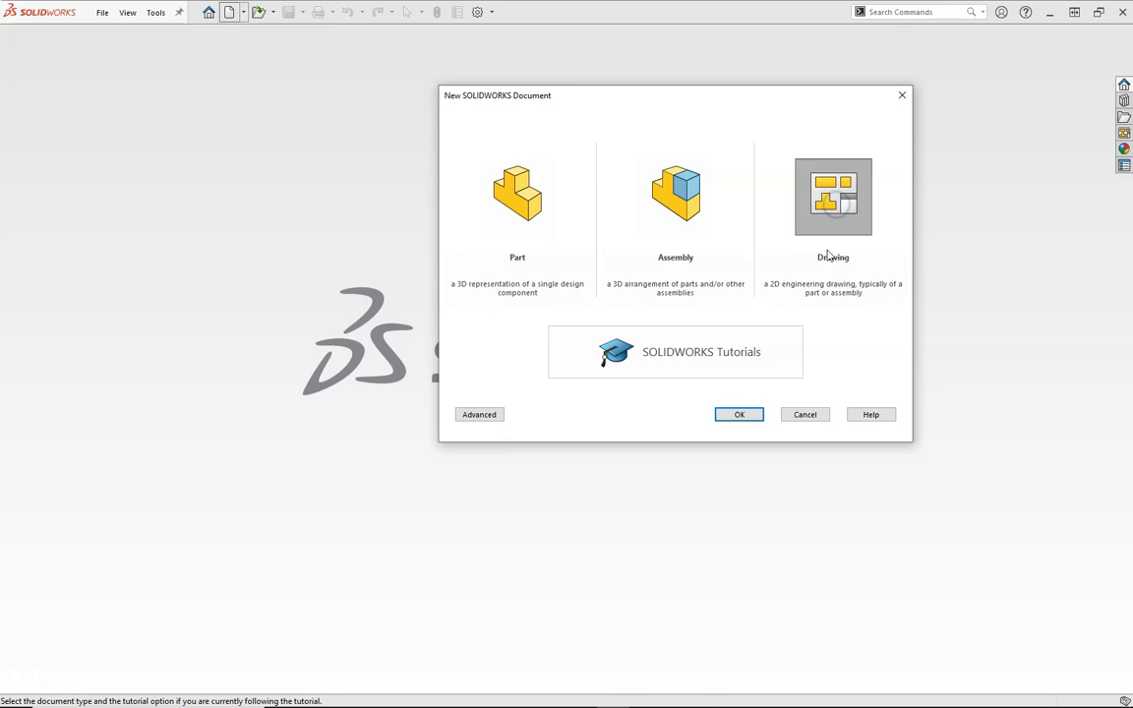
left_click(739, 413)
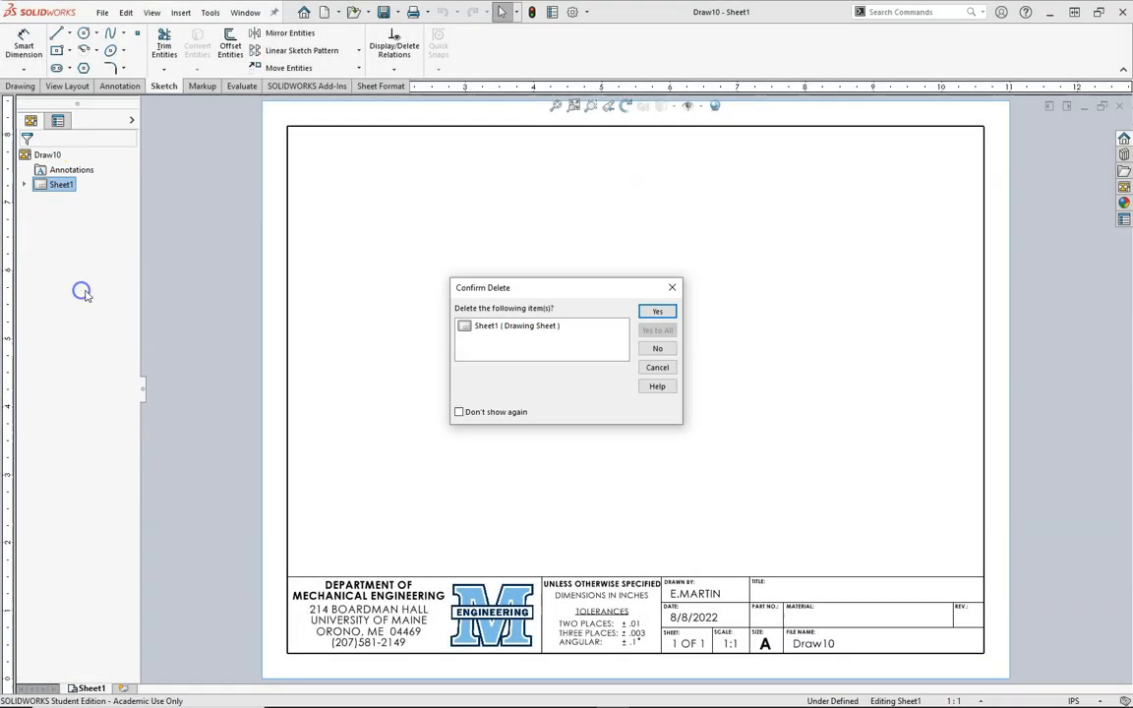
Confirm deleting Sheet1, enter Edit Sheet Format on the remaining sheet and expand Sheet2 in the tree
left_click(656, 311)
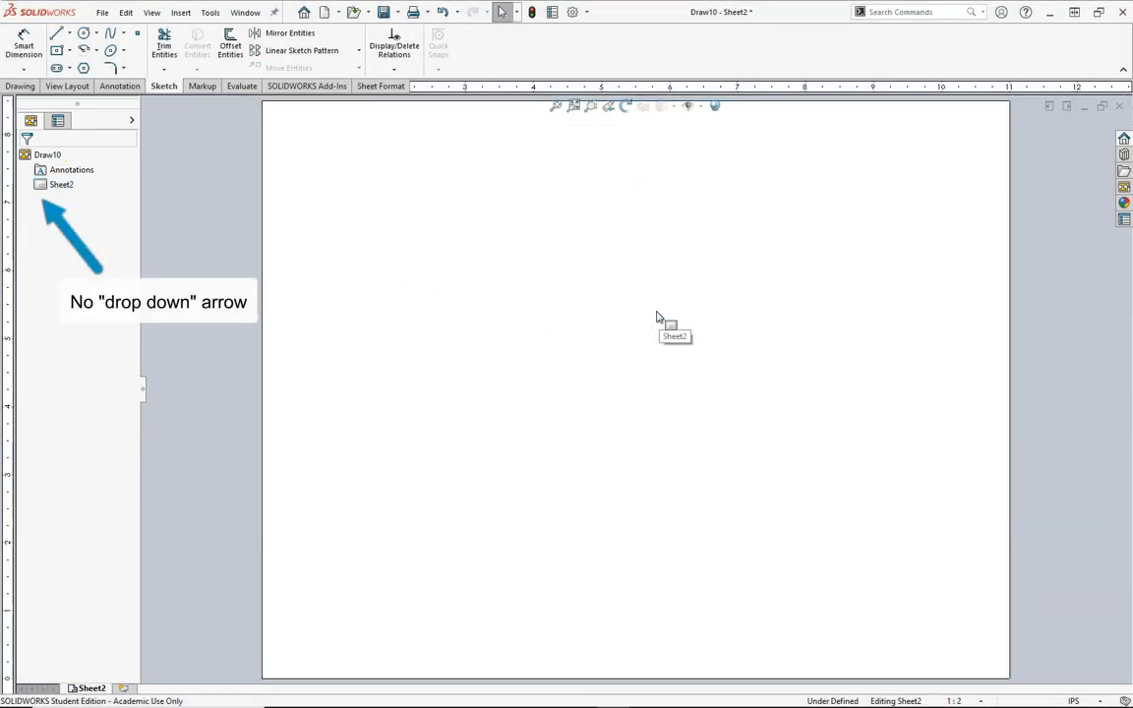
right_click(346, 274)
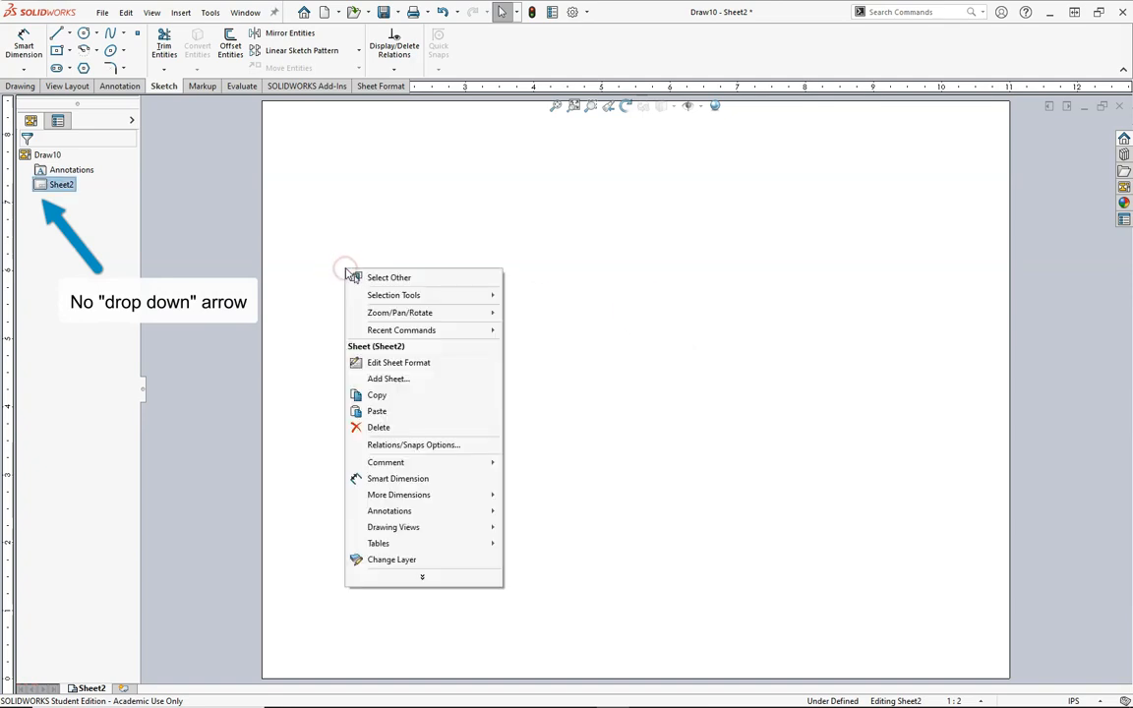
mouse_move(345, 273)
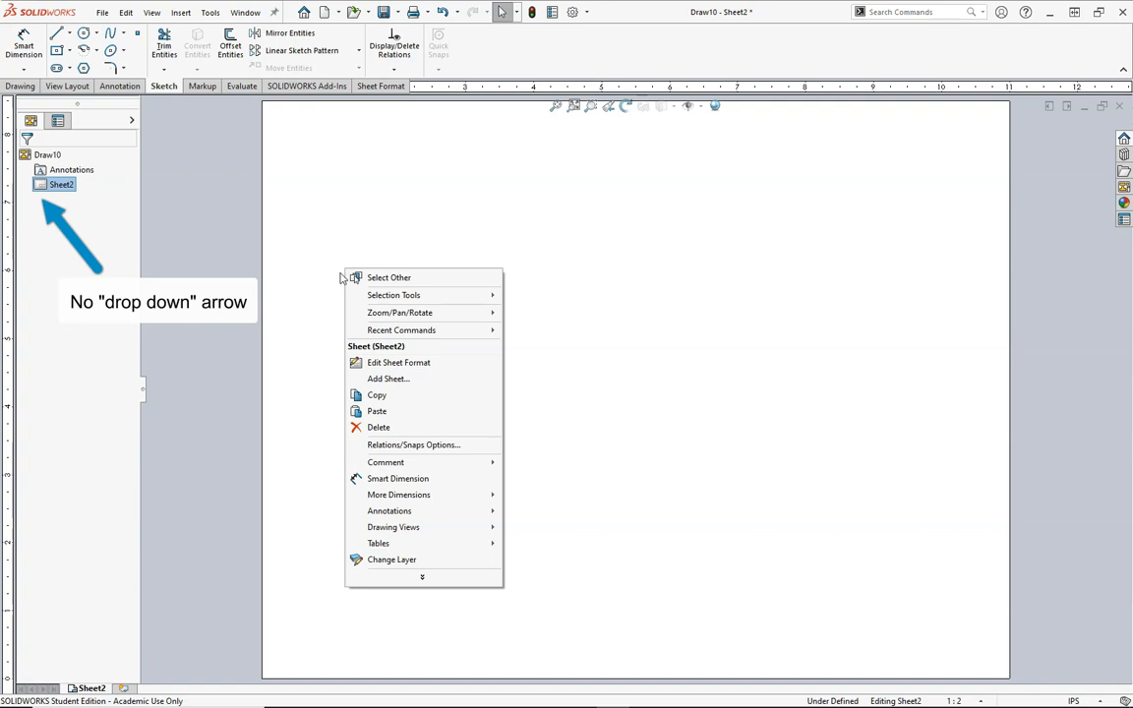
mouse_move(344, 311)
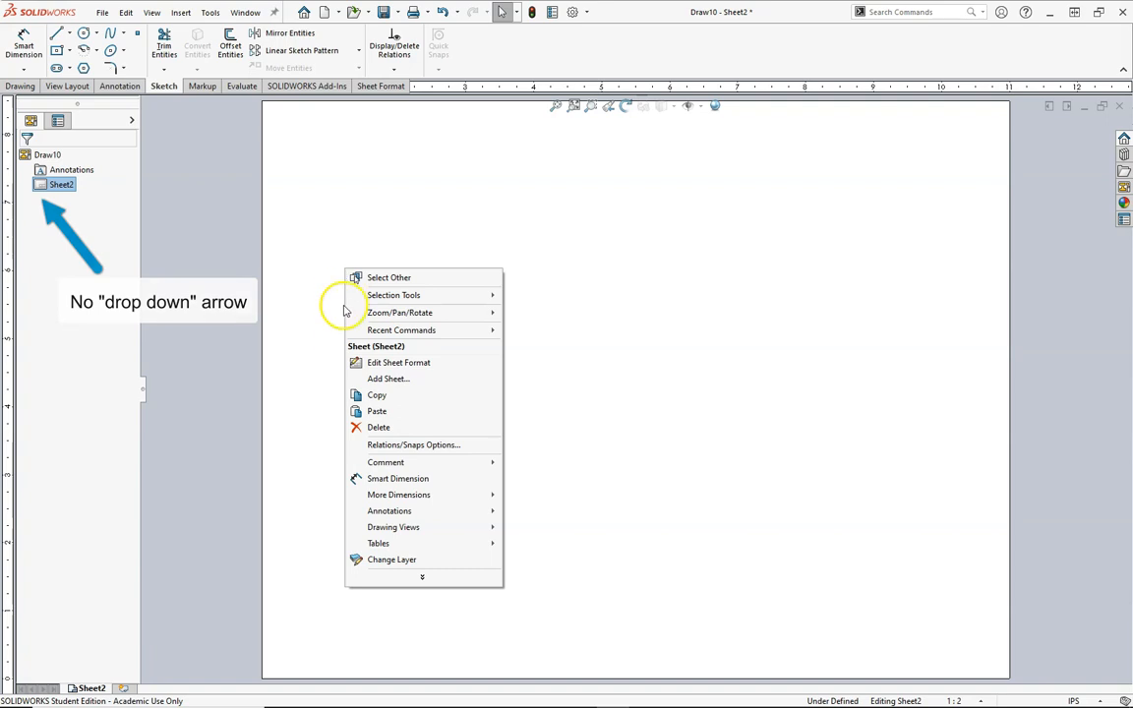
mouse_move(398, 361)
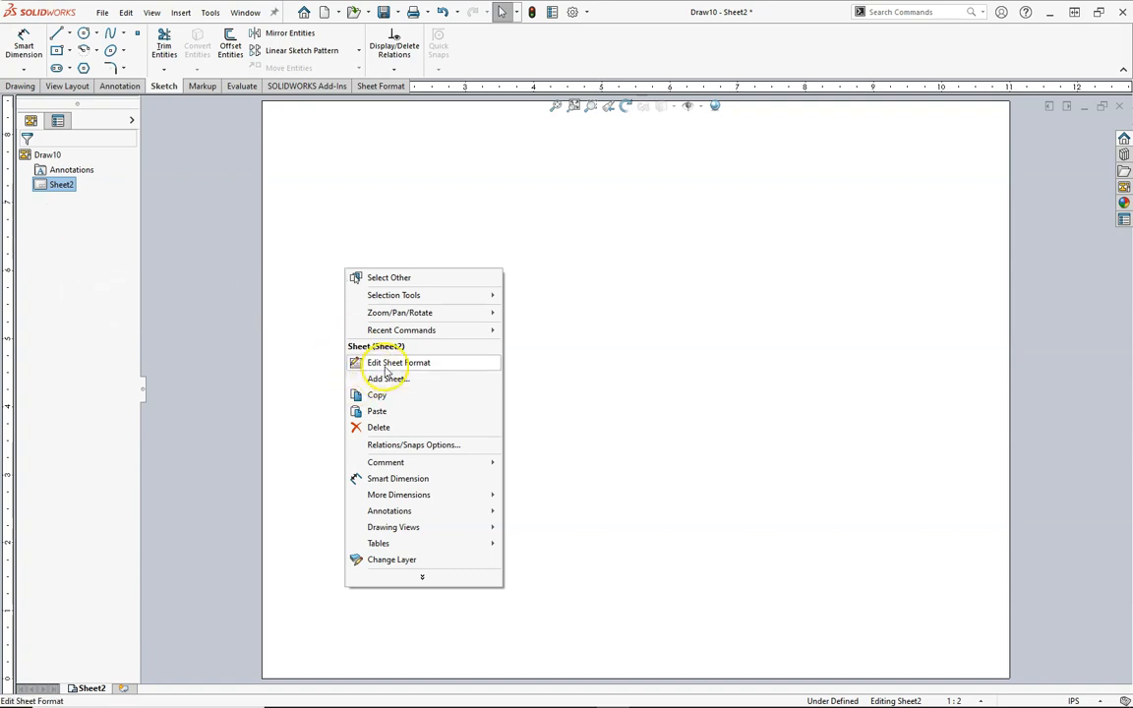
left_click(397, 362)
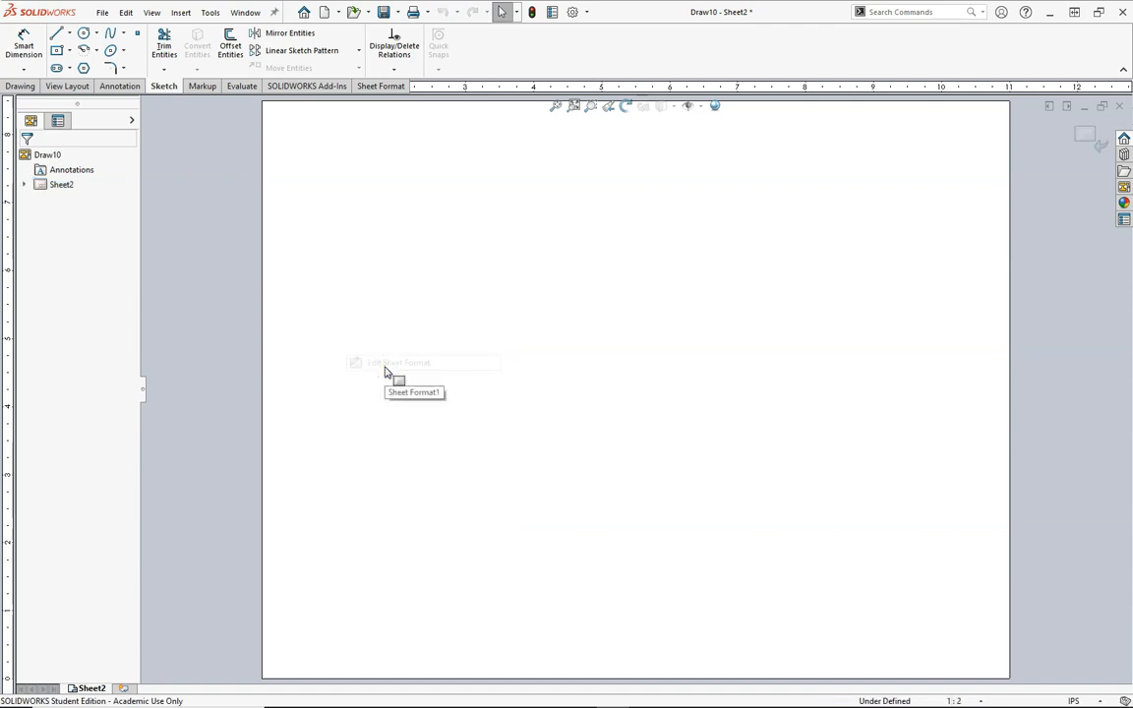
left_click(24, 188)
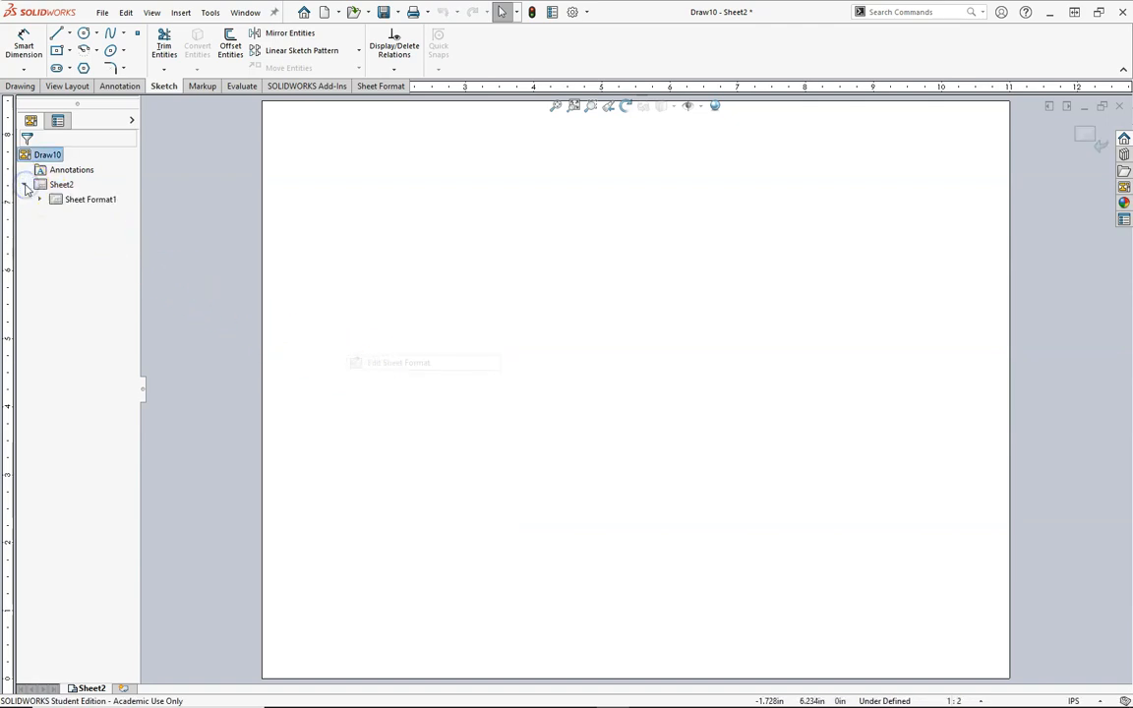
left_click(28, 185)
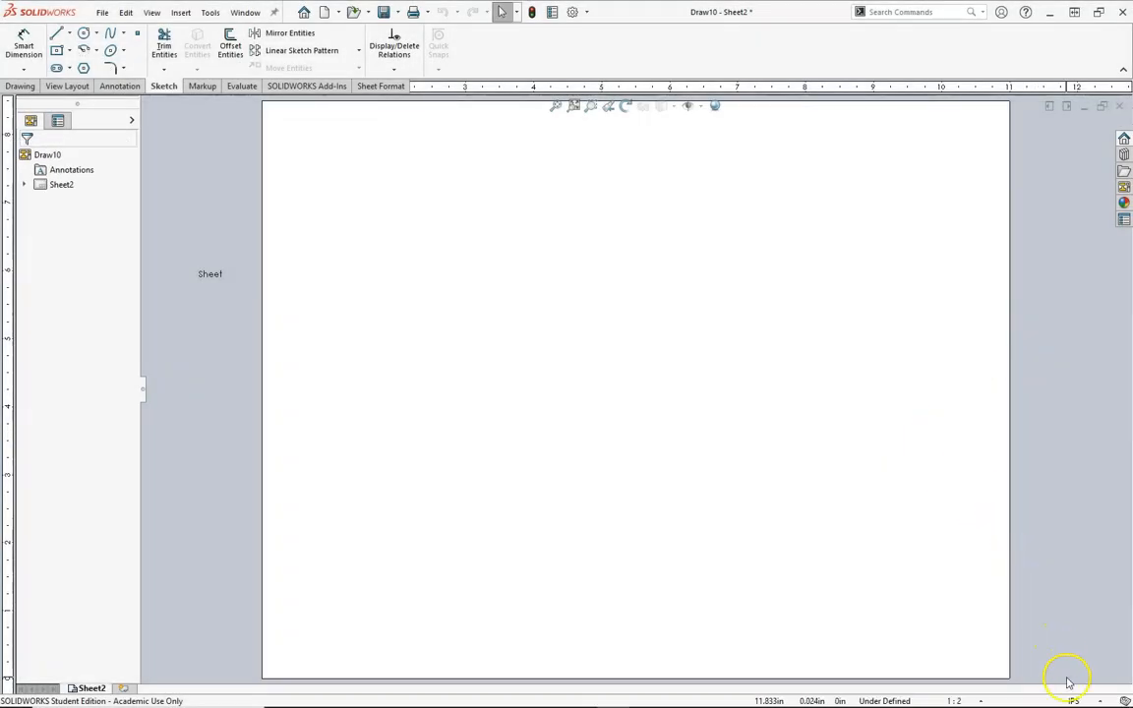
Set the document to MMGS units with lengths and angles shown to one decimal place
left_click(1074, 700)
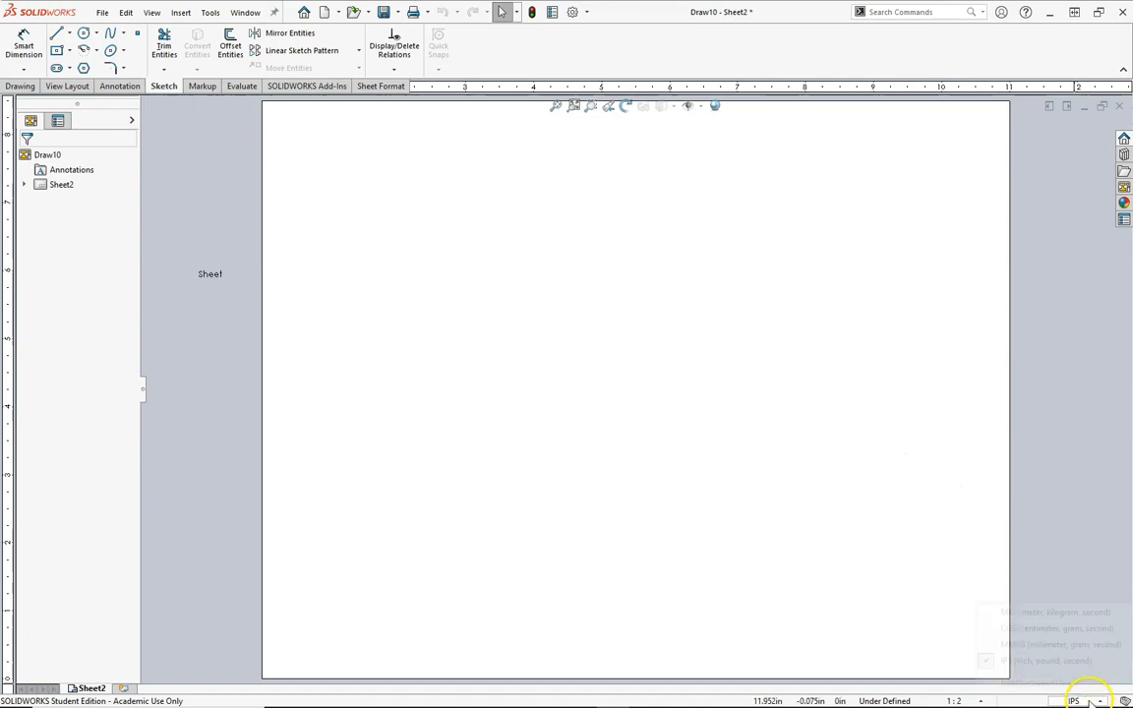
left_click(1073, 700)
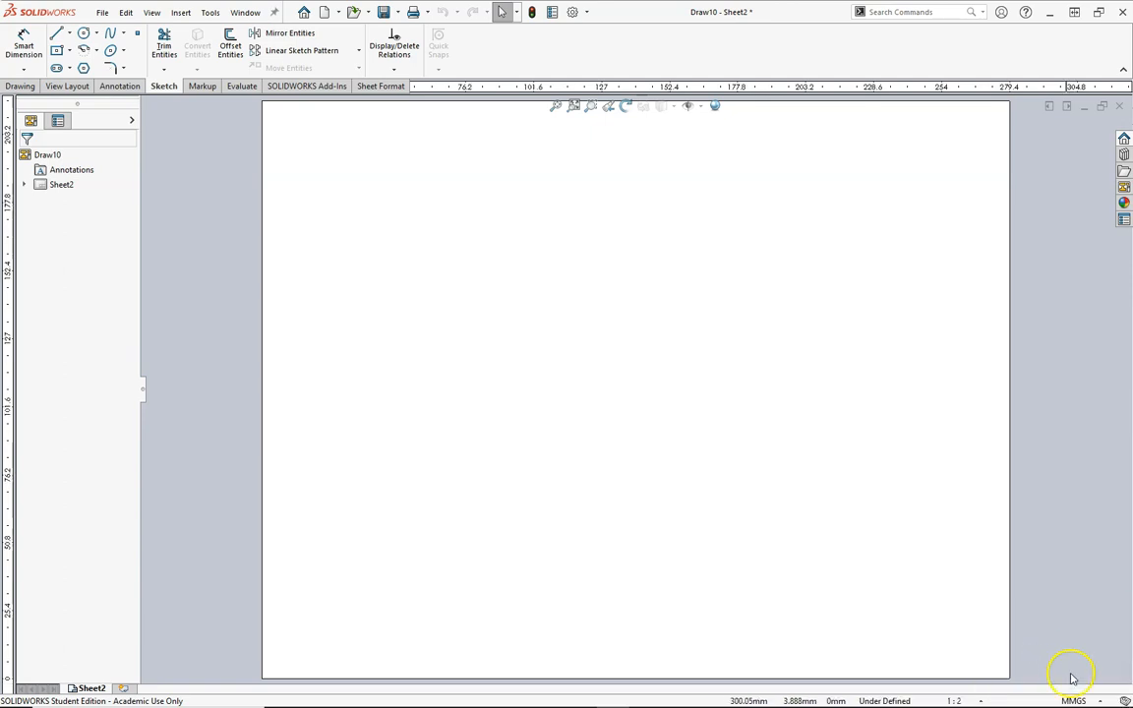
left_click(1074, 700)
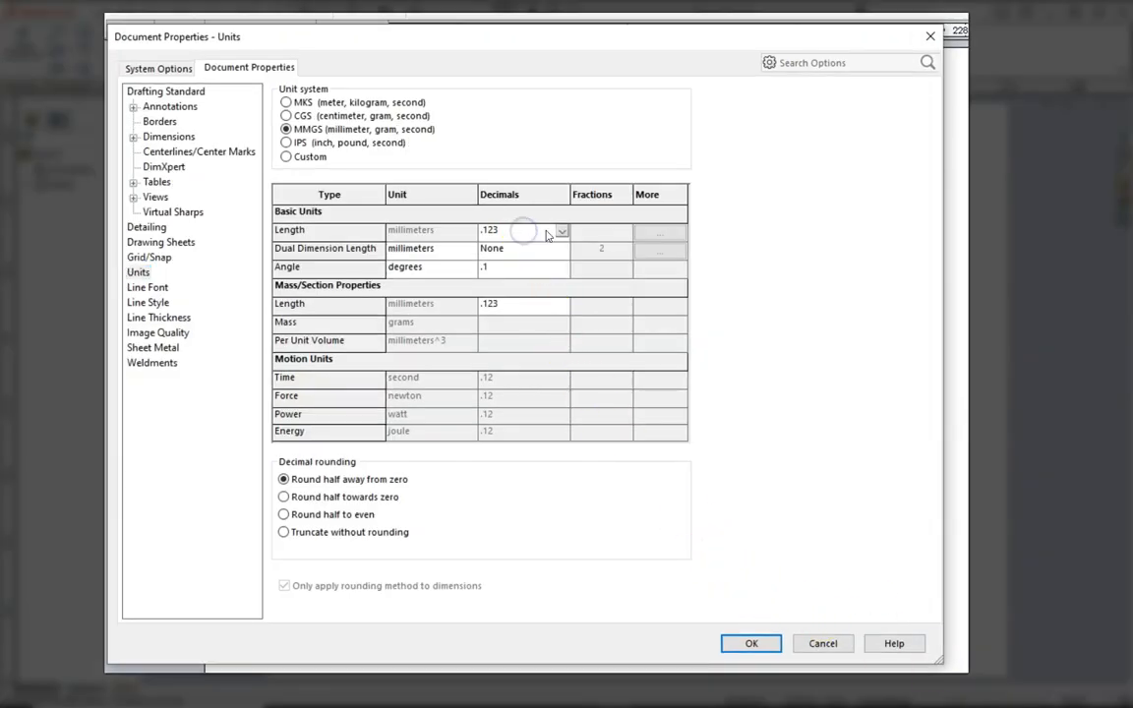
left_click(562, 231)
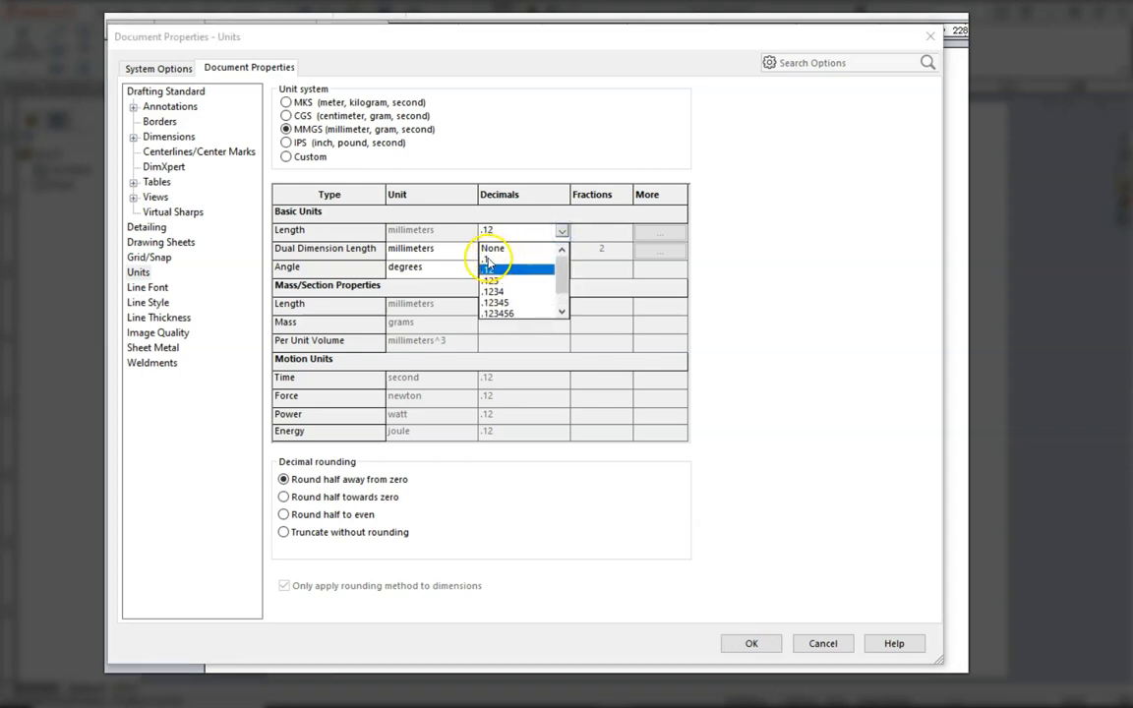
left_click(488, 263)
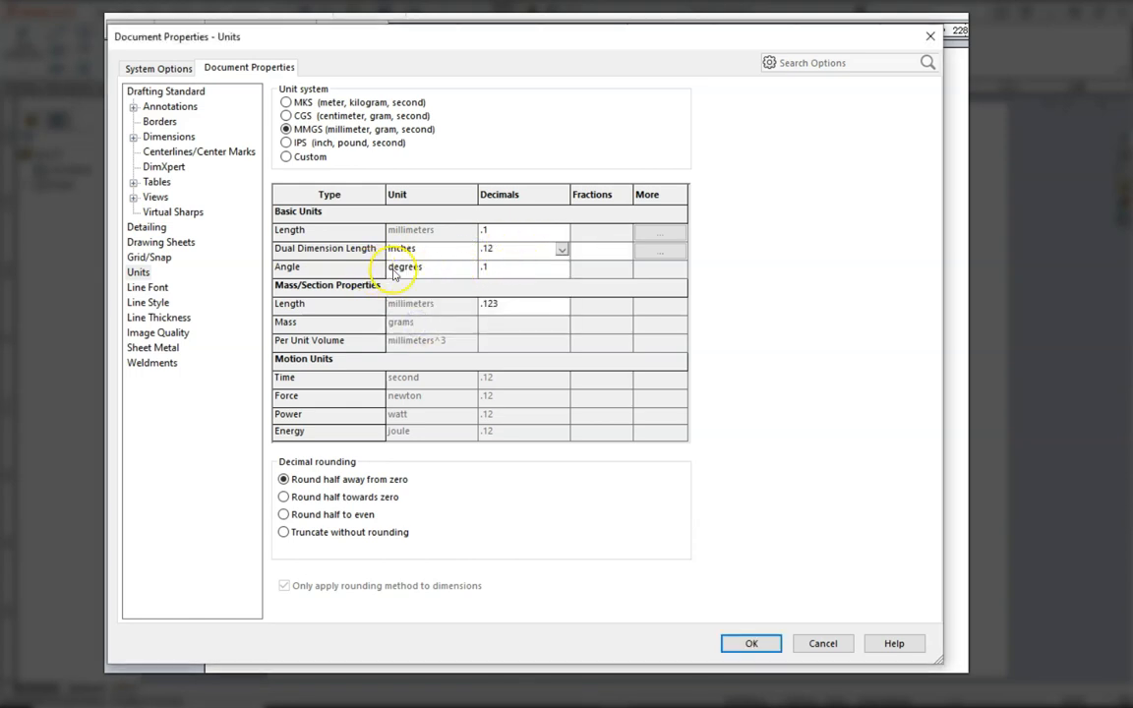
mouse_move(373, 307)
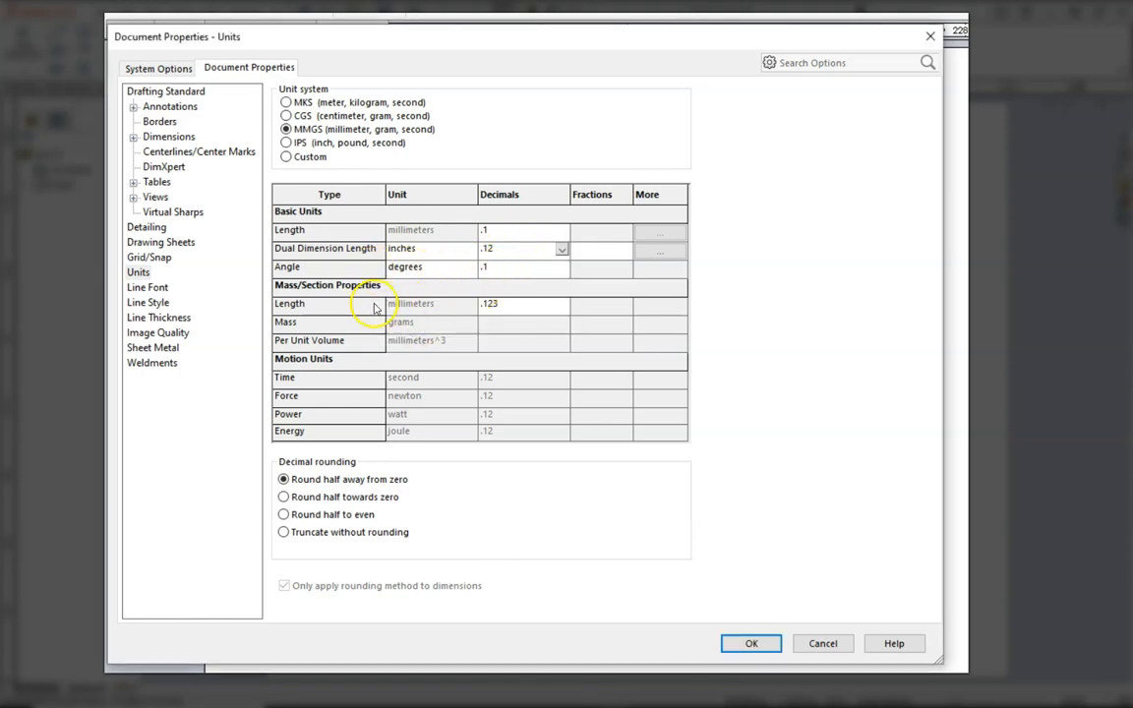
left_click(137, 271)
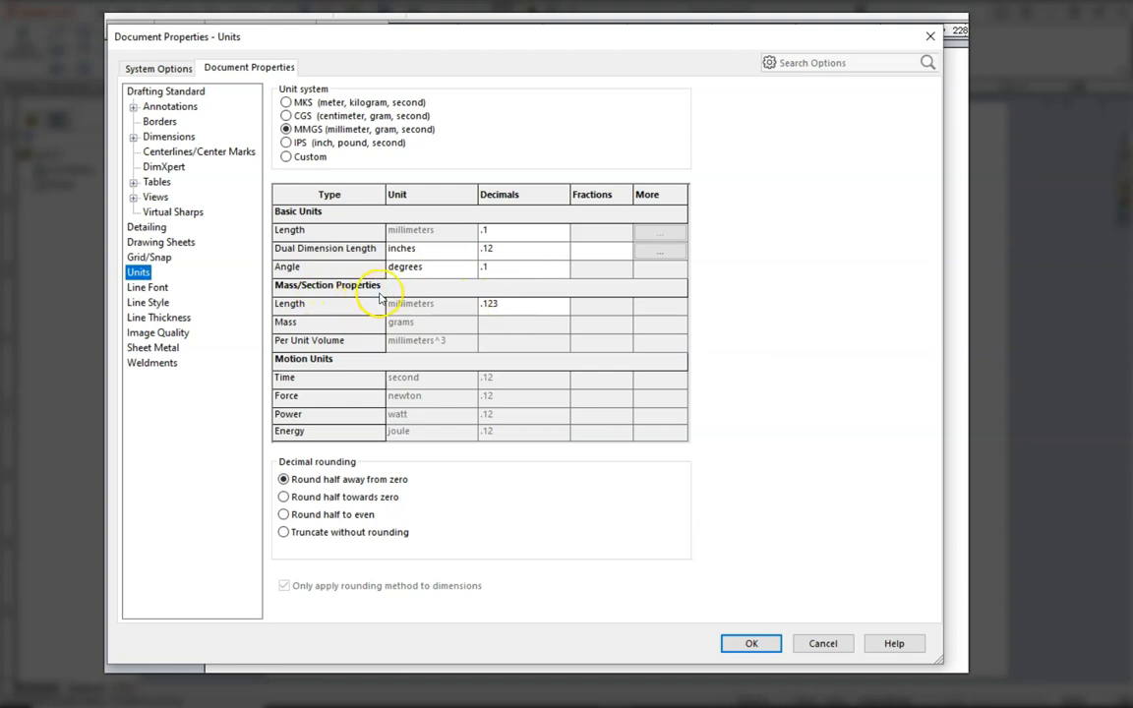
mouse_move(501, 324)
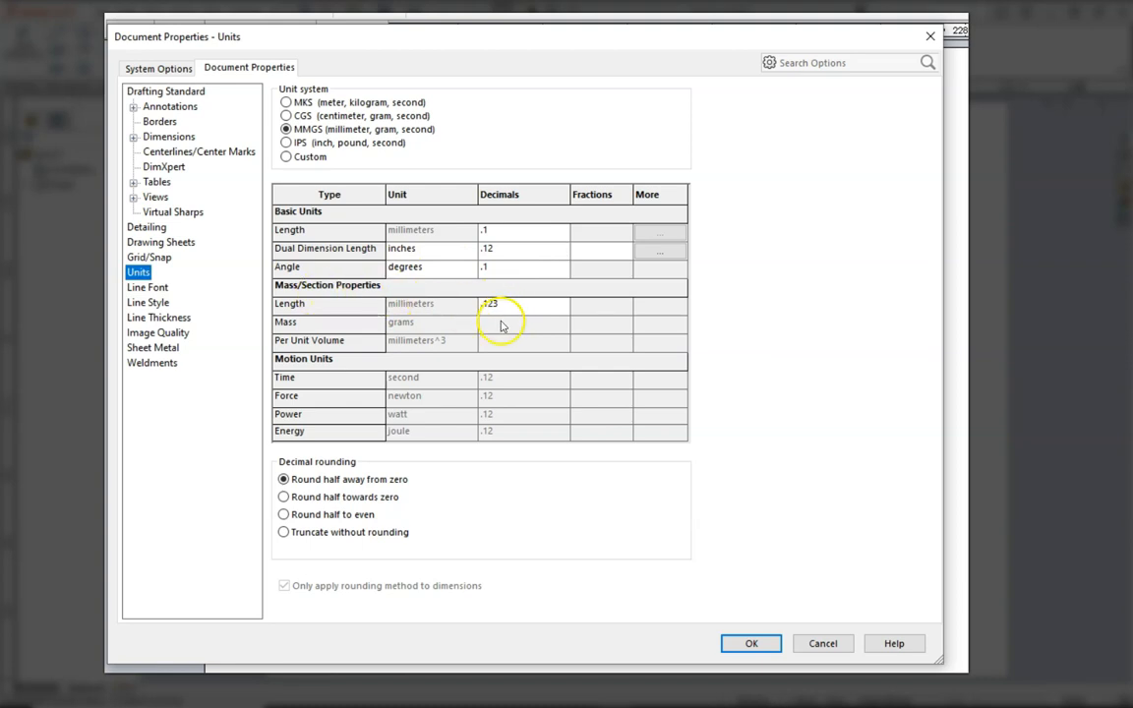
Apply the MMGS unit settings and enable the Layer toolbar showing the INTERNAL layer
left_click(751, 643)
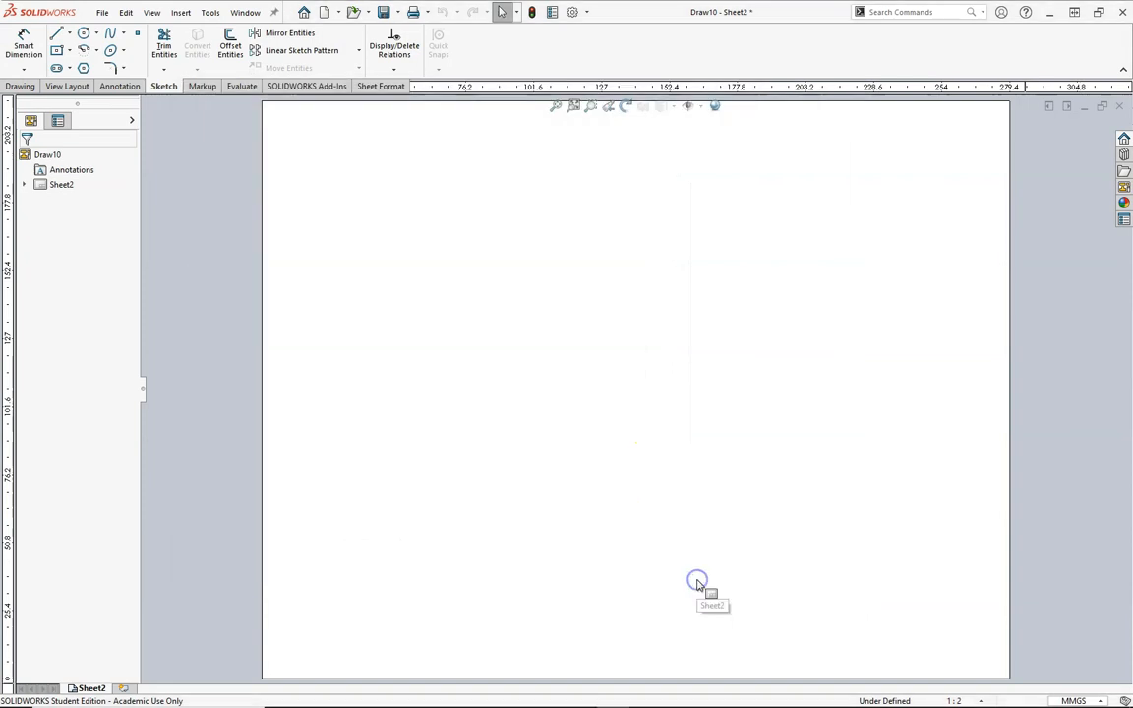
mouse_move(175, 446)
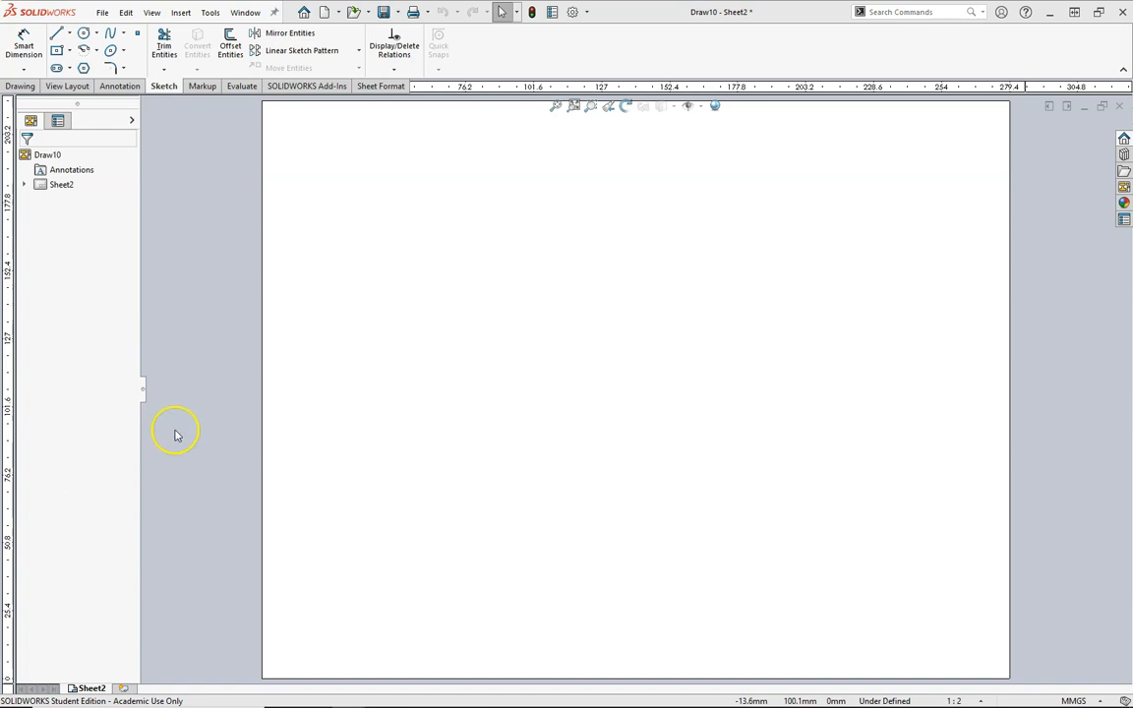
left_click(151, 12)
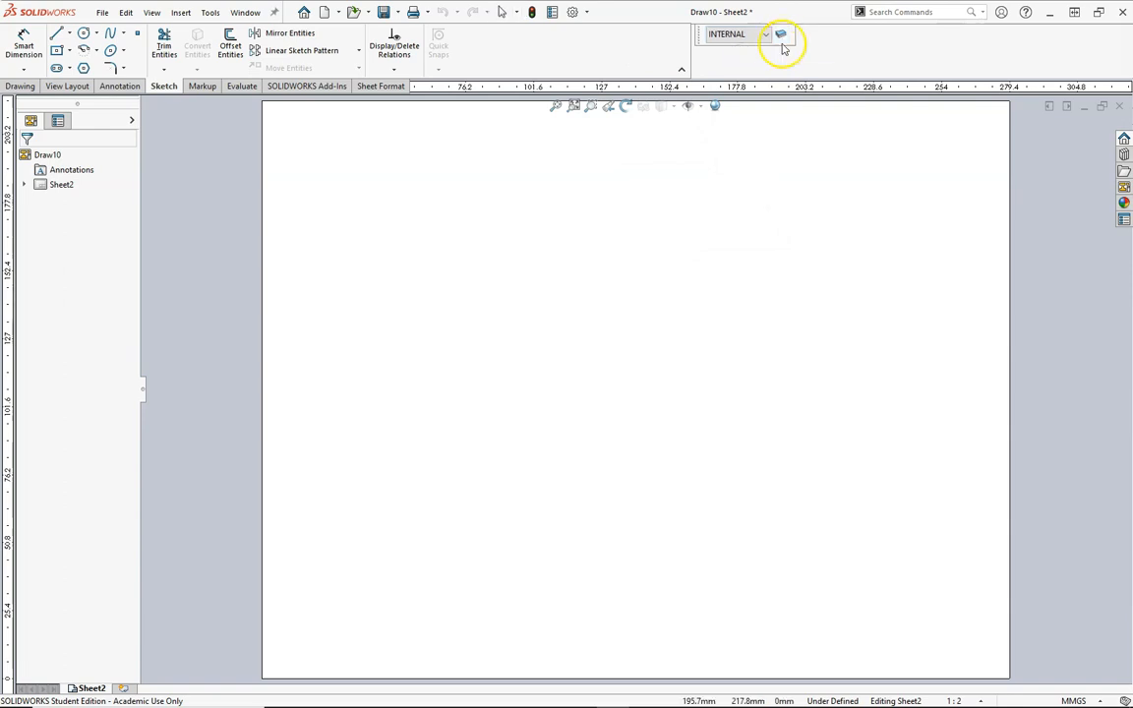
Delete the INTERNAL and BOARDER layers so the Layers list is empty
left_click(778, 35)
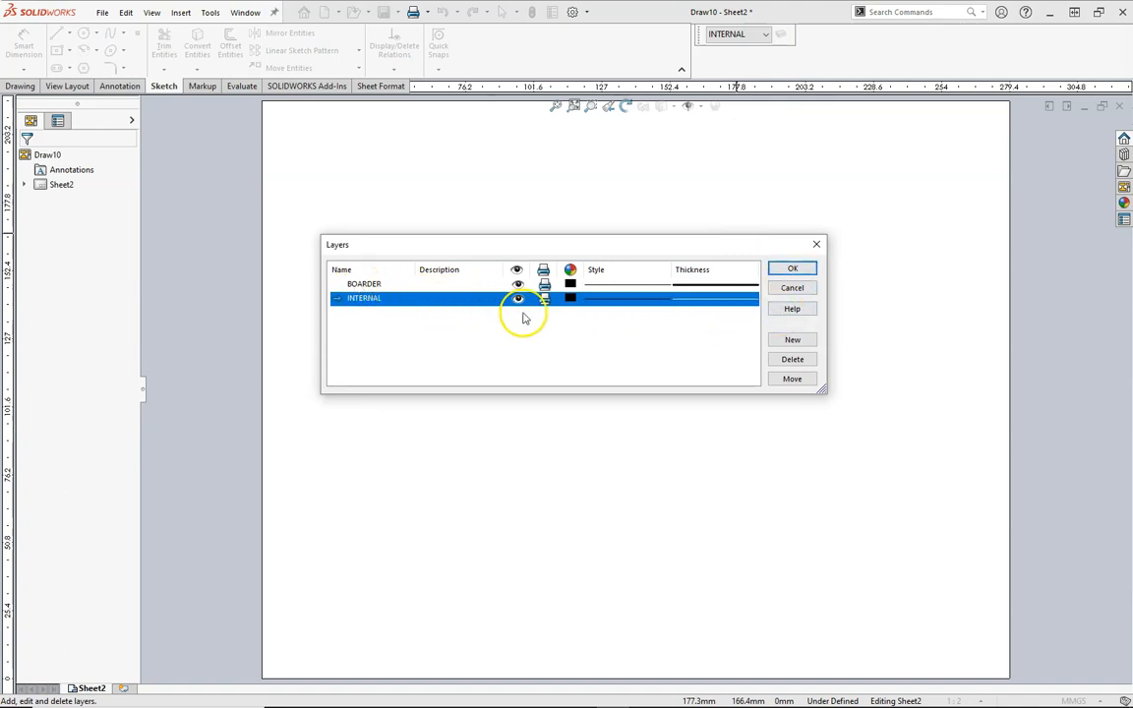
mouse_move(791, 358)
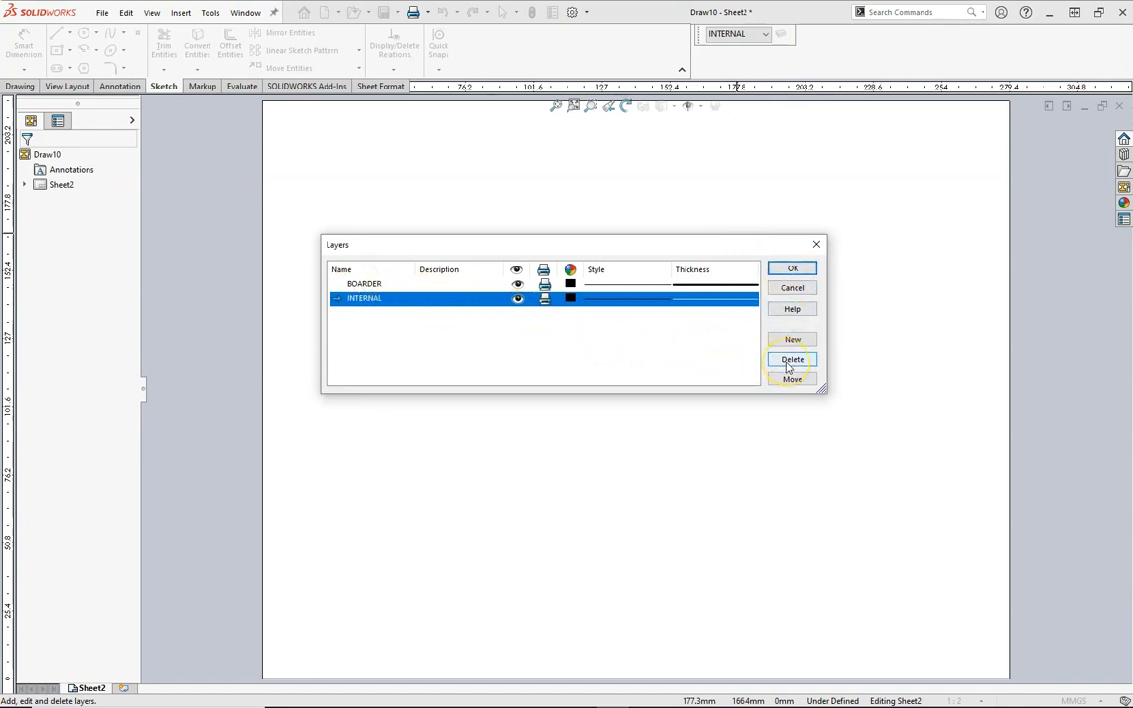
left_click(791, 358)
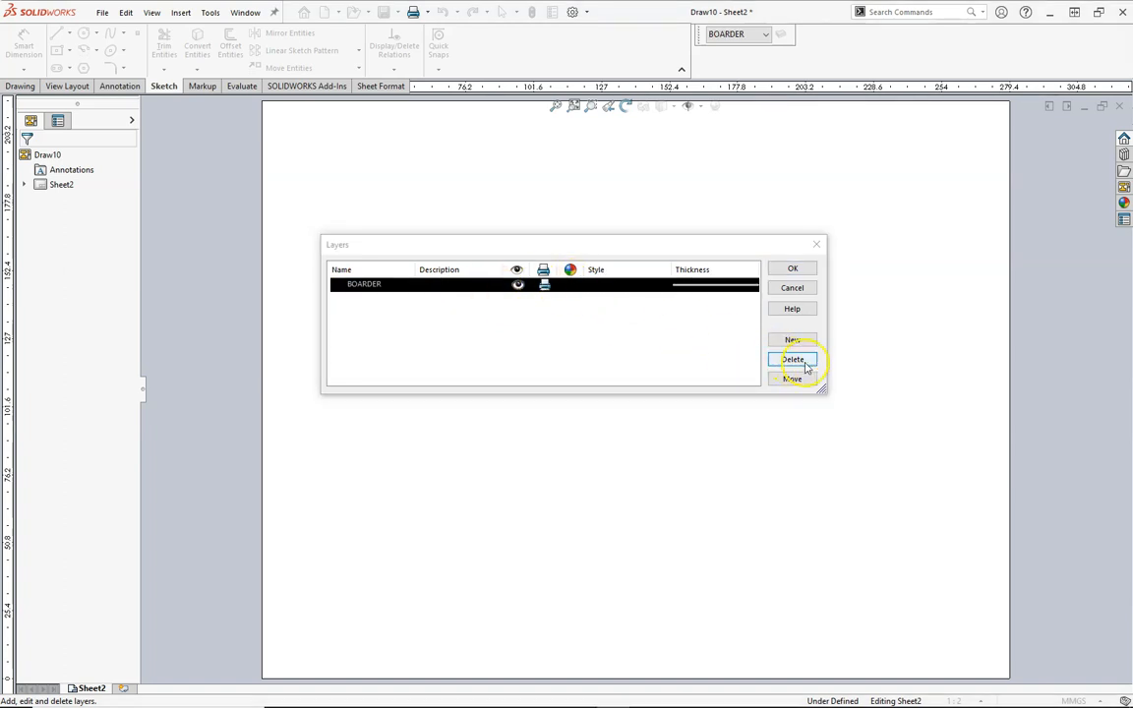
left_click(619, 284)
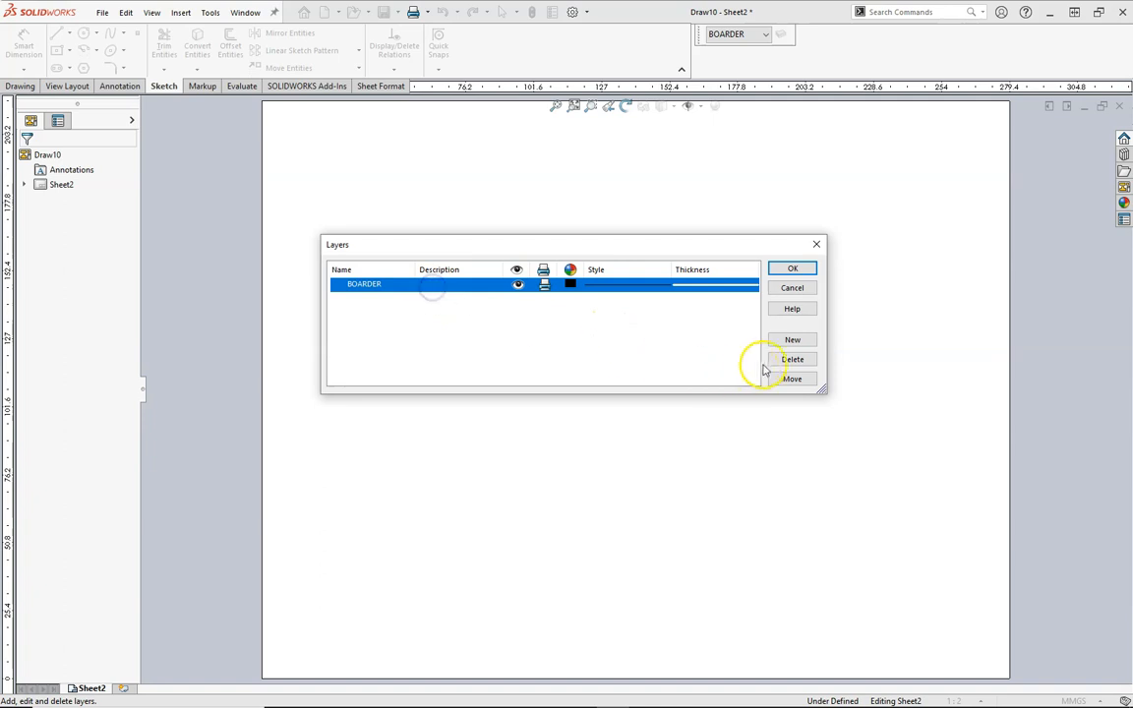
left_click(790, 358)
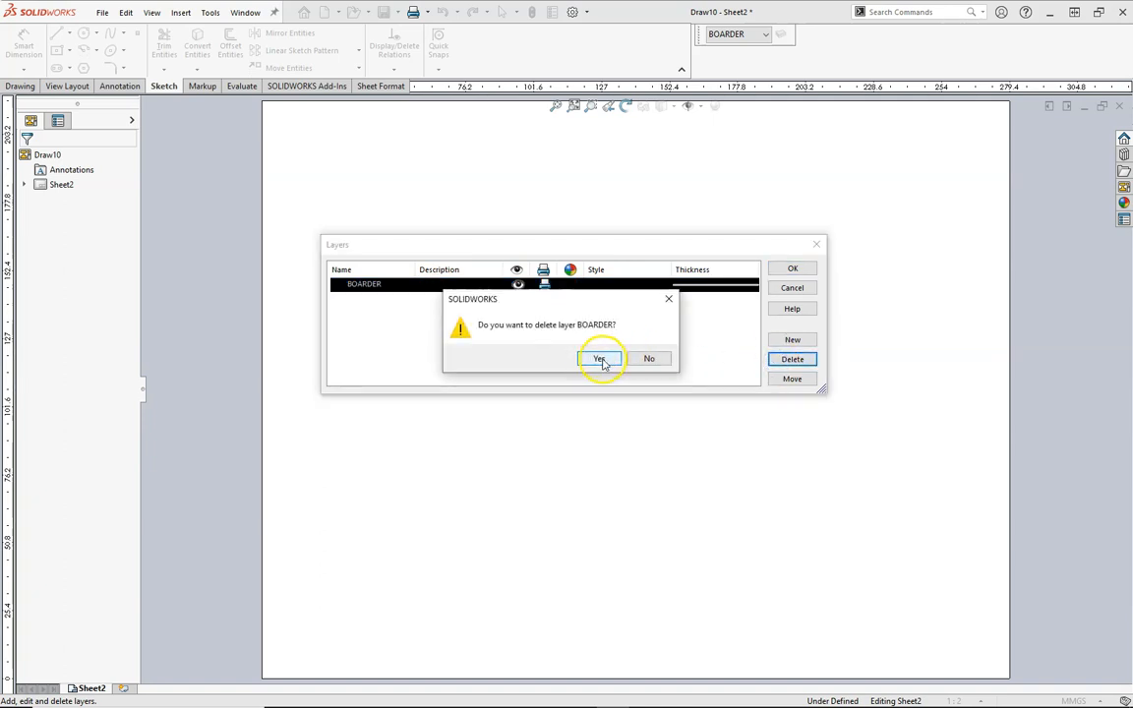
left_click(598, 358)
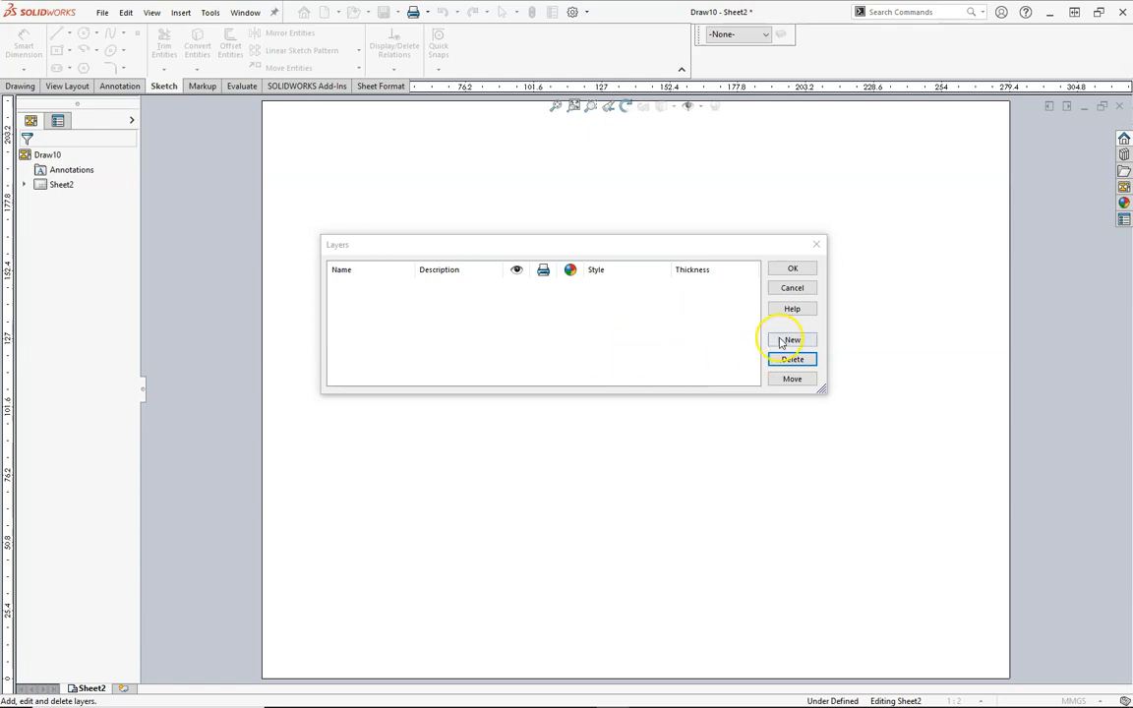
Add a new Link layer and give it a 0.35 mm line thickness
left_click(790, 338)
type("Link")
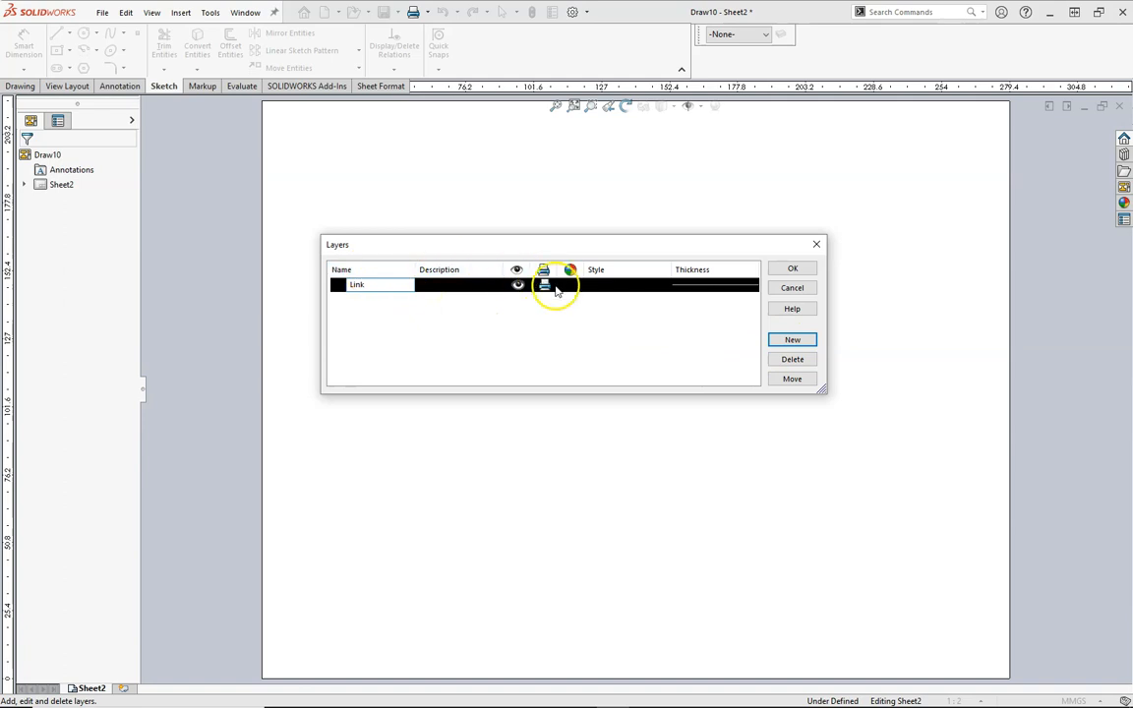
left_click(570, 284)
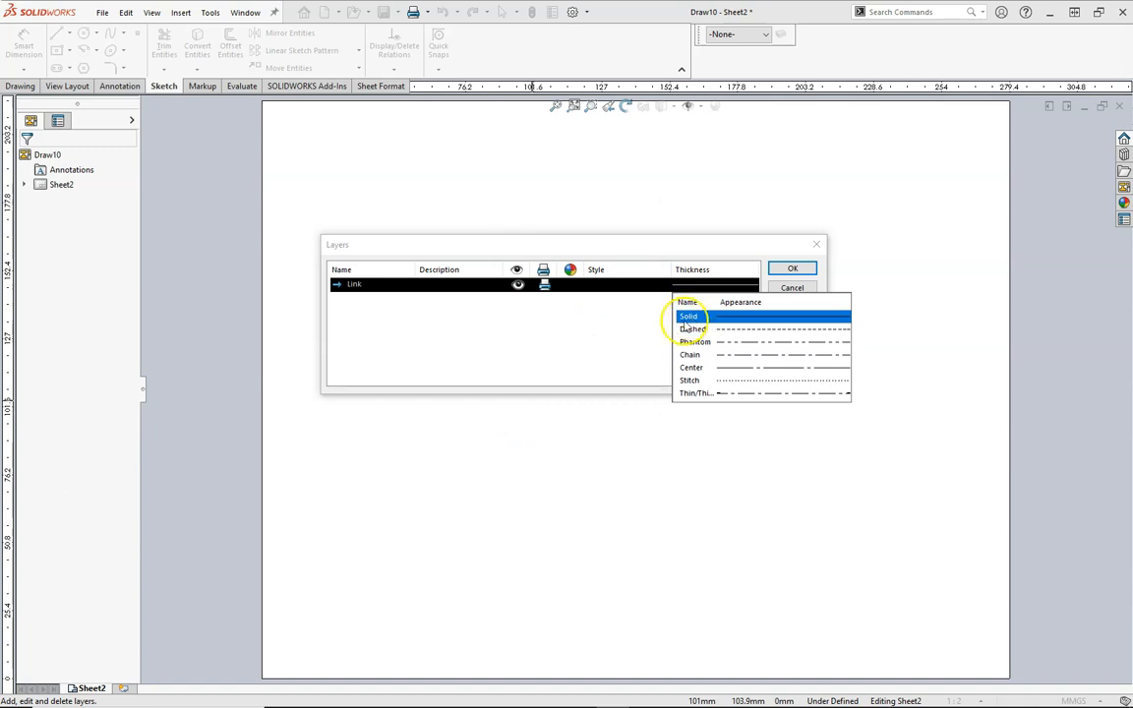
left_click(692, 283)
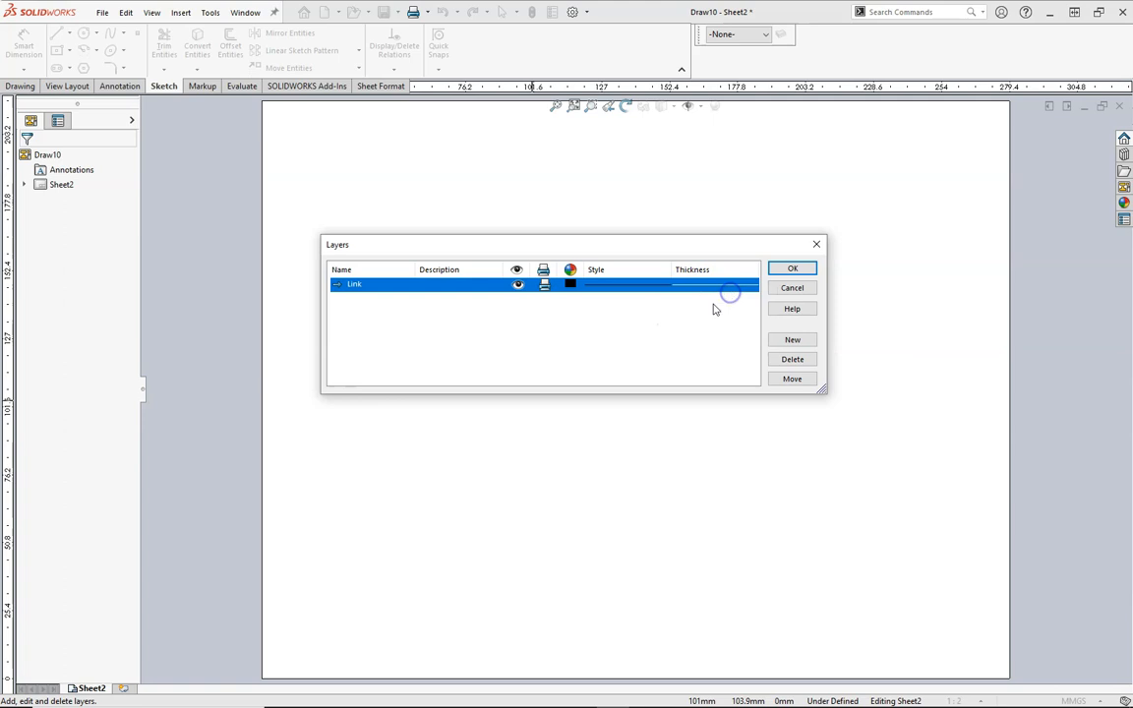
mouse_move(712, 295)
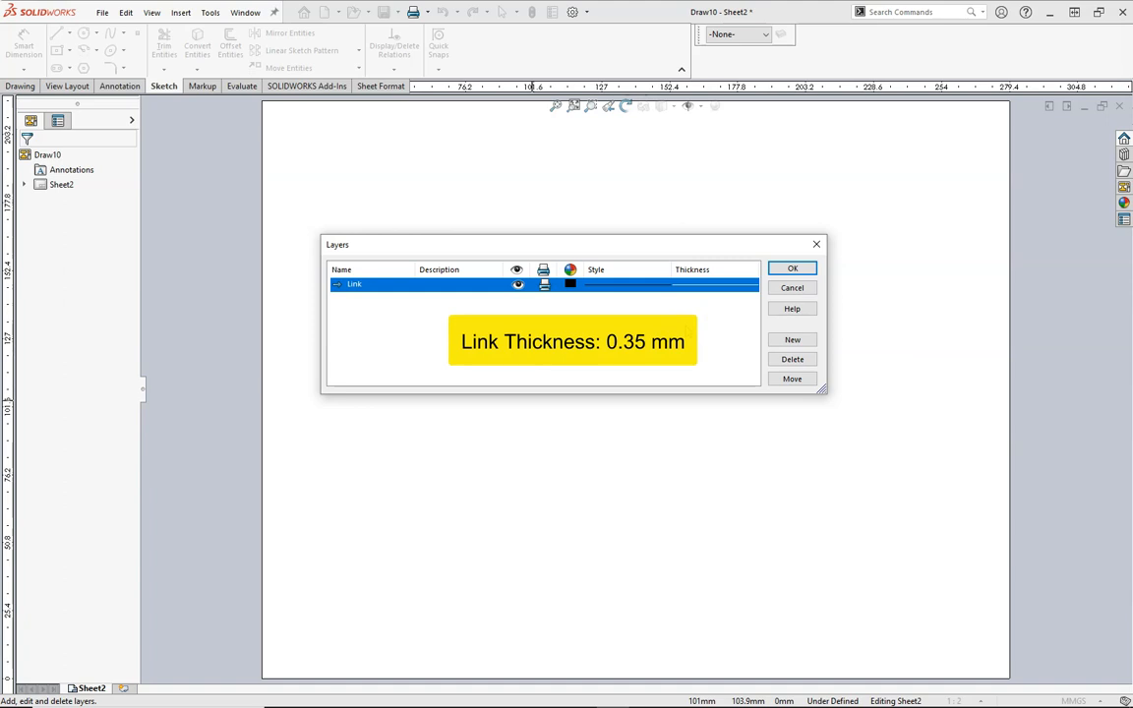
left_click(790, 340)
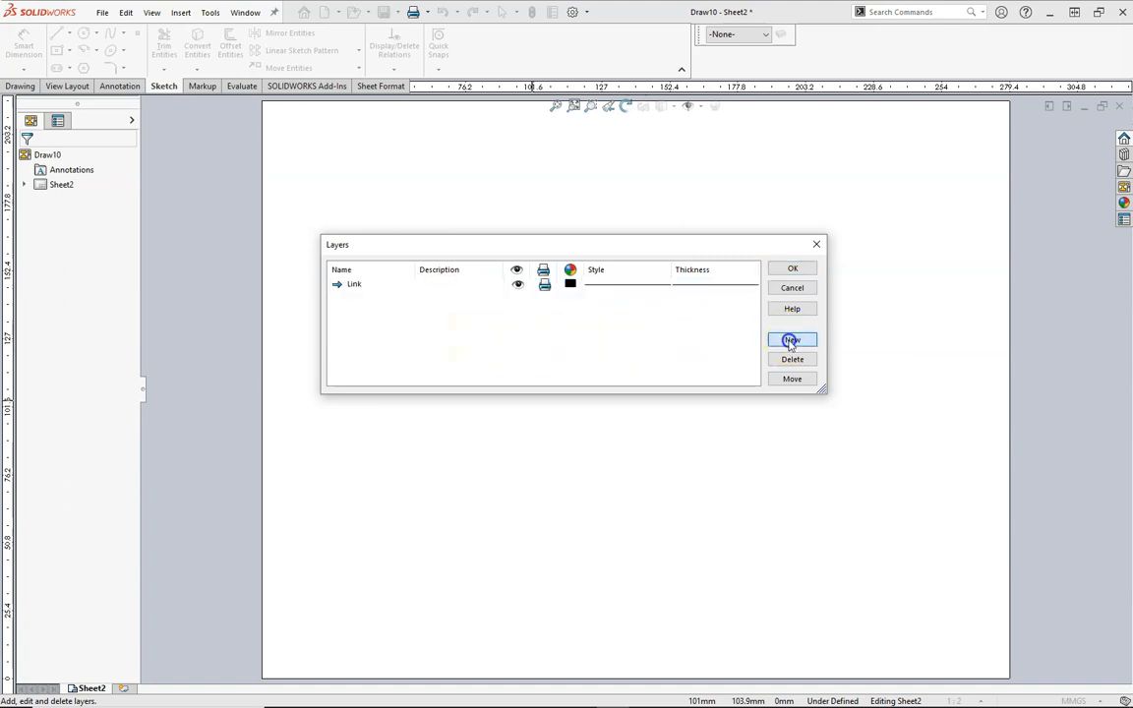
Add a Dims layer with a teal colour
left_click(790, 340)
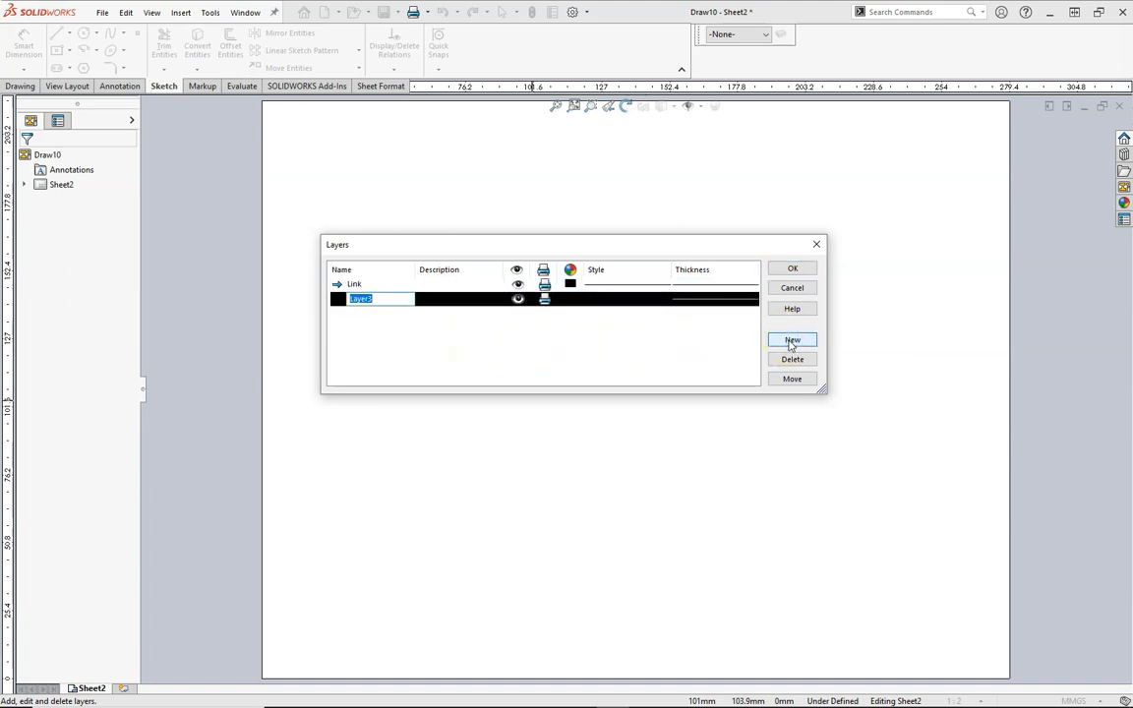
type("Dimn")
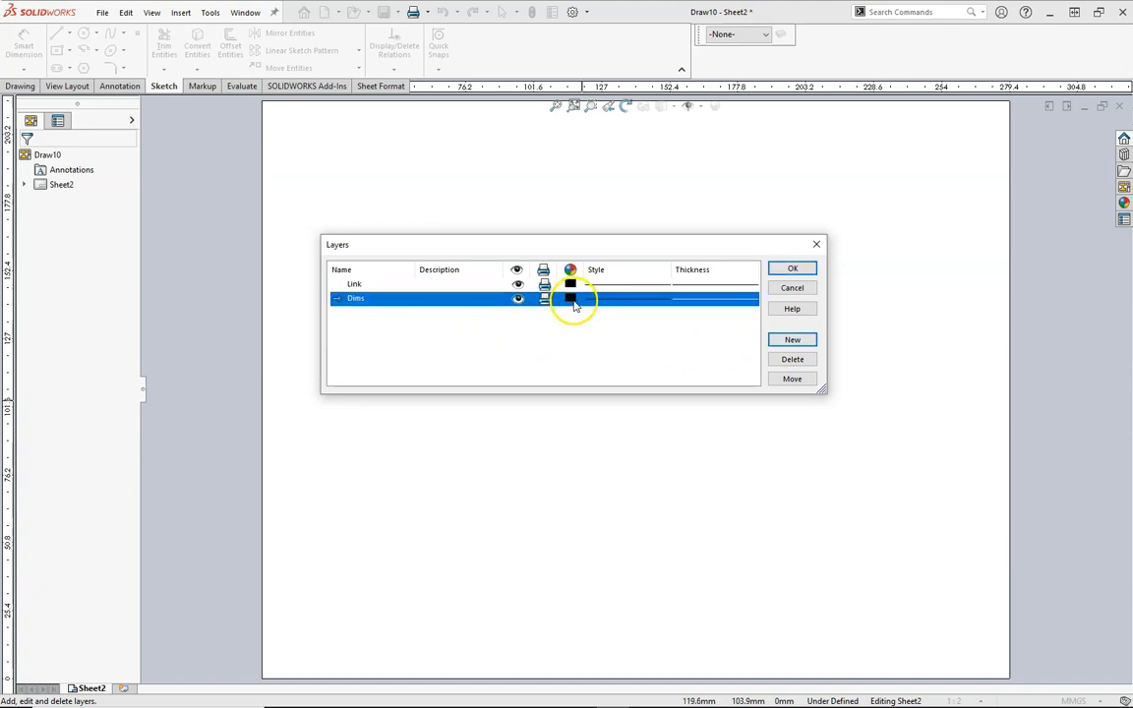
left_click(570, 299)
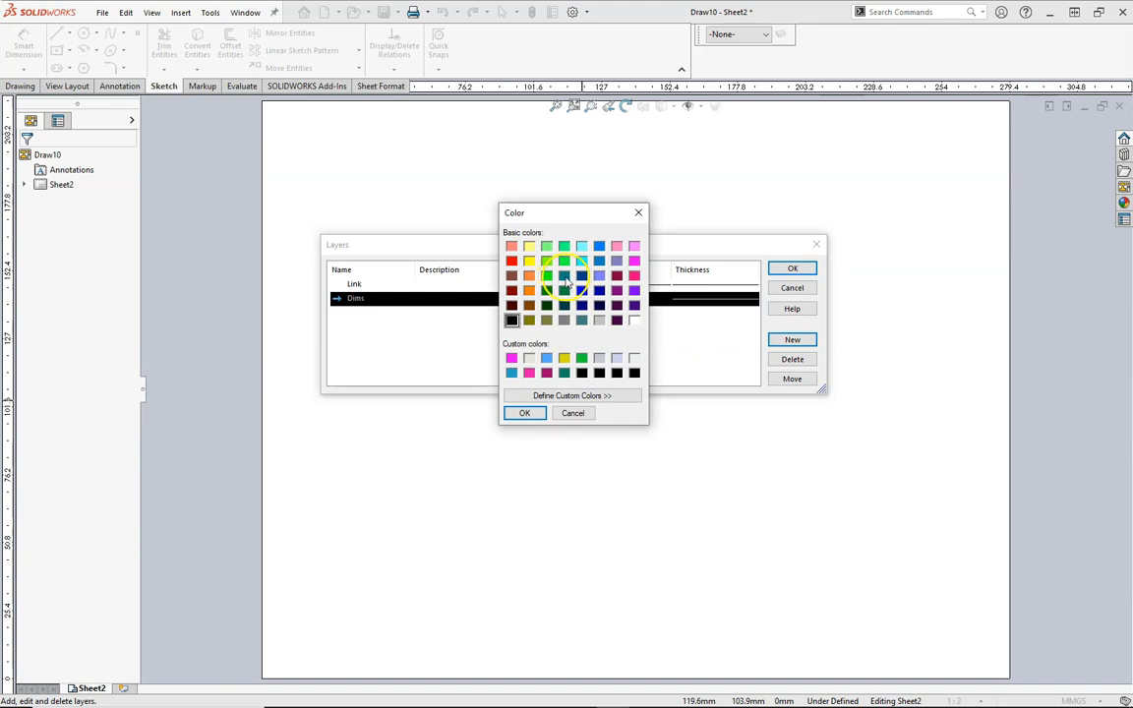
left_click(523, 412)
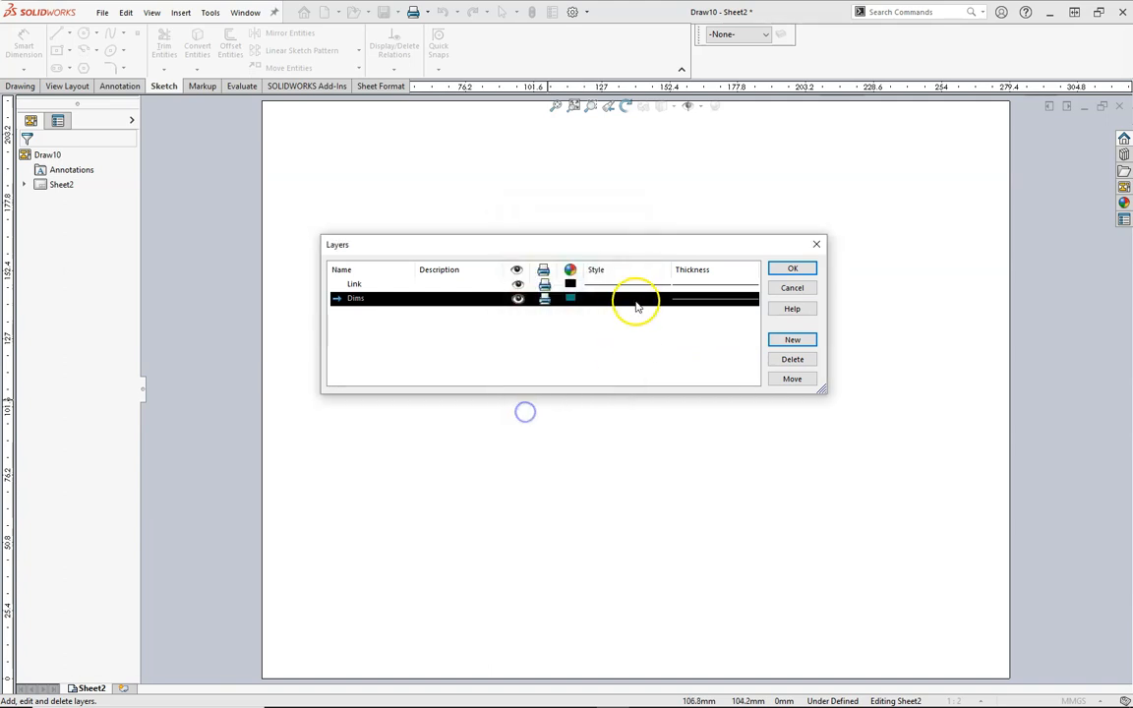
left_click(540, 299)
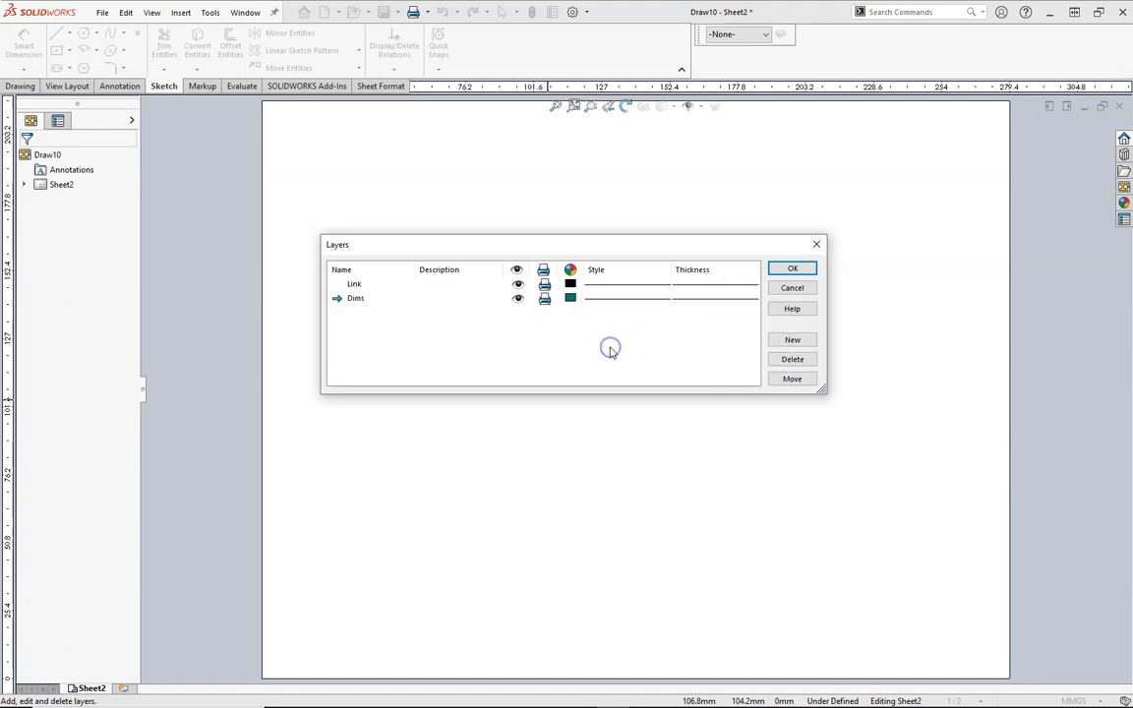
mouse_move(401, 338)
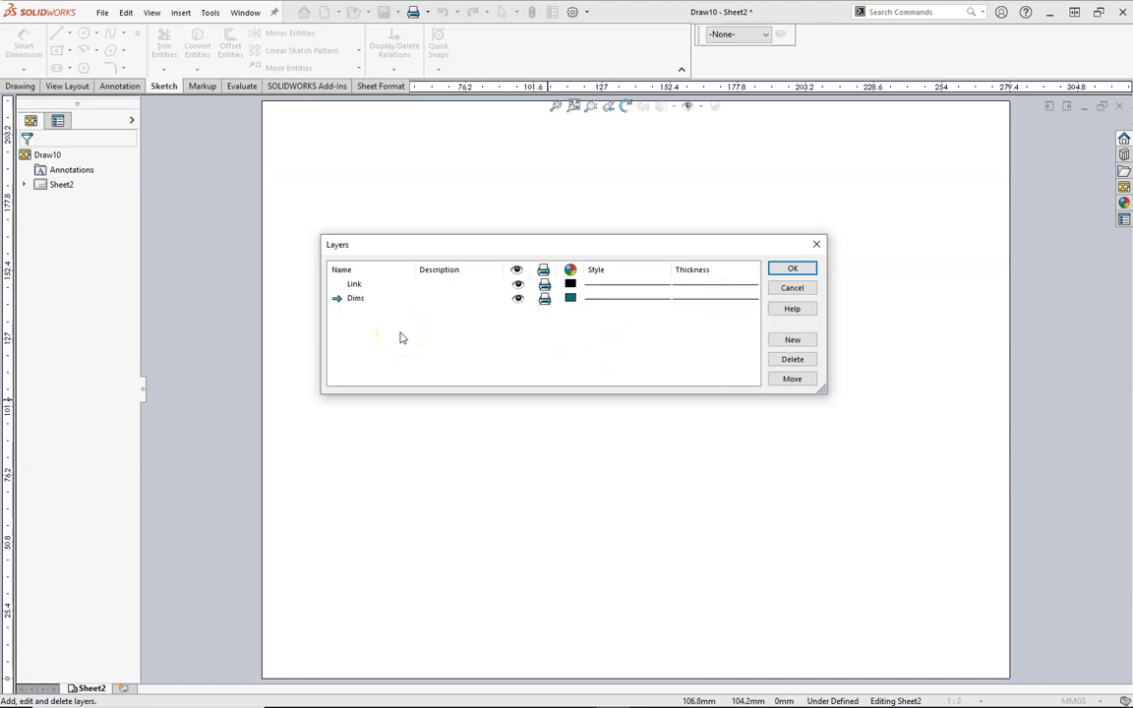
Add a light grey Construction layer drawing chain lines and apply the layer settings
left_click(790, 338)
type("Construction")
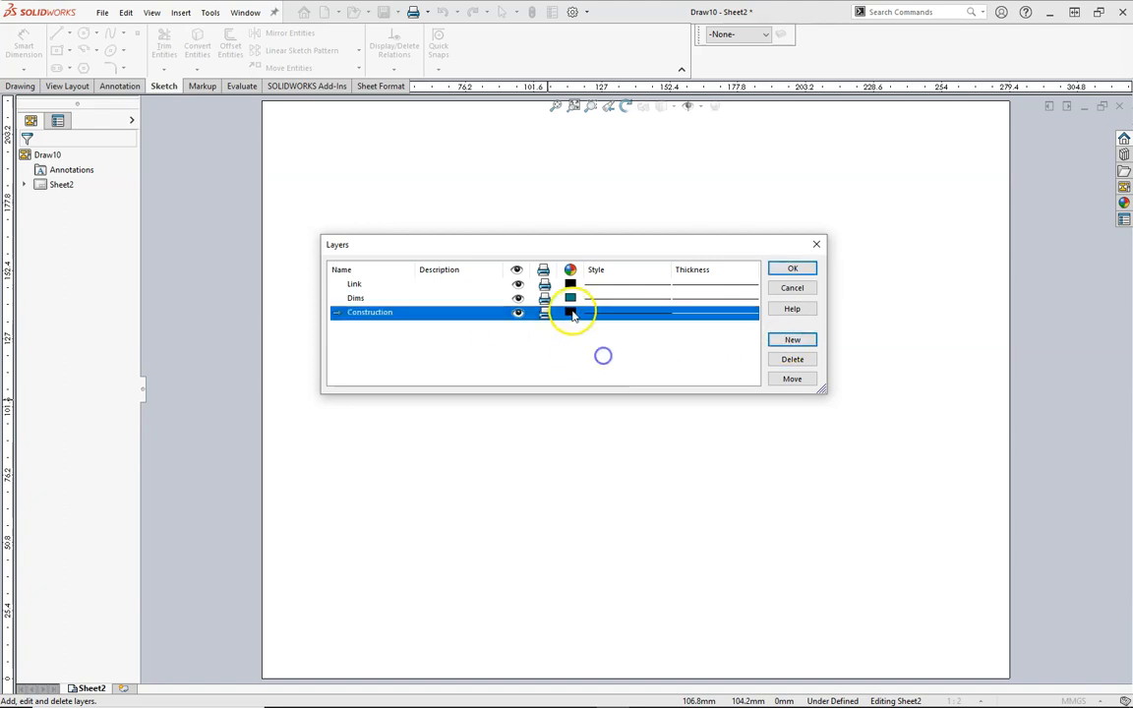
left_click(570, 312)
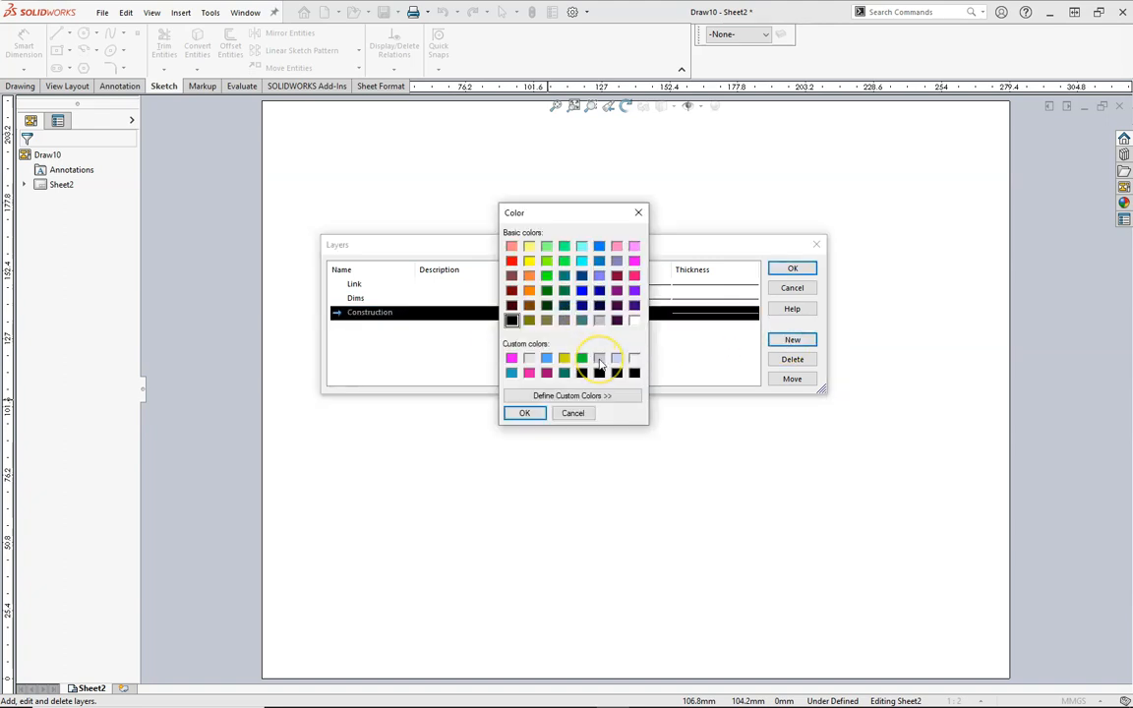
left_click(523, 413)
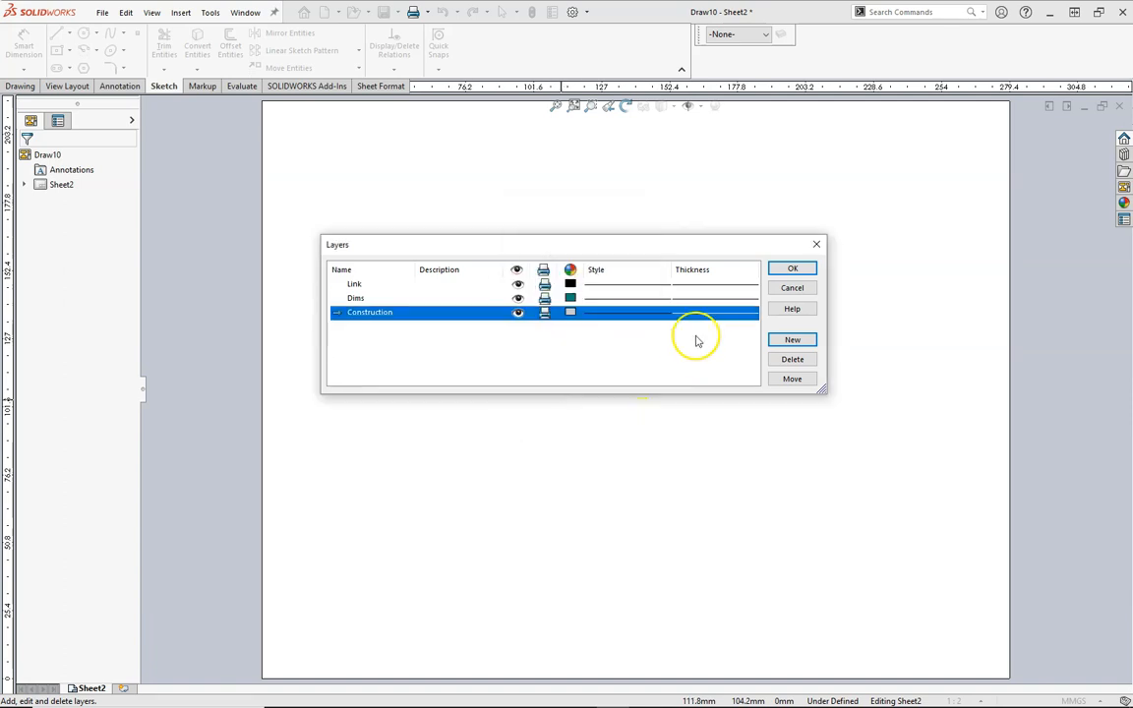
mouse_move(629, 327)
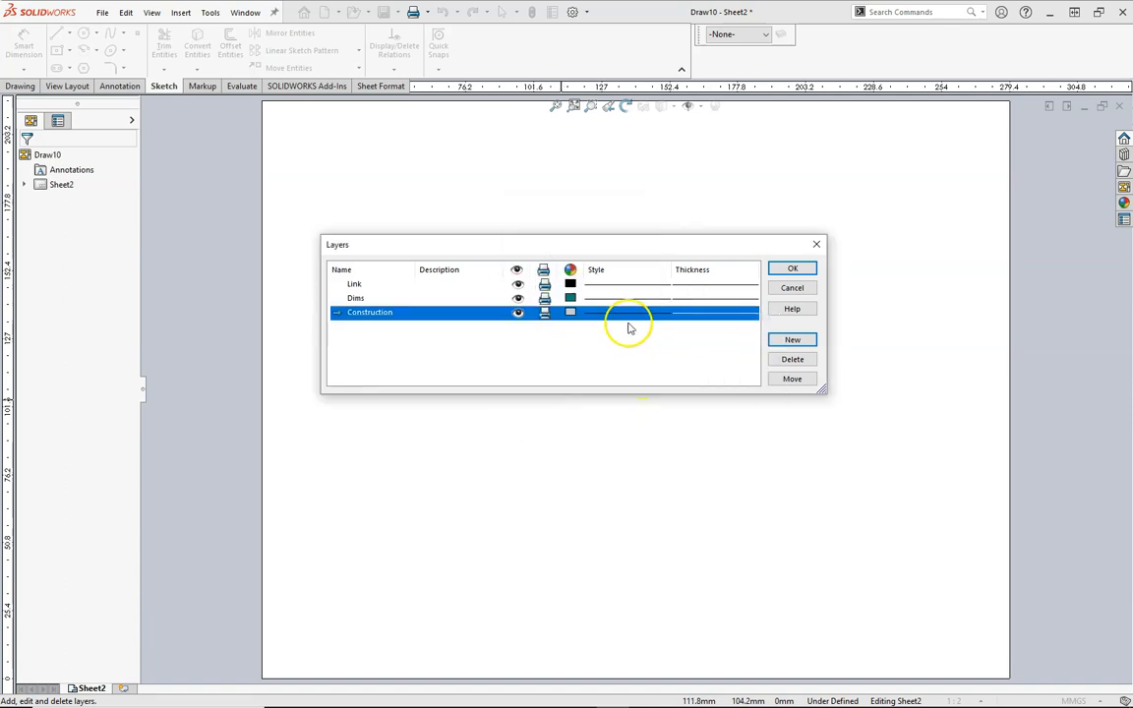
left_click(626, 310)
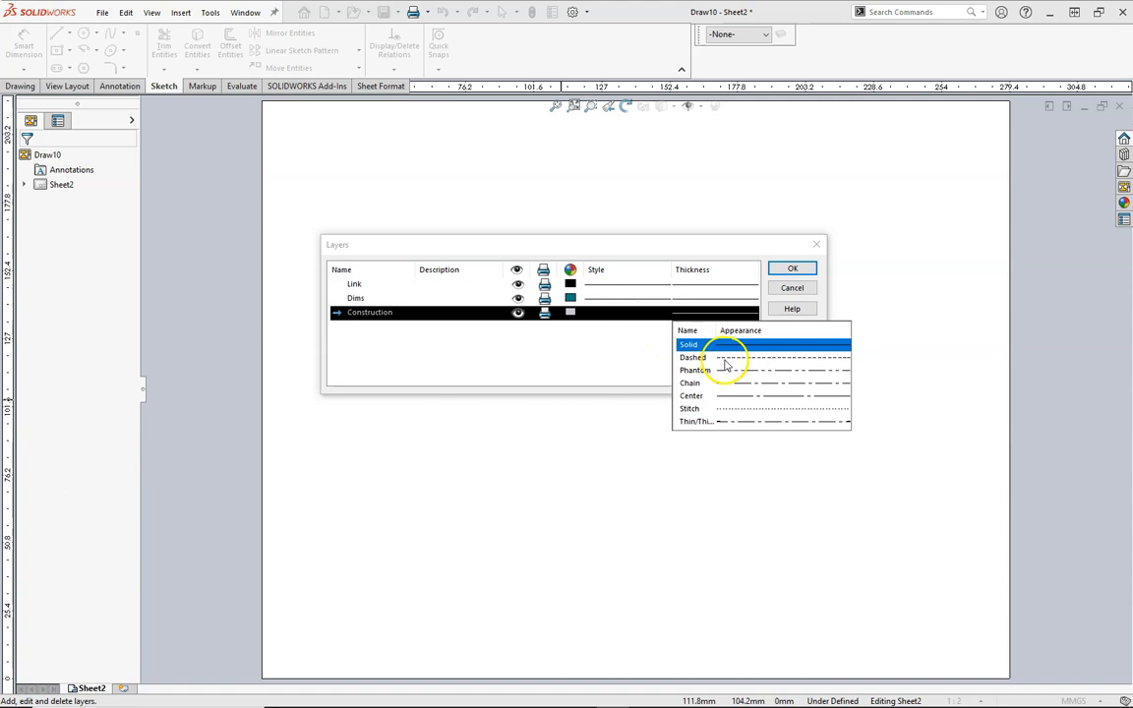
mouse_move(728, 389)
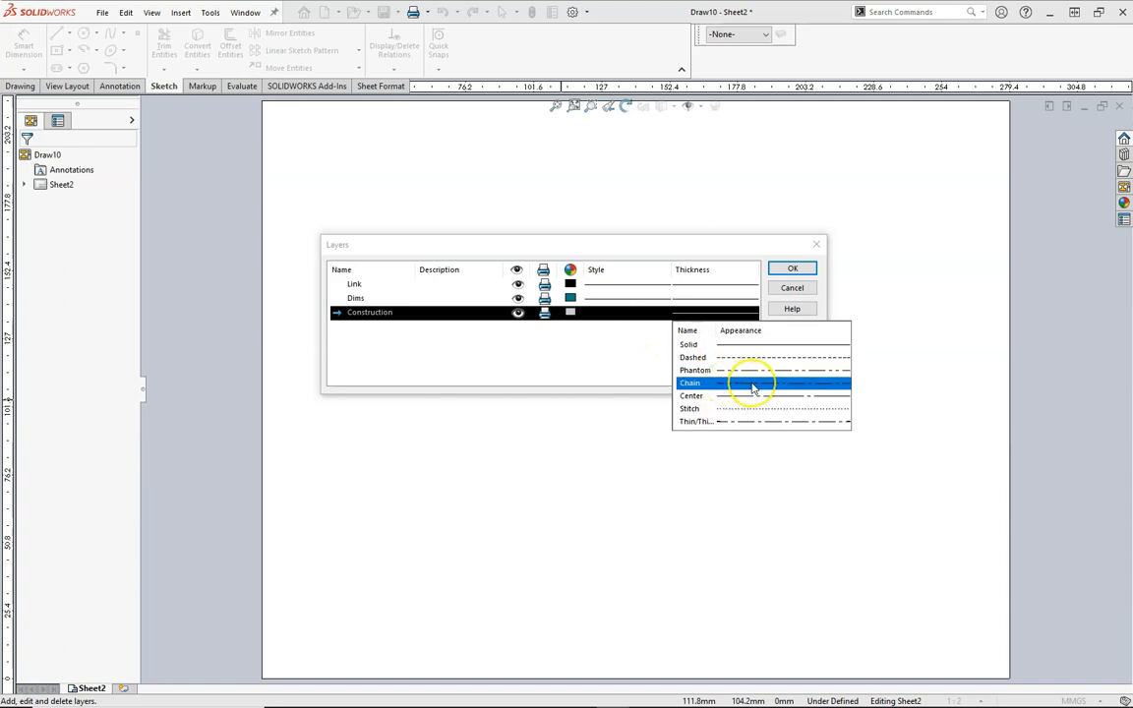
left_click(751, 383)
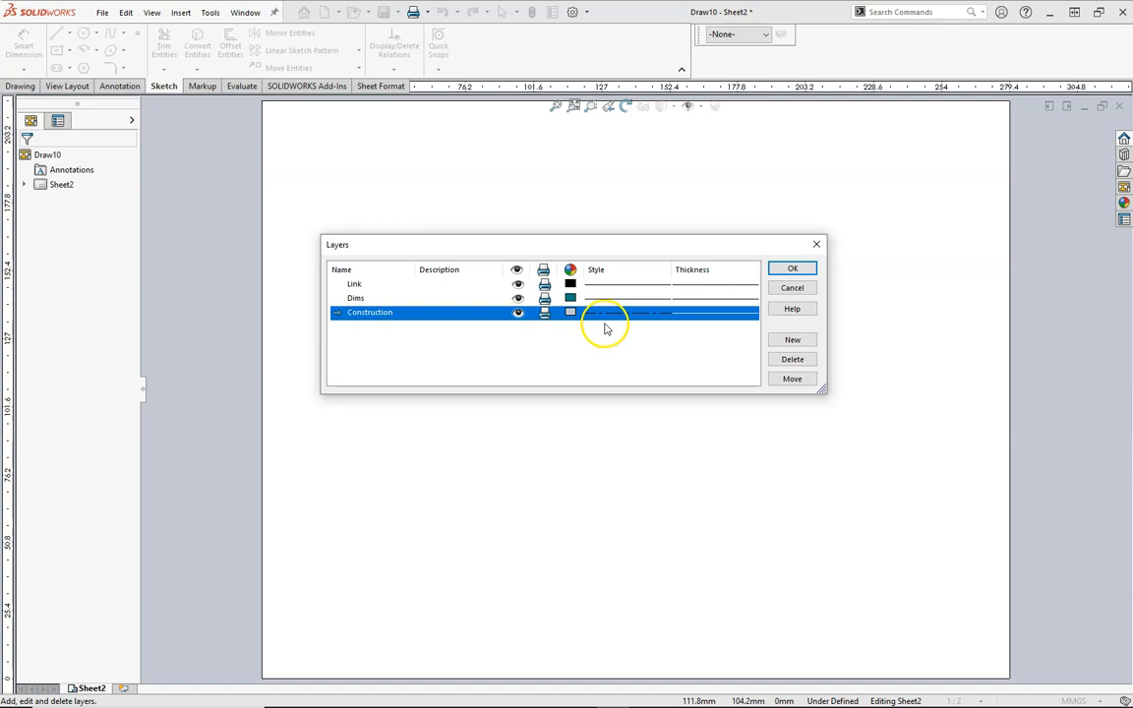
mouse_move(592, 358)
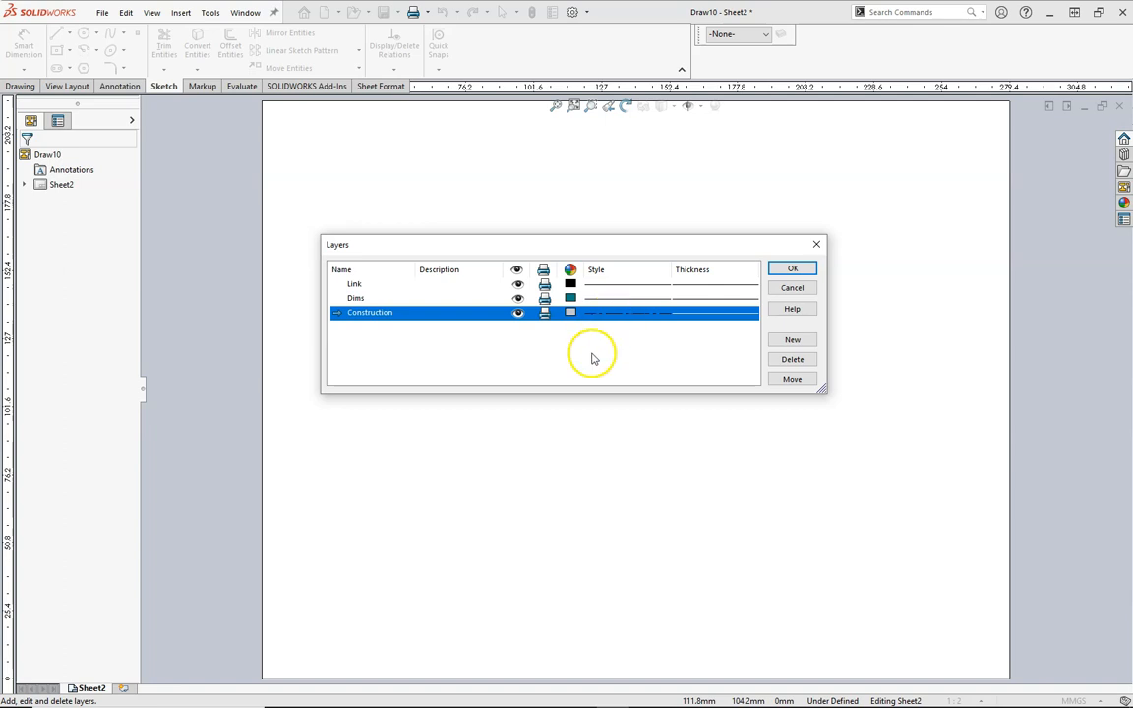
left_click(792, 267)
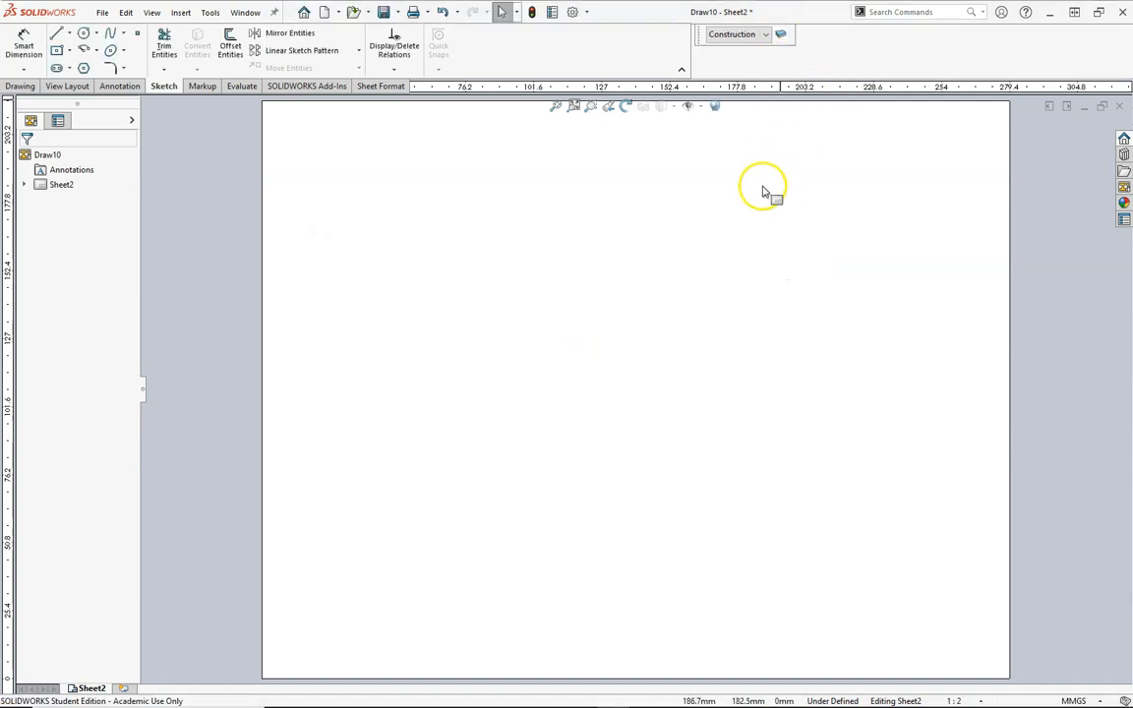
mouse_move(783, 36)
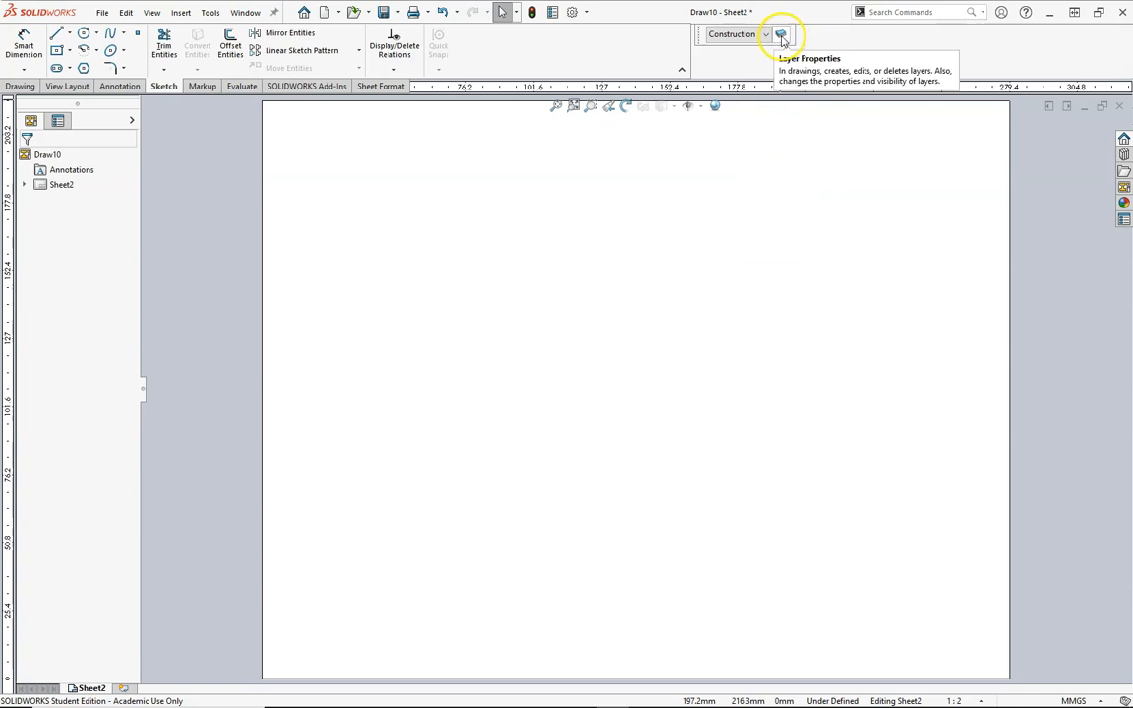
Add a NewLinks layer with blue colour, dashed style and a heavy line thickness
left_click(782, 35)
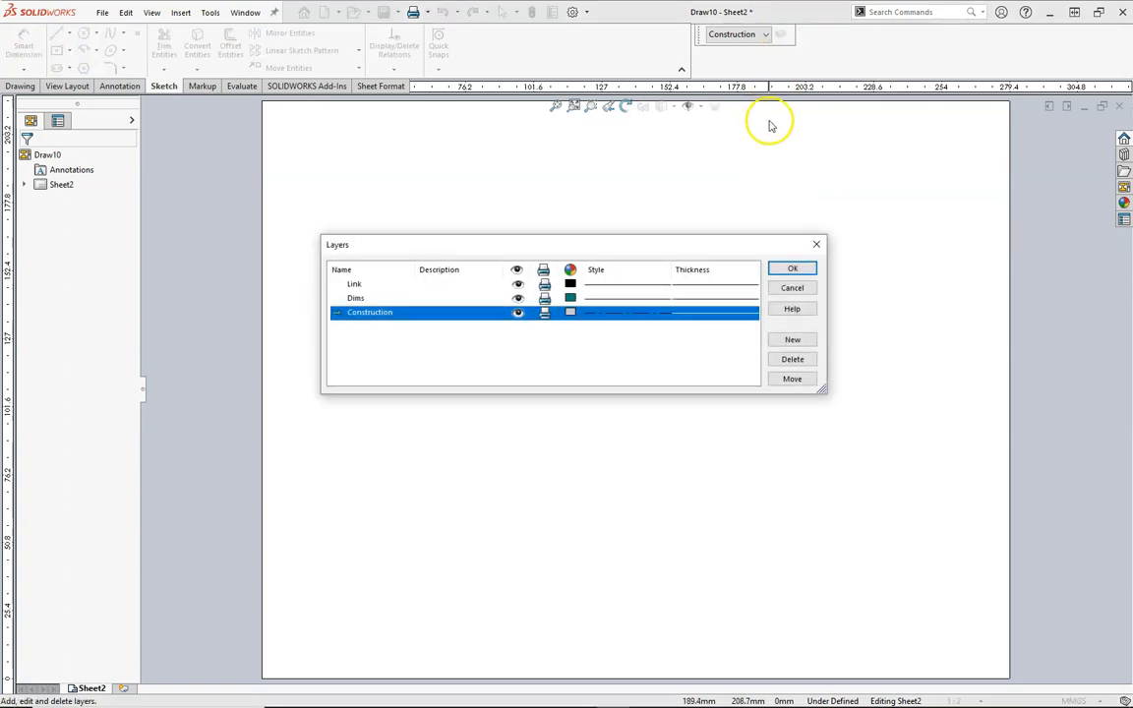
left_click(791, 338)
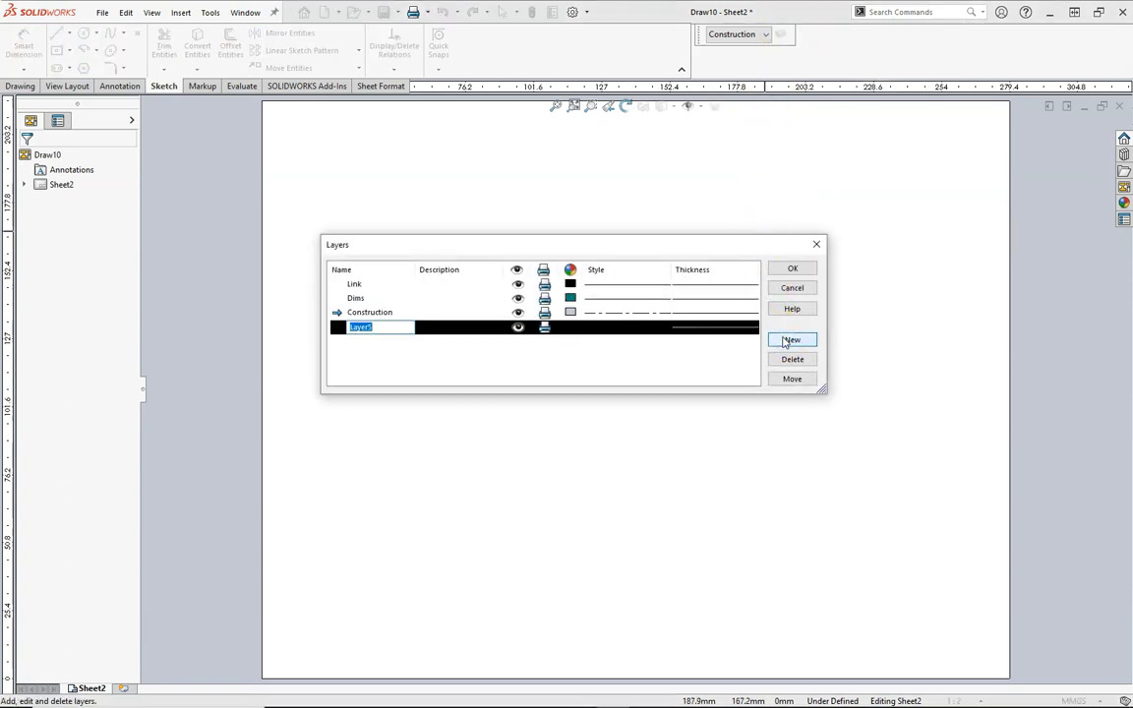
type("New1")
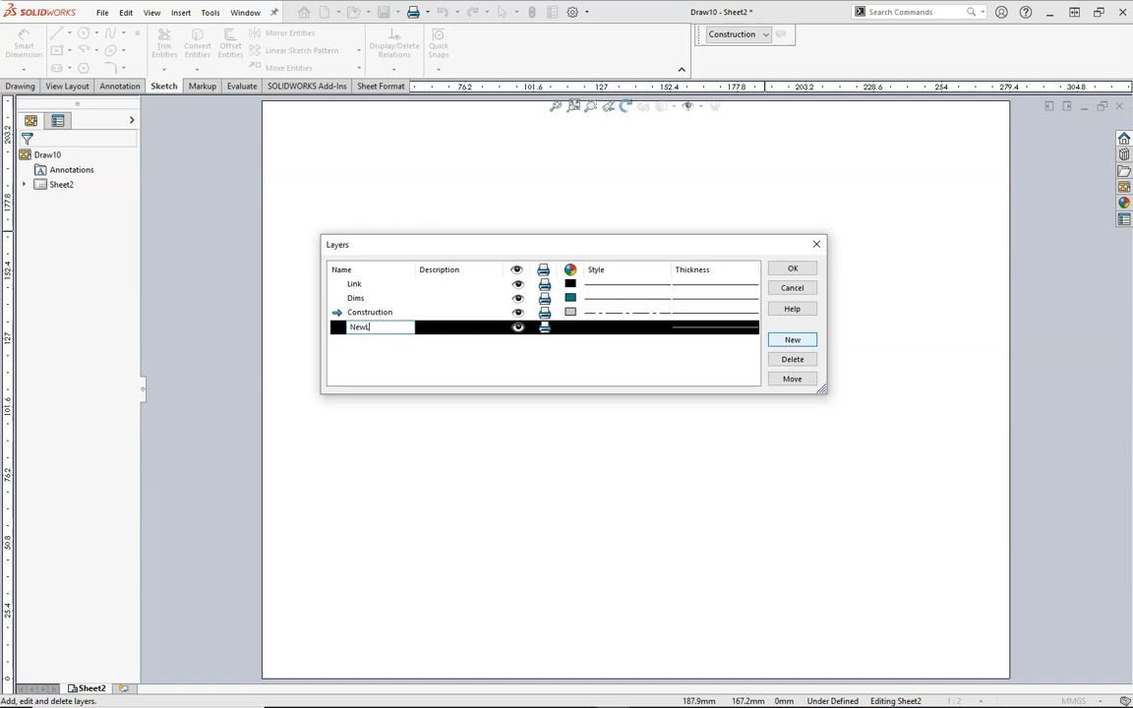
left_click(570, 326)
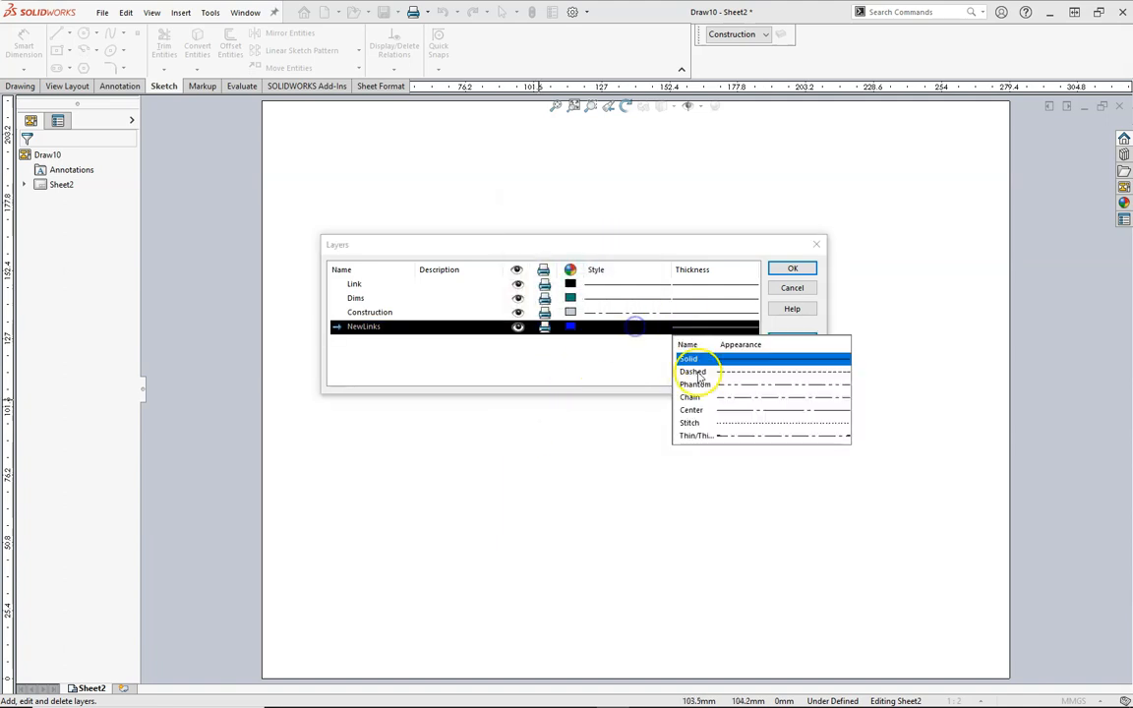
left_click(688, 358)
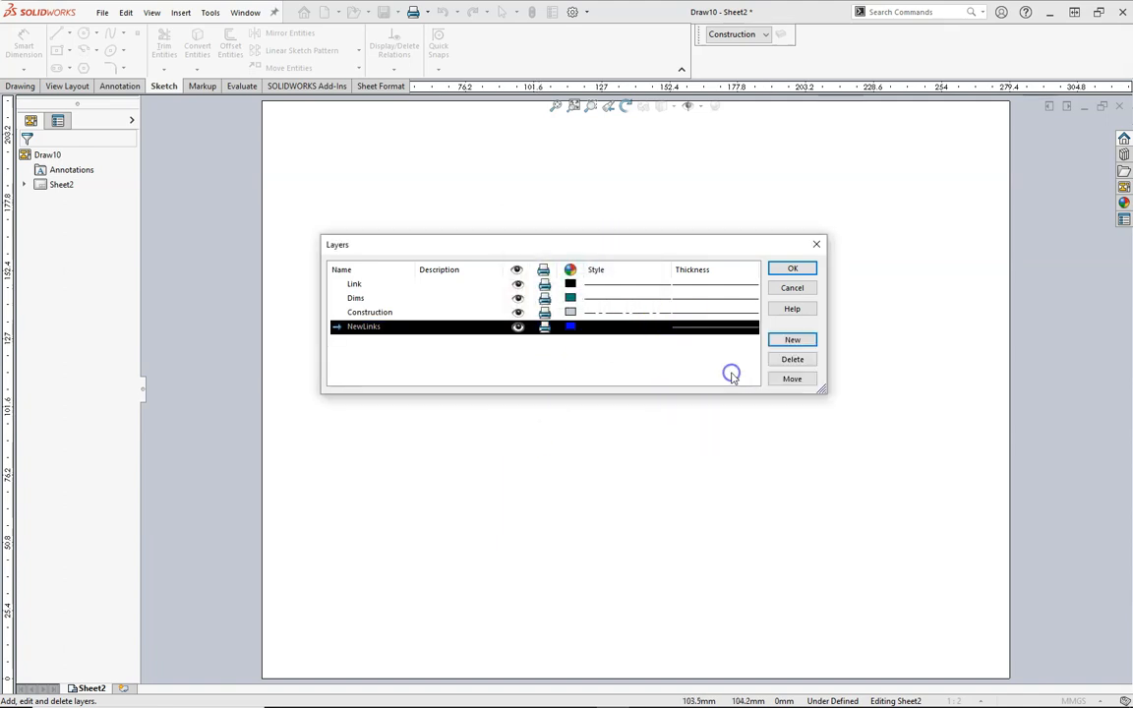
left_click(712, 327)
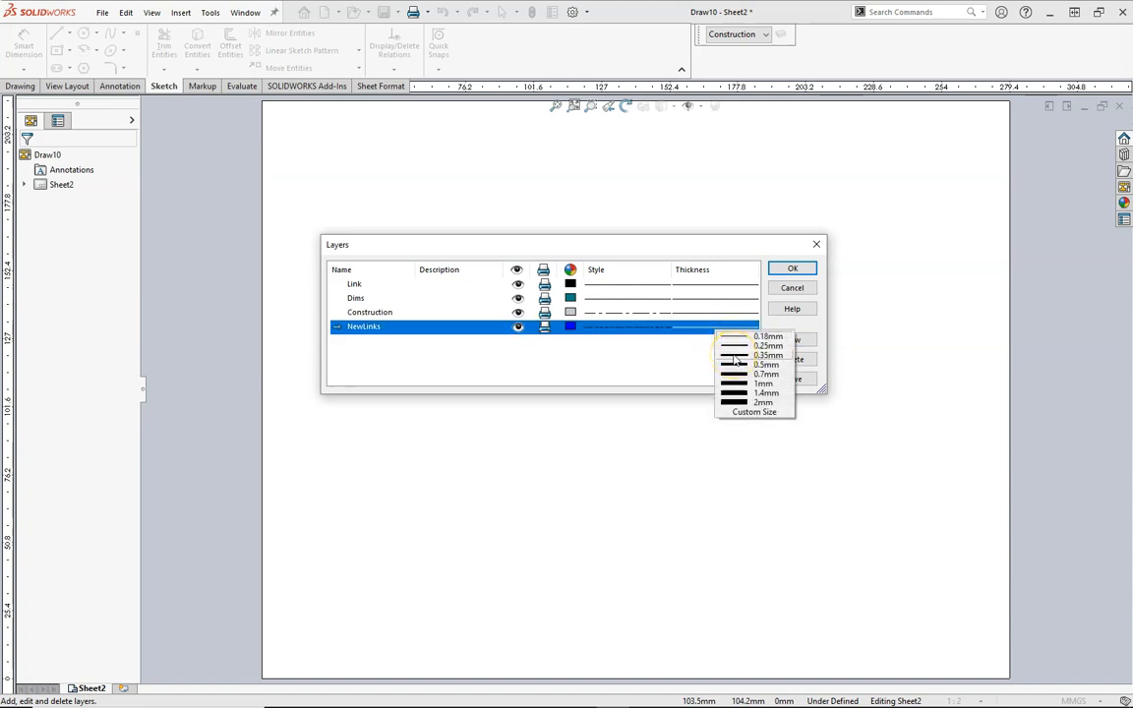
left_click(767, 354)
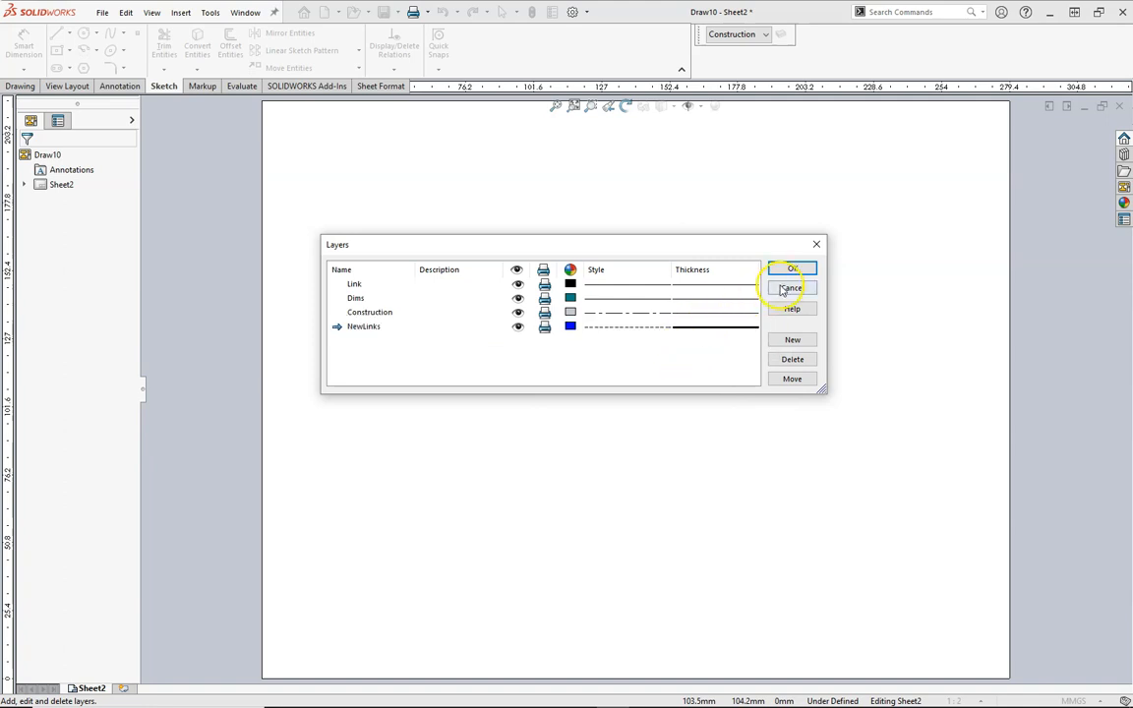
Add a HiddenDims layer for hidden dimensions
left_click(790, 338)
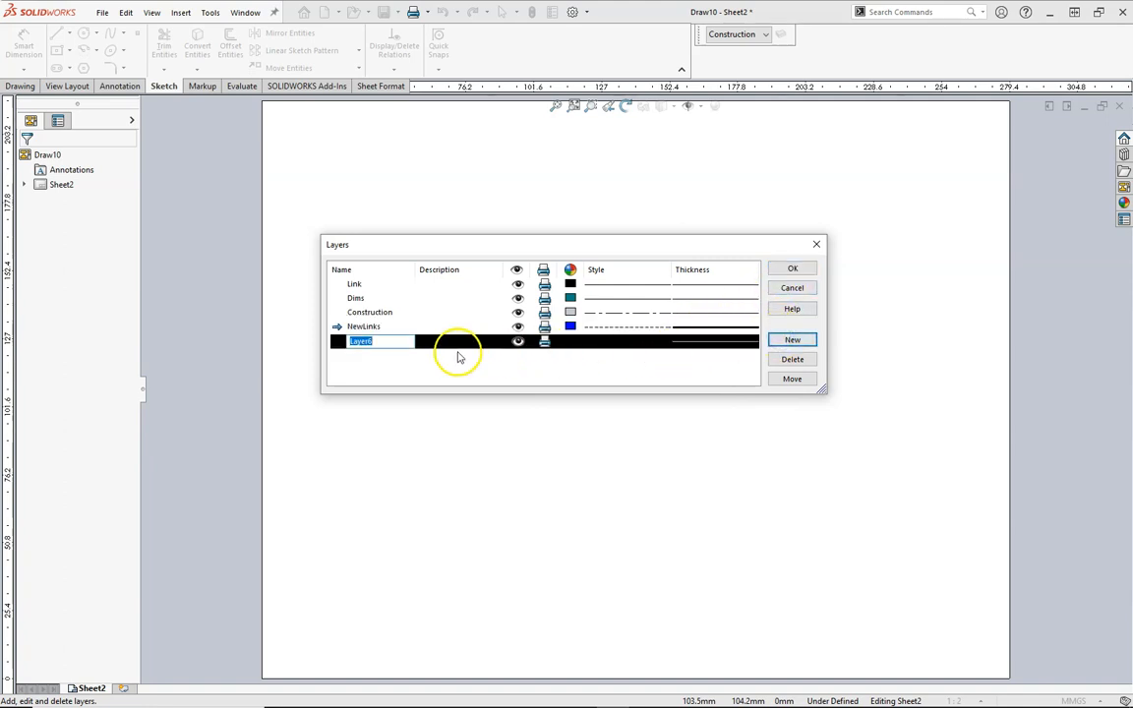
type("Hl")
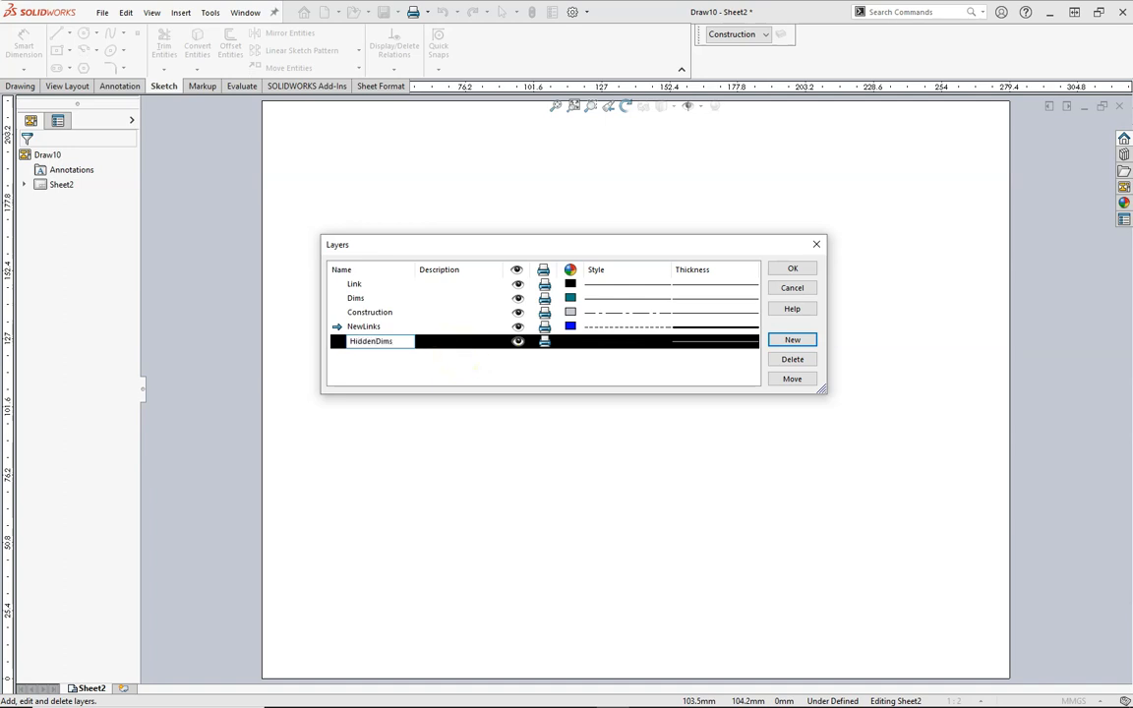
left_click(570, 342)
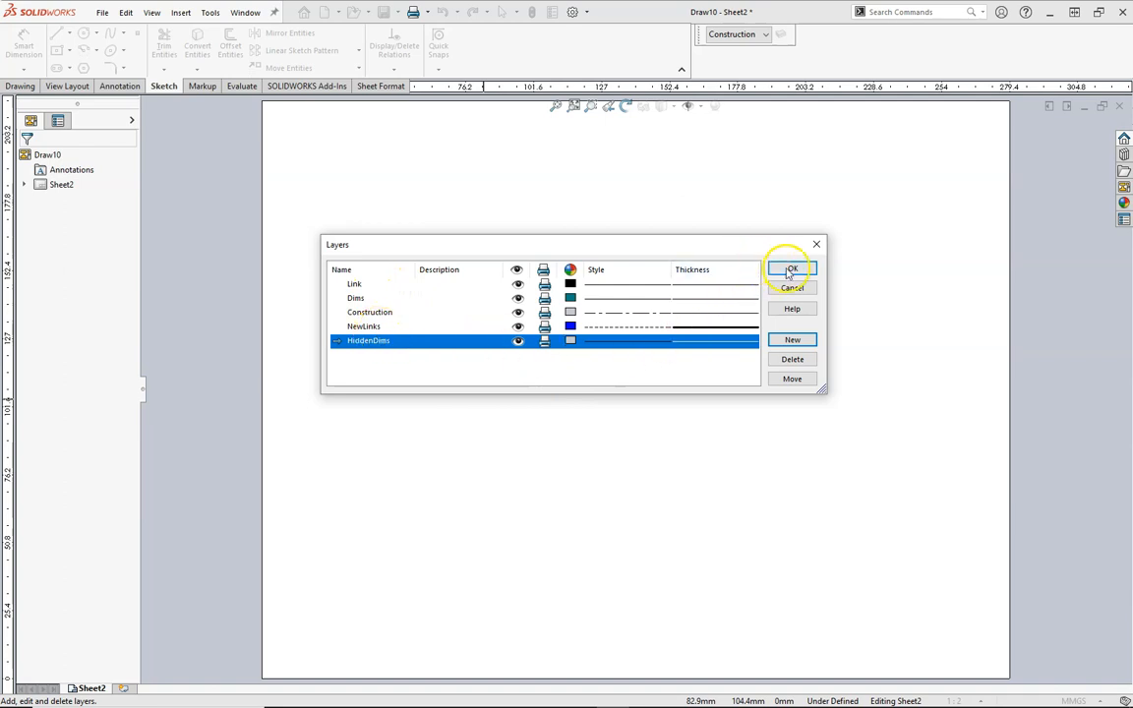
Apply the layers, keep HiddenDims active, review the Dims and Construction rows and colours, then close the layer manager
left_click(791, 267)
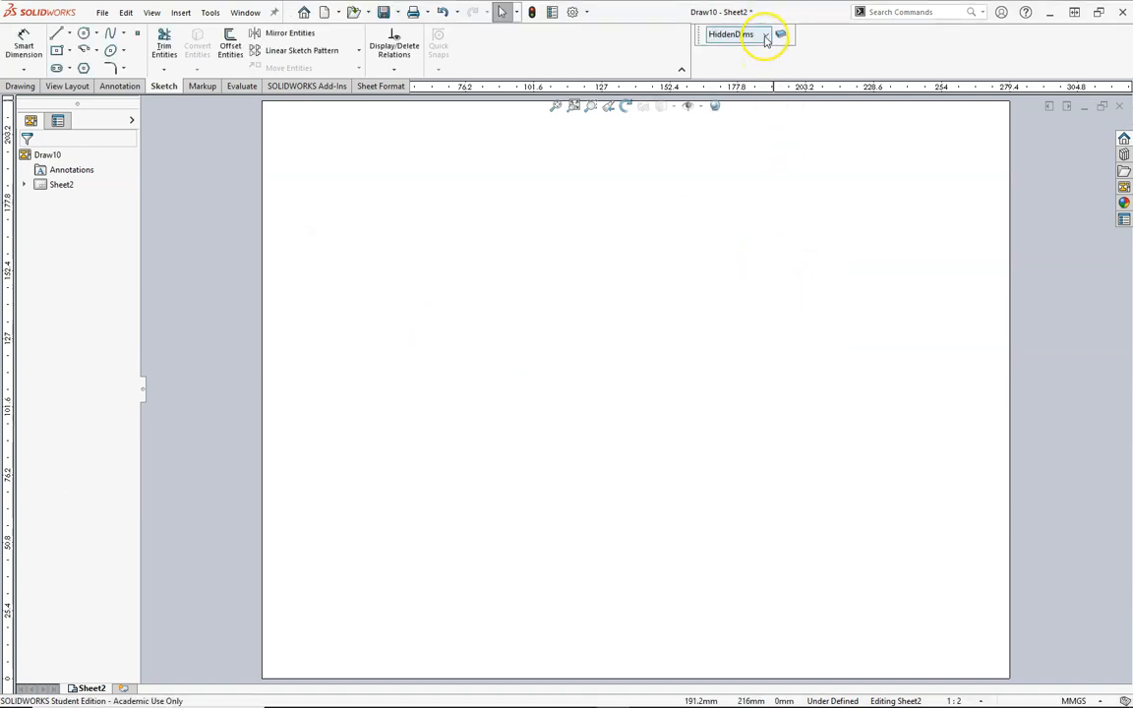
left_click(767, 36)
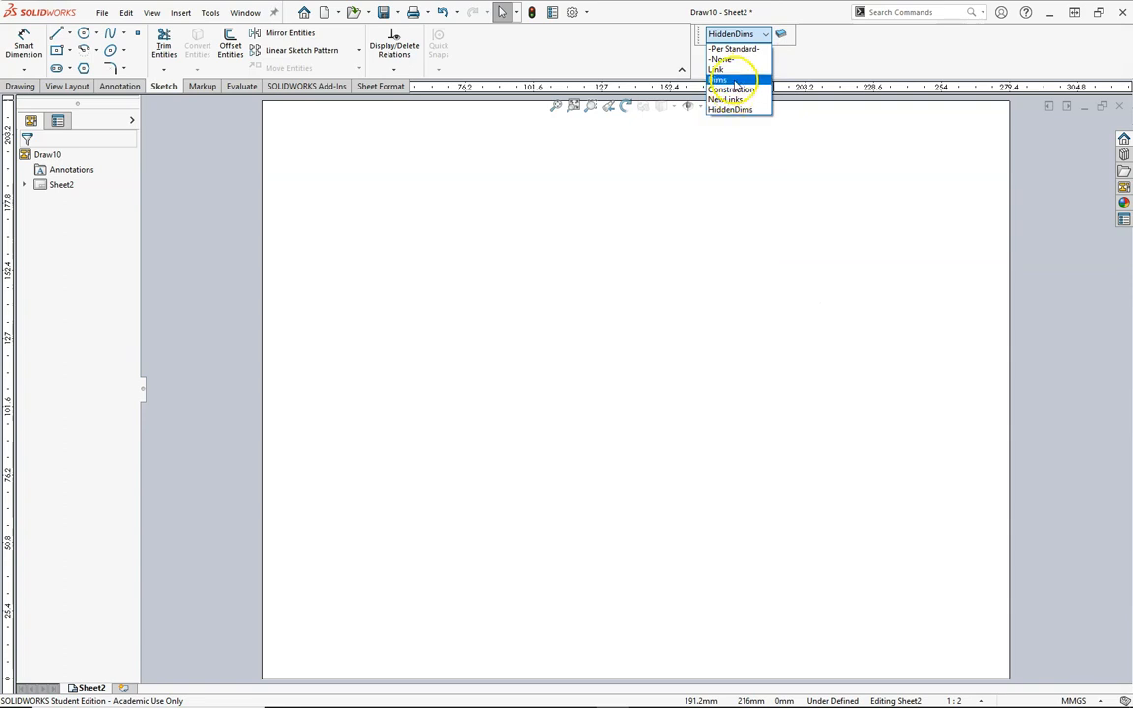
left_click(783, 36)
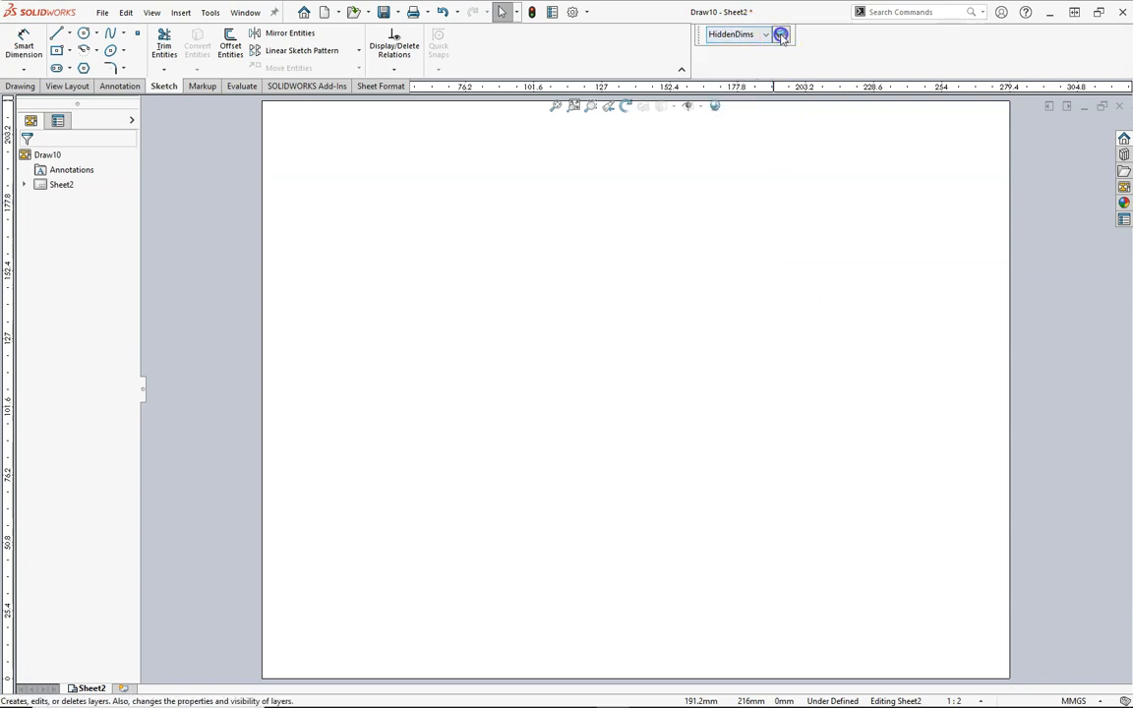
left_click(782, 35)
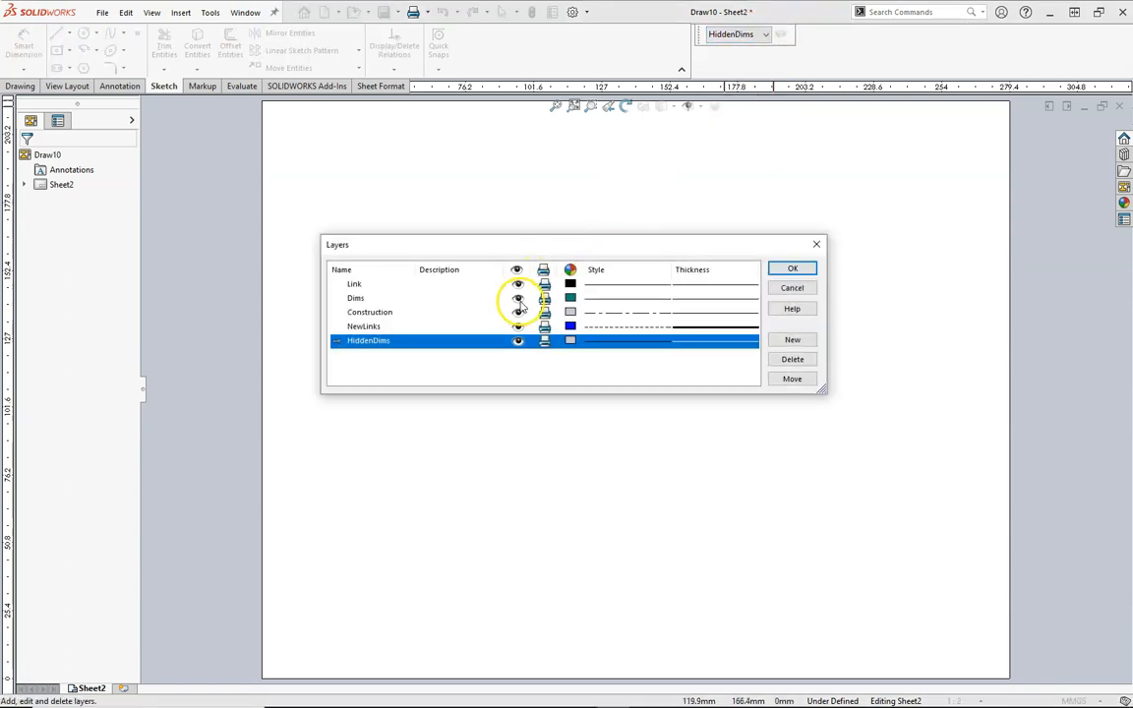
left_click(354, 297)
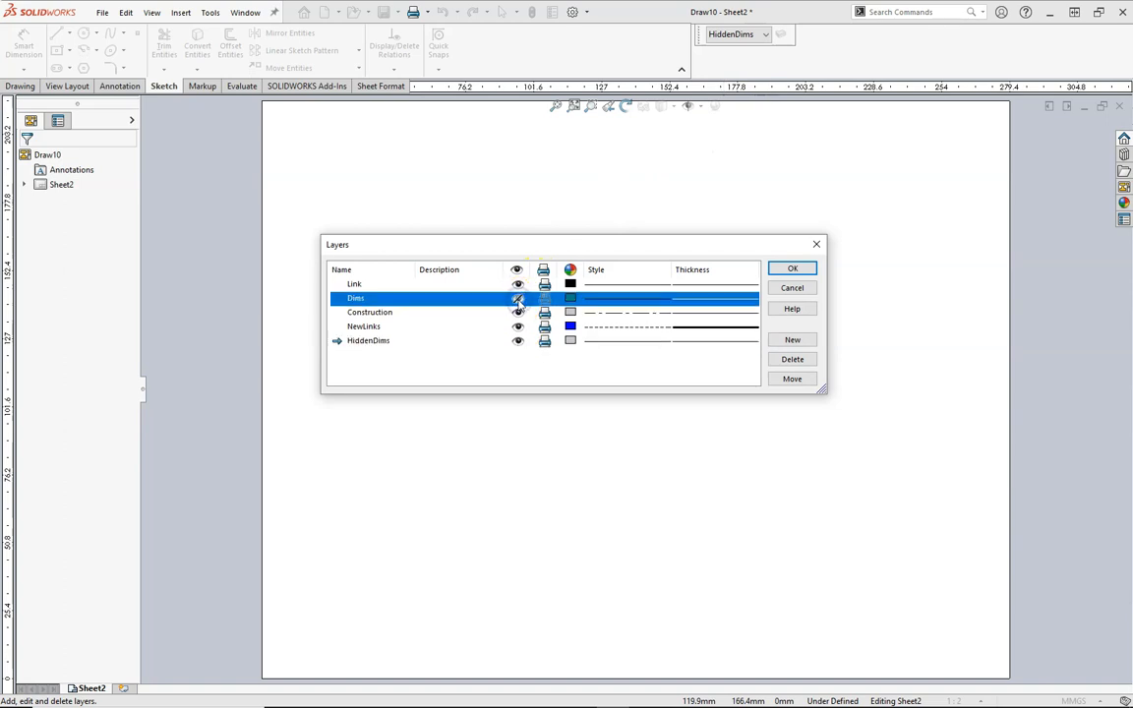
left_click(370, 311)
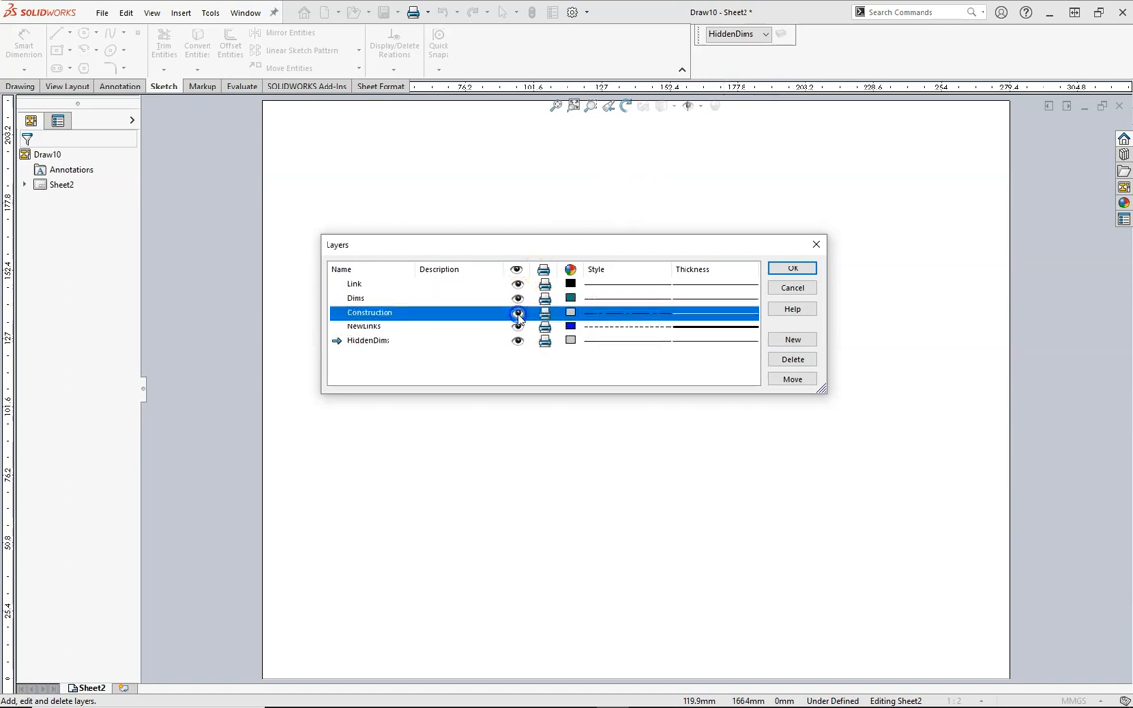
left_click(571, 310)
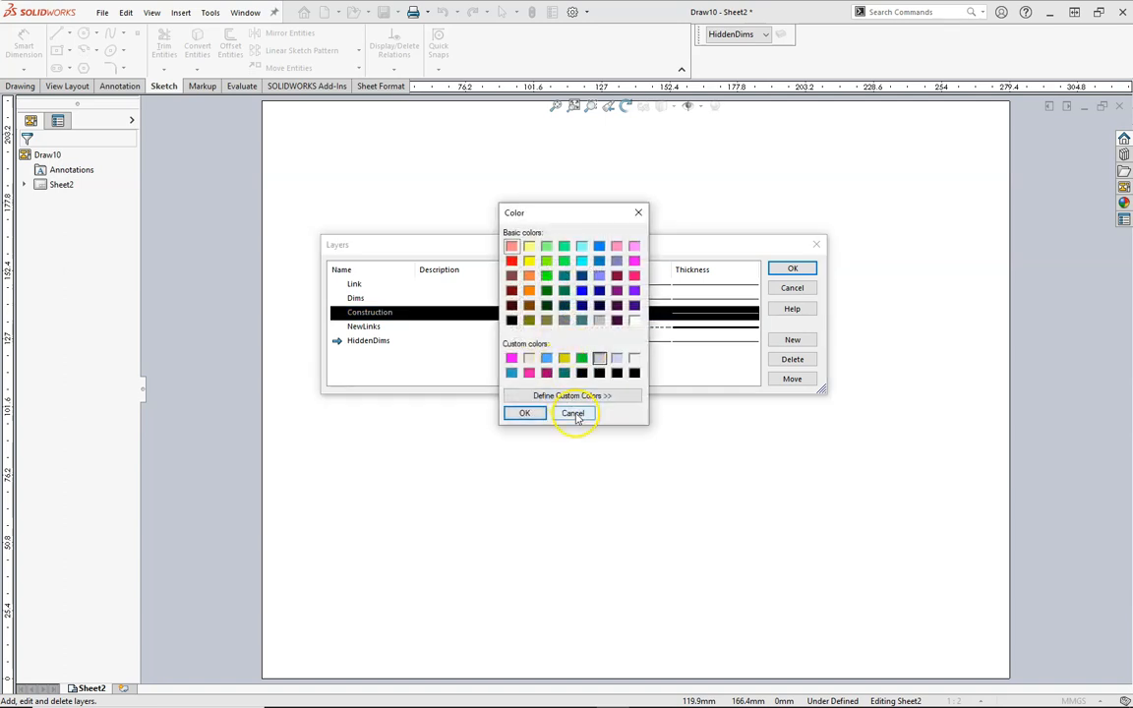
left_click(574, 413)
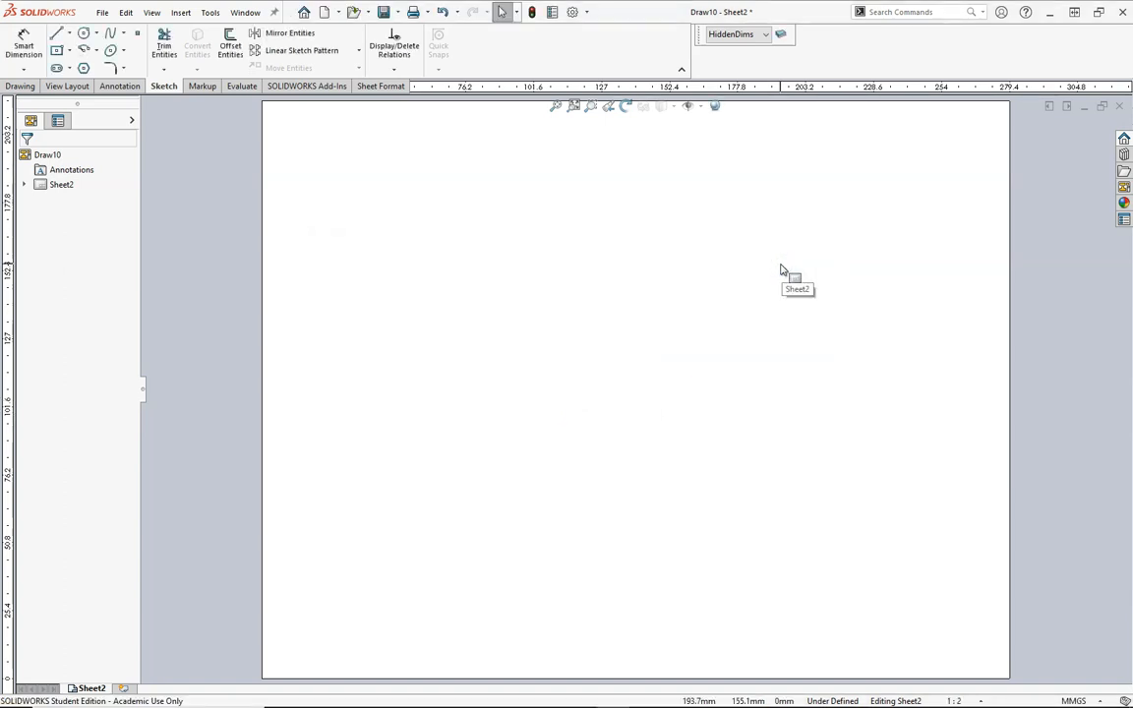
left_click(766, 36)
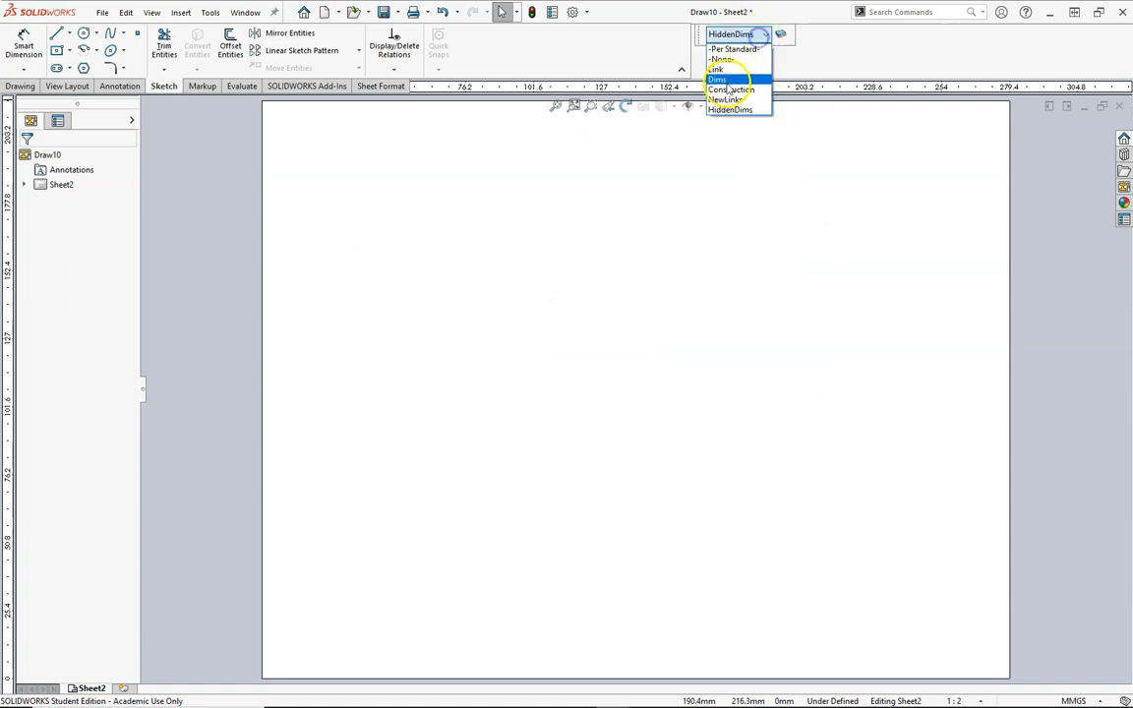
Sketch two joined lines on the NewLinks layer, then make Construction the active layer with the layer manager moved aside
left_click(728, 98)
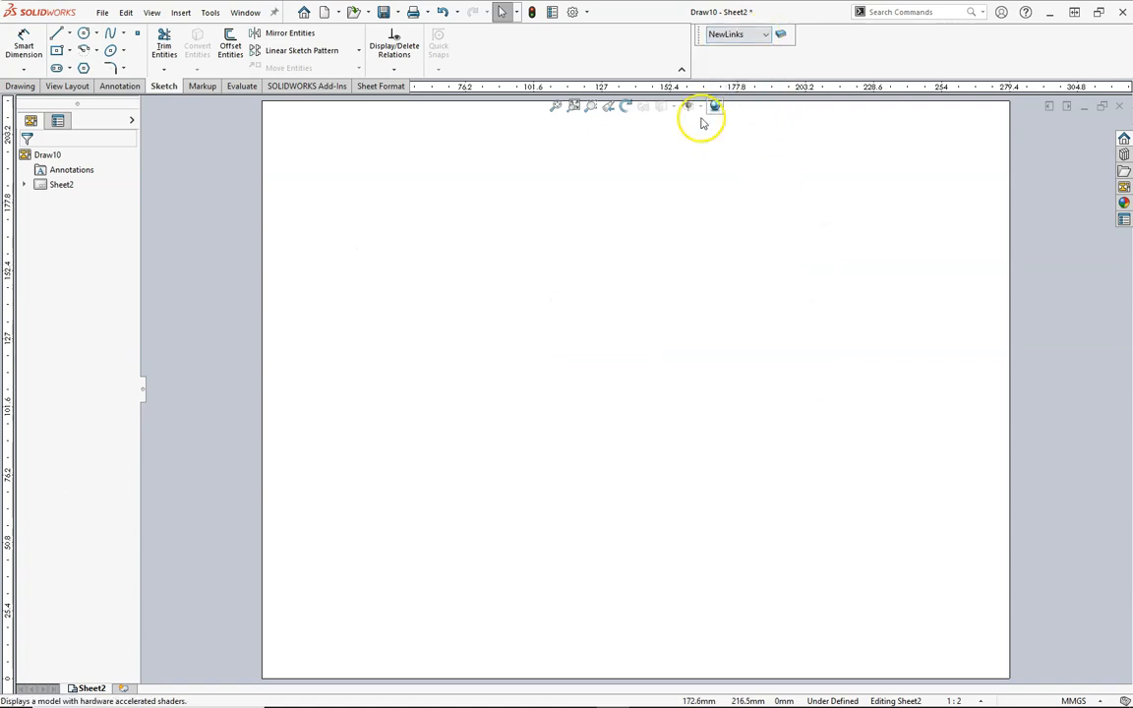
left_click(59, 32)
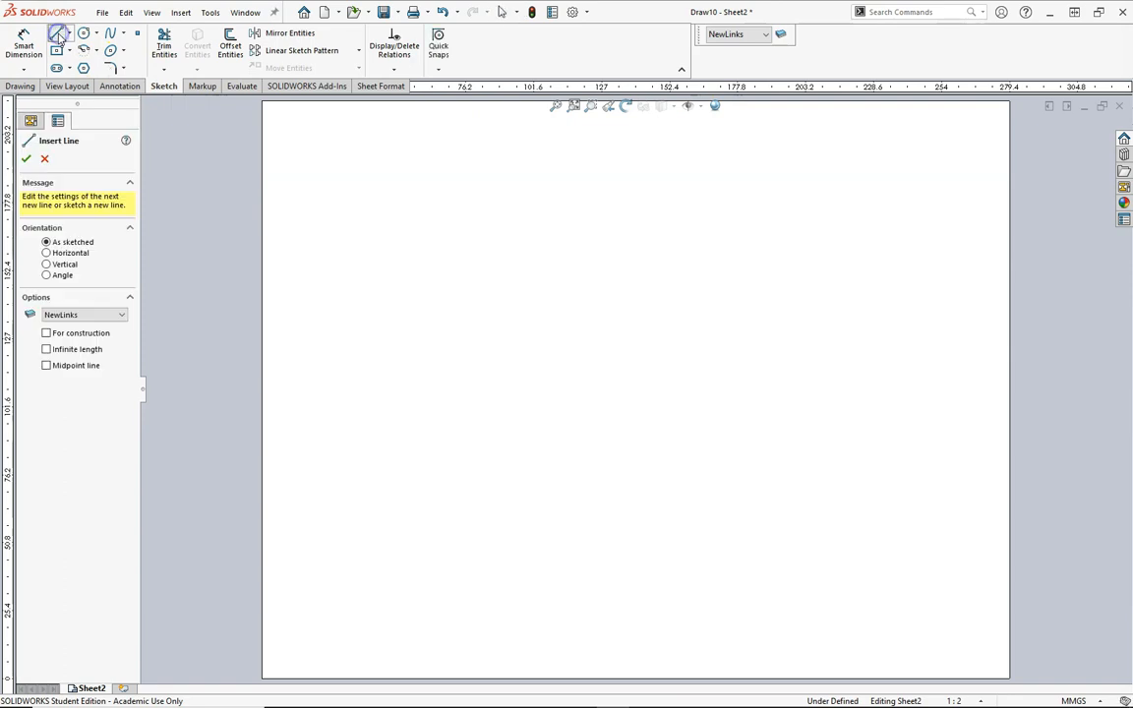
mouse_move(429, 348)
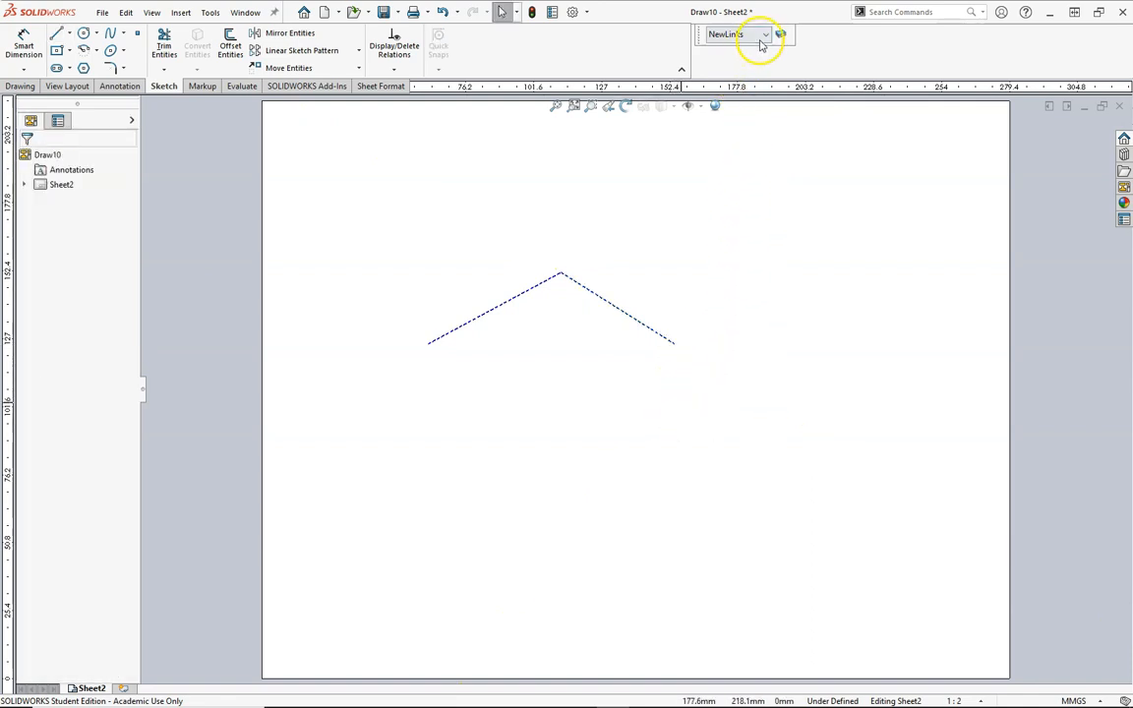
left_click(765, 36)
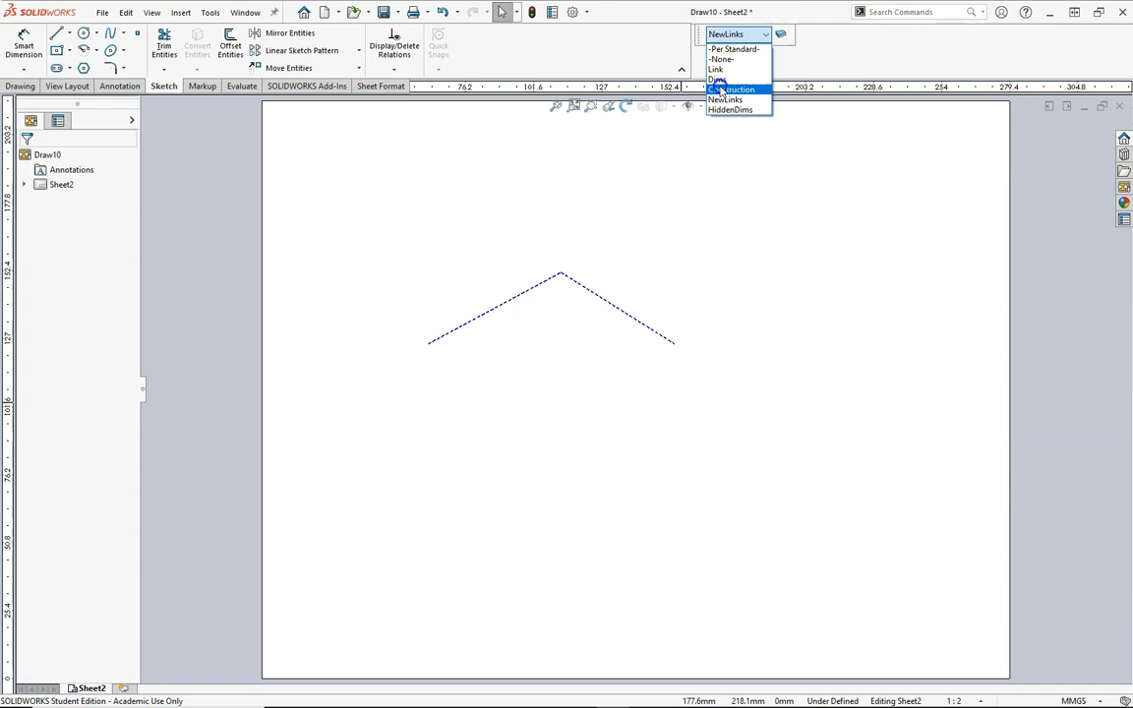
left_click(734, 91)
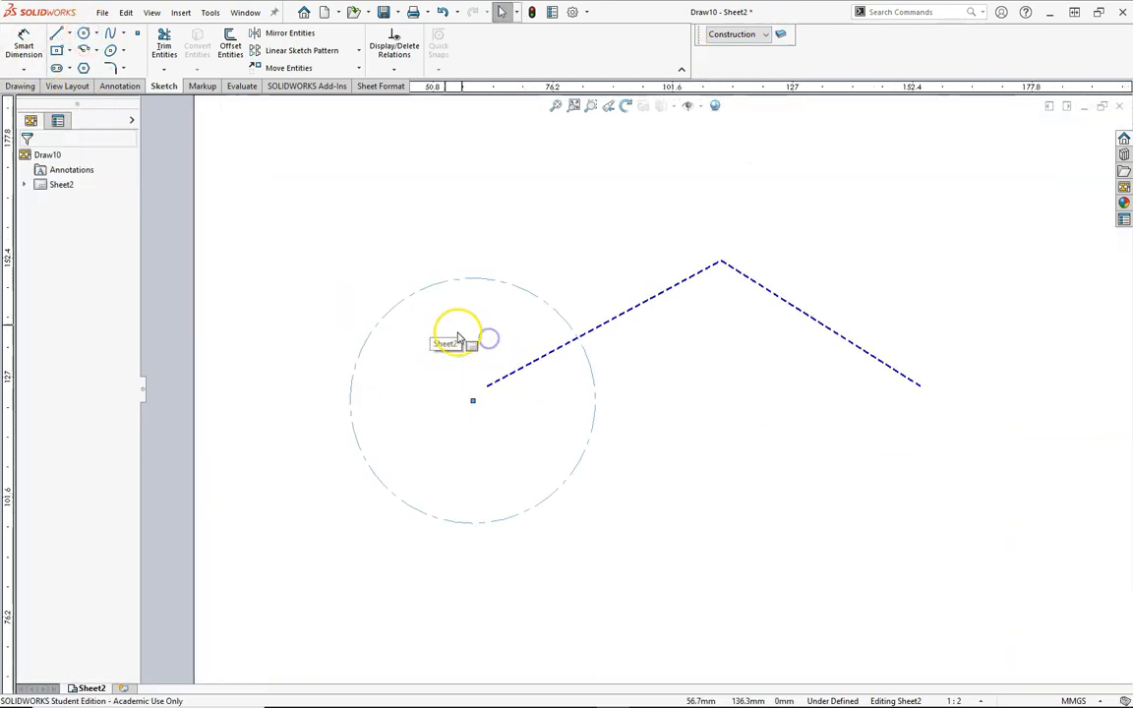
mouse_move(692, 275)
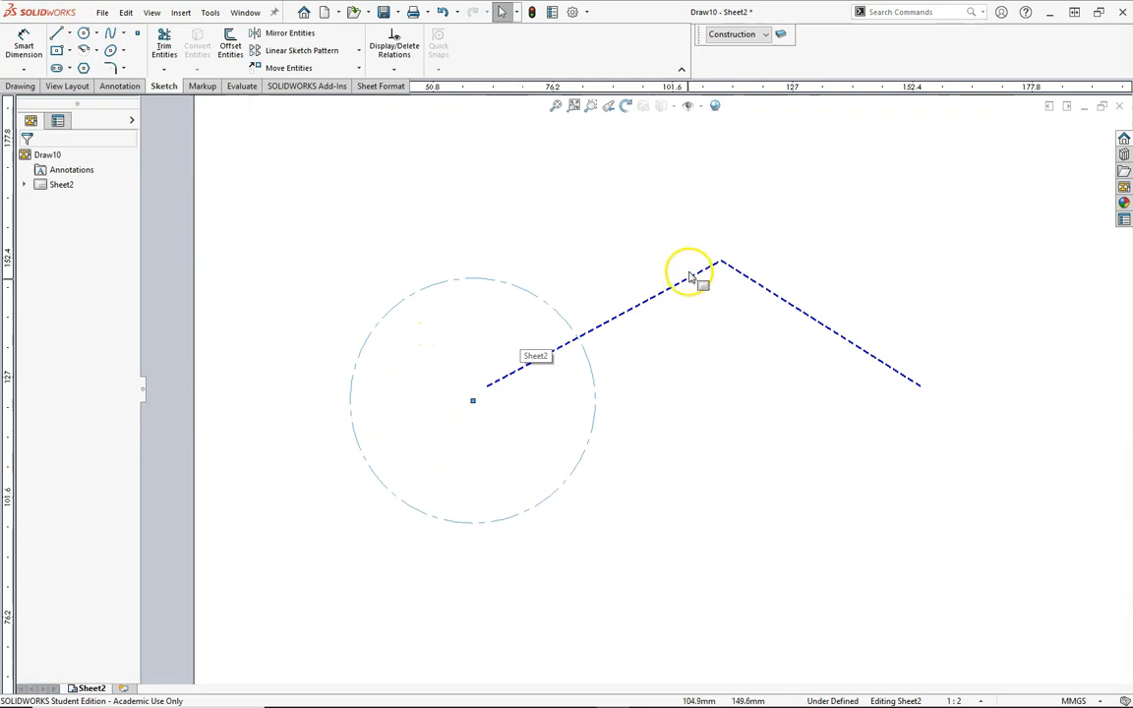
left_click(783, 35)
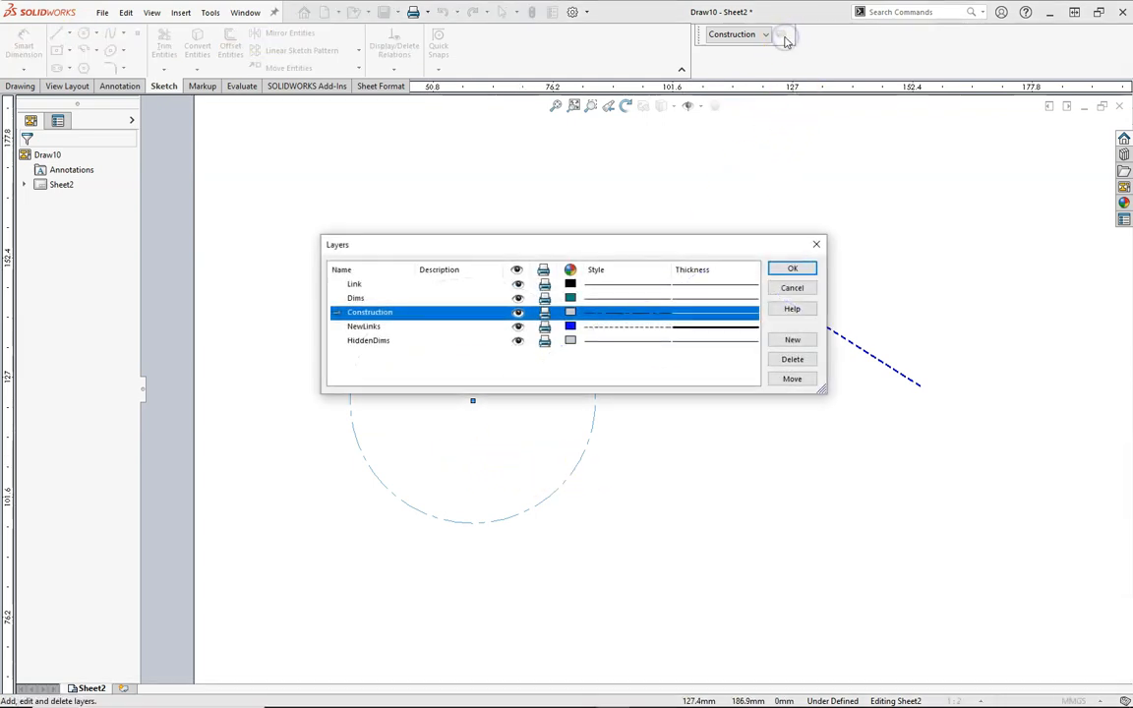
left_click_drag(574, 244, 523, 118)
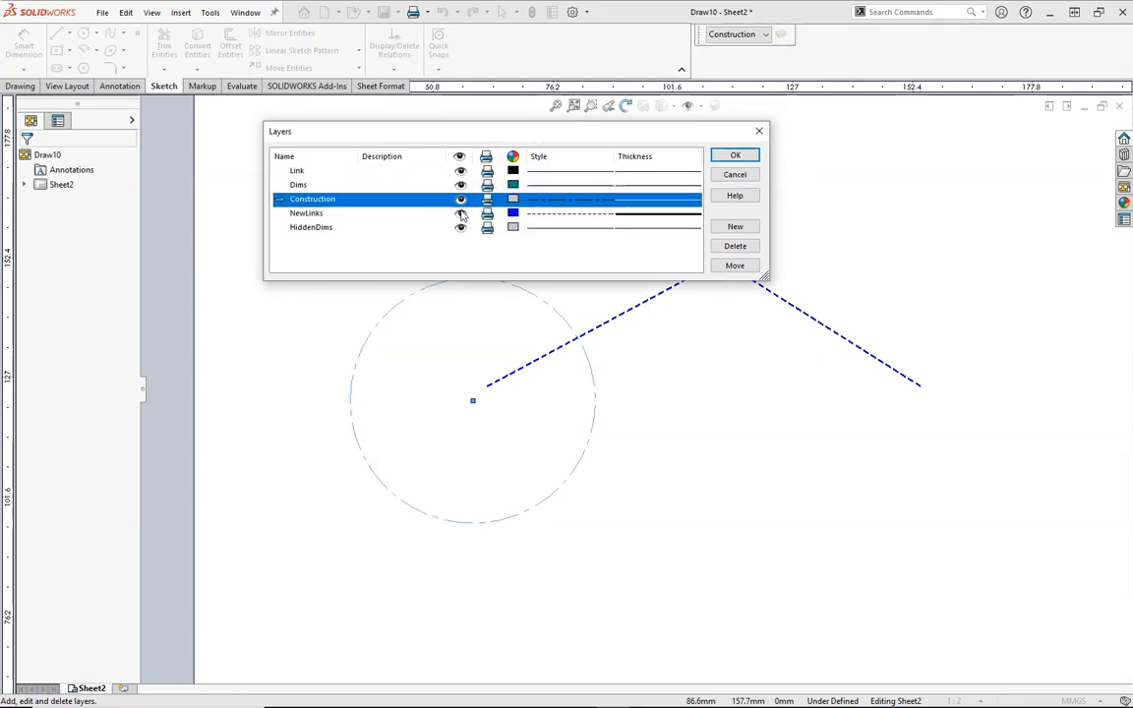
Reassign the circle from the Construction layer to the Link layer, then clear the sheet
left_click(733, 153)
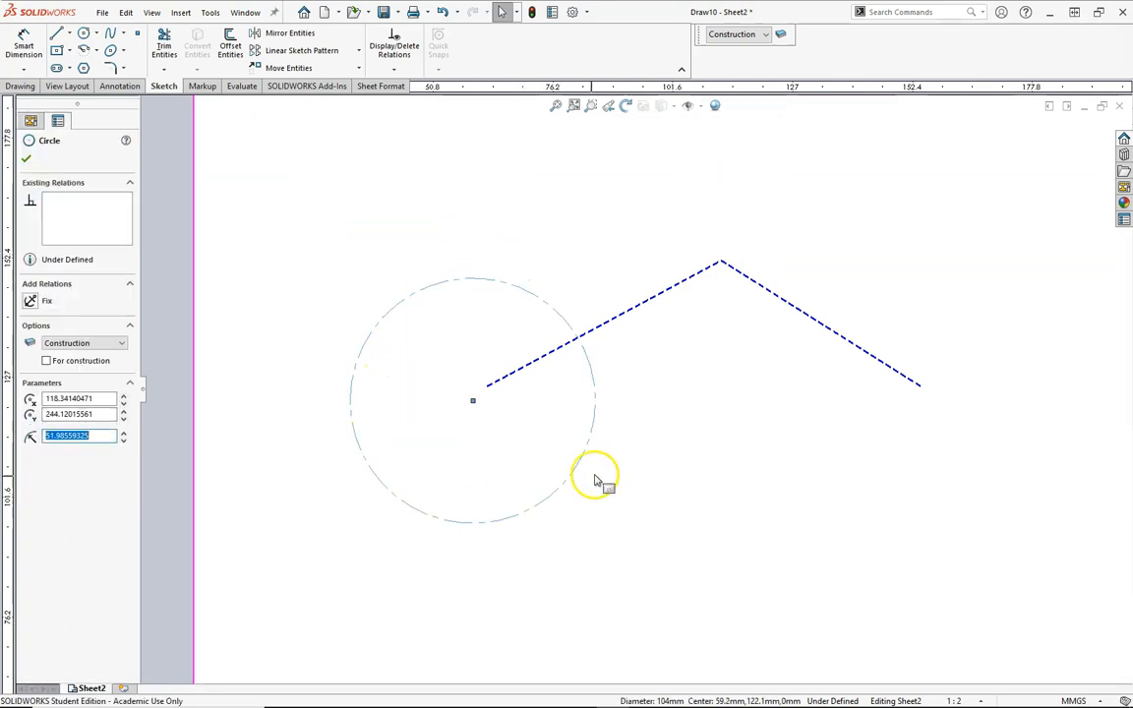
mouse_move(67, 381)
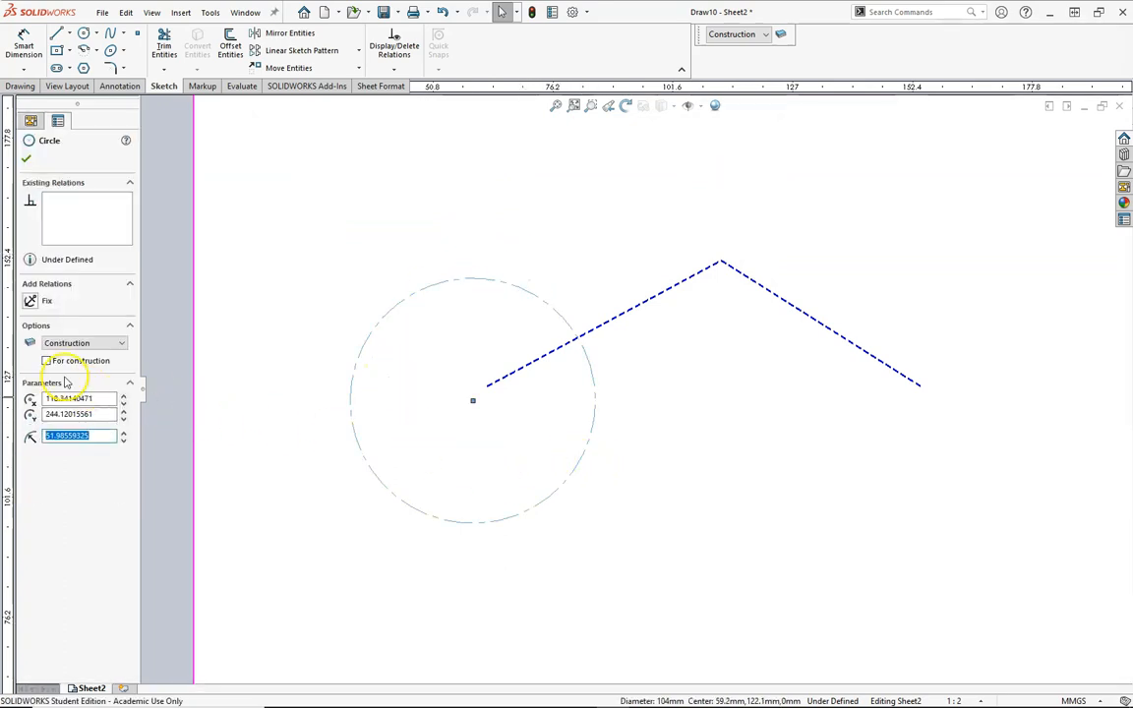
left_click(83, 342)
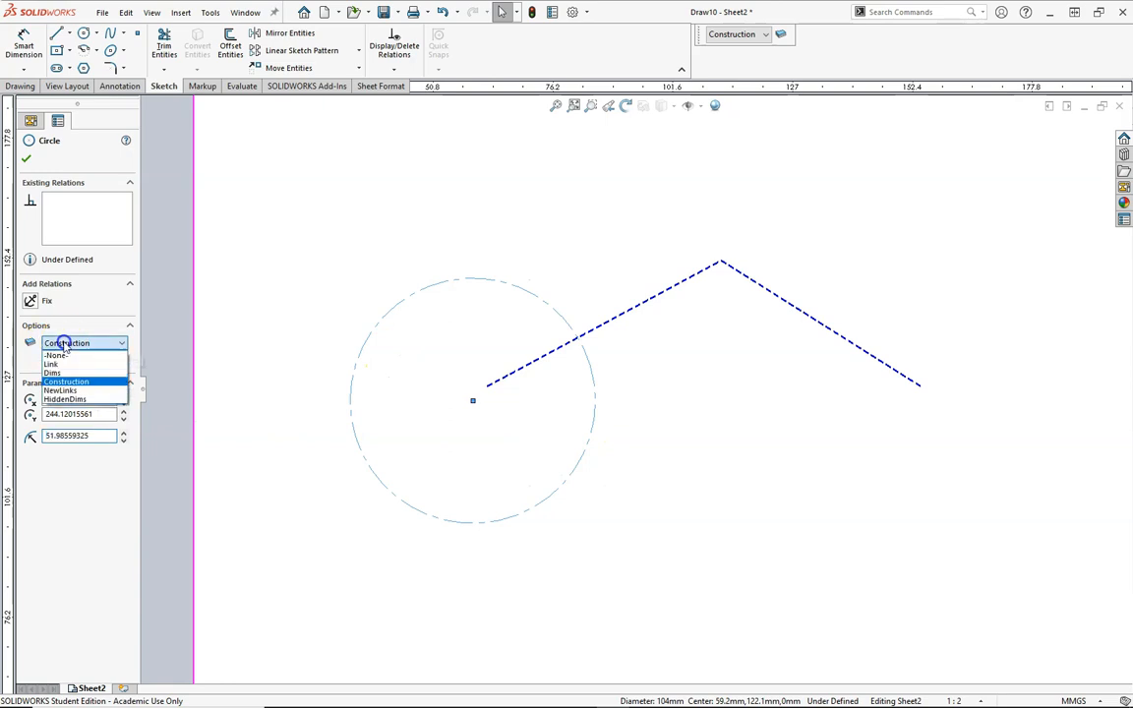
mouse_move(61, 390)
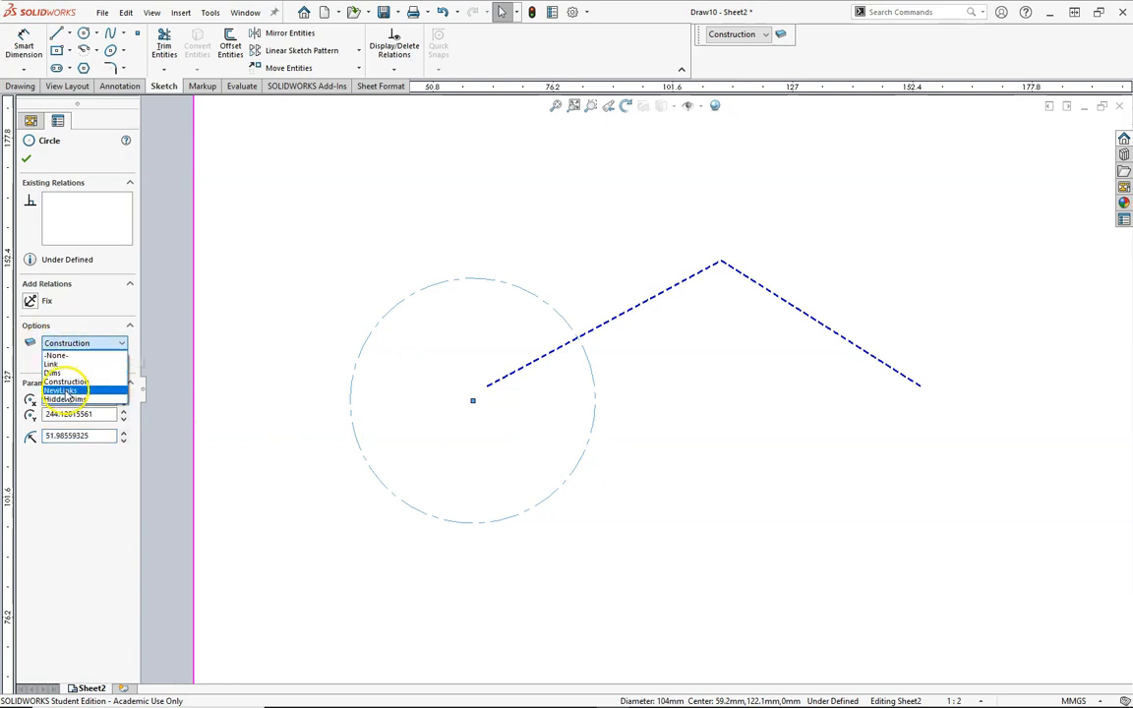
left_click(59, 363)
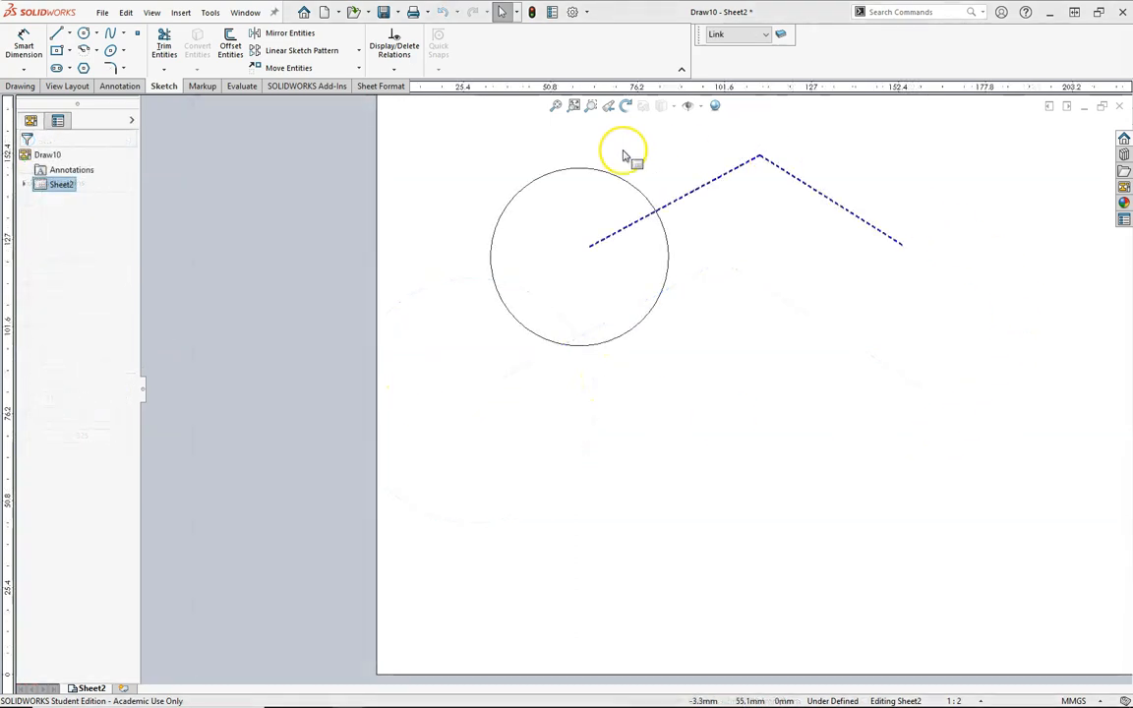
left_click(881, 381)
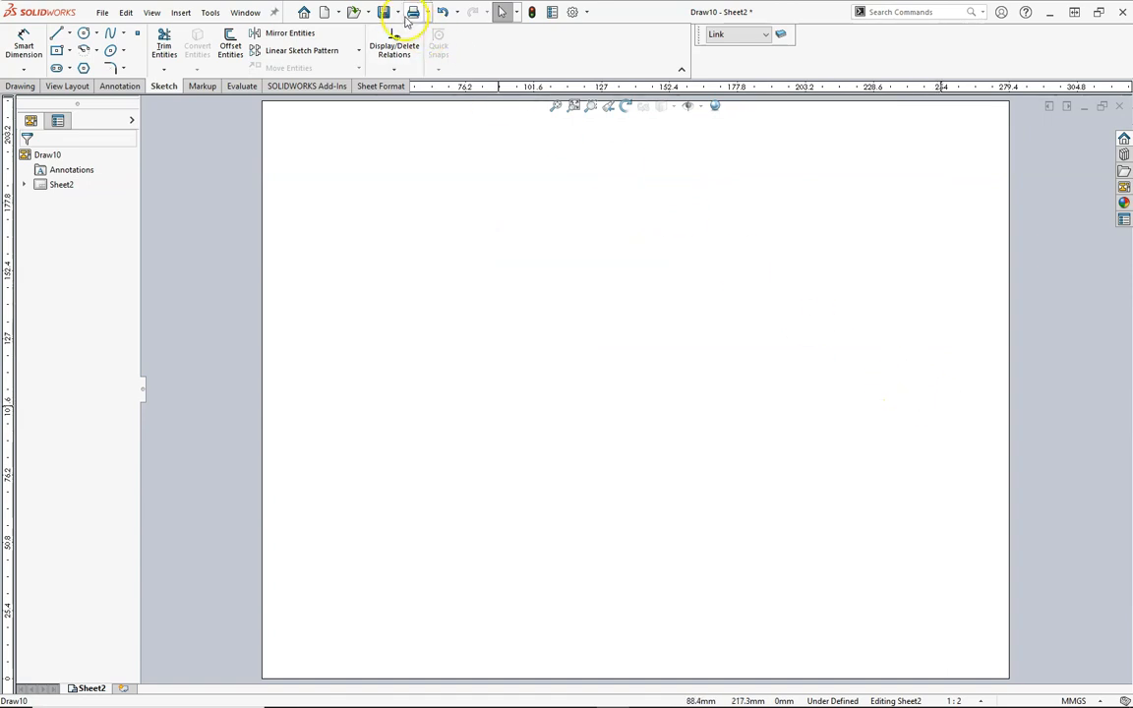
Save the sheet as drawing template LinkSynthesis.drwdot in the templates folder
left_click(397, 12)
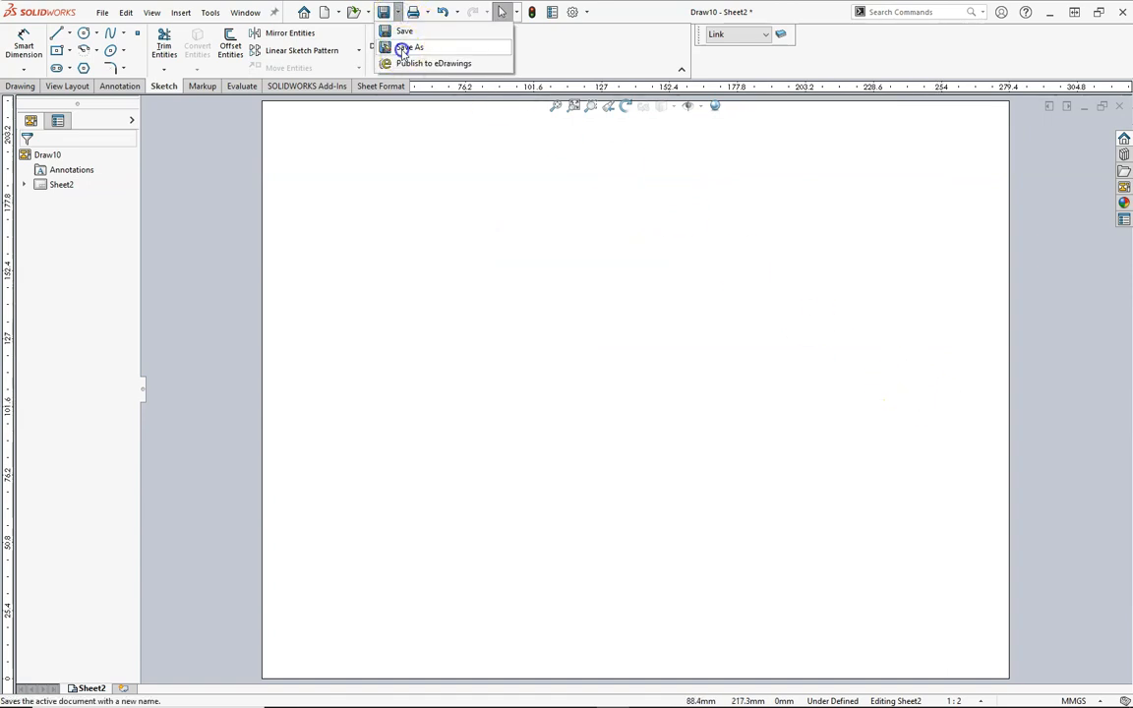
left_click(411, 47)
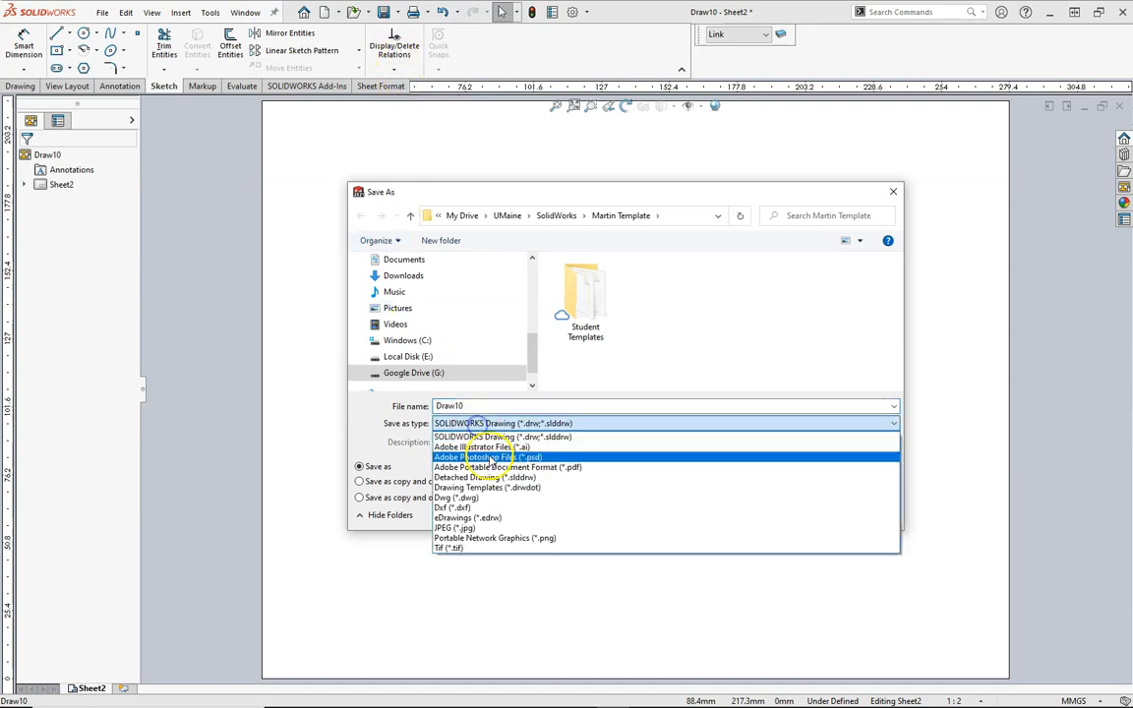
mouse_move(488, 488)
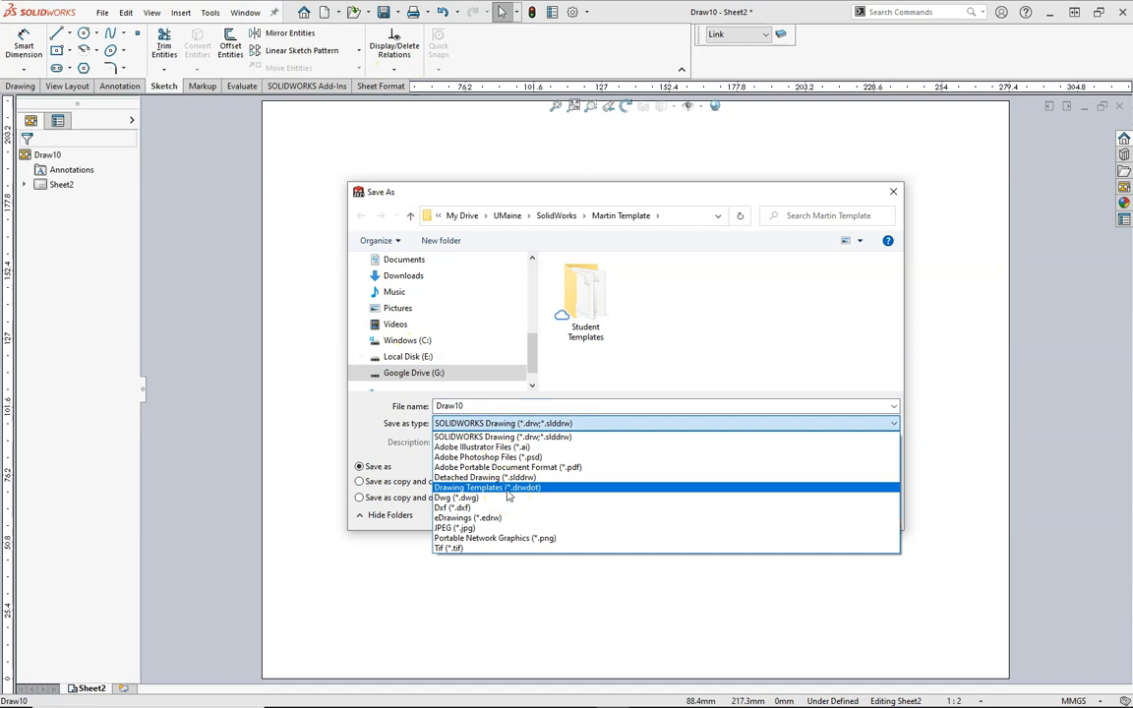
left_click(485, 488)
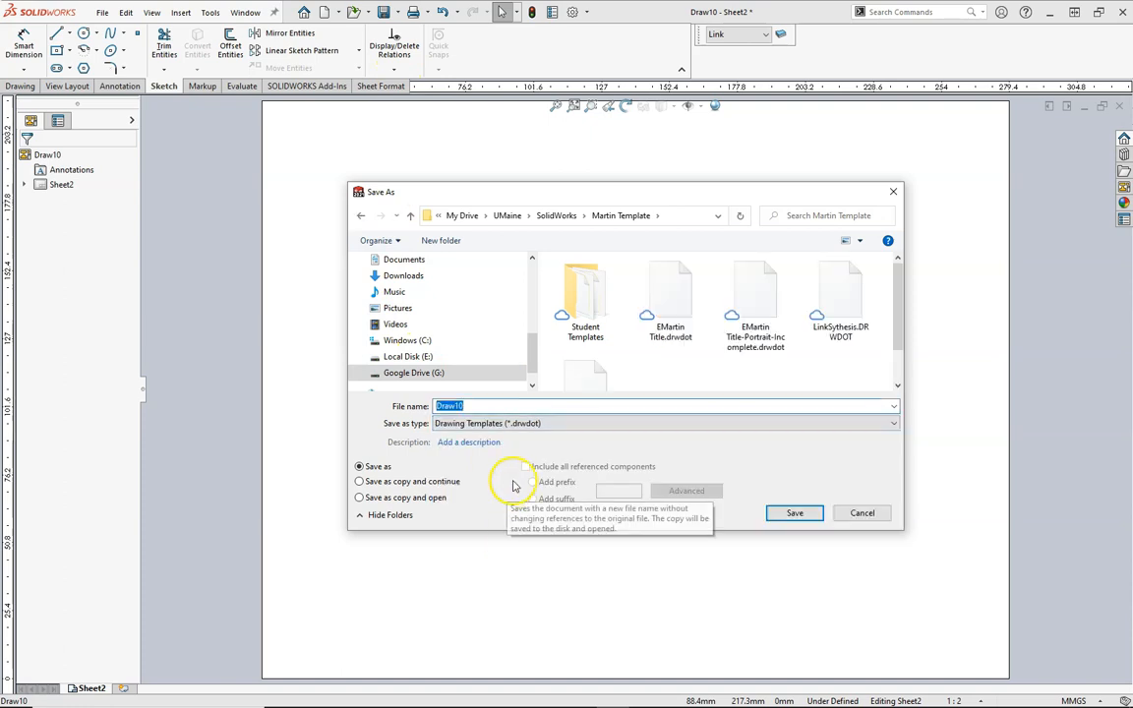
mouse_move(452, 218)
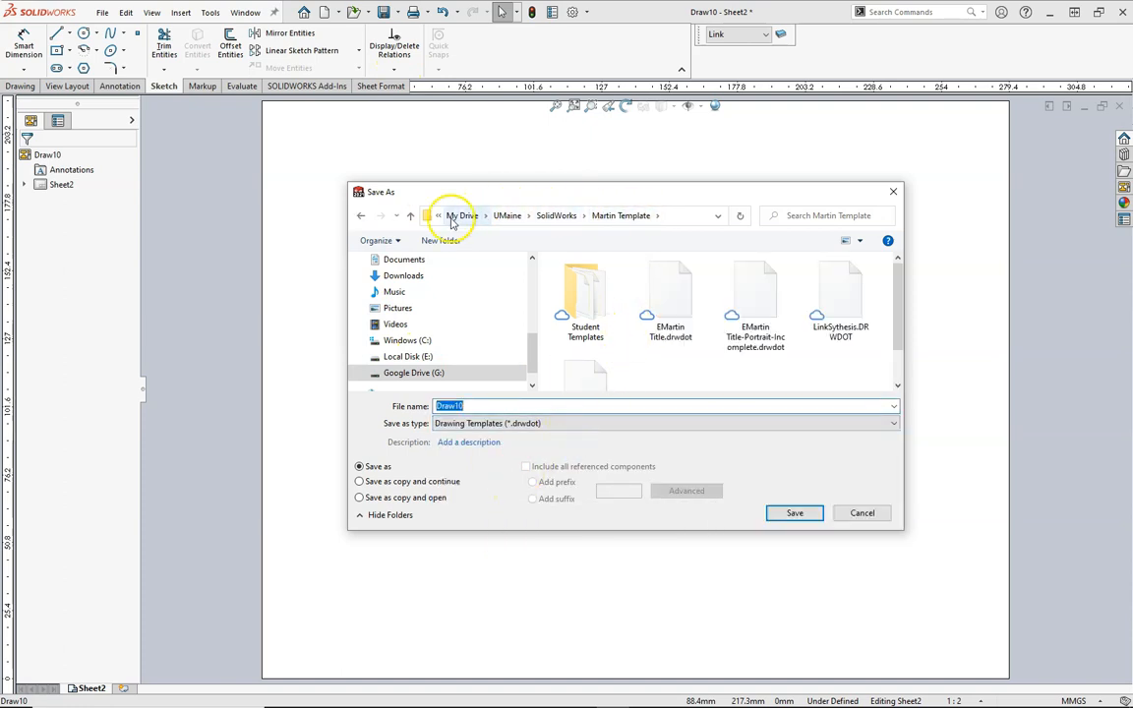
mouse_move(555, 215)
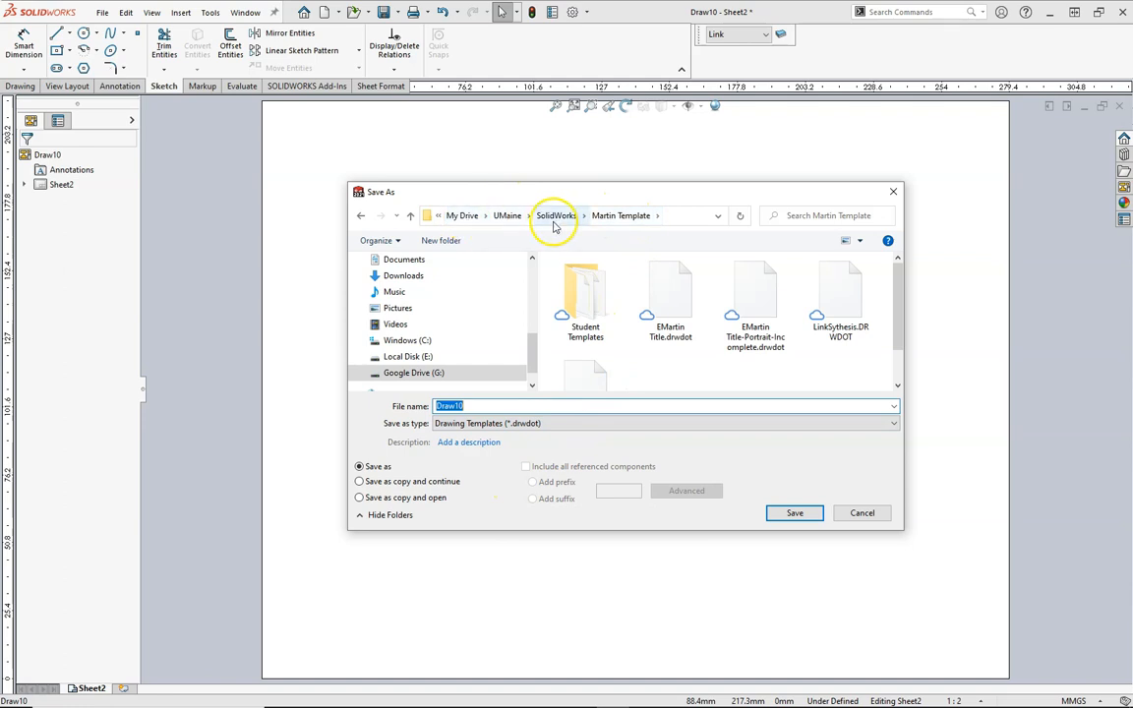
mouse_move(495, 228)
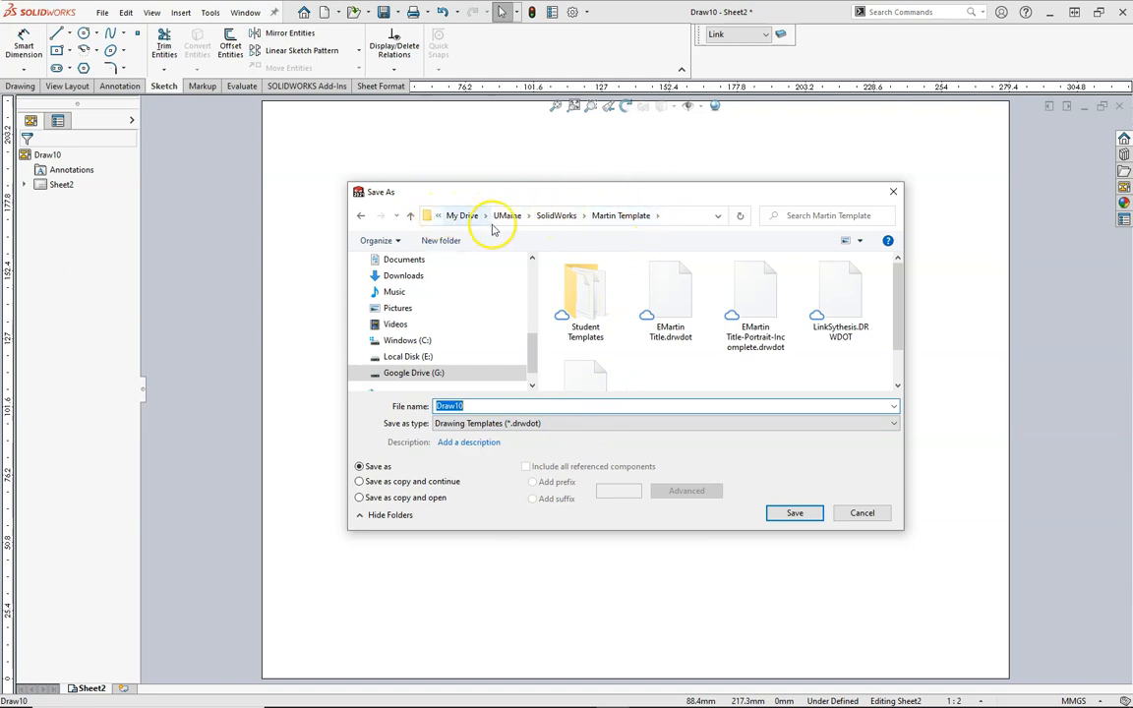
mouse_move(586, 208)
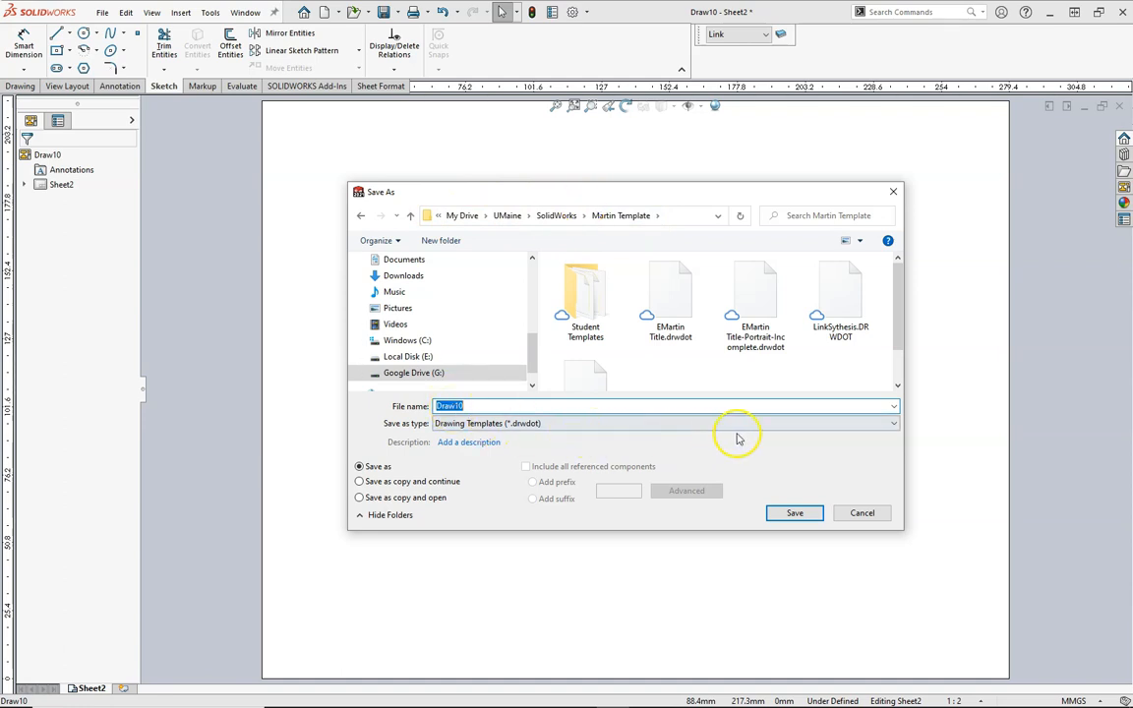
mouse_move(842, 305)
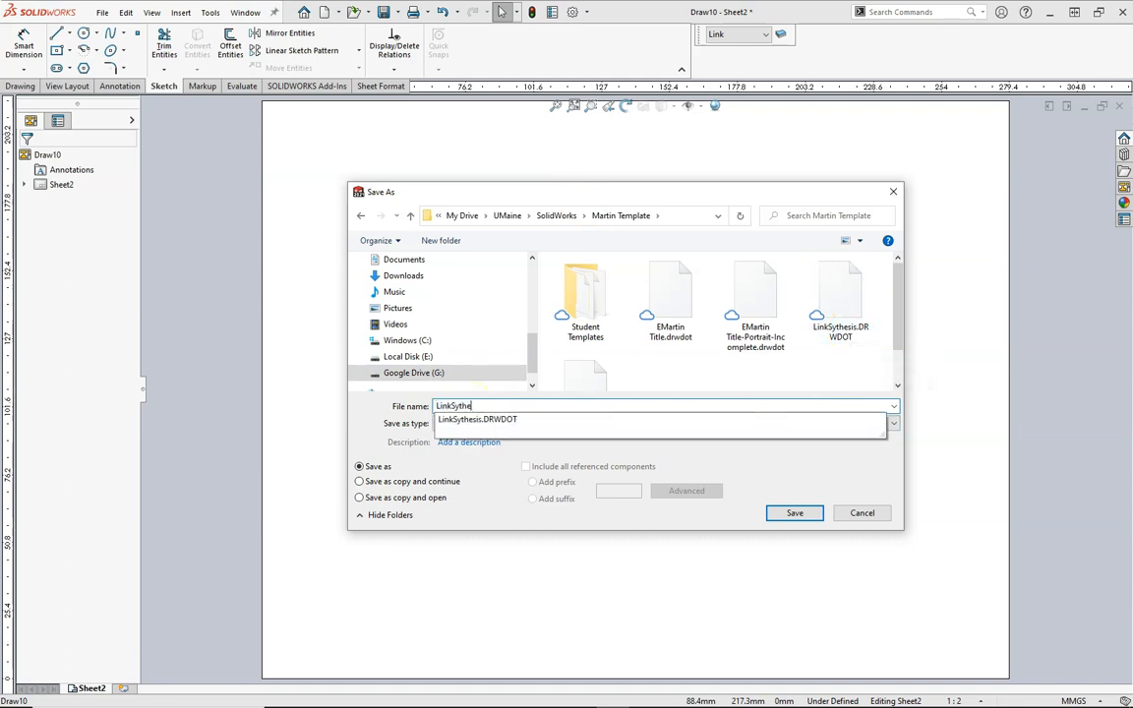
left_click(794, 512)
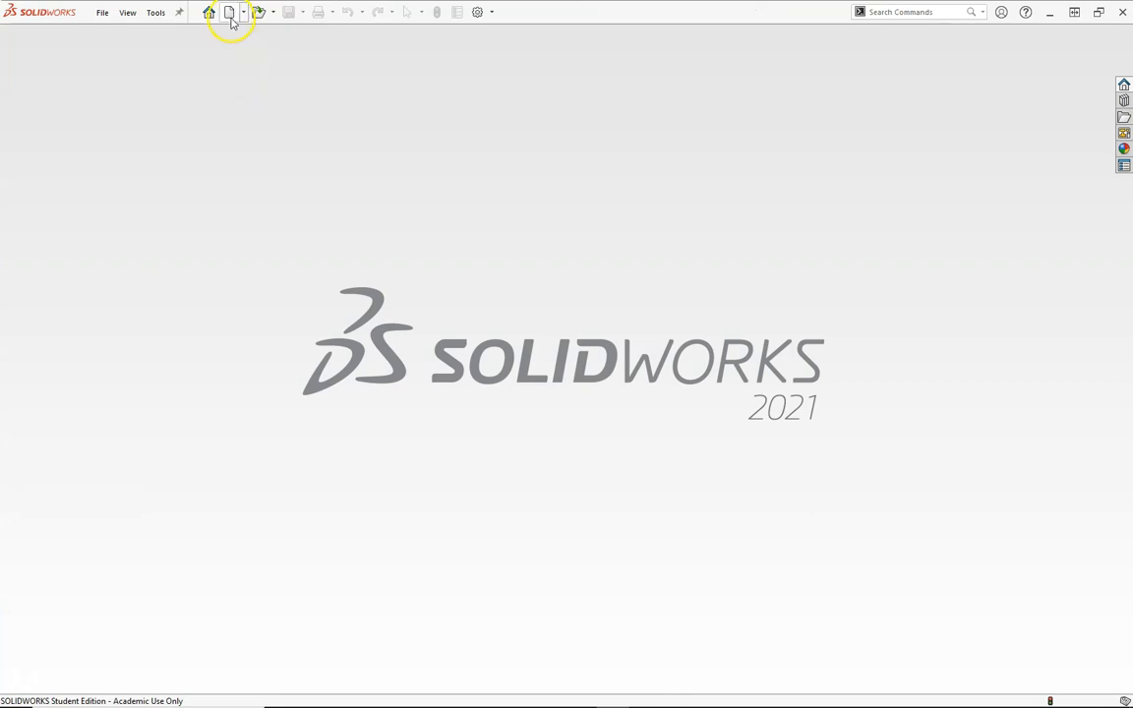
Create a new drawing from the custom link template on the Martin Template tab
left_click(228, 11)
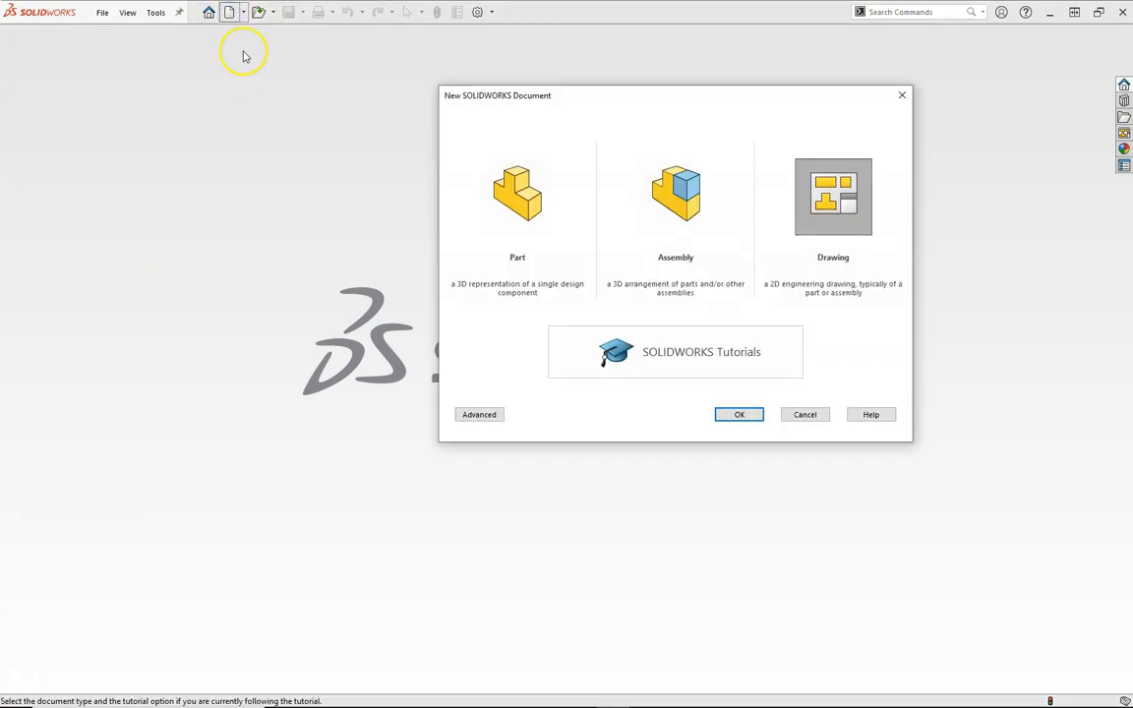
left_click(479, 413)
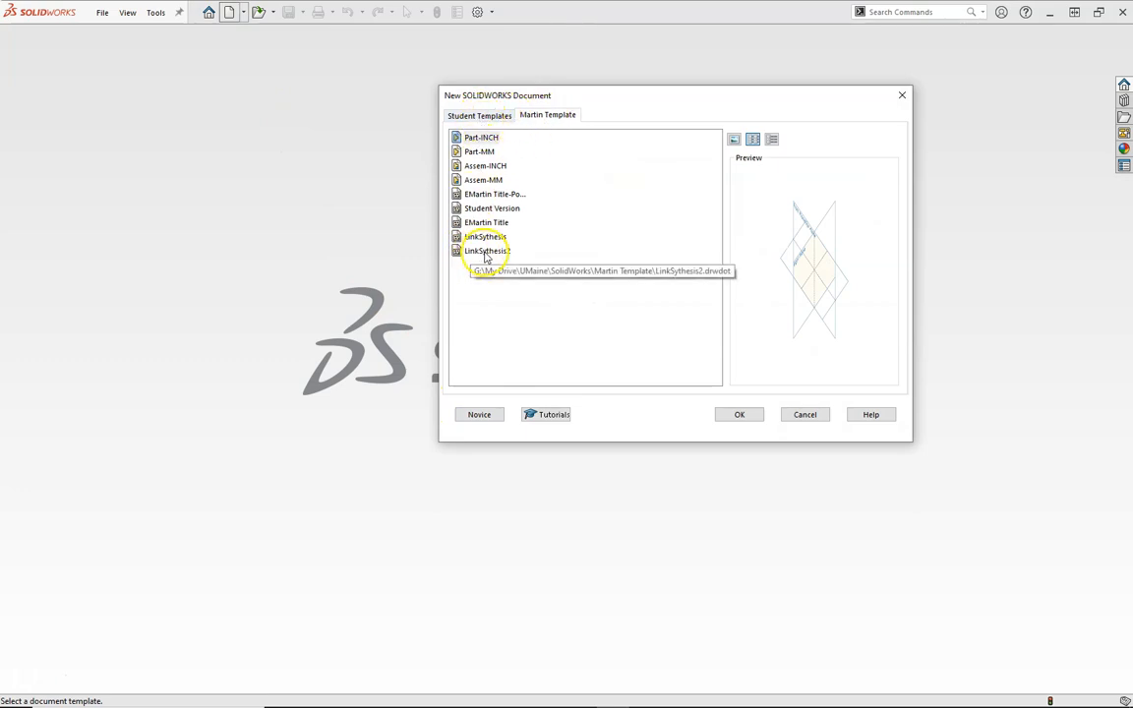
left_click(740, 413)
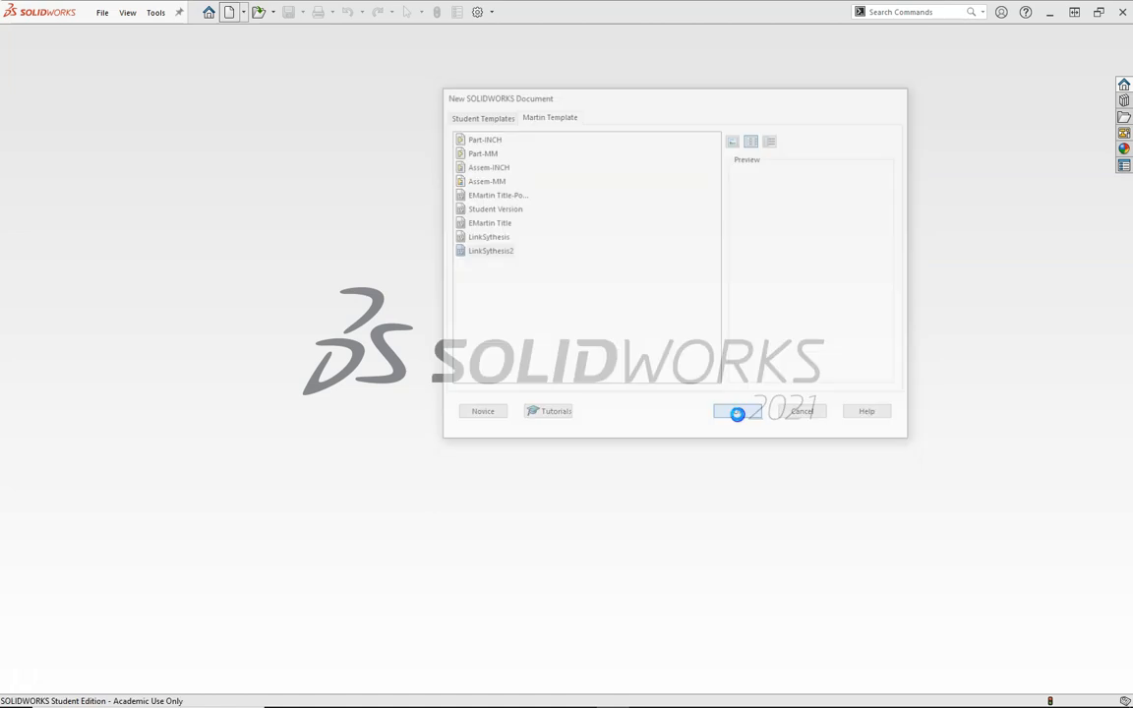
left_click(736, 411)
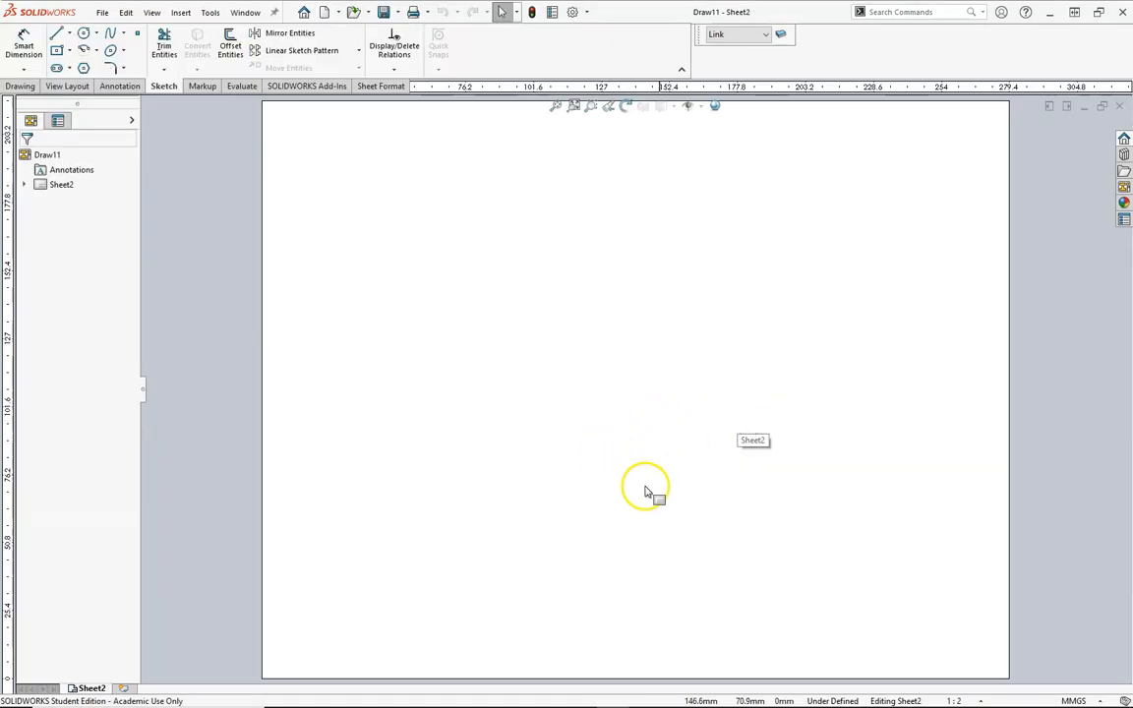
mouse_move(590, 350)
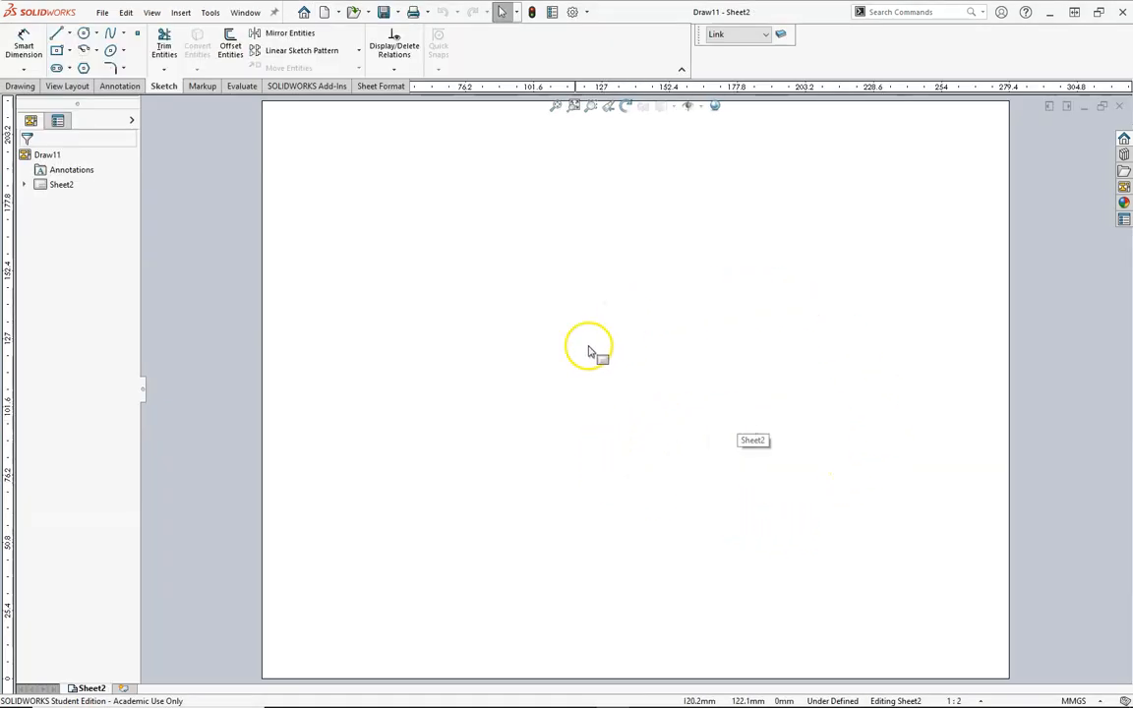
Review the Link, Dims, Construction, NewLinks and HiddenDims layers in Layer Properties
left_click(767, 35)
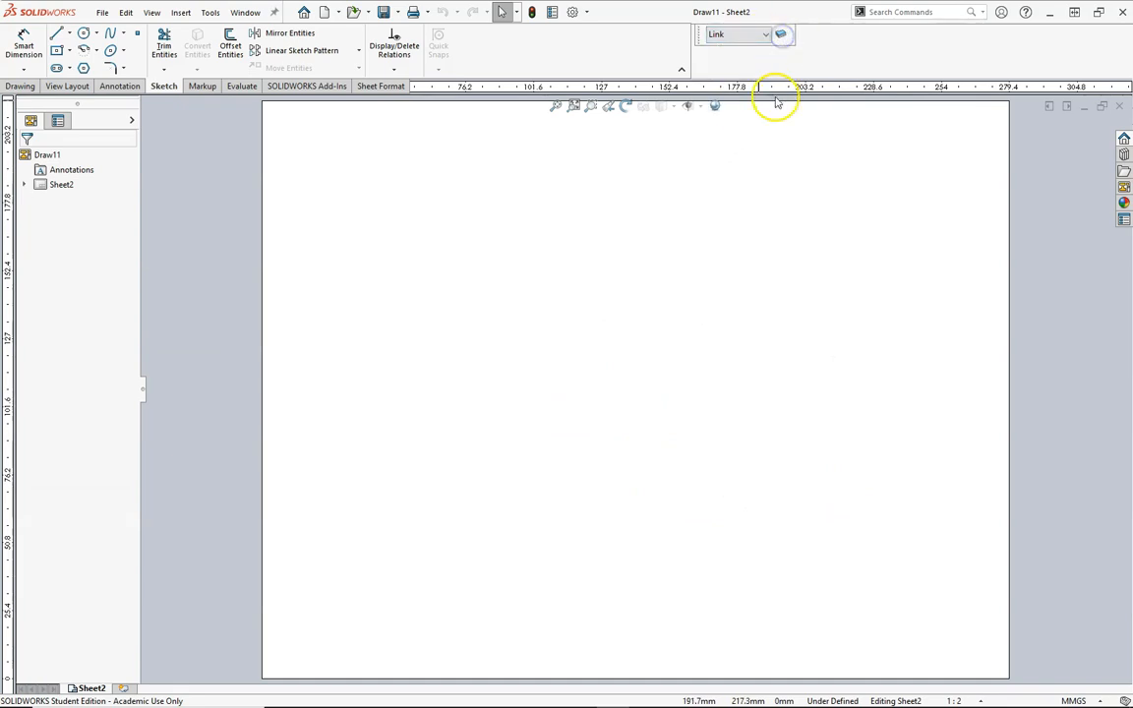
left_click(779, 35)
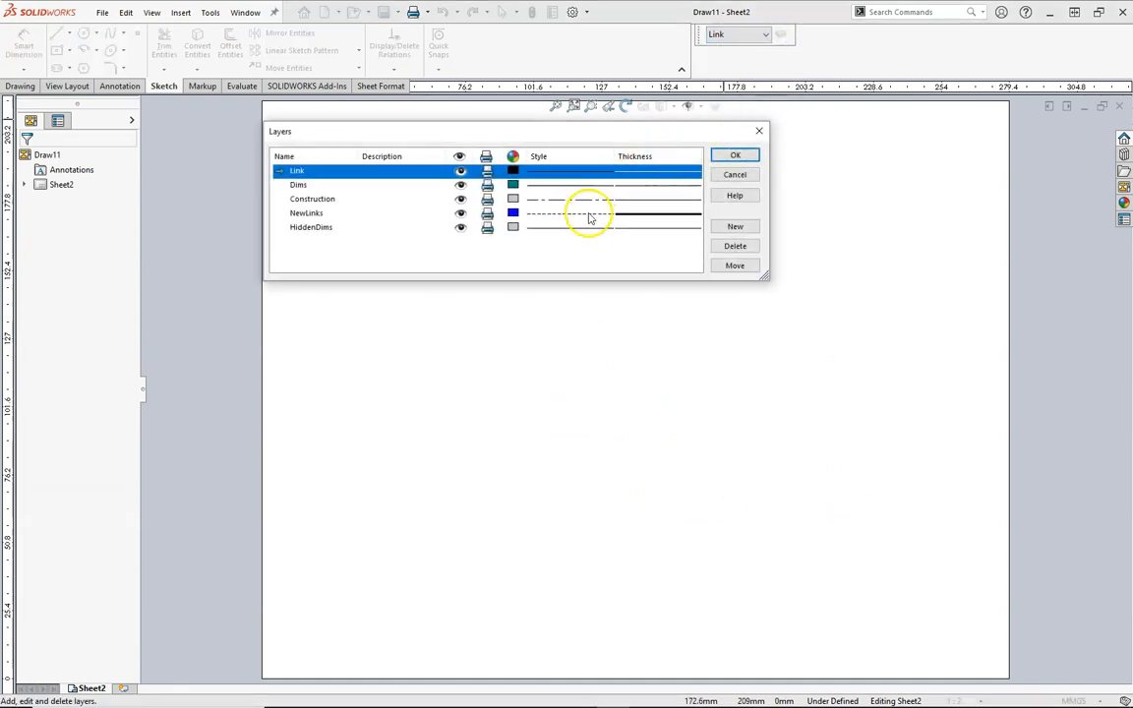
left_click(736, 153)
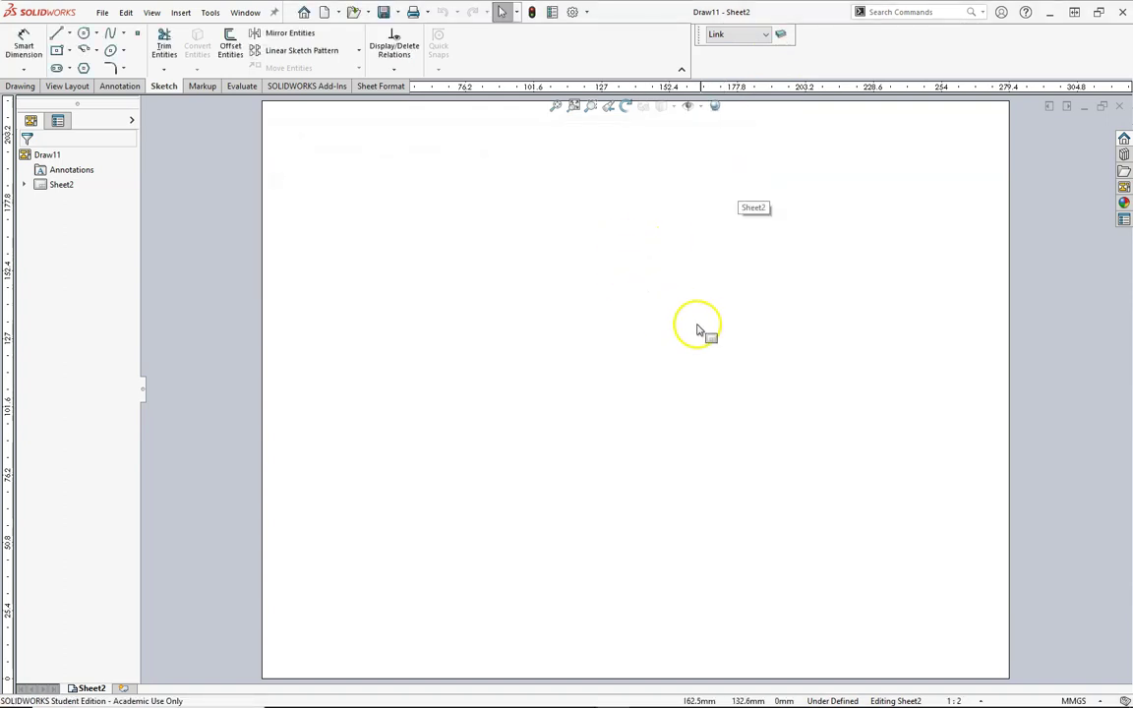
mouse_move(519, 246)
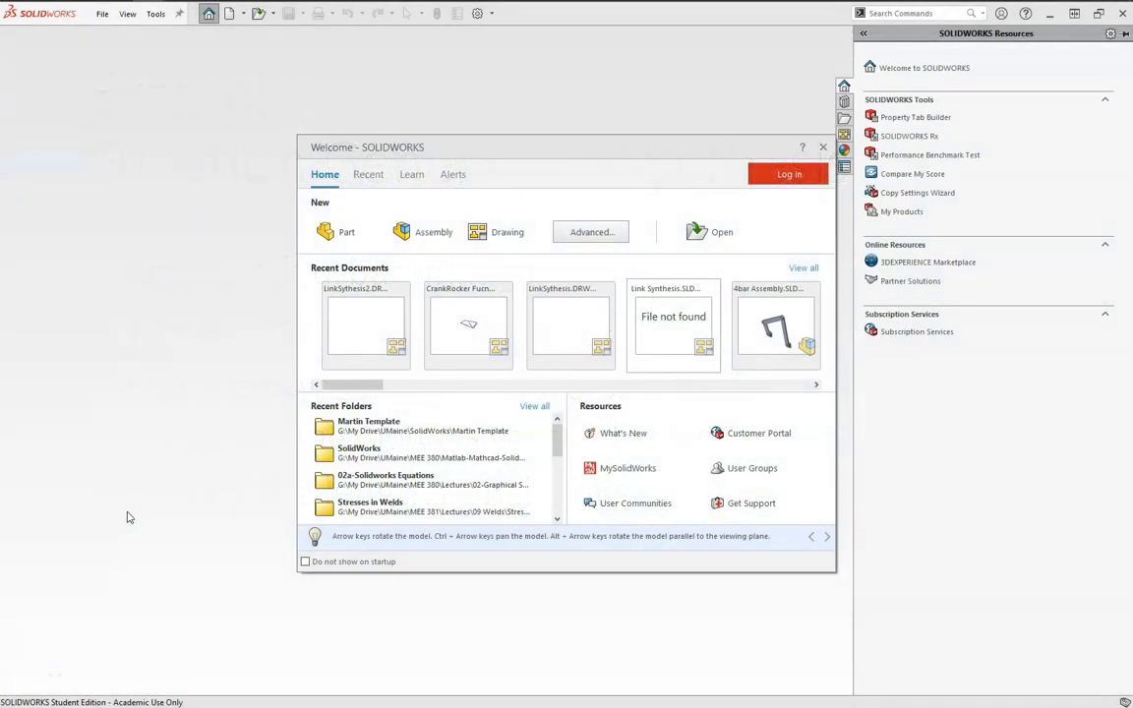
mouse_move(134, 496)
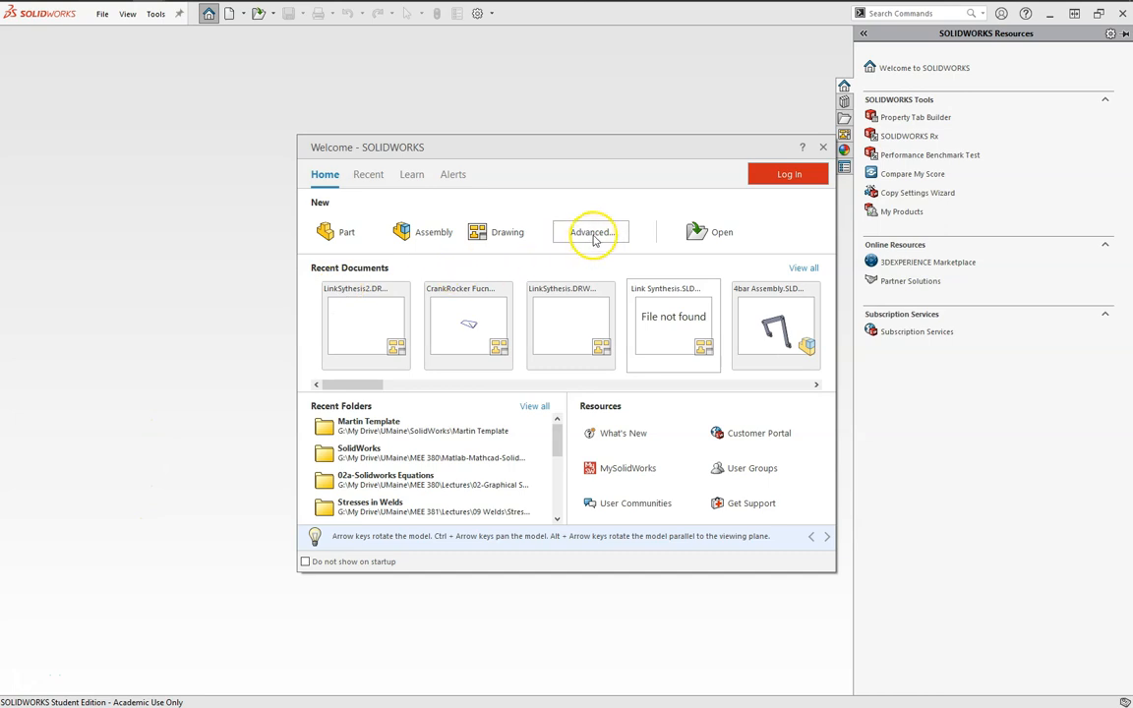
Create drawing Draw1 from the LinkSynthesis2 template via the Advanced Martin Template tab
left_click(590, 232)
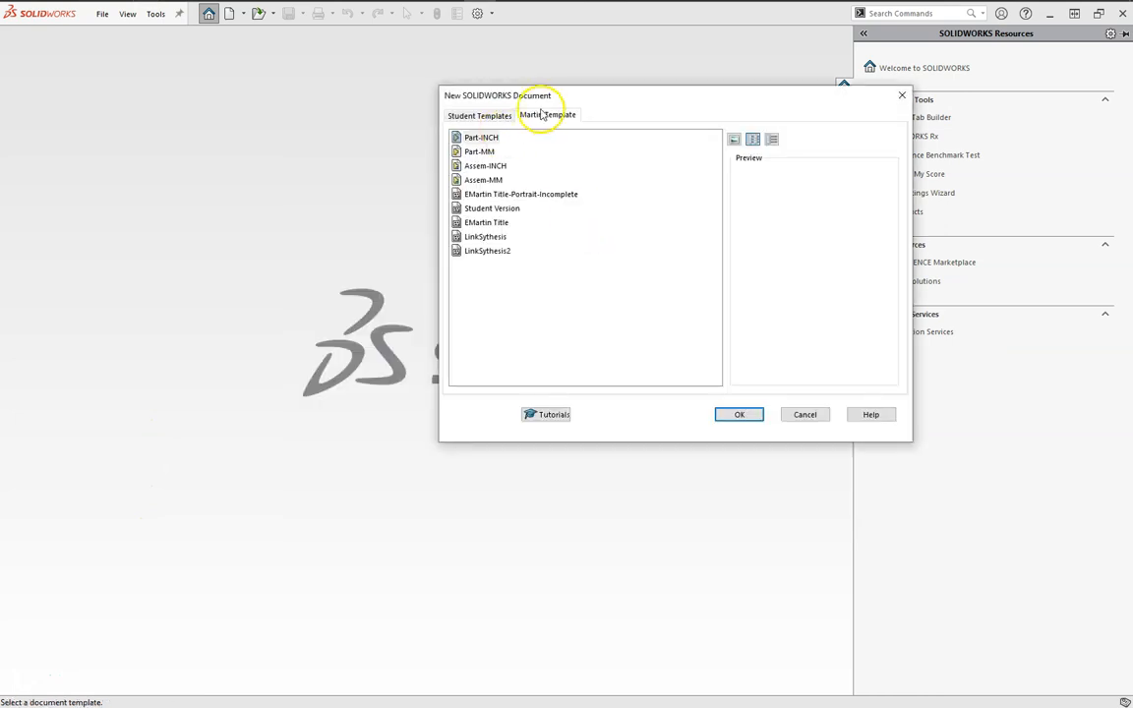
left_click(488, 250)
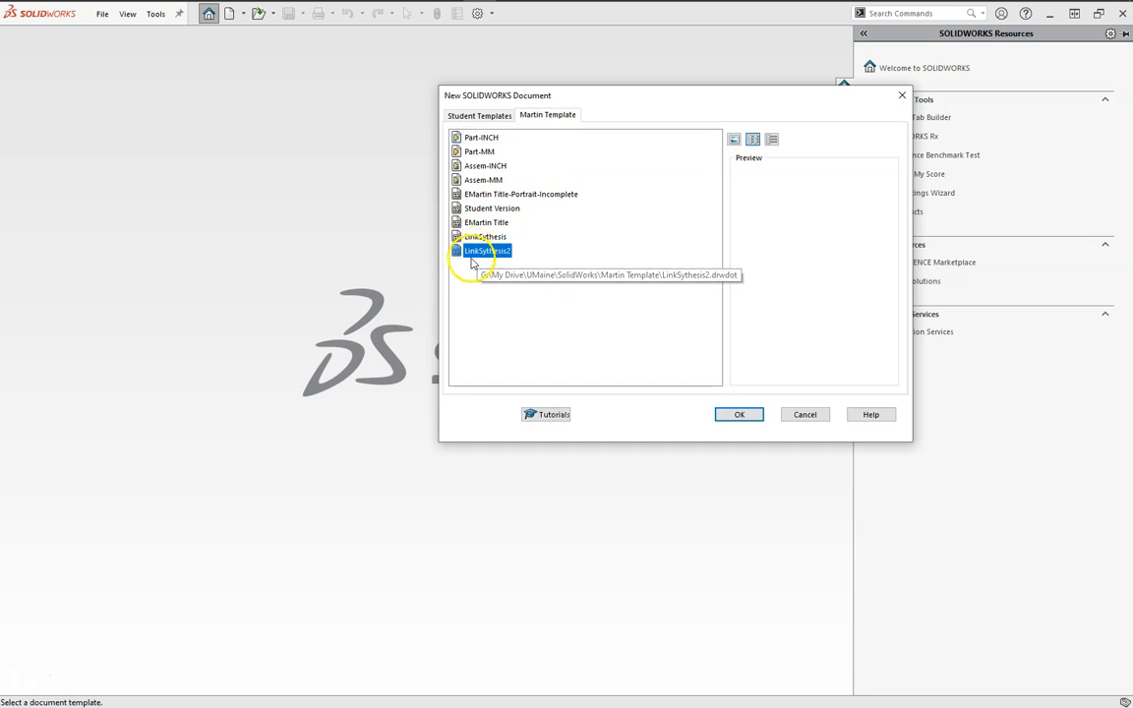
mouse_move(582, 303)
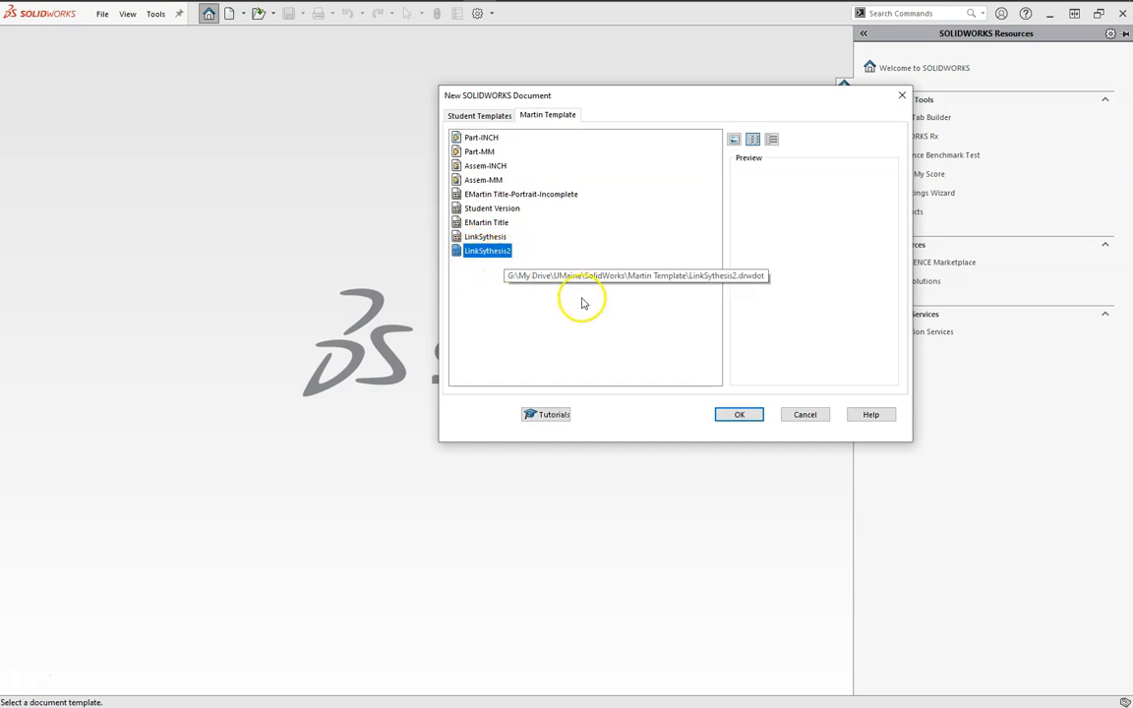
left_click(739, 413)
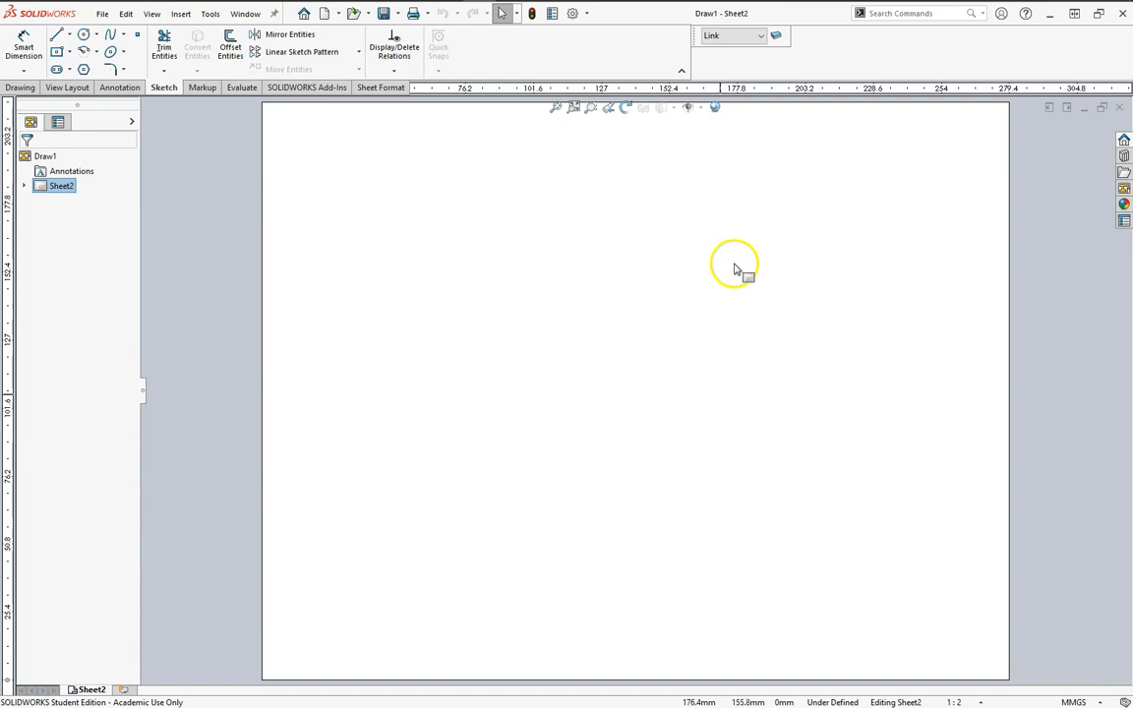
mouse_move(731, 263)
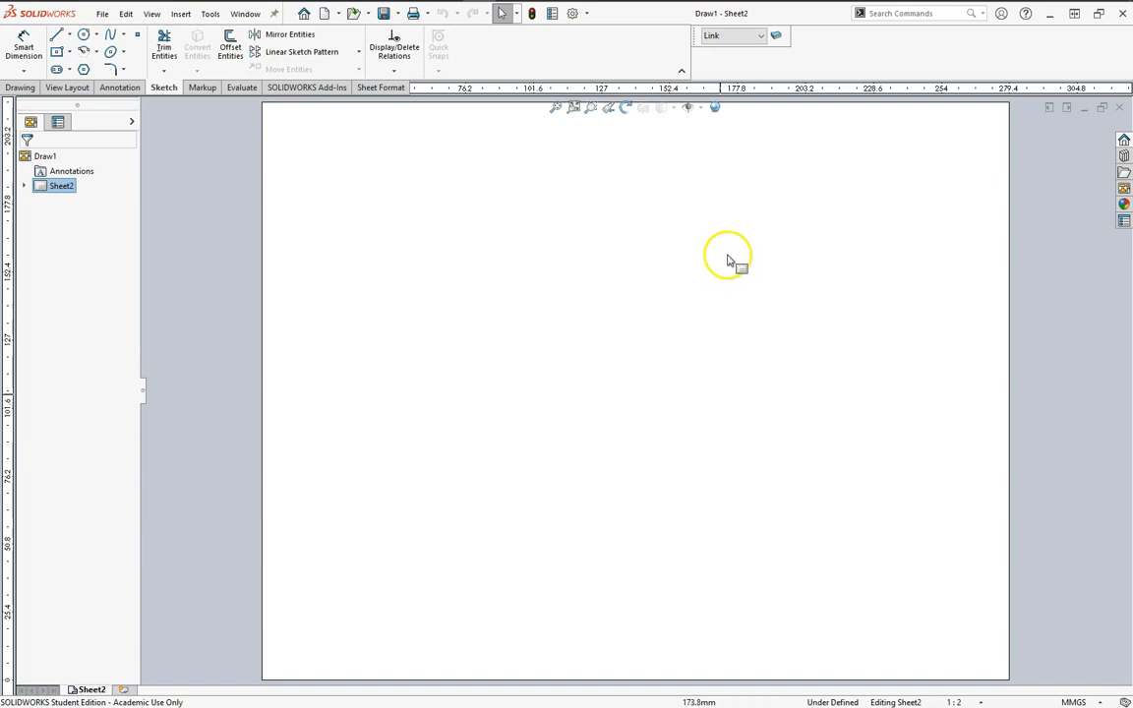
Make Construction the current layer in place of Link
left_click(757, 36)
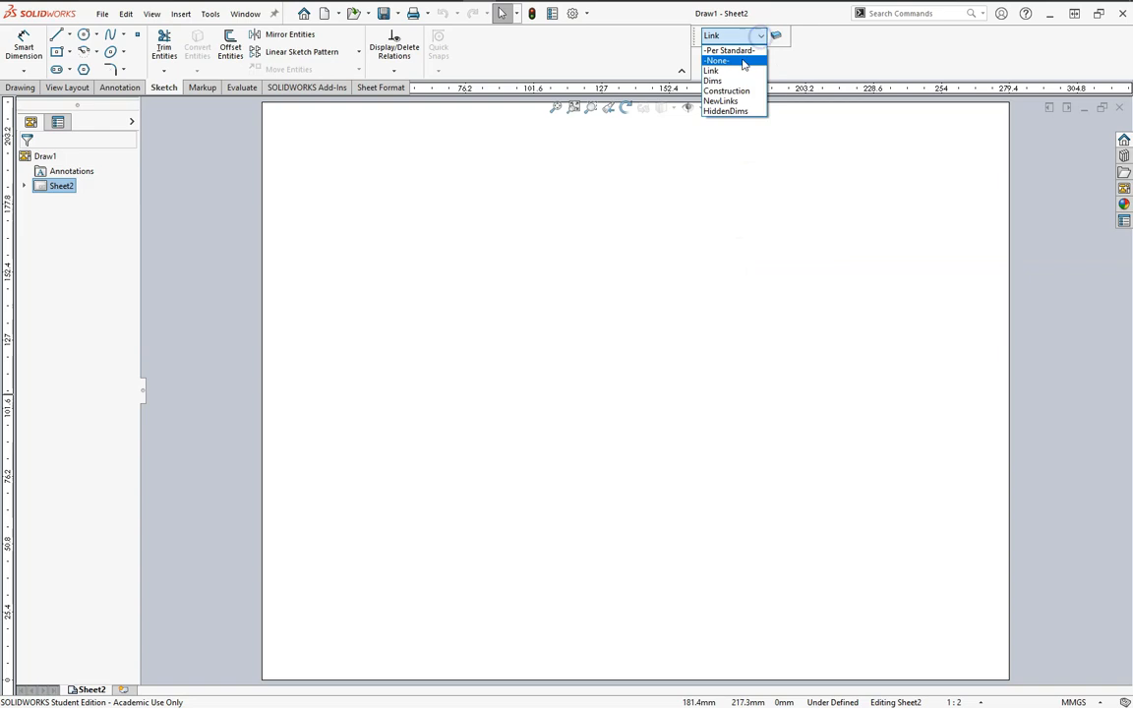
mouse_move(725, 90)
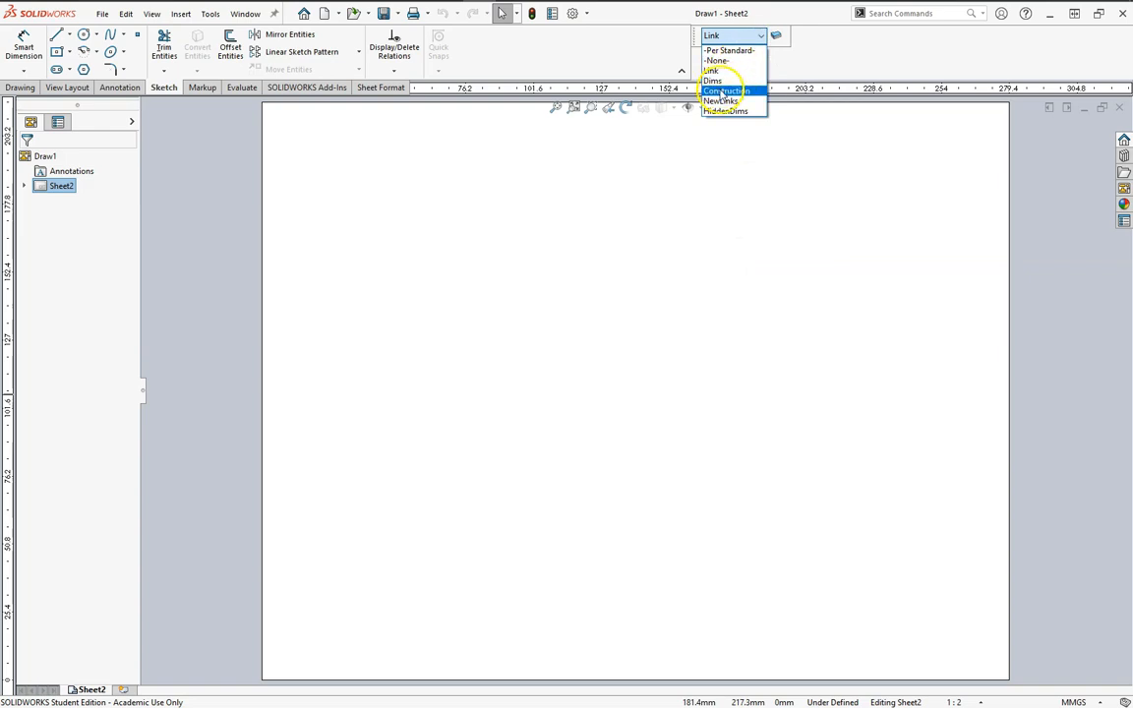
left_click(724, 90)
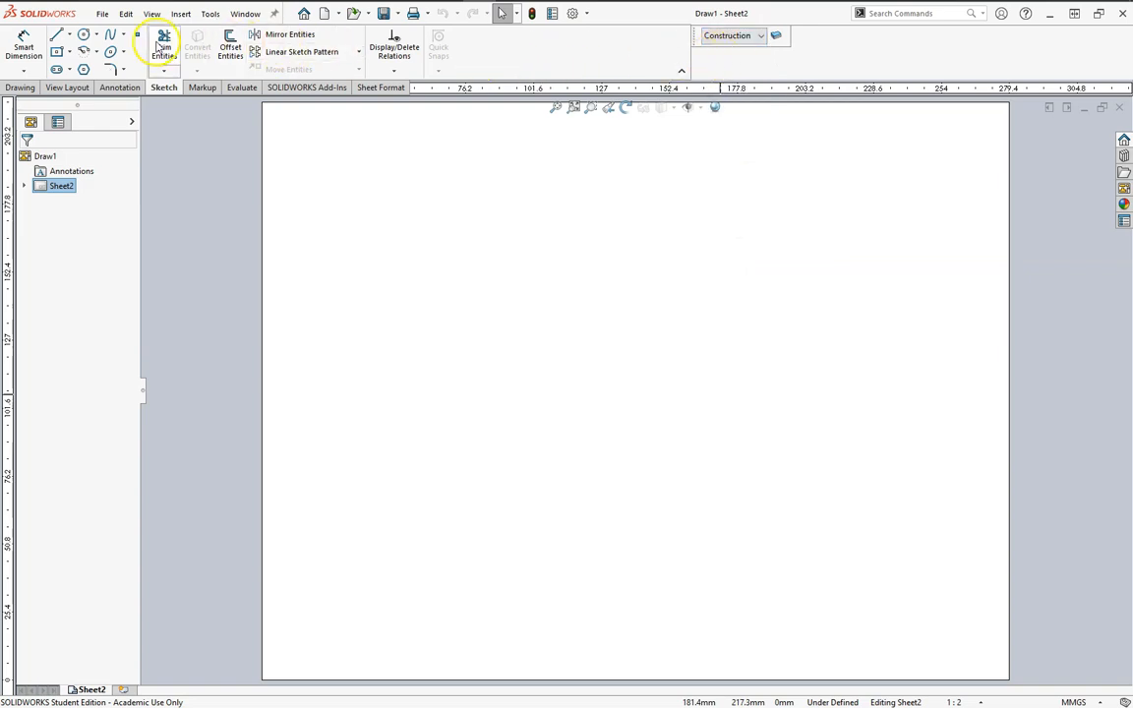
mouse_move(57, 36)
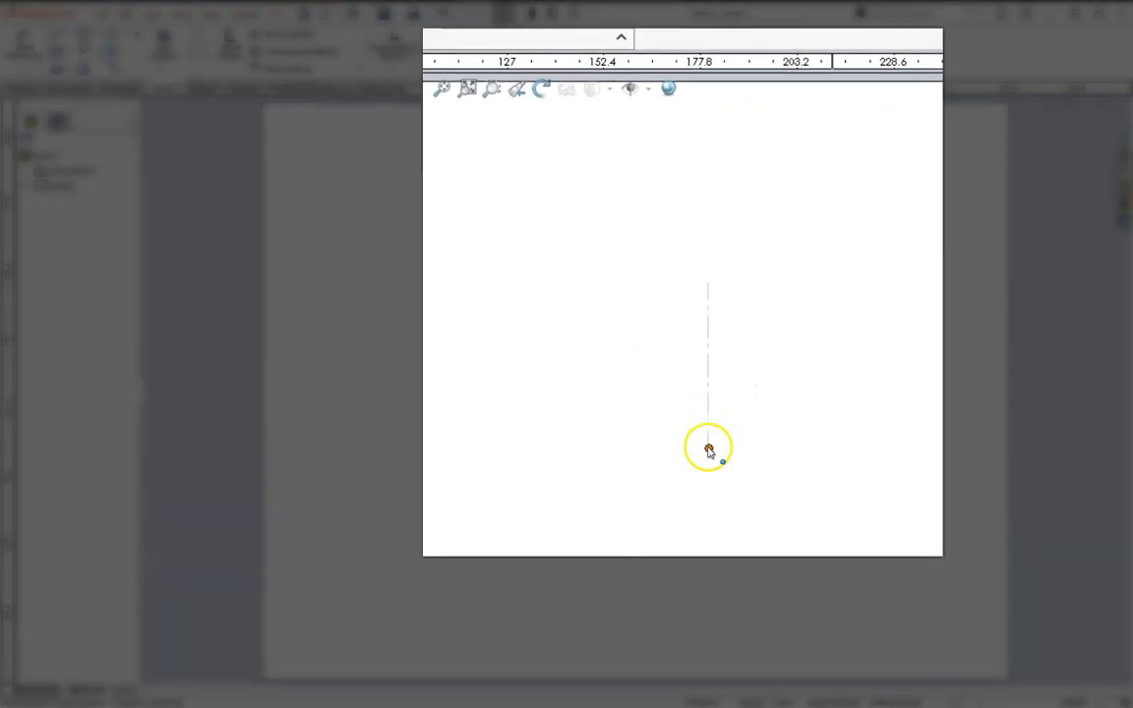
Fix the construction line's bottom endpoint and show sketch relations
left_click(708, 448)
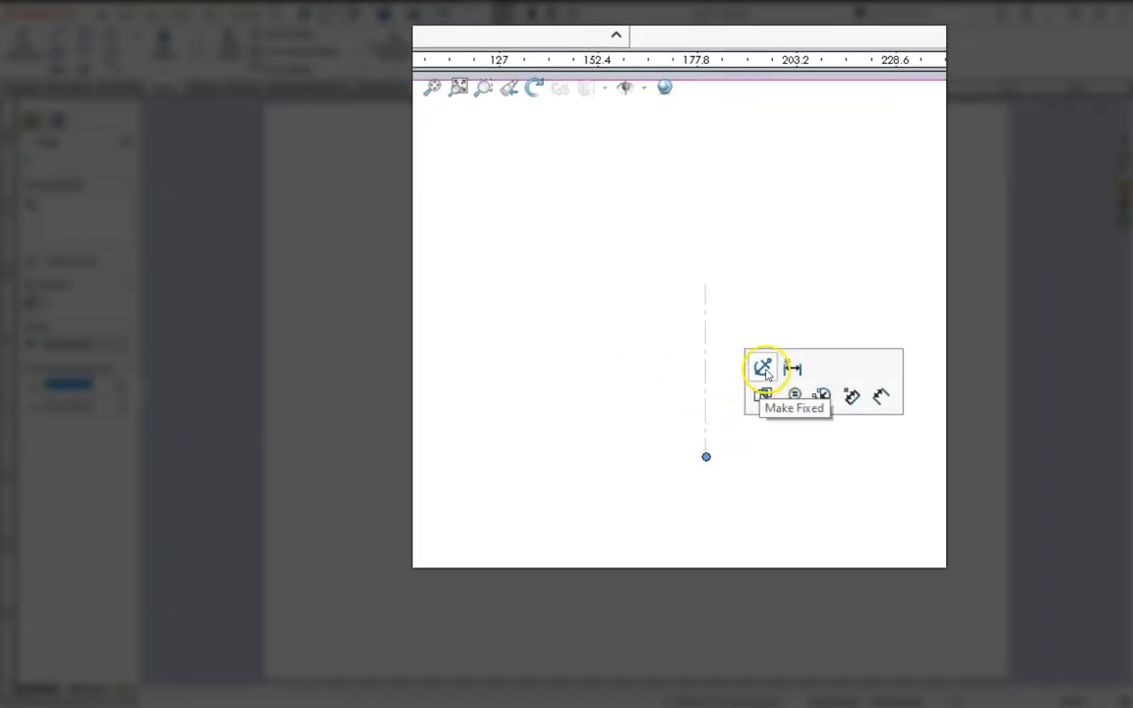
left_click(763, 367)
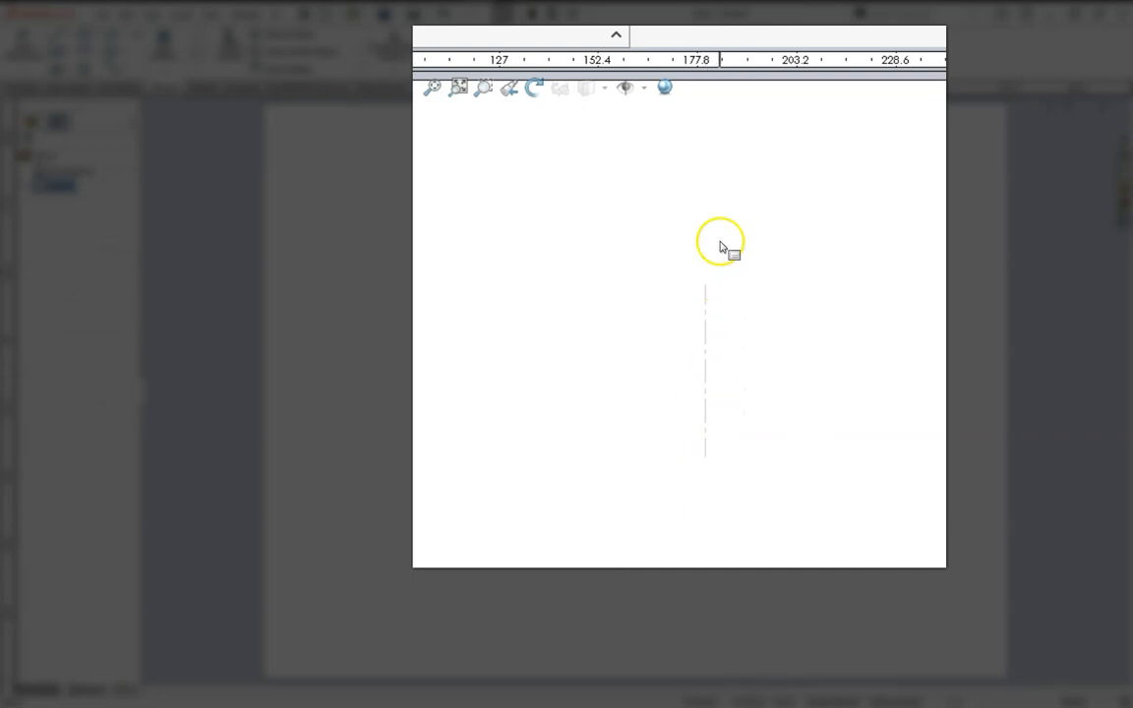
left_click(642, 86)
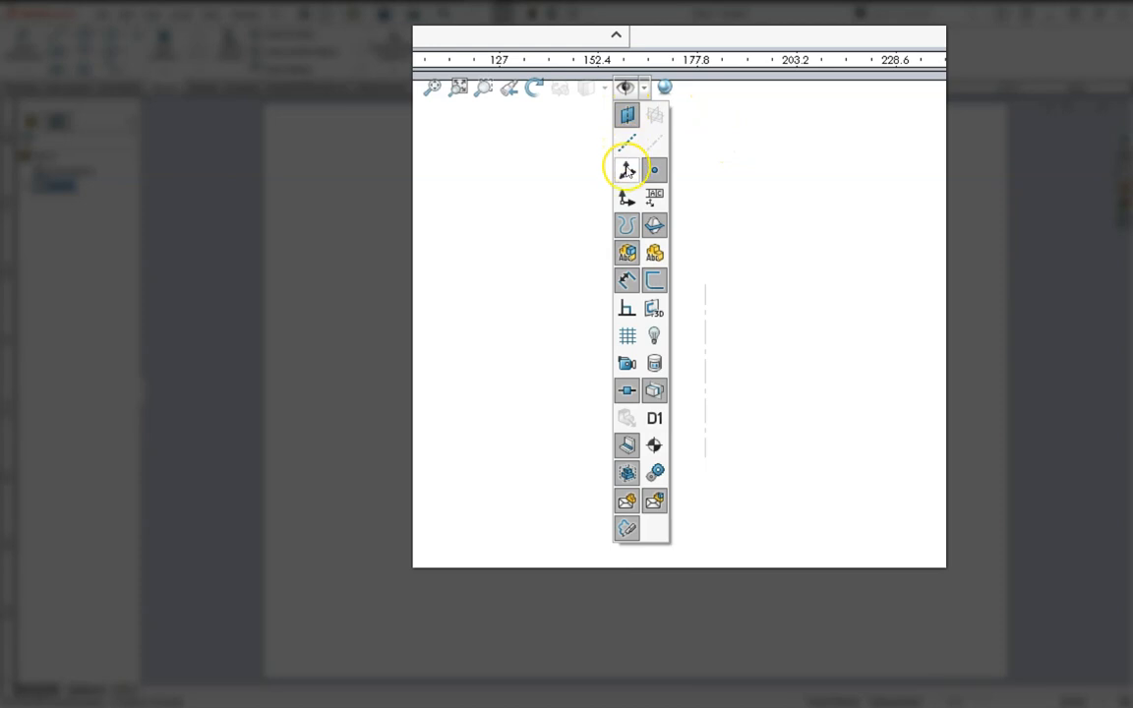
mouse_move(625, 310)
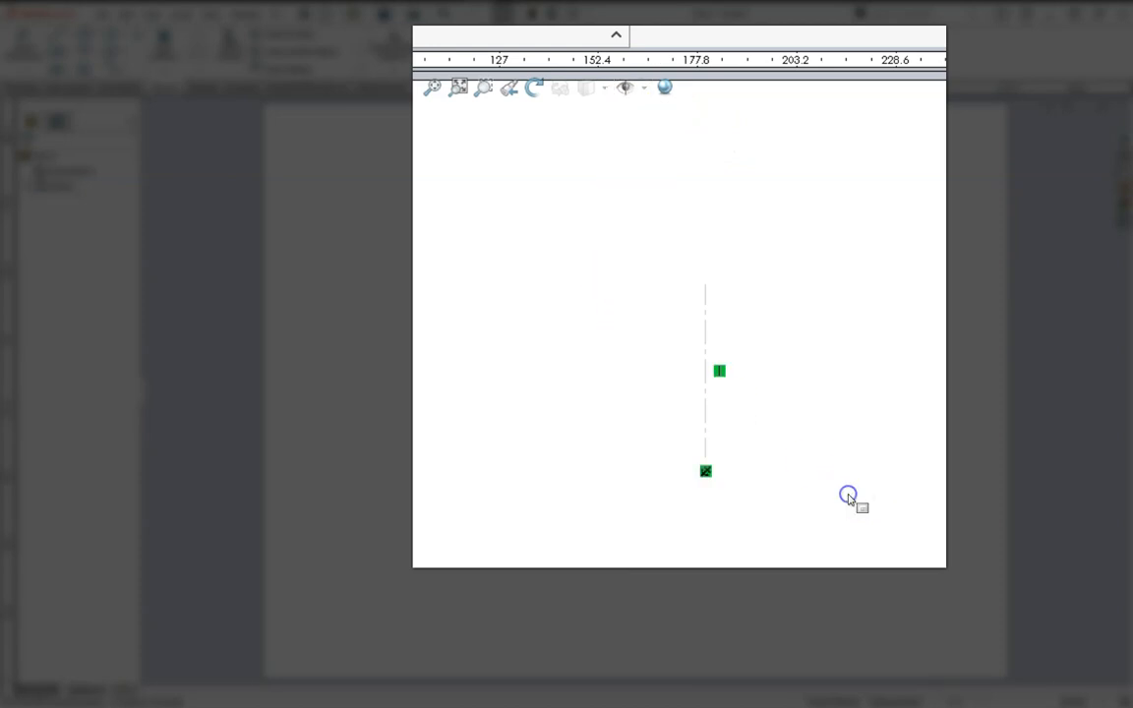
mouse_move(706, 470)
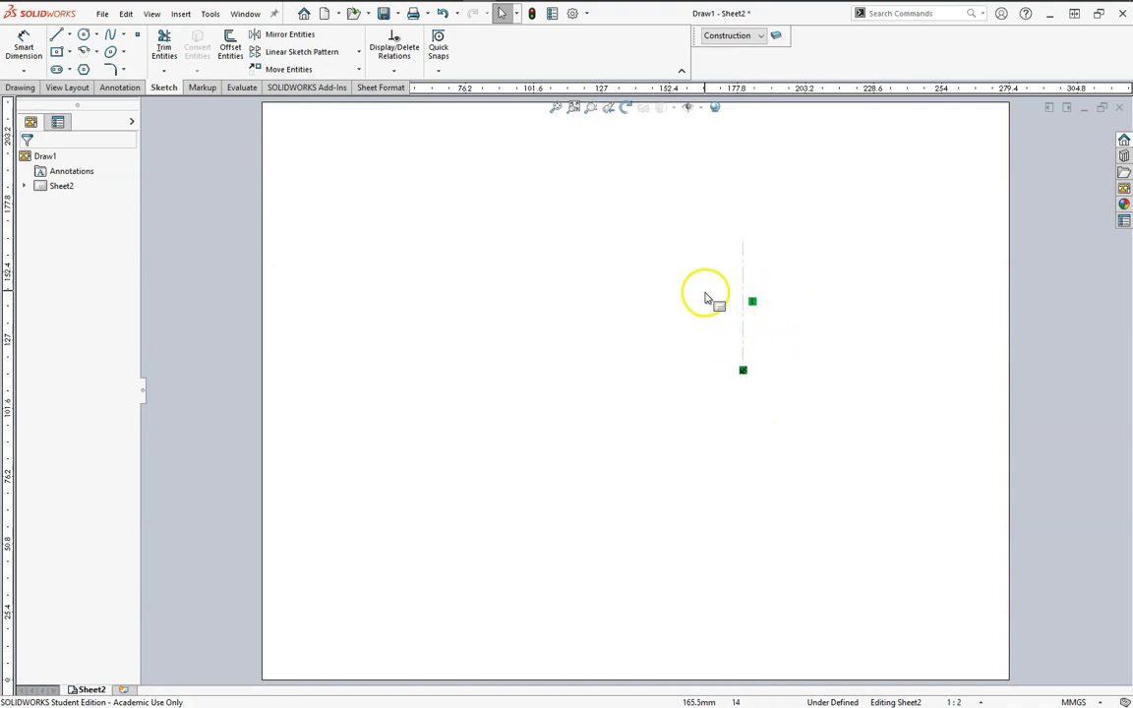
Switch to the Link layer for sketching the two V-shaped link lines
left_click(759, 35)
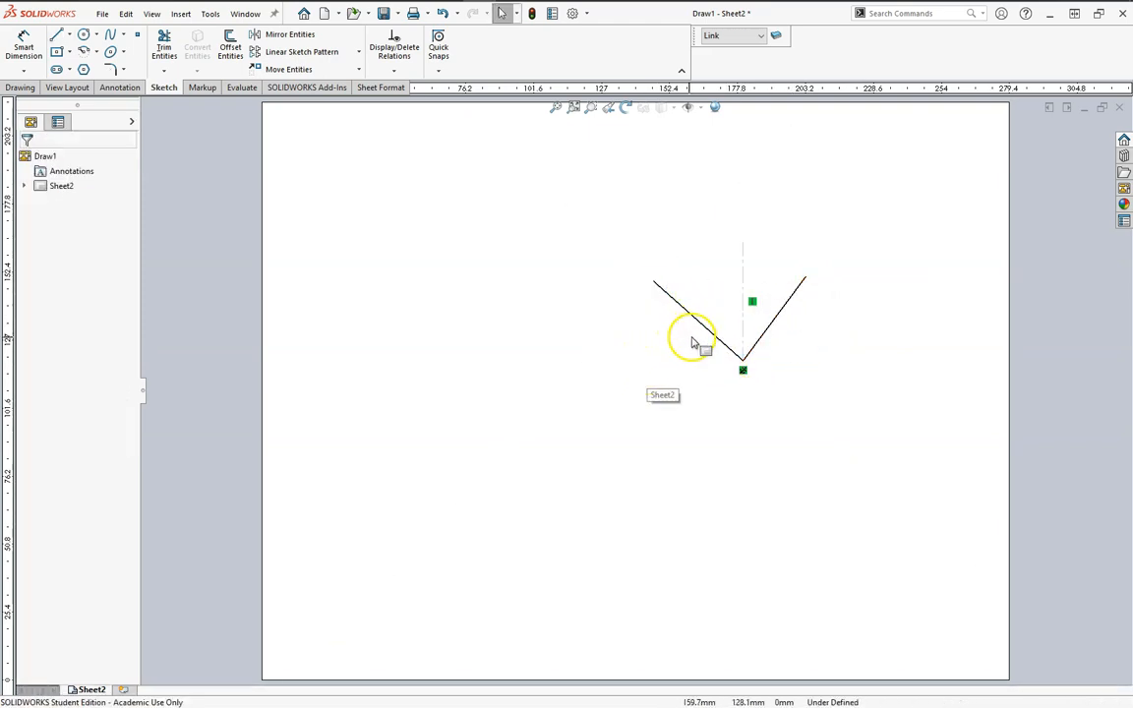
mouse_move(363, 264)
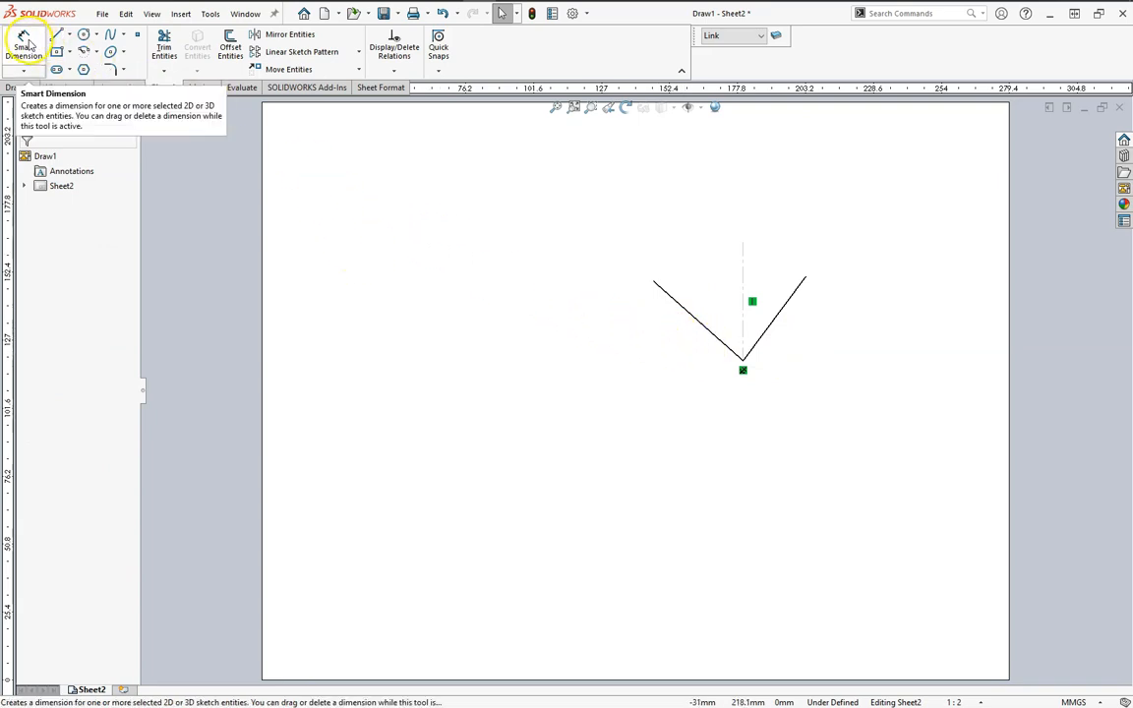
mouse_move(786, 299)
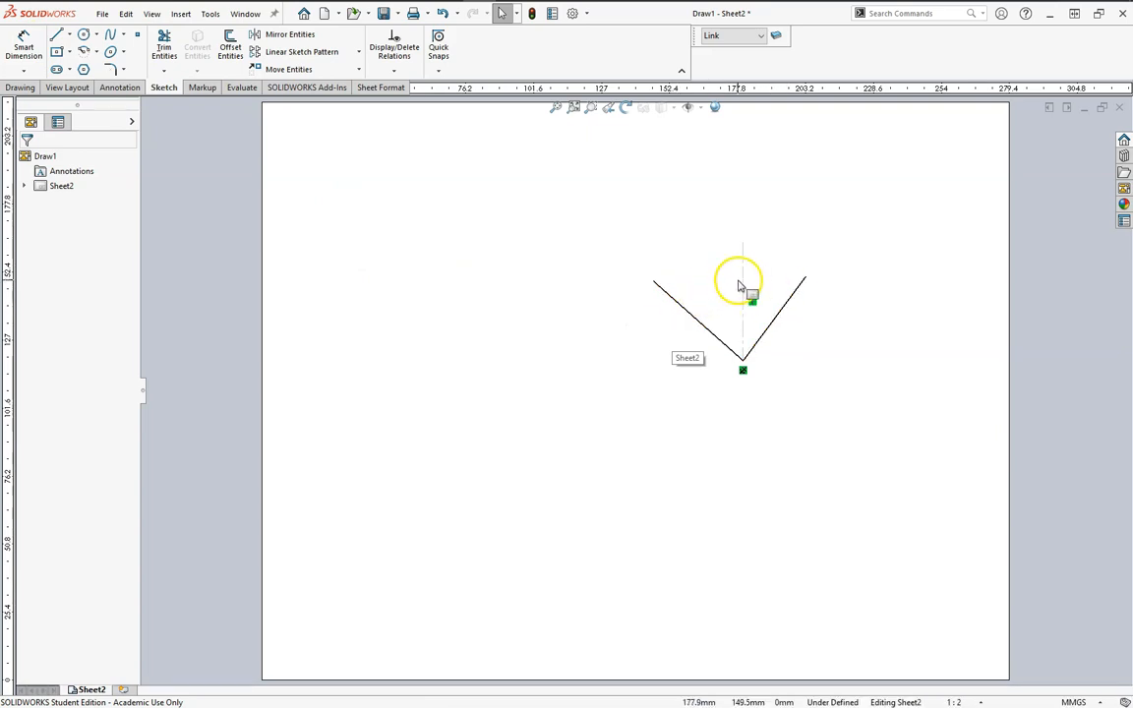
Add an 80° angle dimension between the two links on the Dims layer
left_click(759, 35)
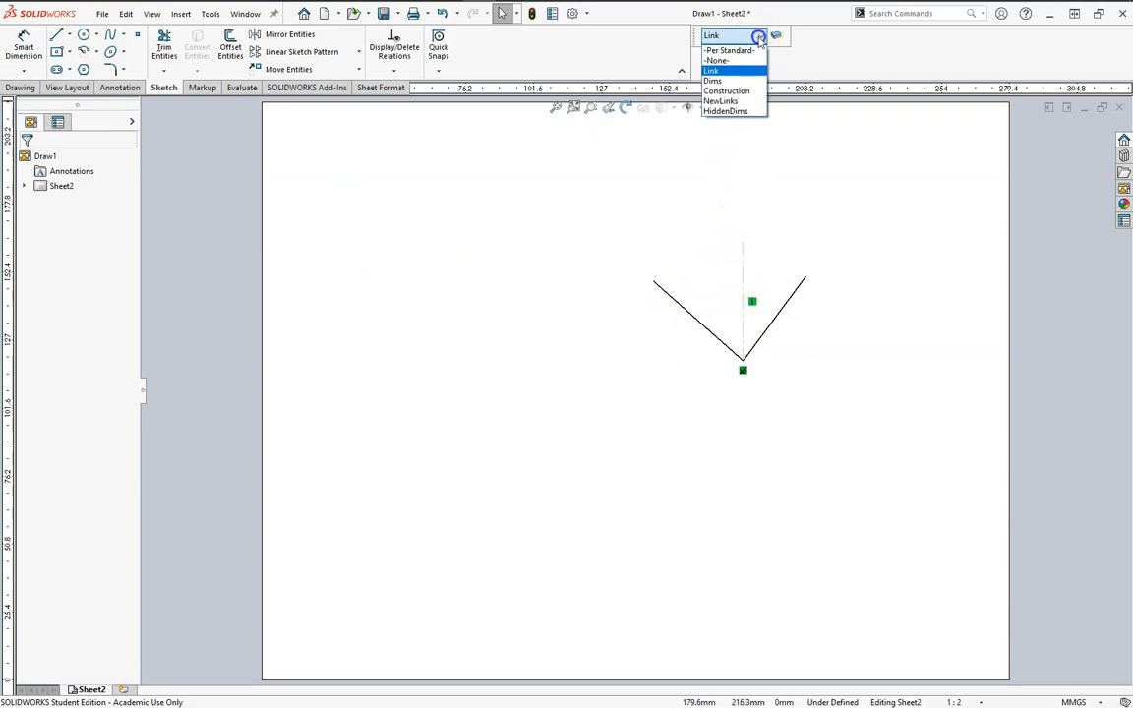
mouse_move(717, 81)
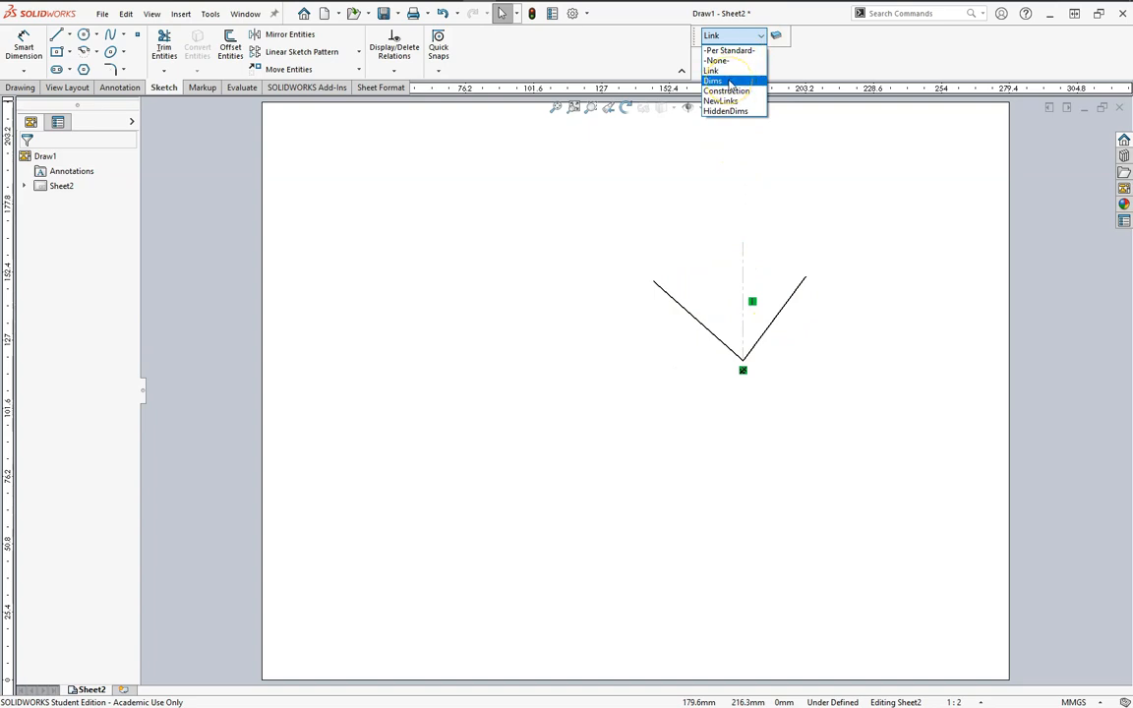
left_click(712, 81)
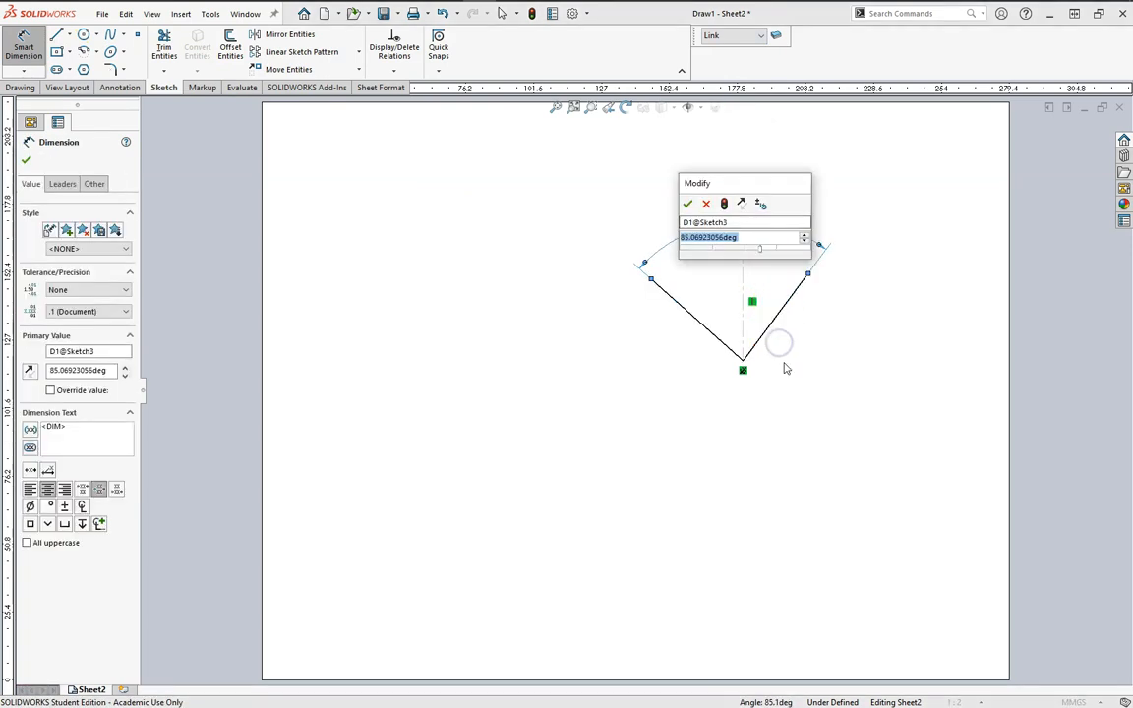
left_click(689, 203)
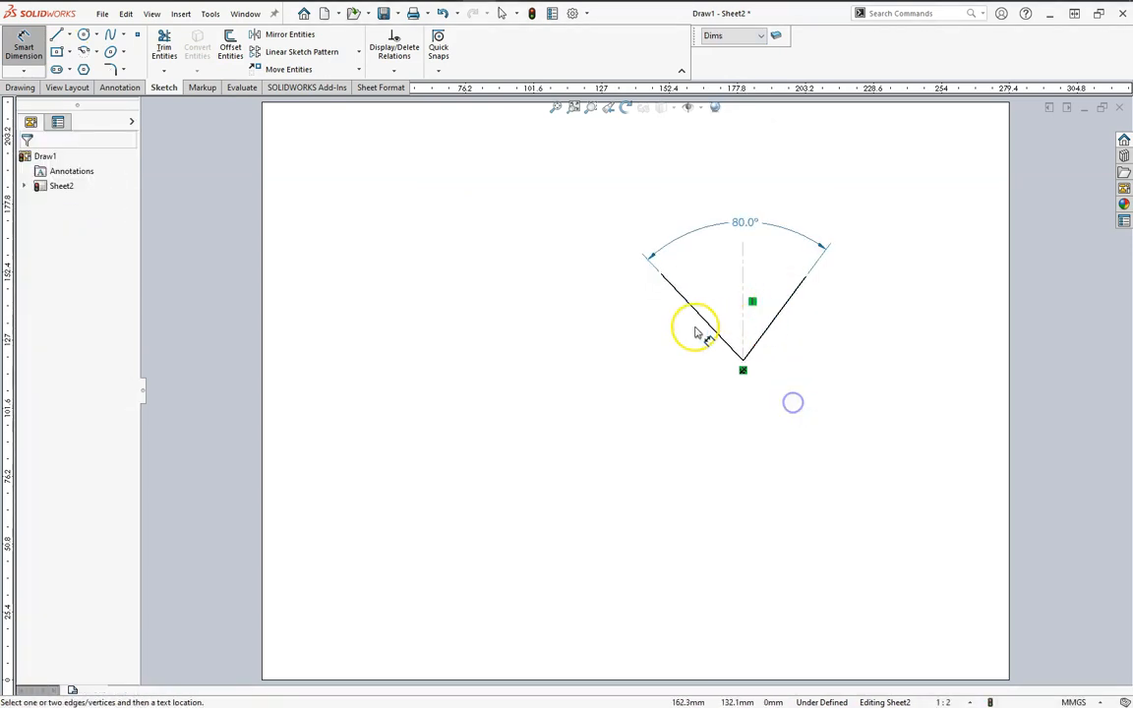
mouse_move(771, 338)
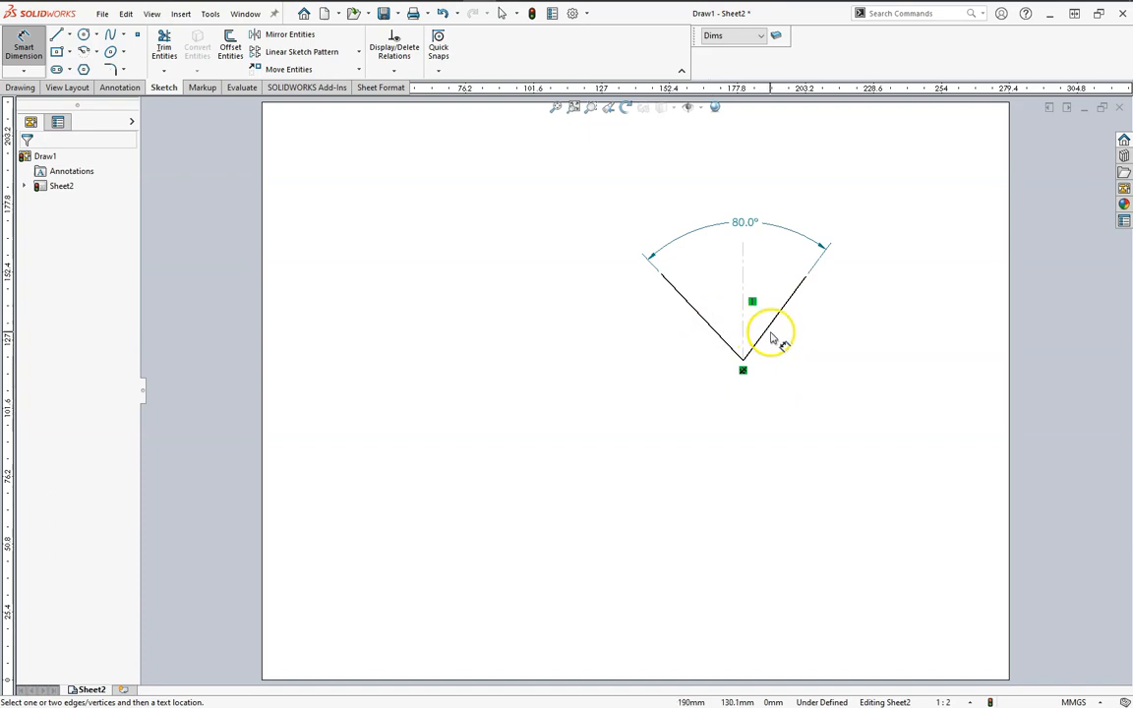
mouse_move(776, 352)
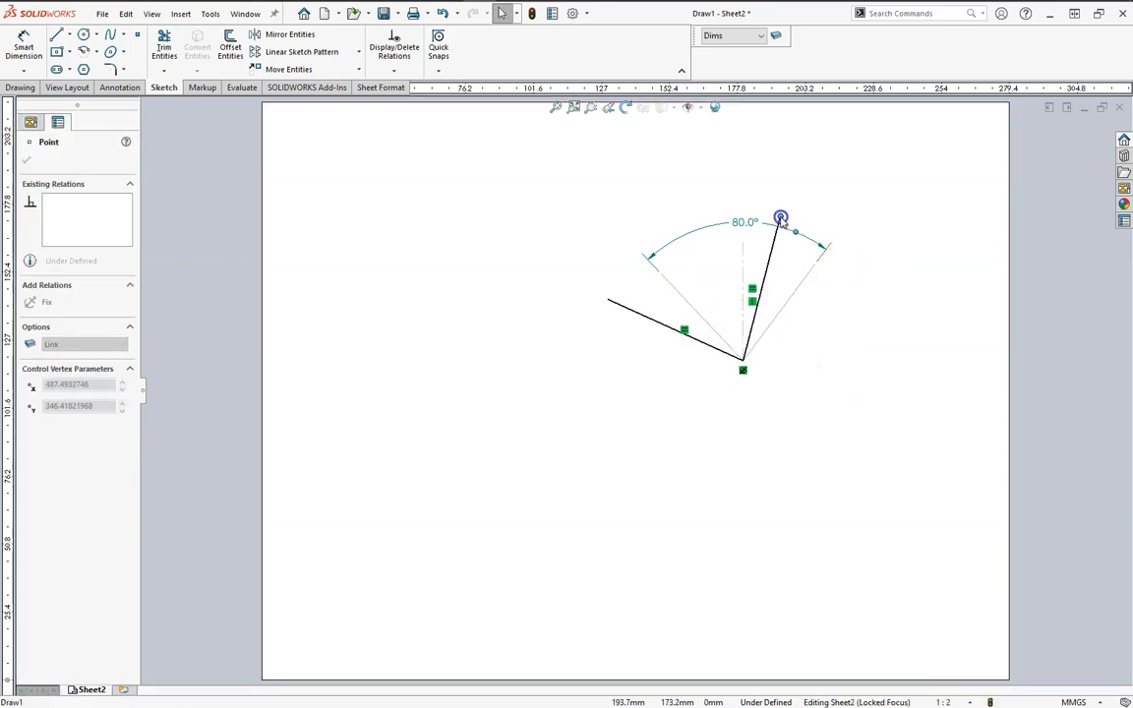
Adjust the link endpoints and review the link and centre line layers in the PropertyManager
left_click_drag(778, 220, 831, 217)
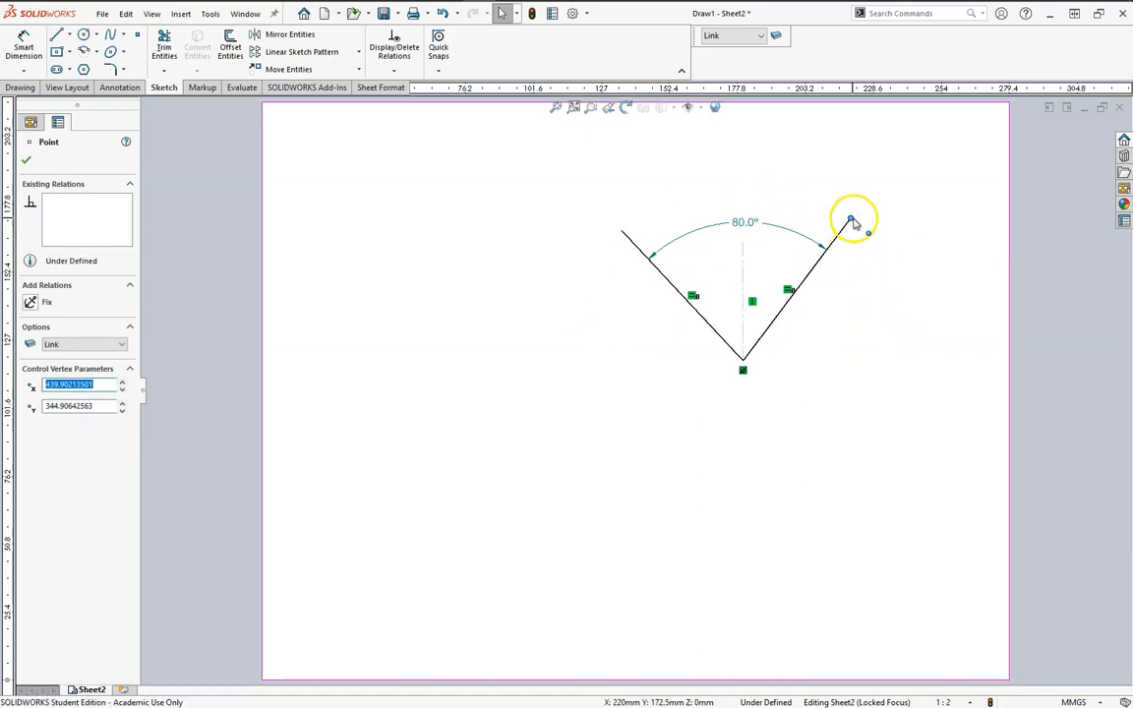
left_click_drag(851, 218, 824, 205)
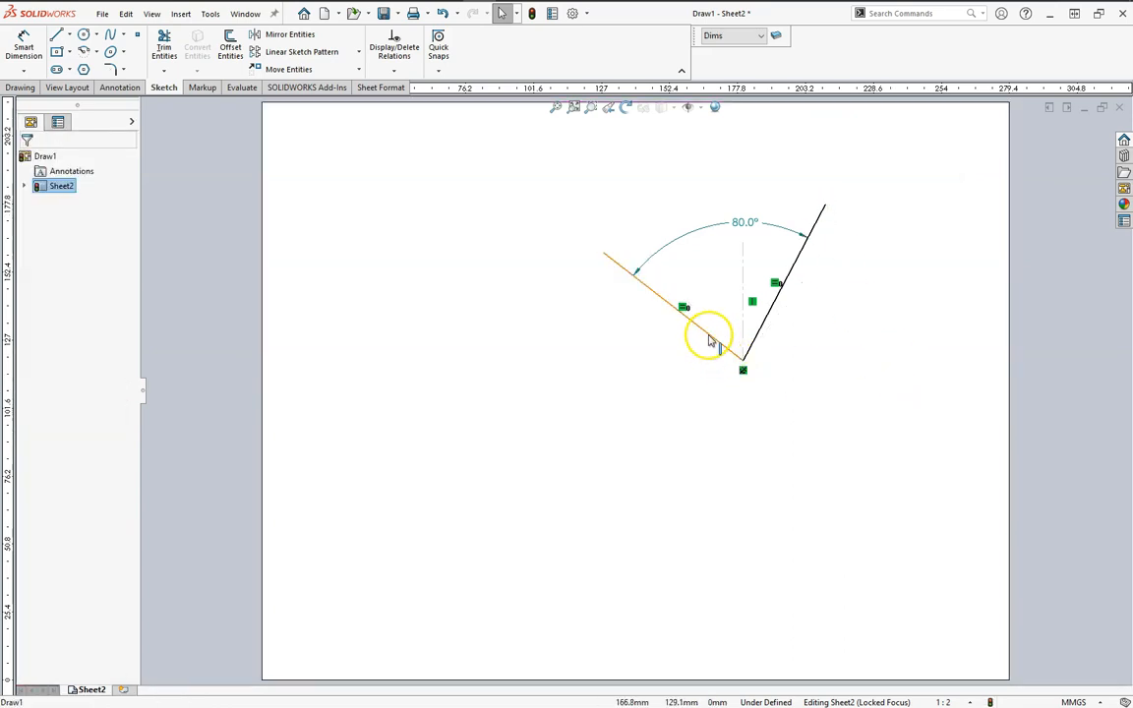
left_click(763, 314)
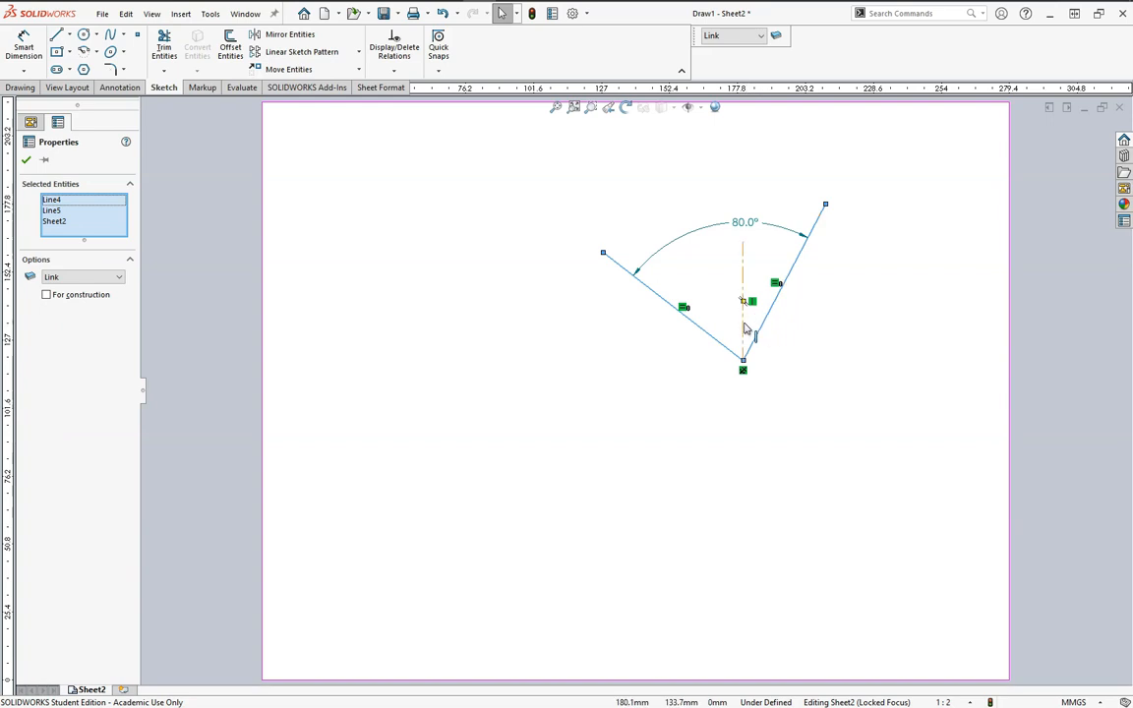
left_click(743, 244)
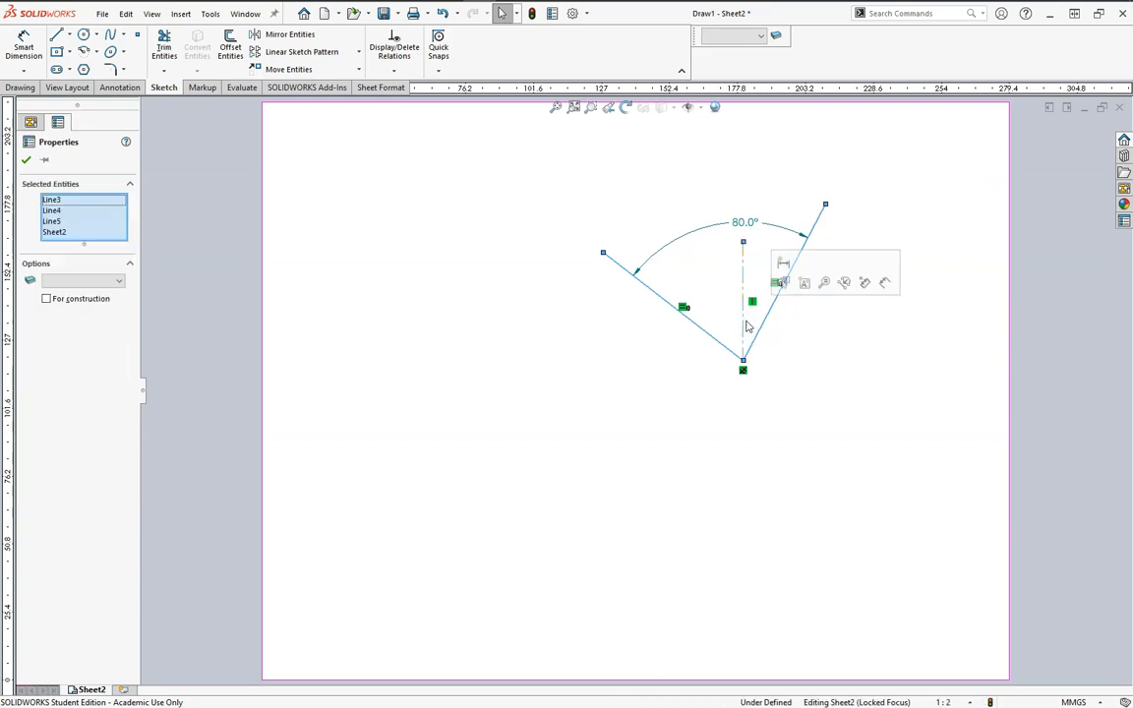
mouse_move(725, 338)
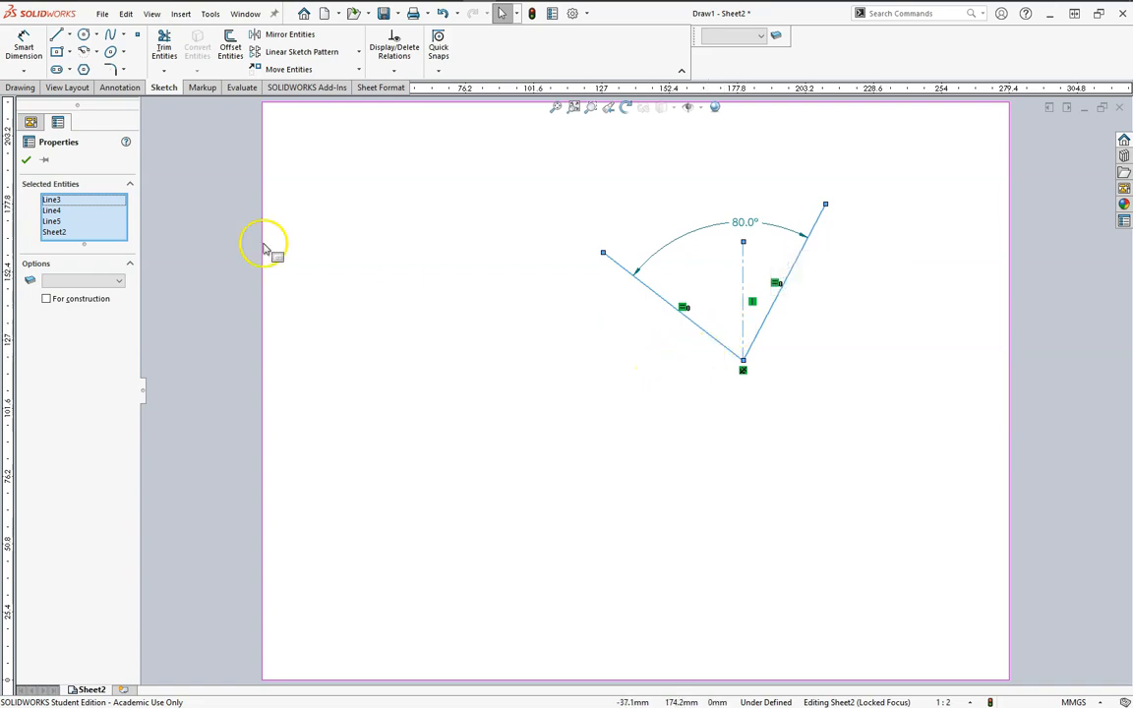
mouse_move(57, 236)
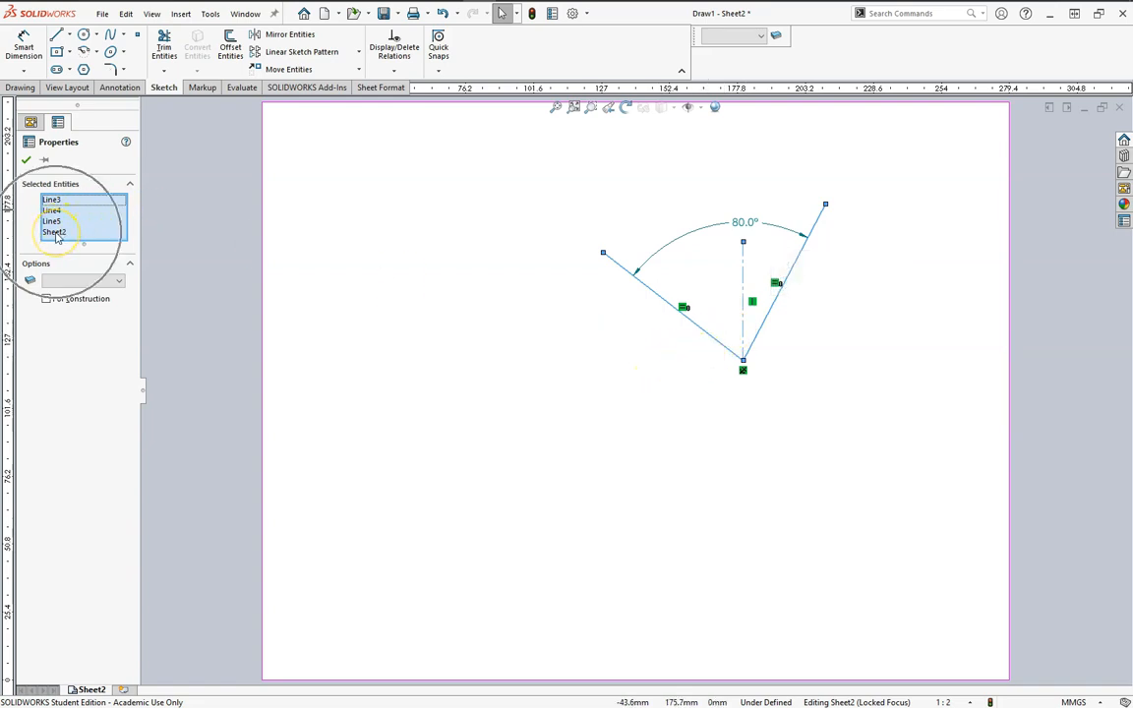
left_click(55, 232)
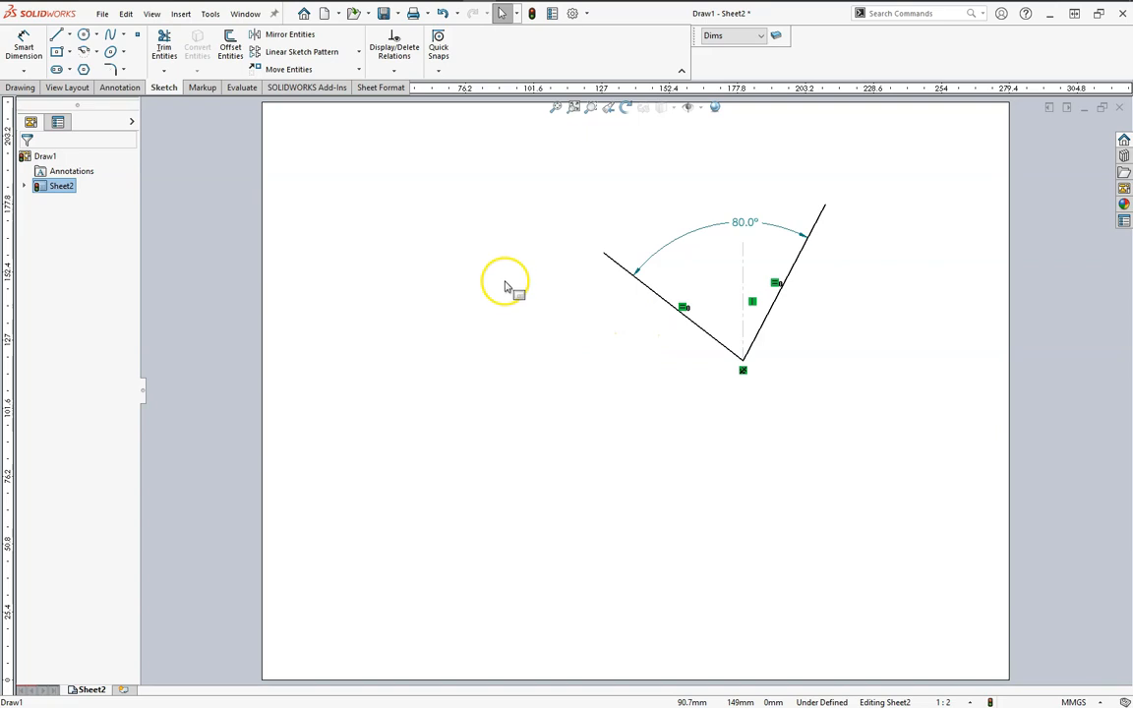
mouse_move(743, 263)
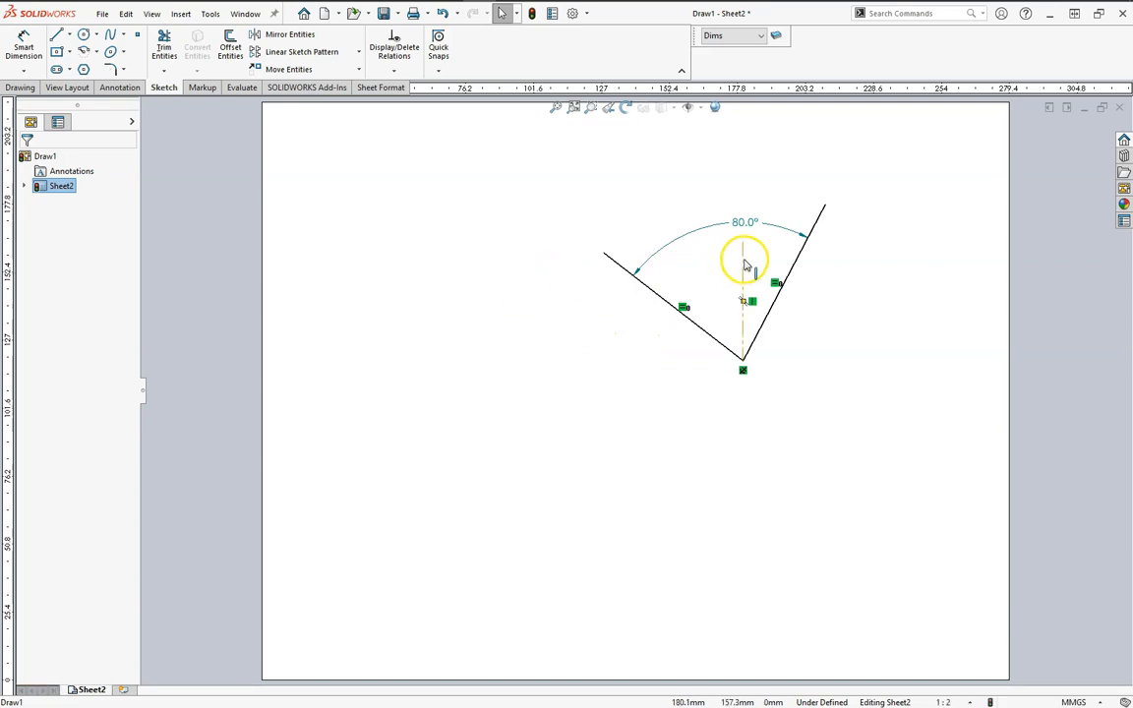
Mark the vertical centre line as construction geometry and select the left link for the 50 dimension
left_click(743, 285)
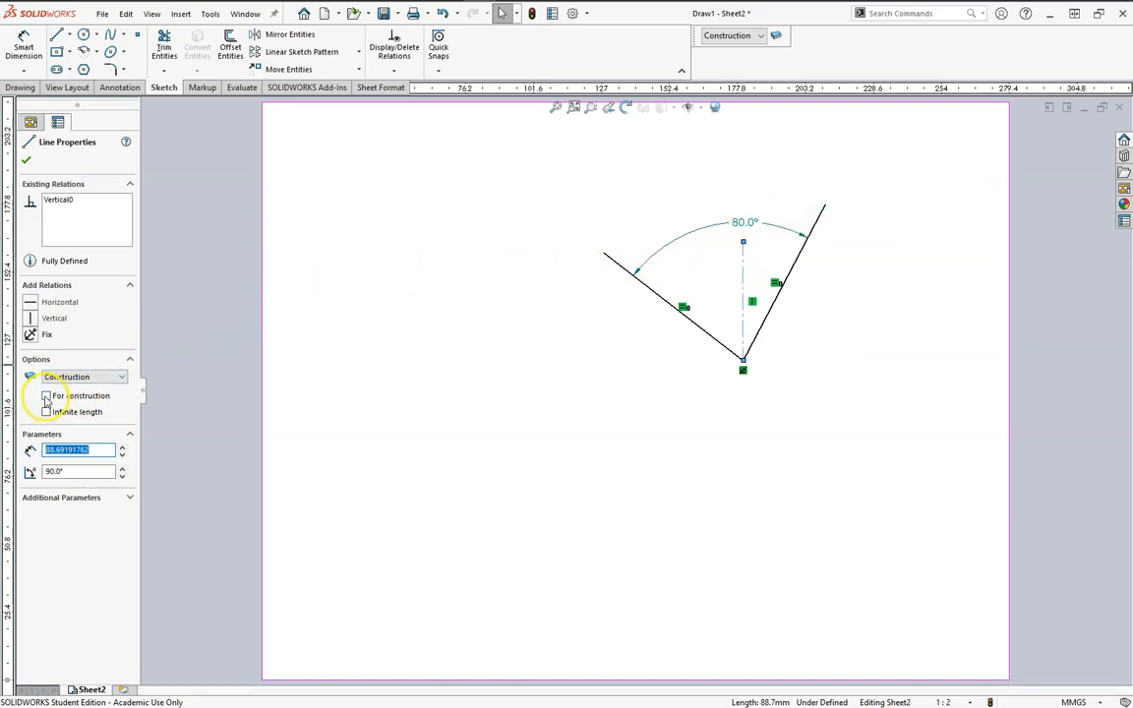
left_click(46, 395)
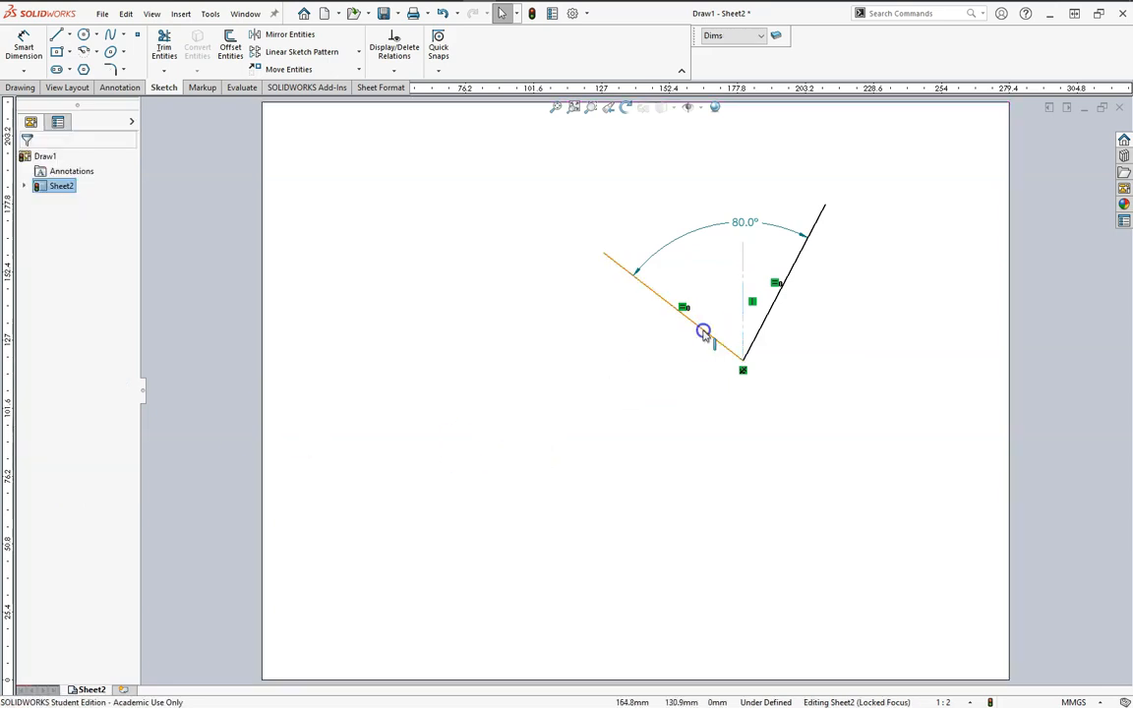
left_click(757, 319)
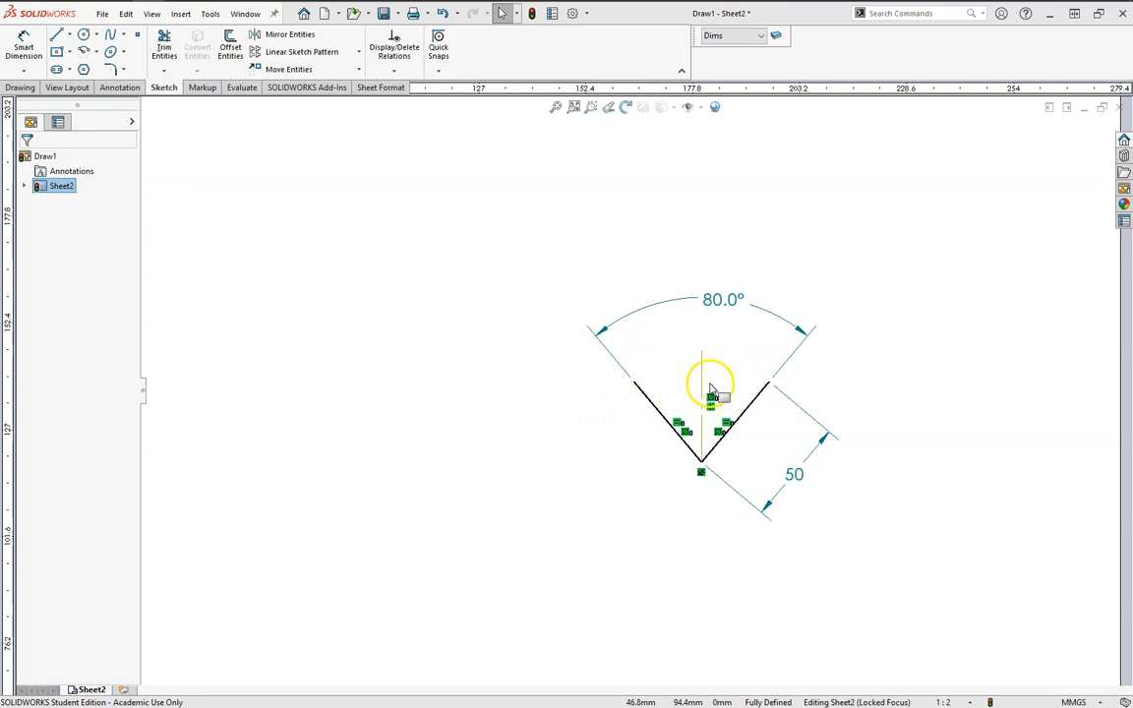
mouse_move(706, 370)
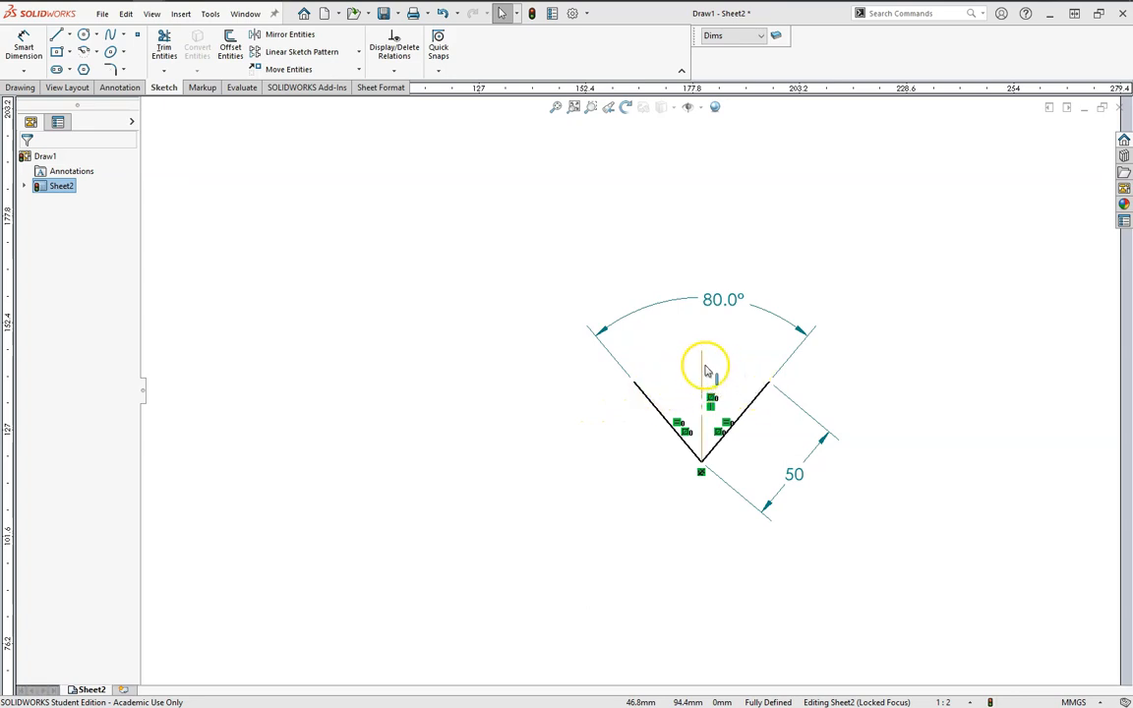
mouse_move(700, 393)
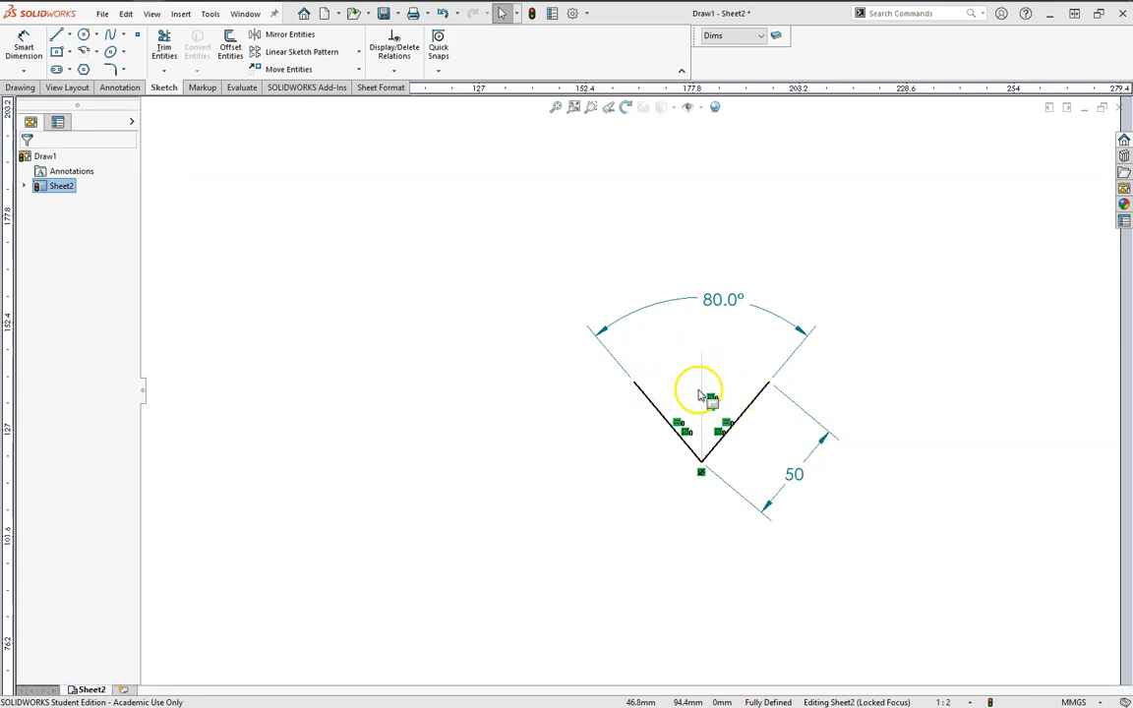
mouse_move(678, 391)
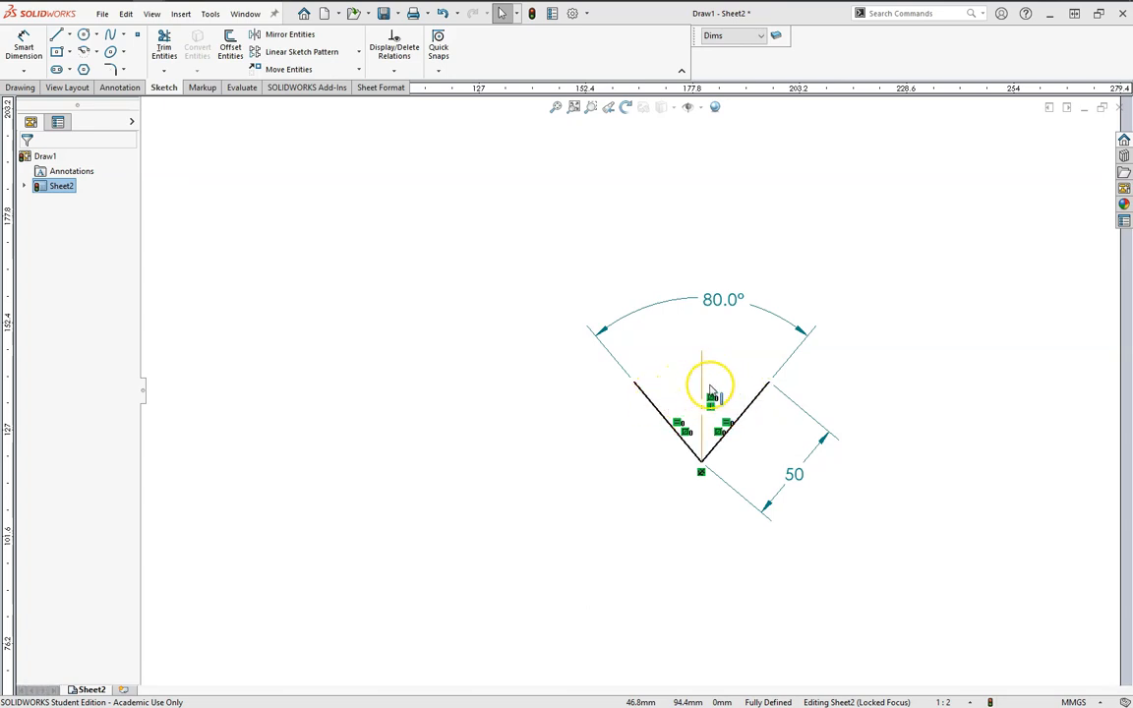
mouse_move(767, 389)
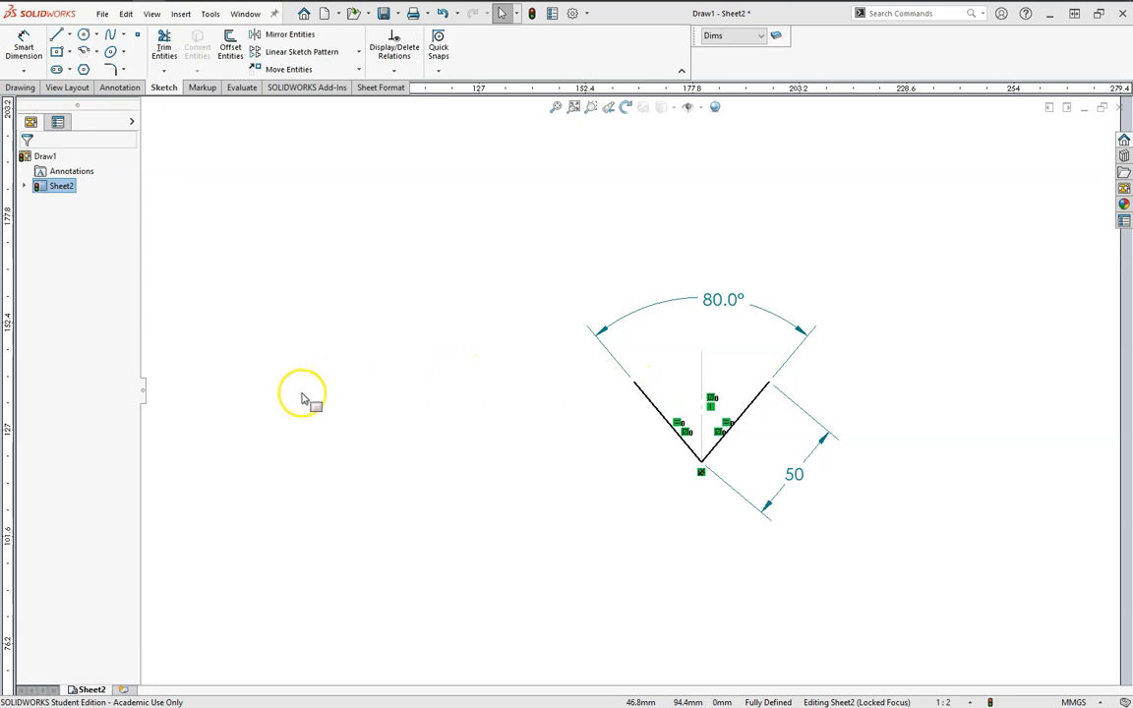
mouse_move(330, 401)
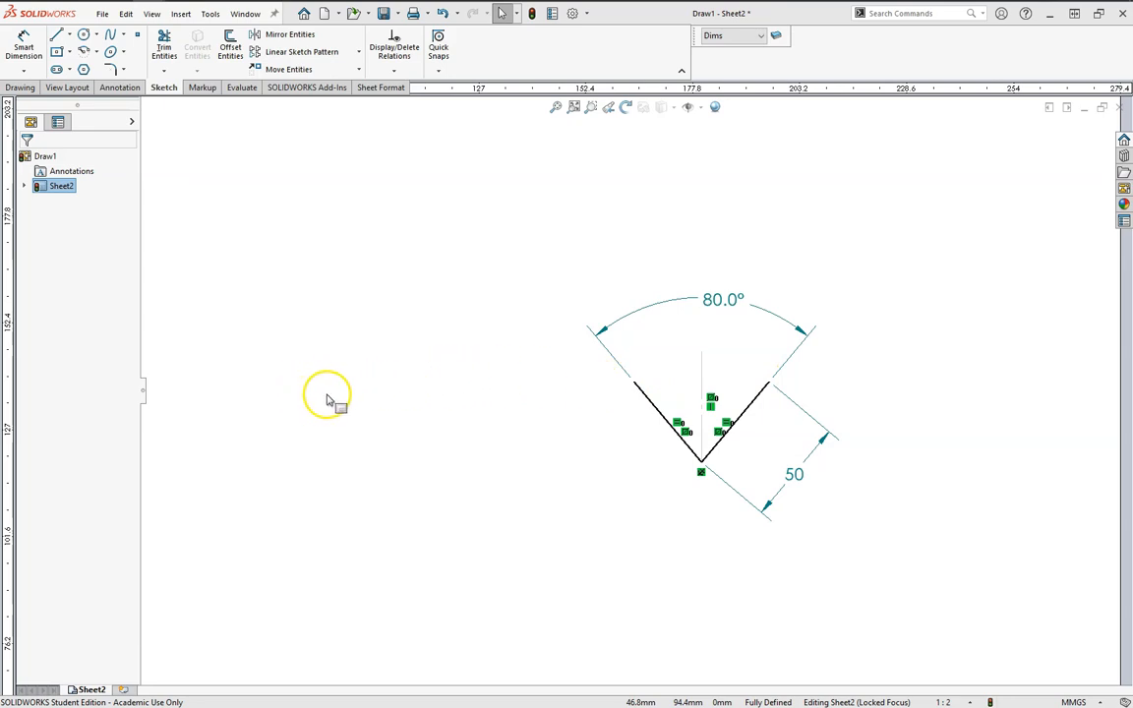
mouse_move(378, 398)
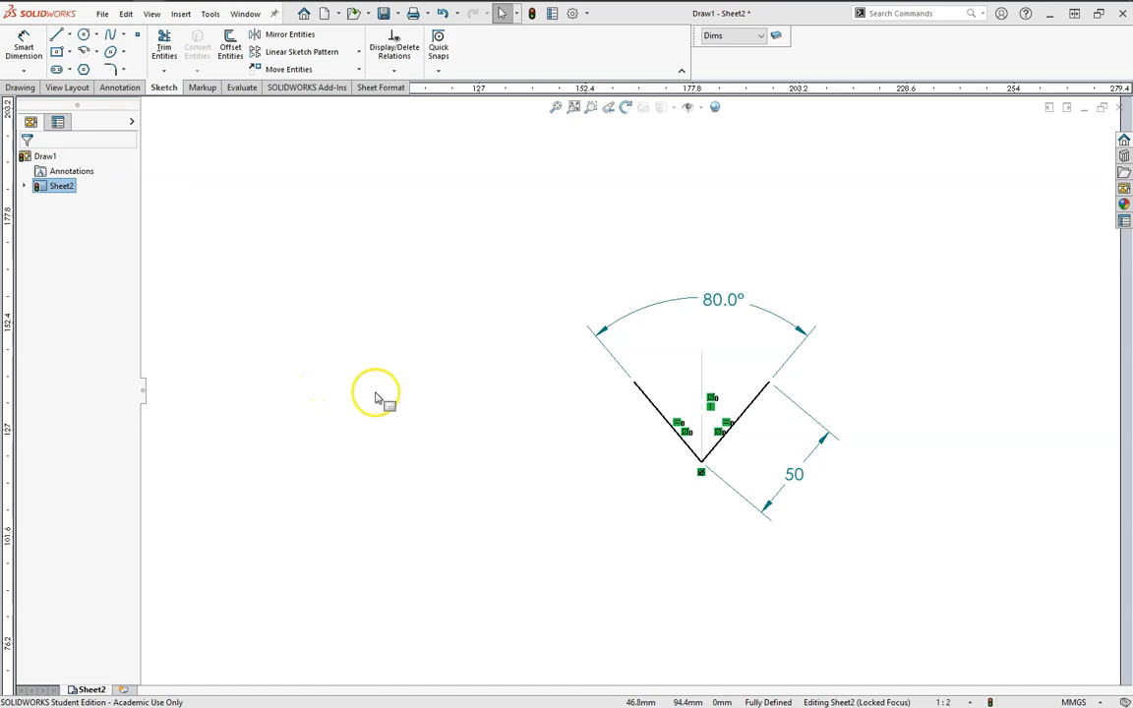
mouse_move(391, 401)
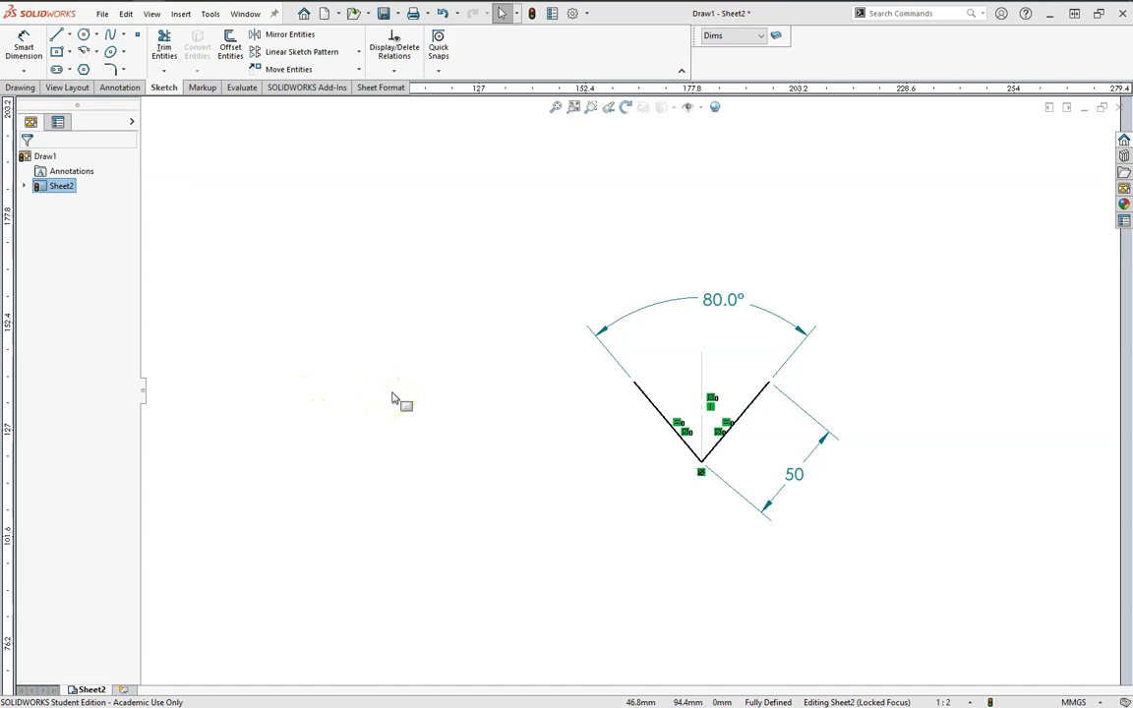
mouse_move(476, 393)
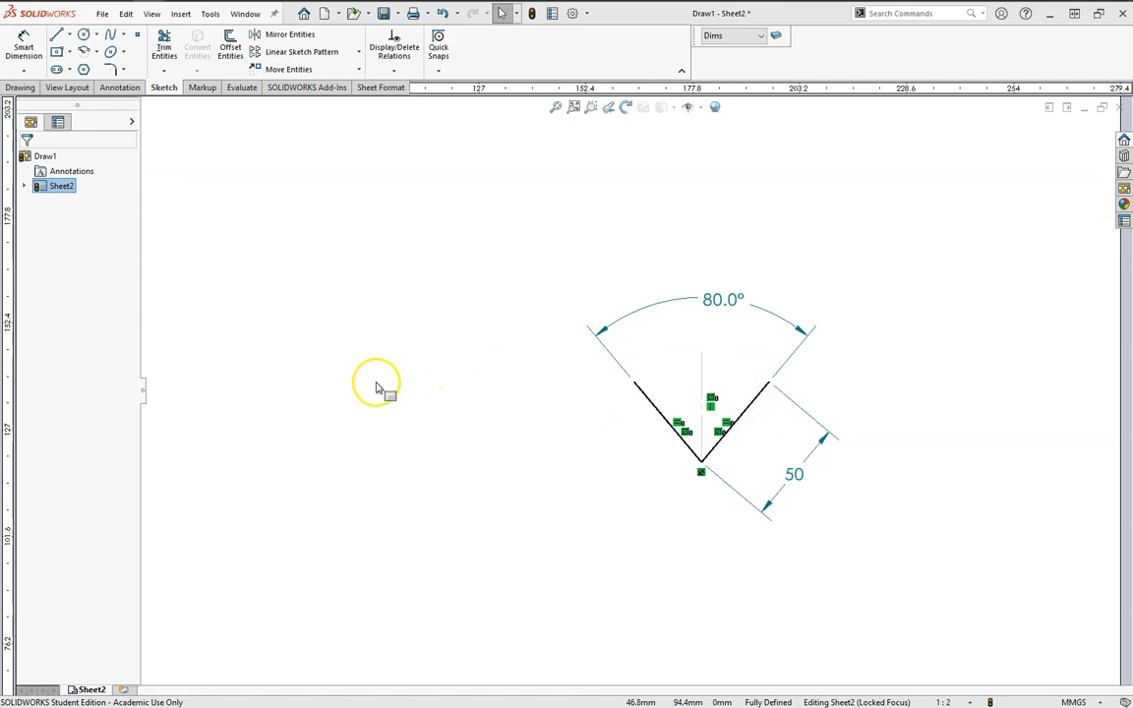
mouse_move(310, 377)
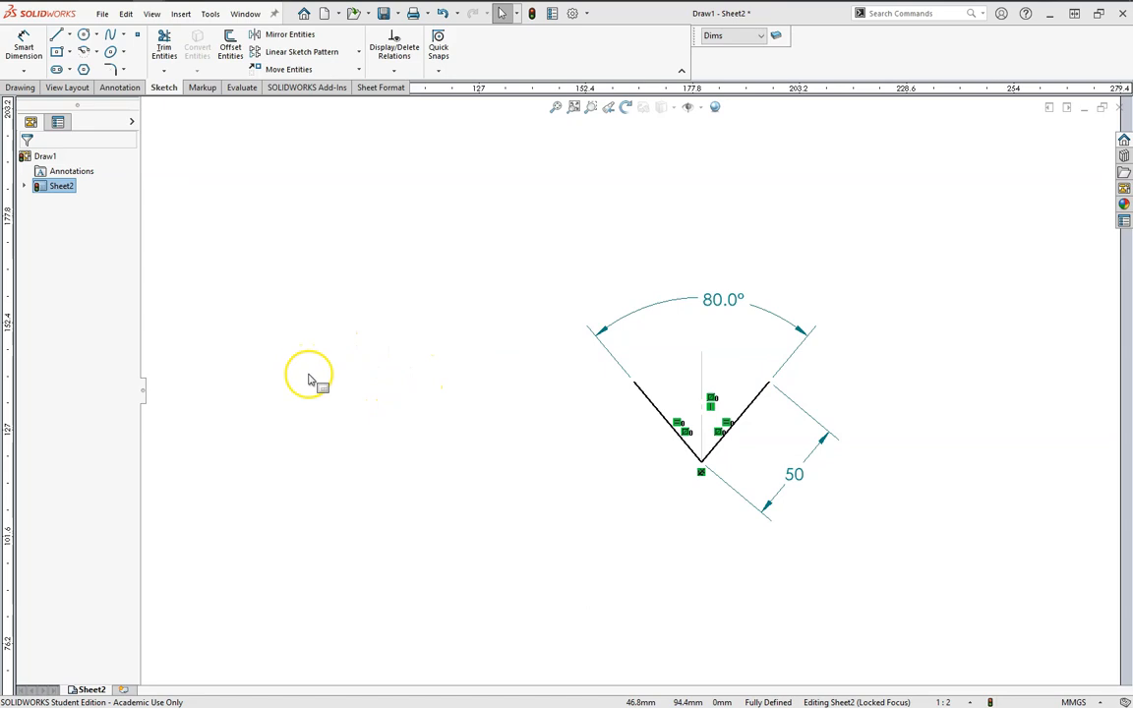
mouse_move(297, 382)
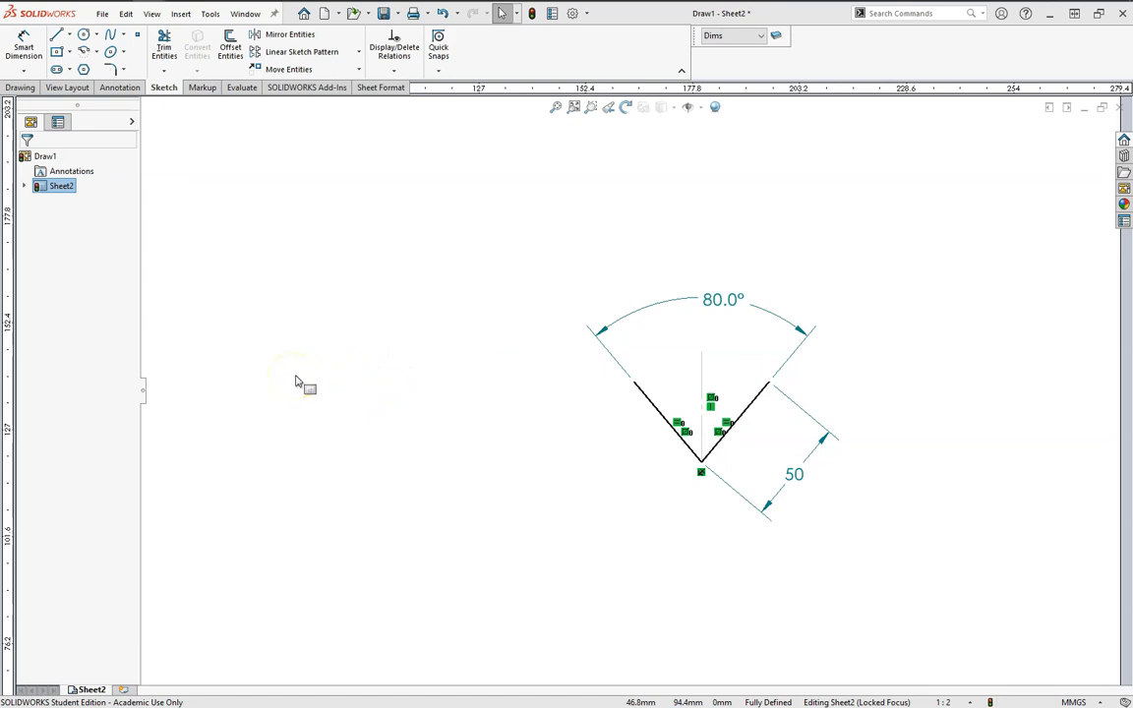
mouse_move(633, 383)
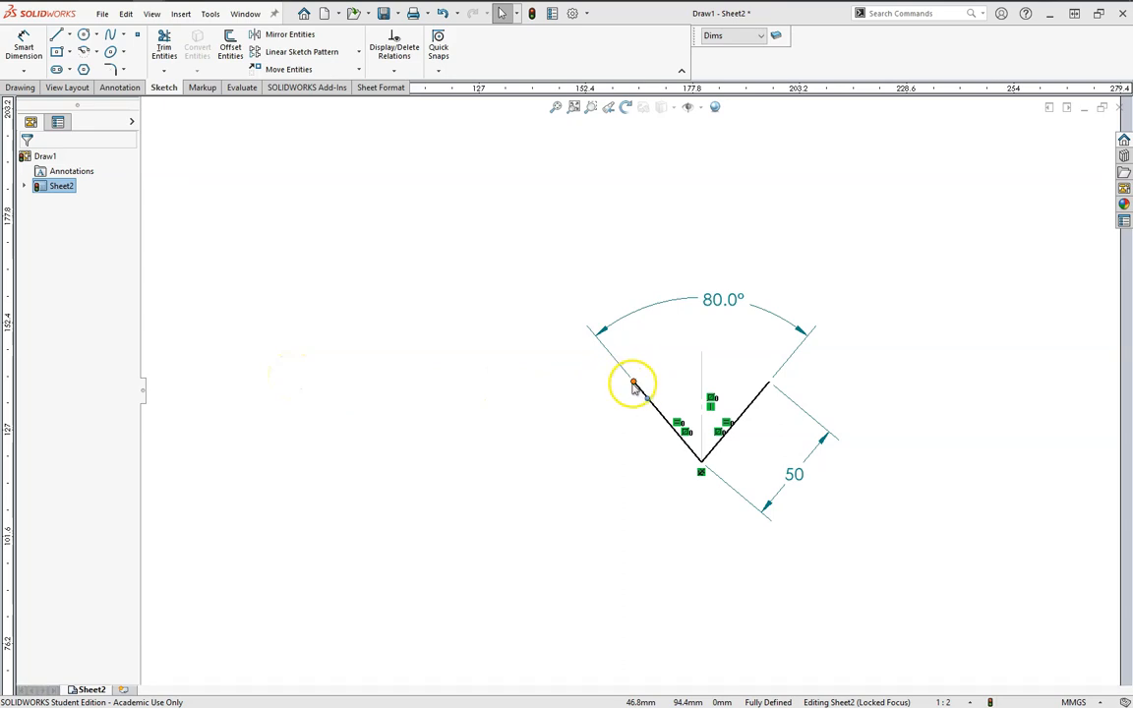
mouse_move(423, 382)
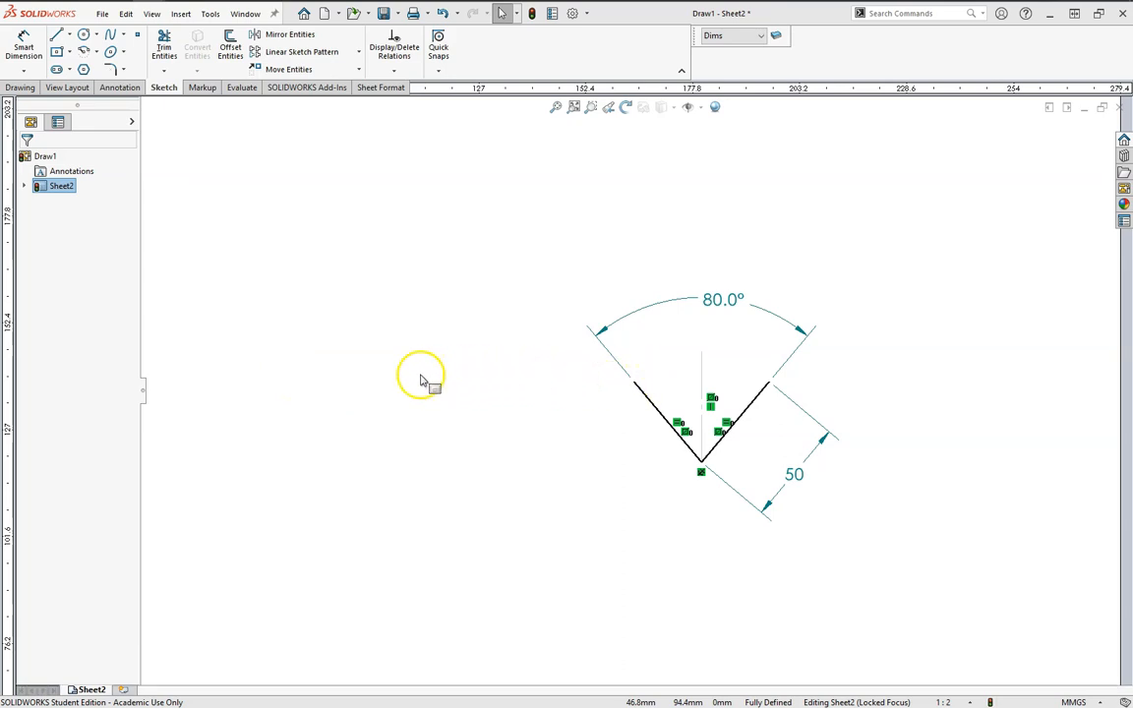
mouse_move(390, 377)
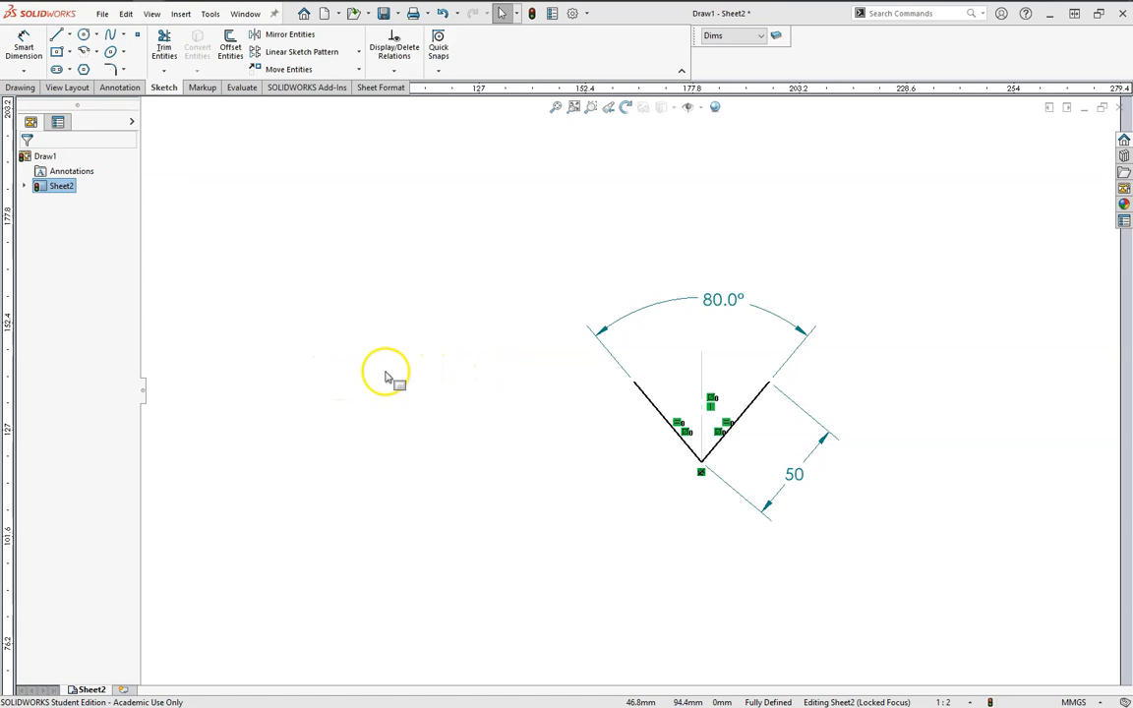
mouse_move(310, 352)
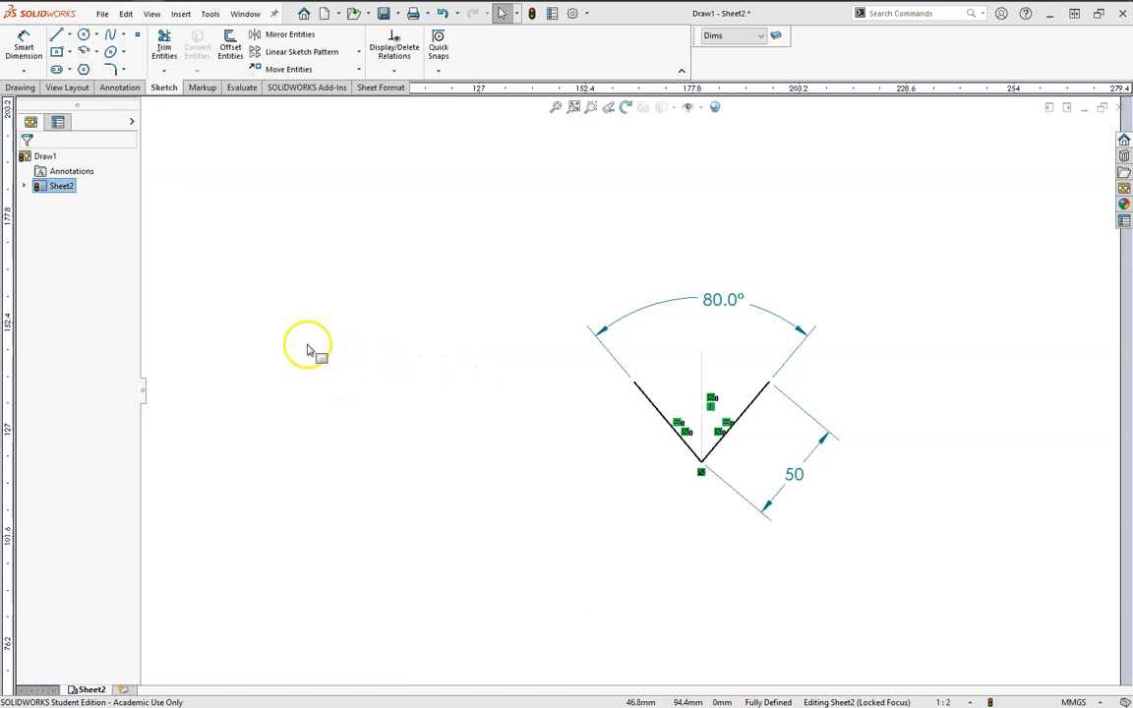
mouse_move(702, 362)
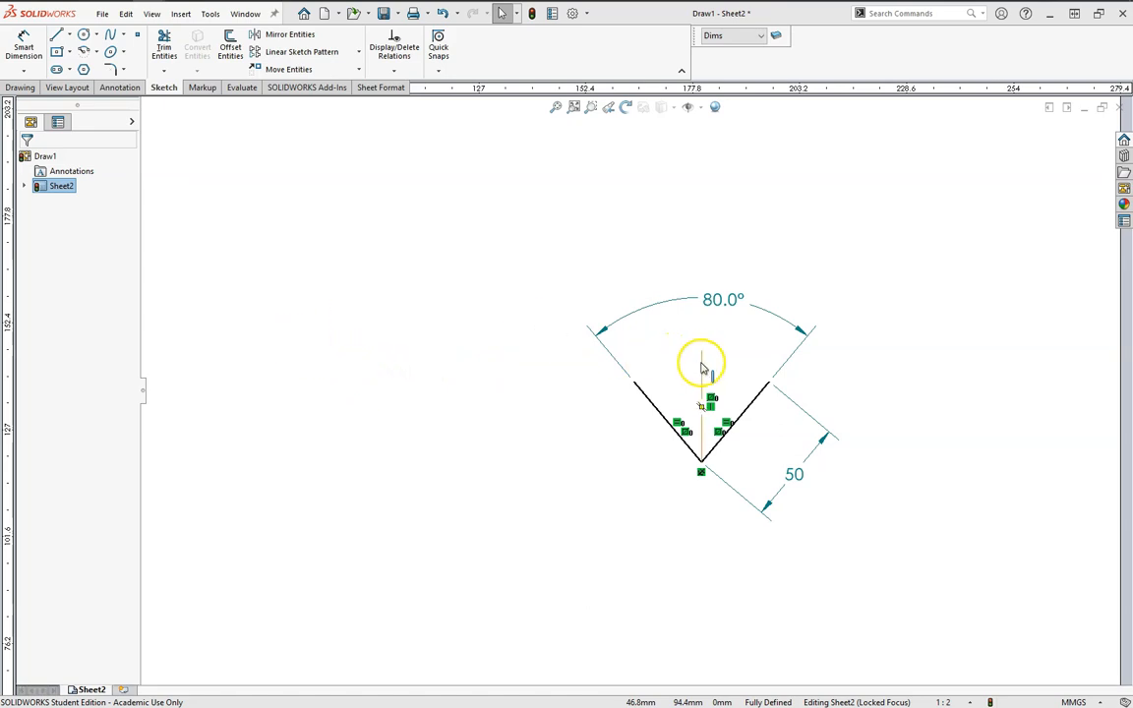
Relate the second sketch point and make Construction the current layer
left_click(700, 350)
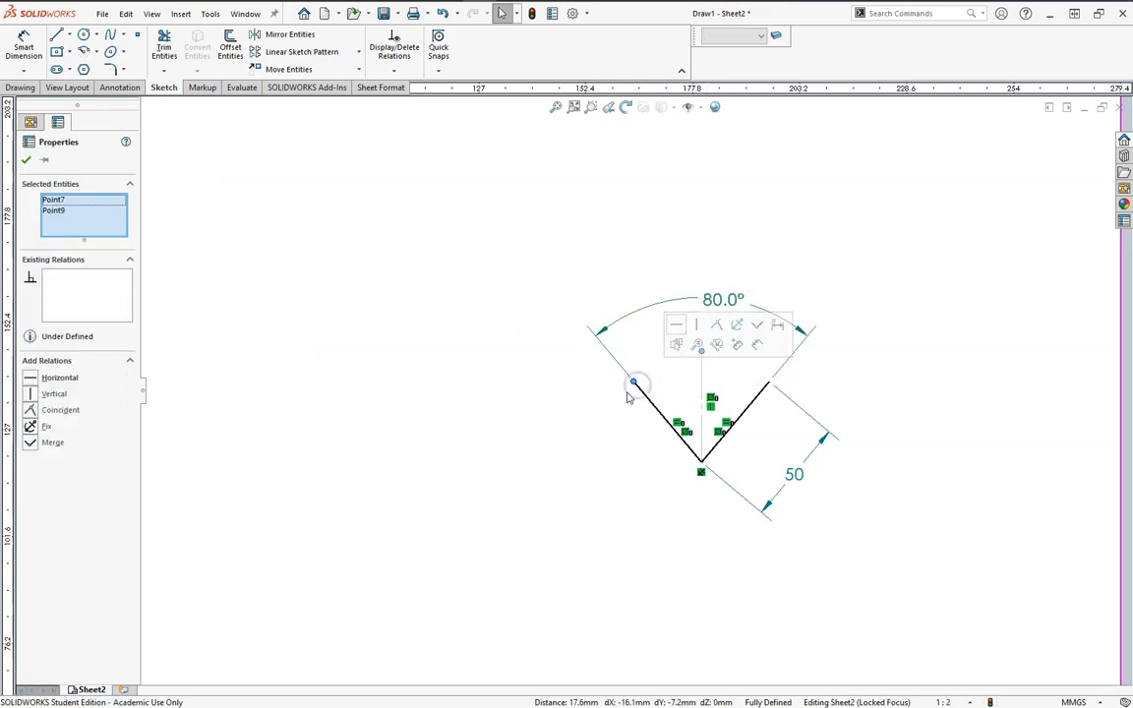
mouse_move(696, 325)
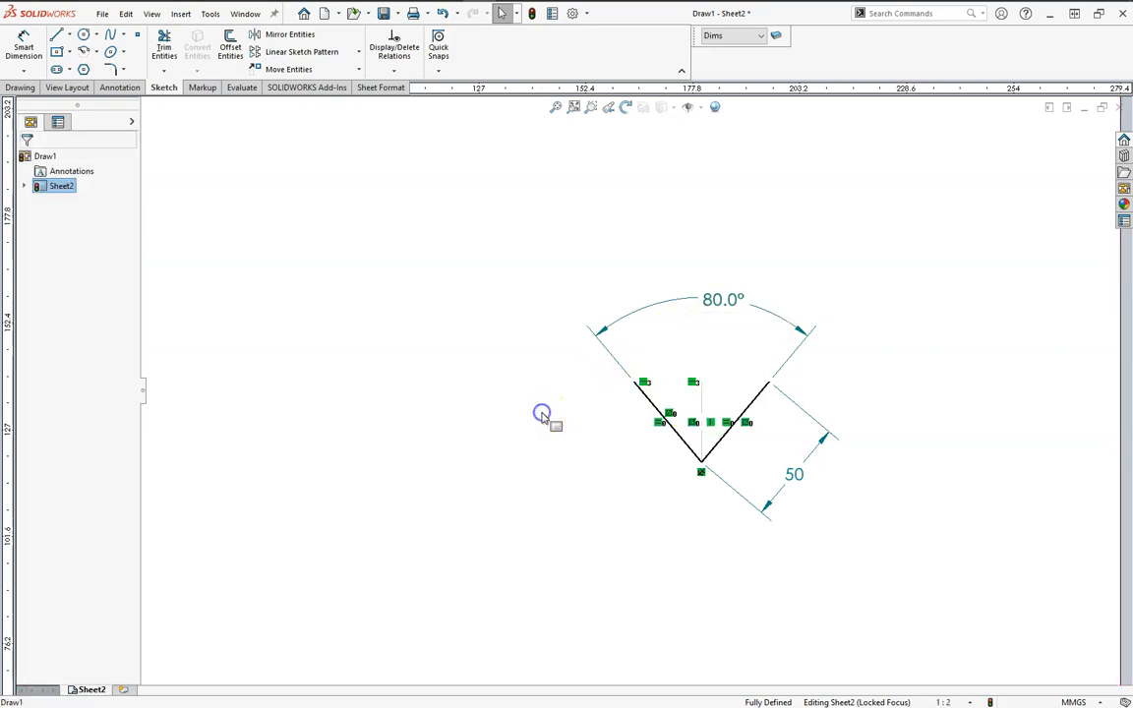
mouse_move(625, 384)
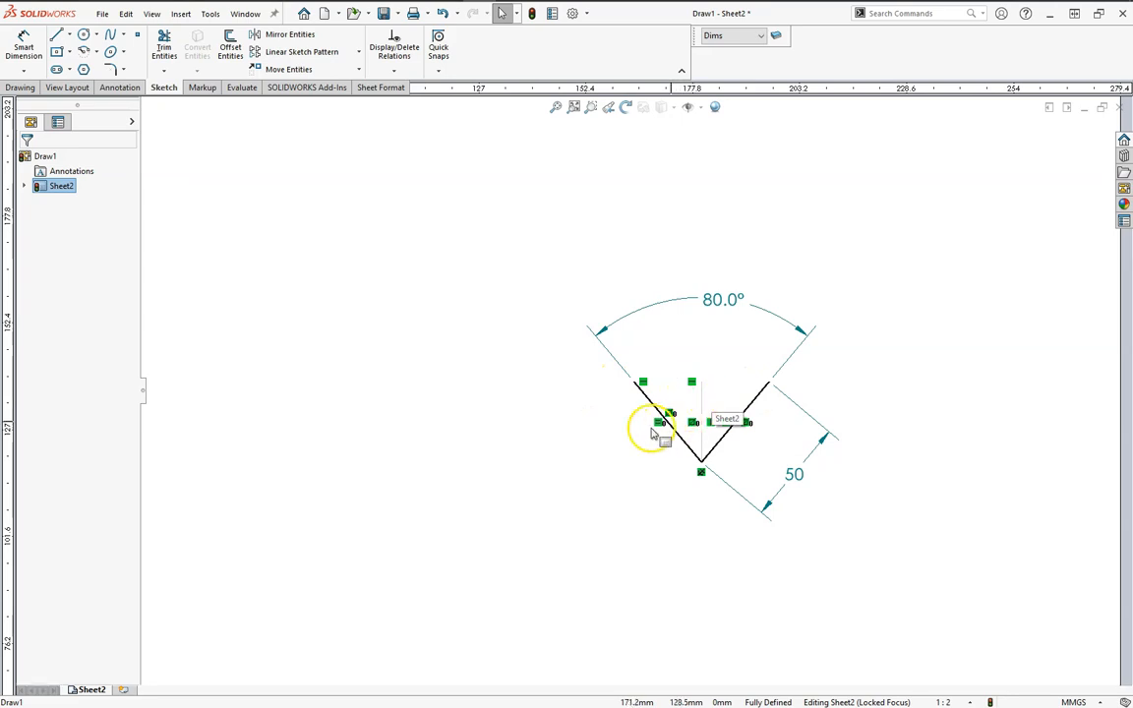
mouse_move(588, 69)
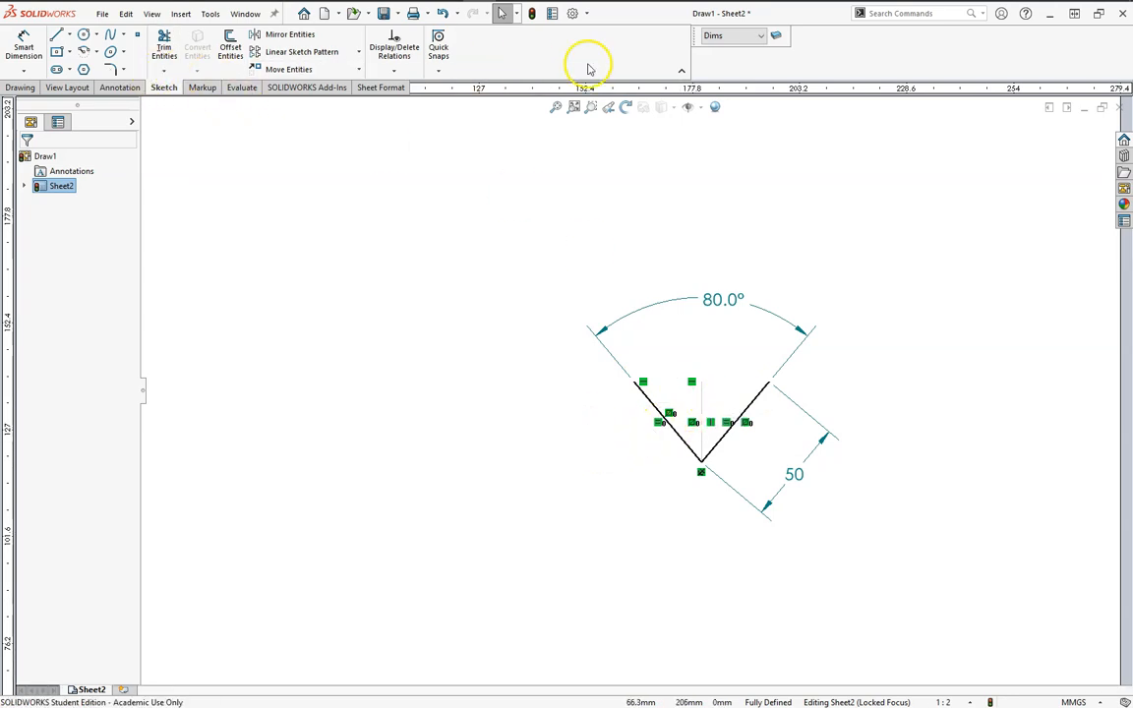
left_click(759, 35)
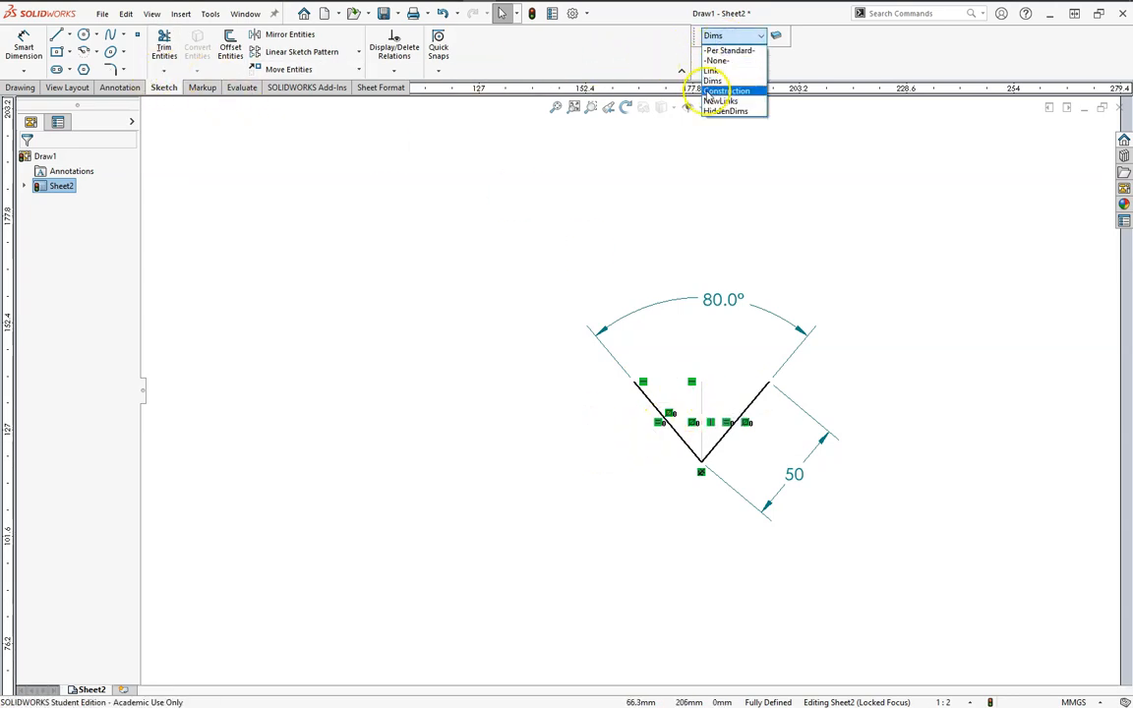
left_click(726, 91)
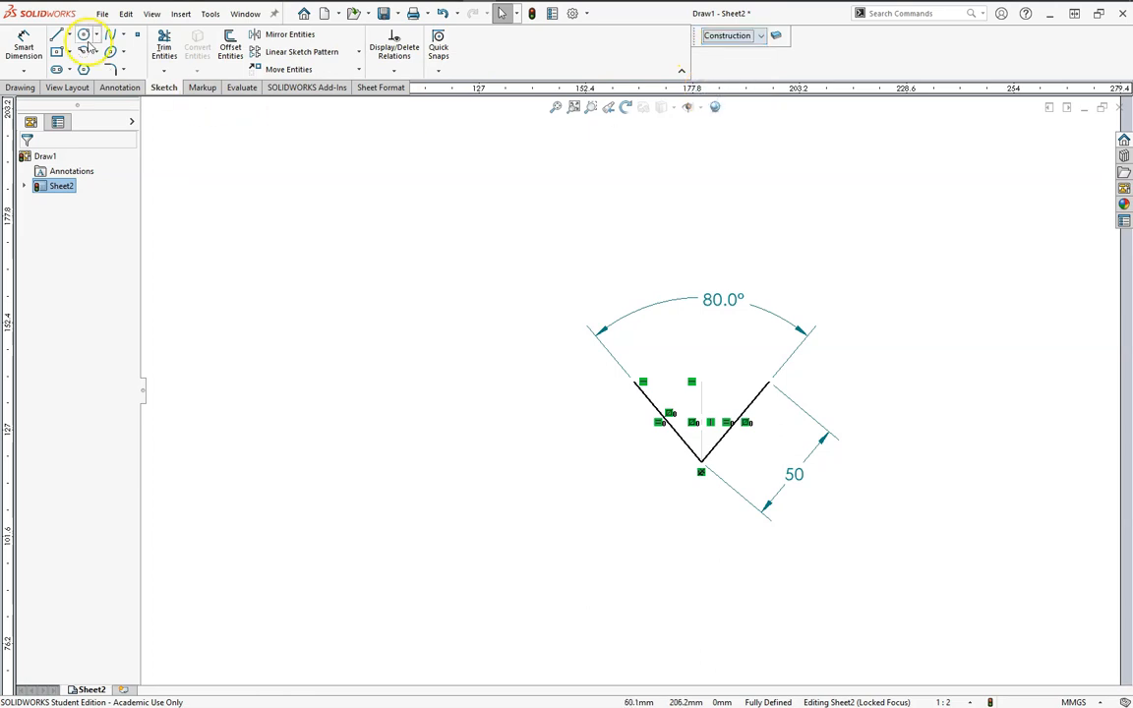
Place a construction circle at the 50 link's upper end and draw a horizontal centerline leftward
left_click(82, 36)
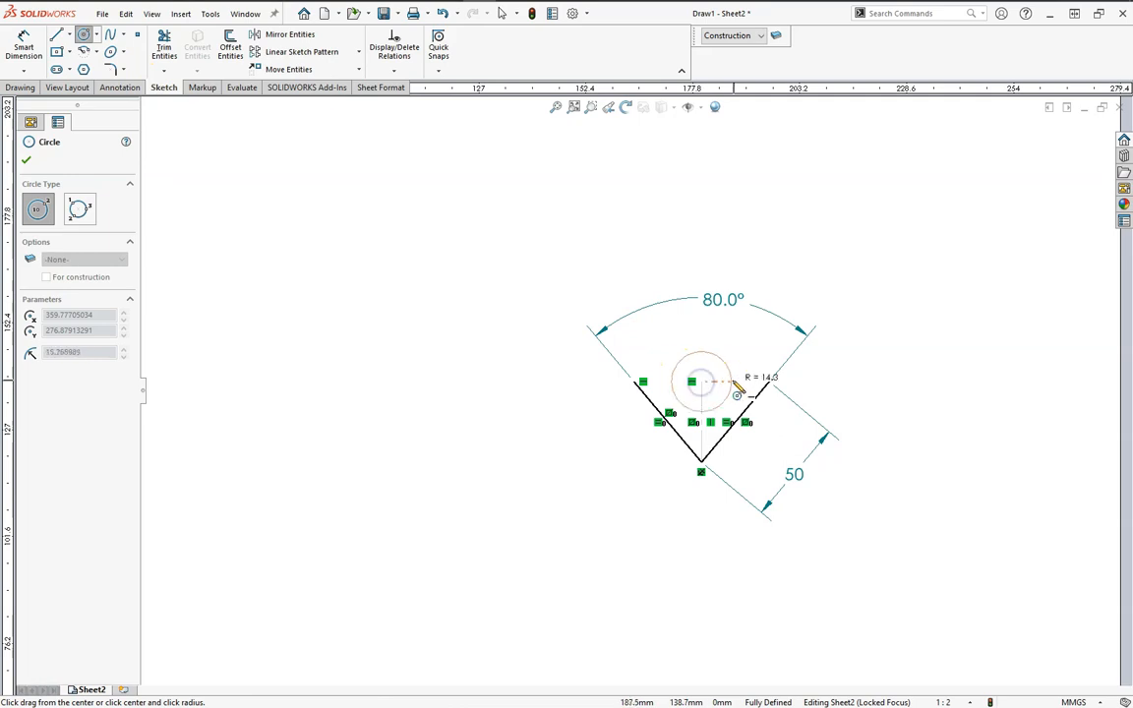
left_click(657, 403)
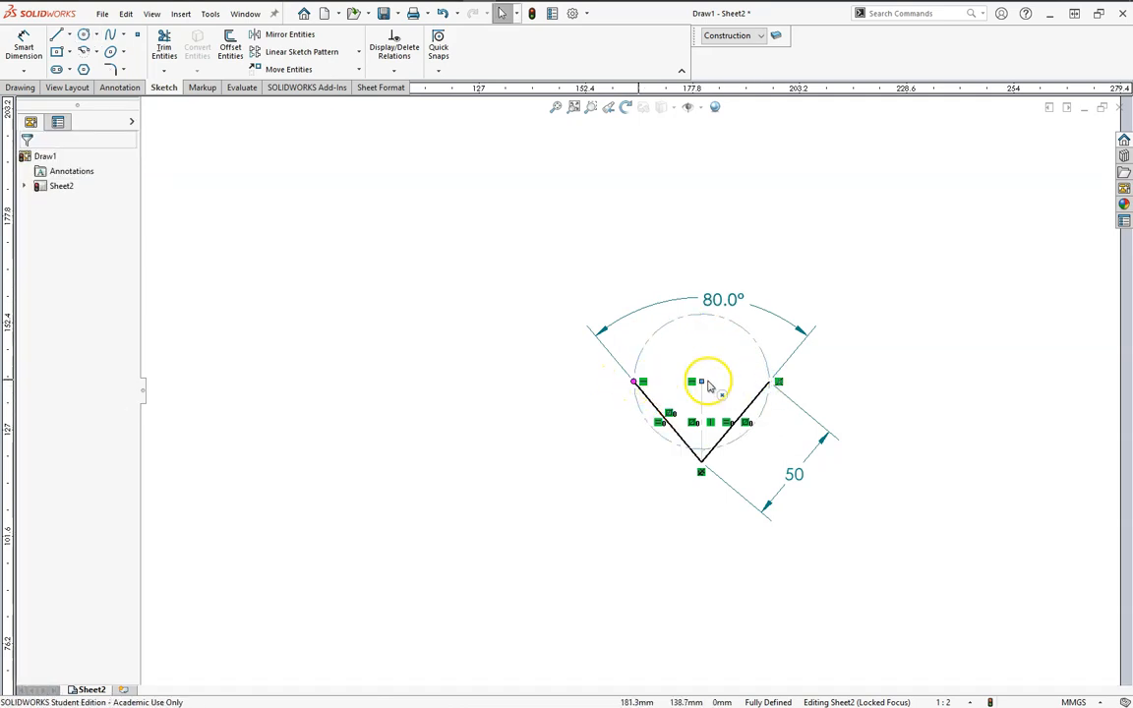
mouse_move(543, 384)
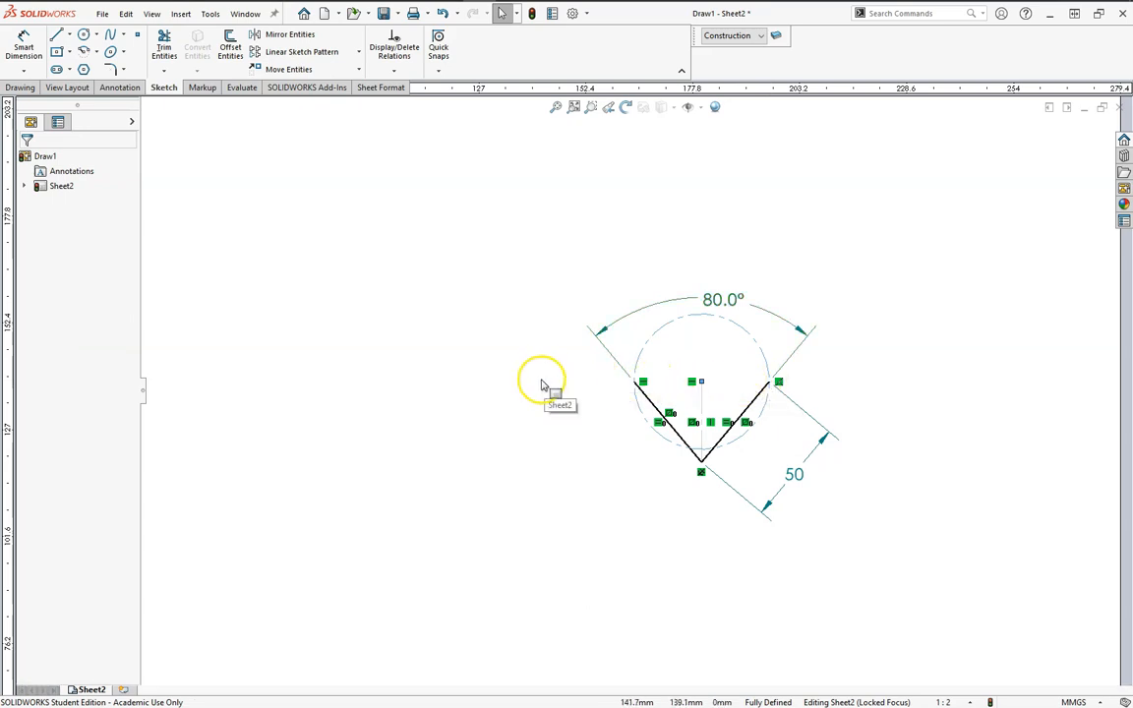
mouse_move(708, 384)
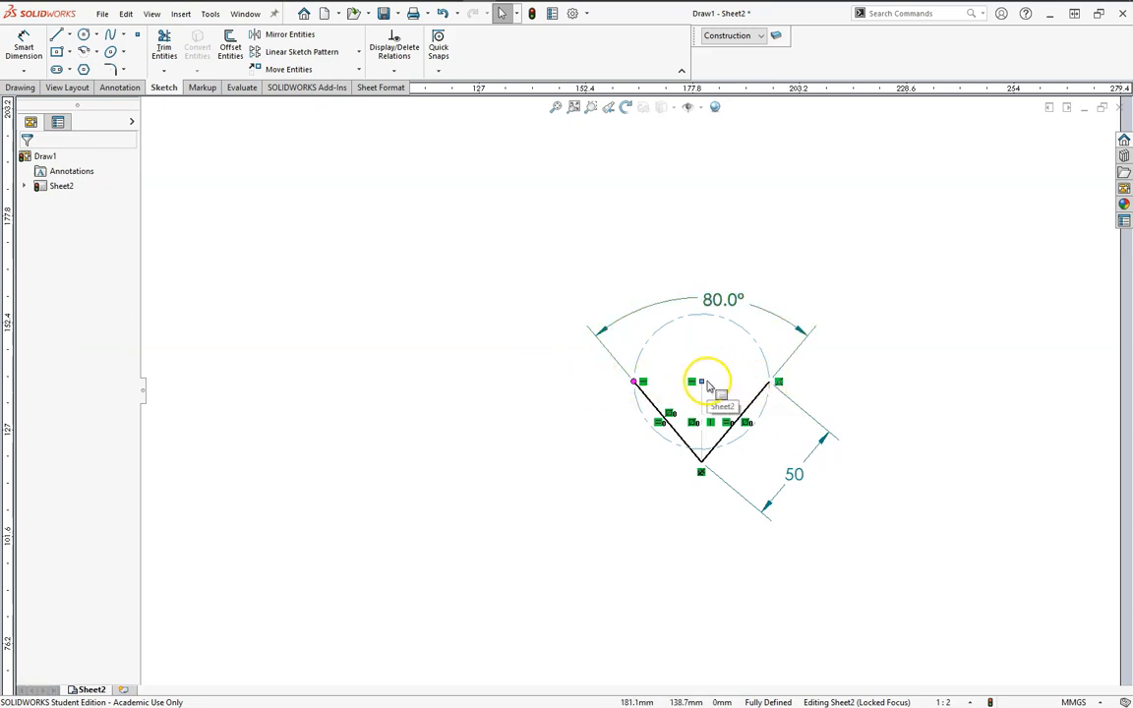
mouse_move(735, 385)
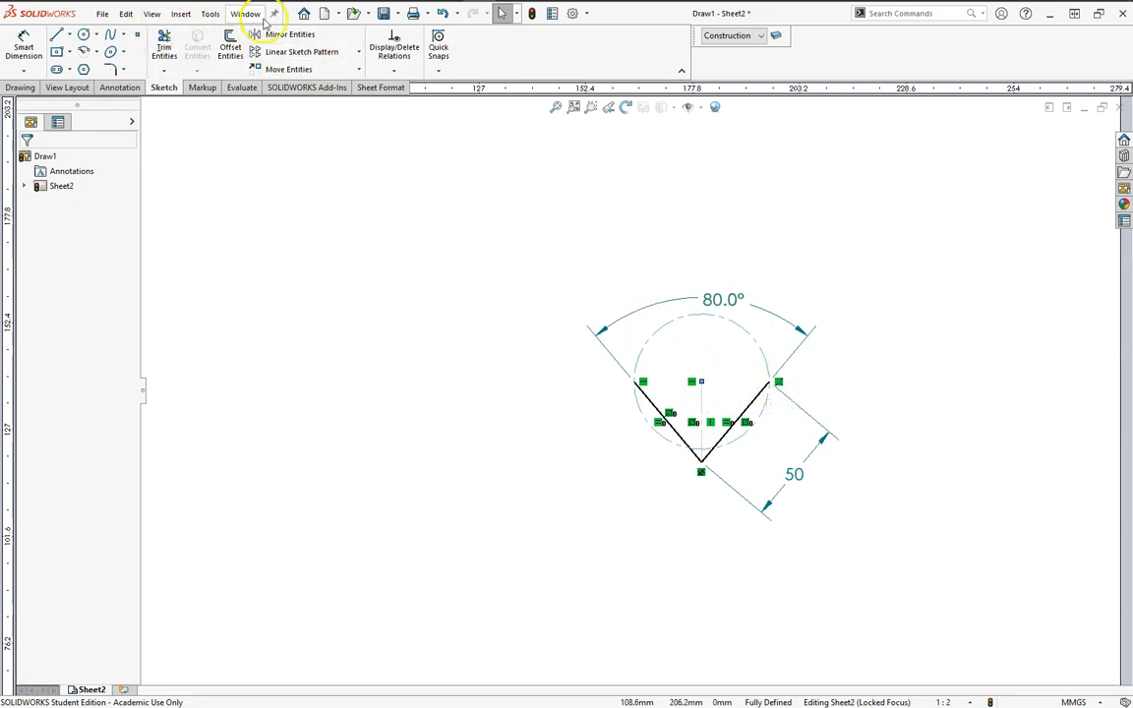
left_click(57, 35)
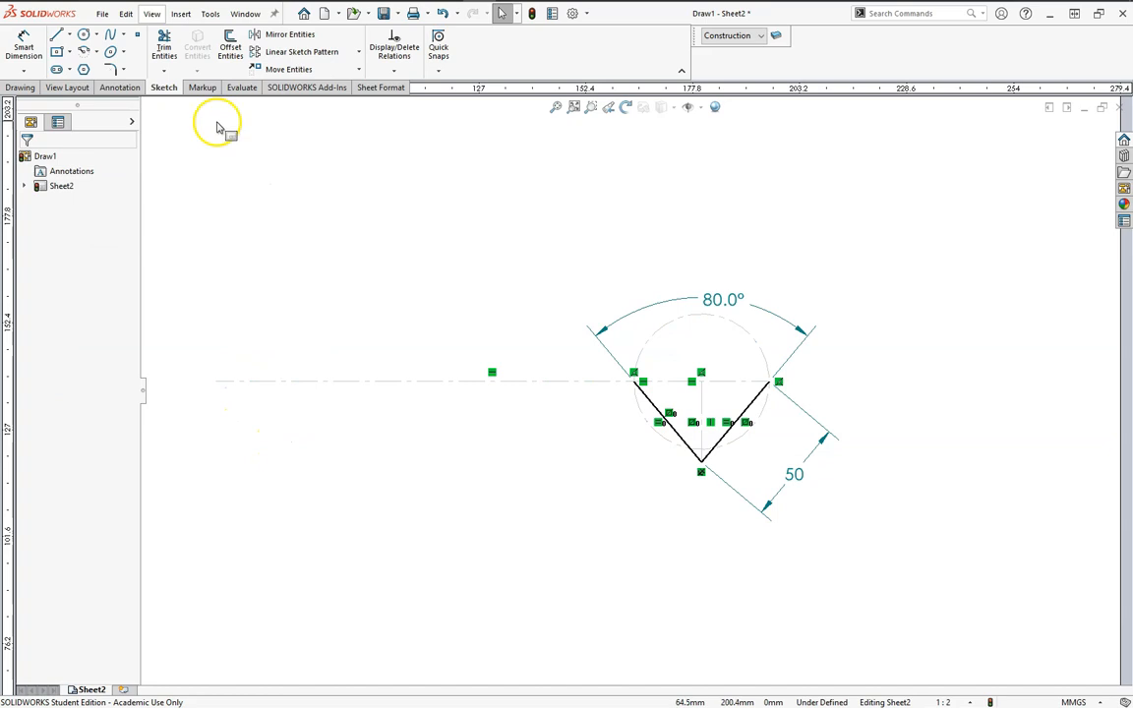
Add a circle on the centerline equal to the first circle, then make Dims the current layer
left_click(83, 36)
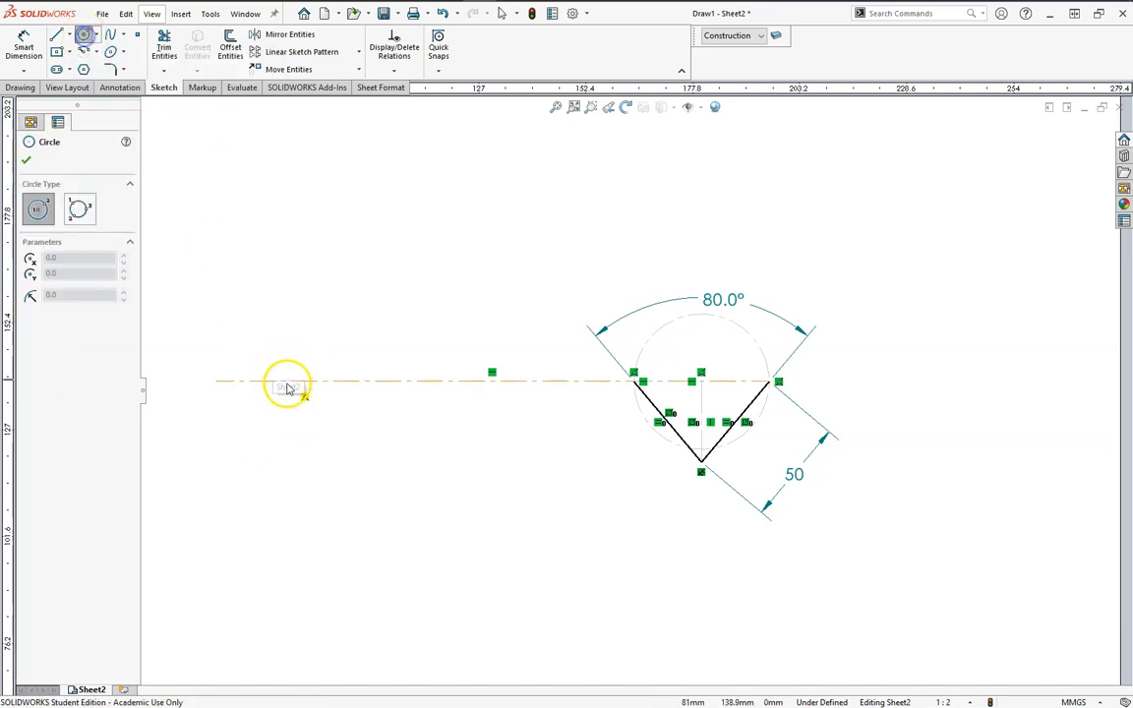
left_click(305, 382)
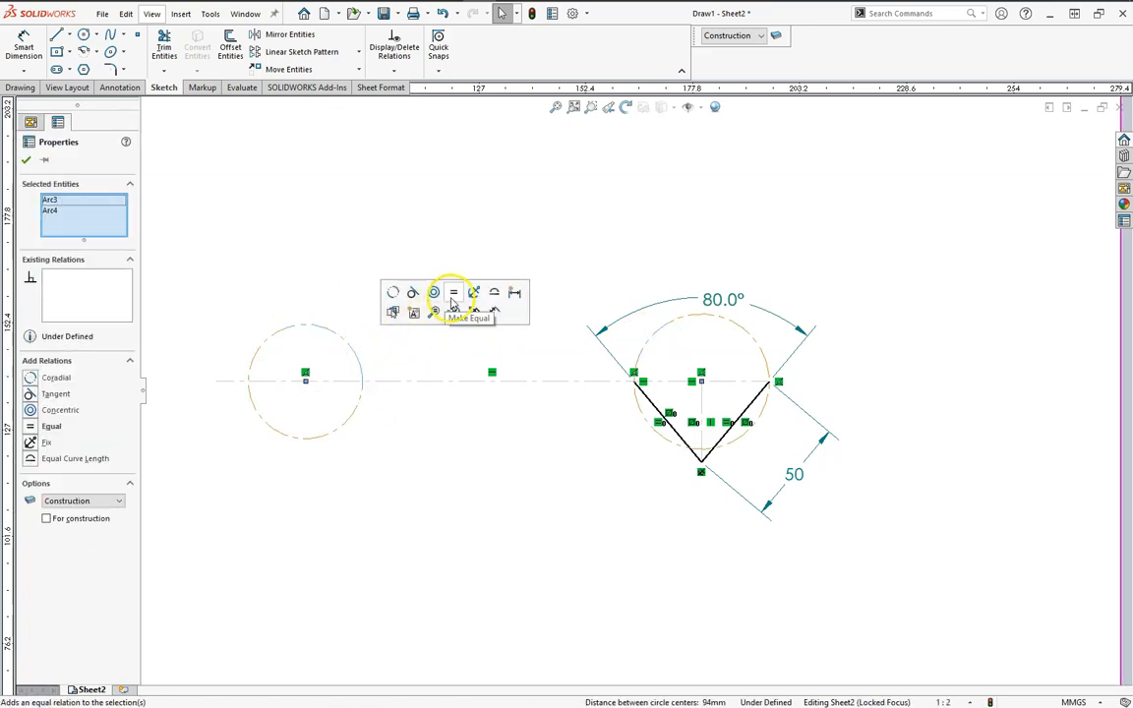
left_click(452, 291)
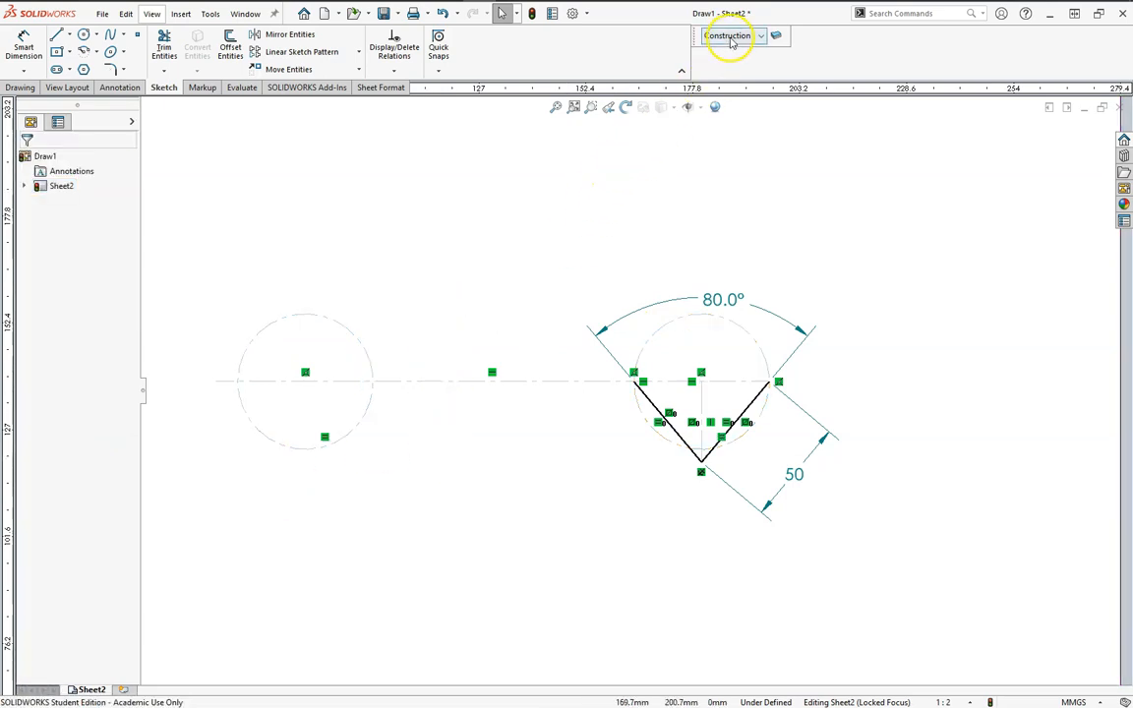
left_click(759, 35)
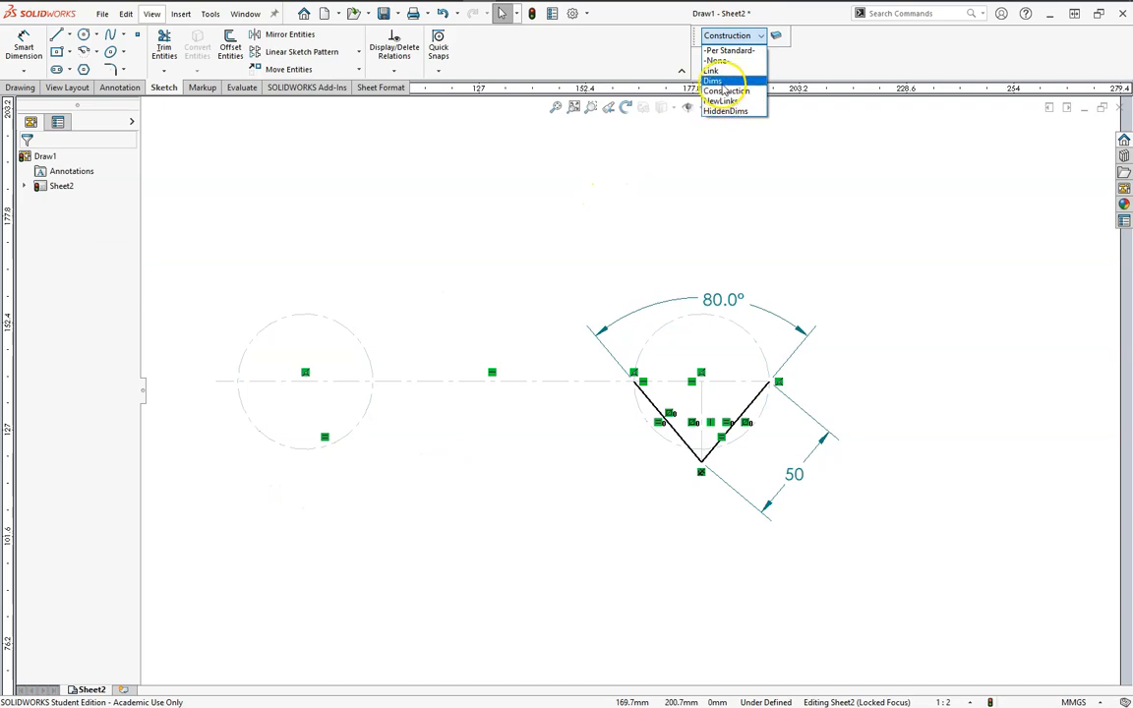
left_click(713, 78)
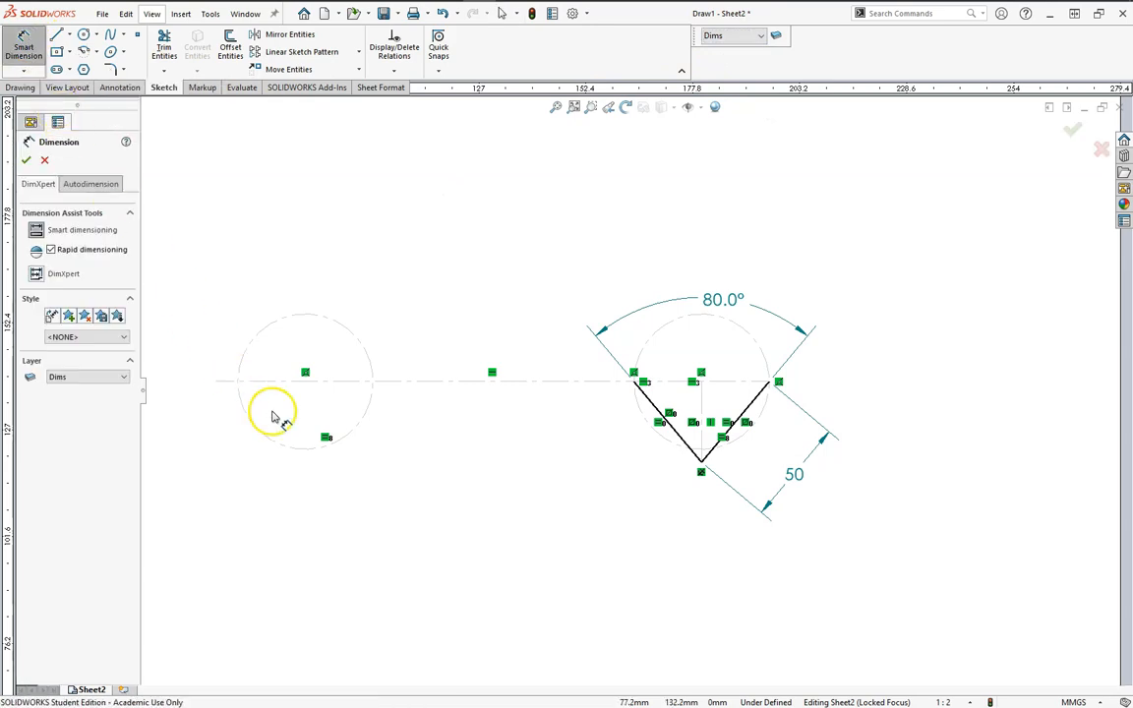
Place a driven Ø64.3 diameter dimension below the left circle
left_click(305, 381)
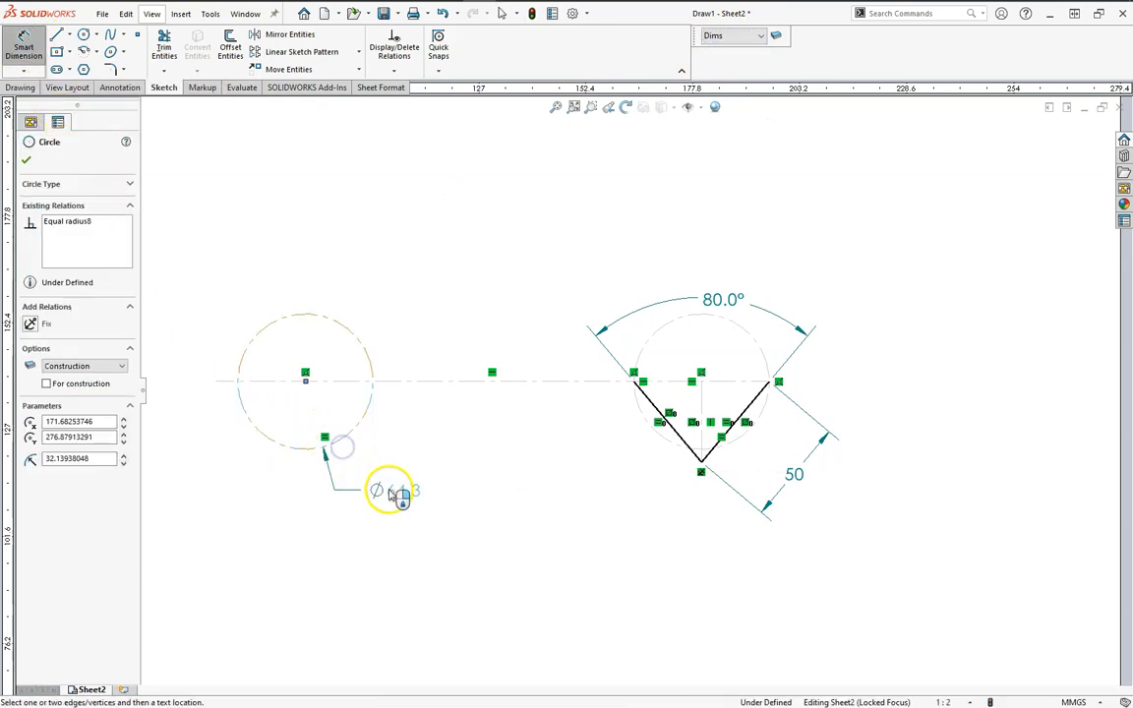
left_click(426, 527)
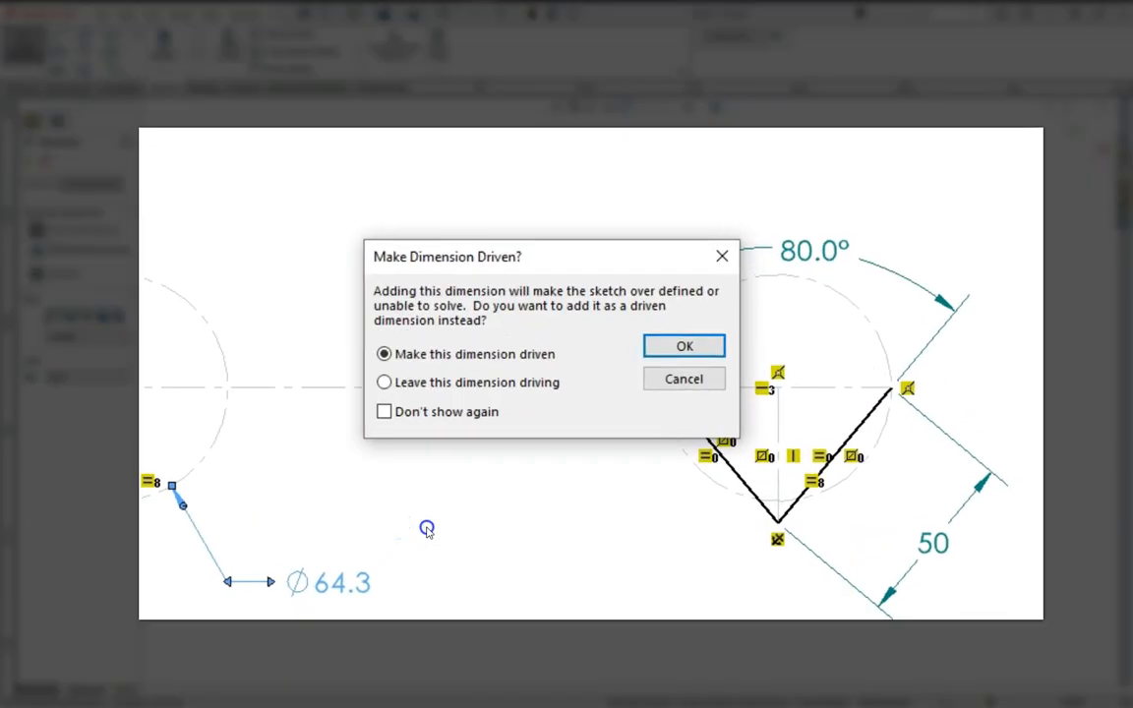
mouse_move(428, 436)
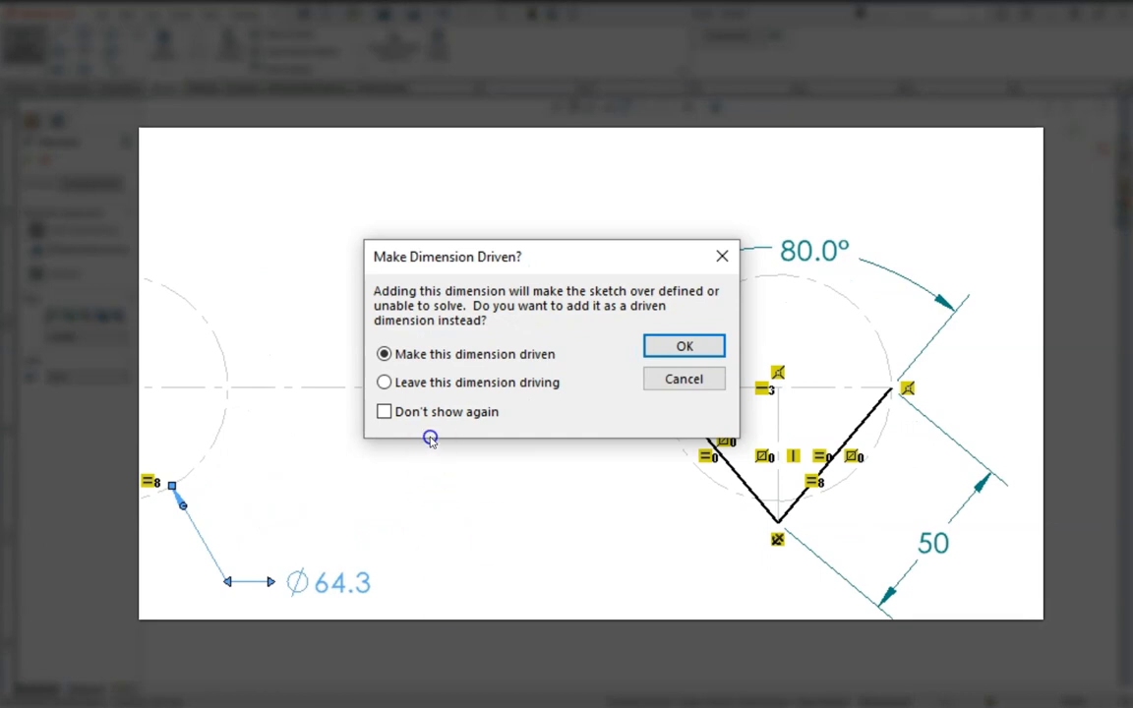
mouse_move(559, 398)
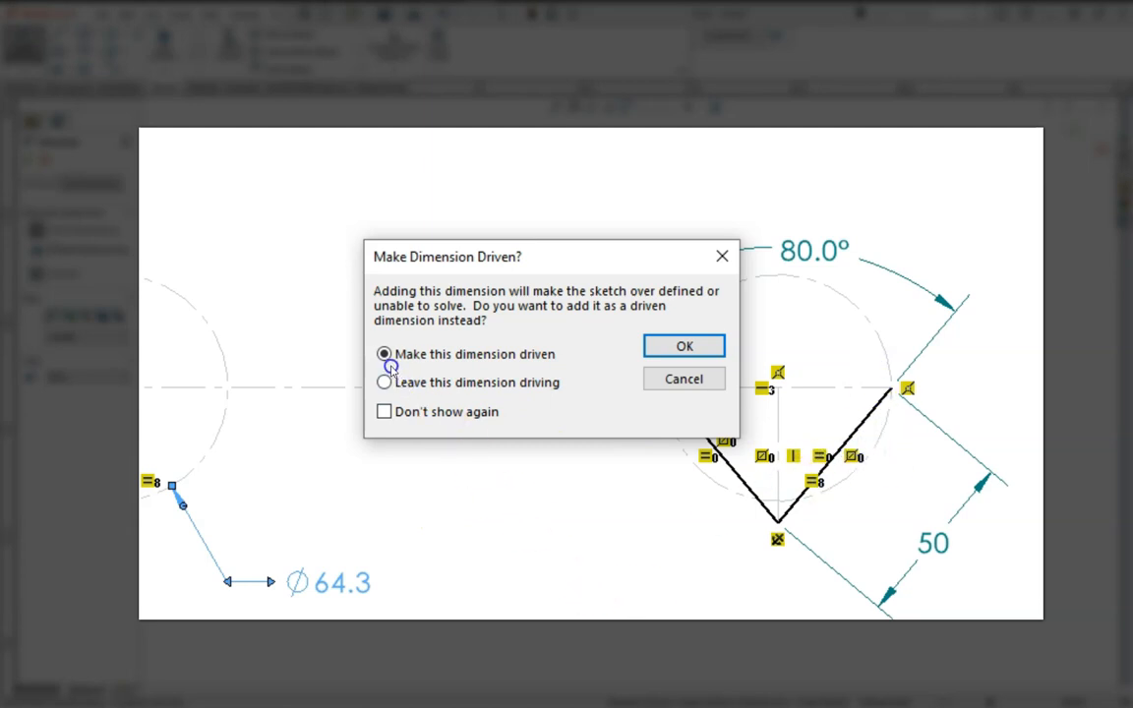
left_click(684, 346)
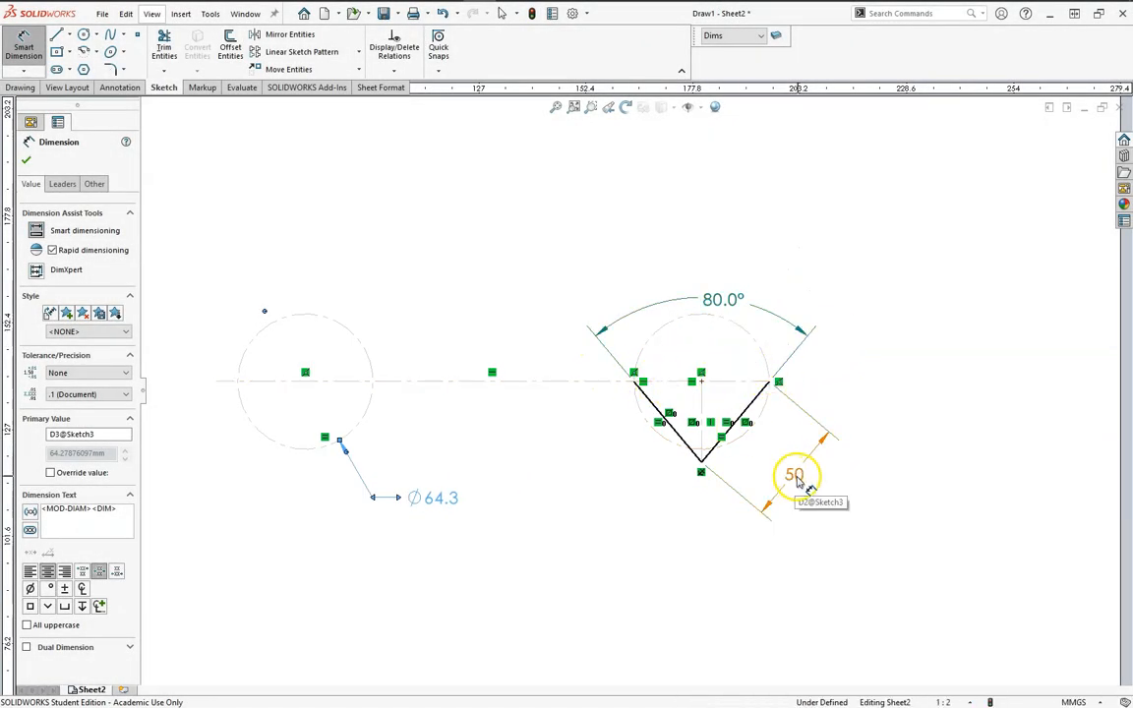
left_click(797, 474)
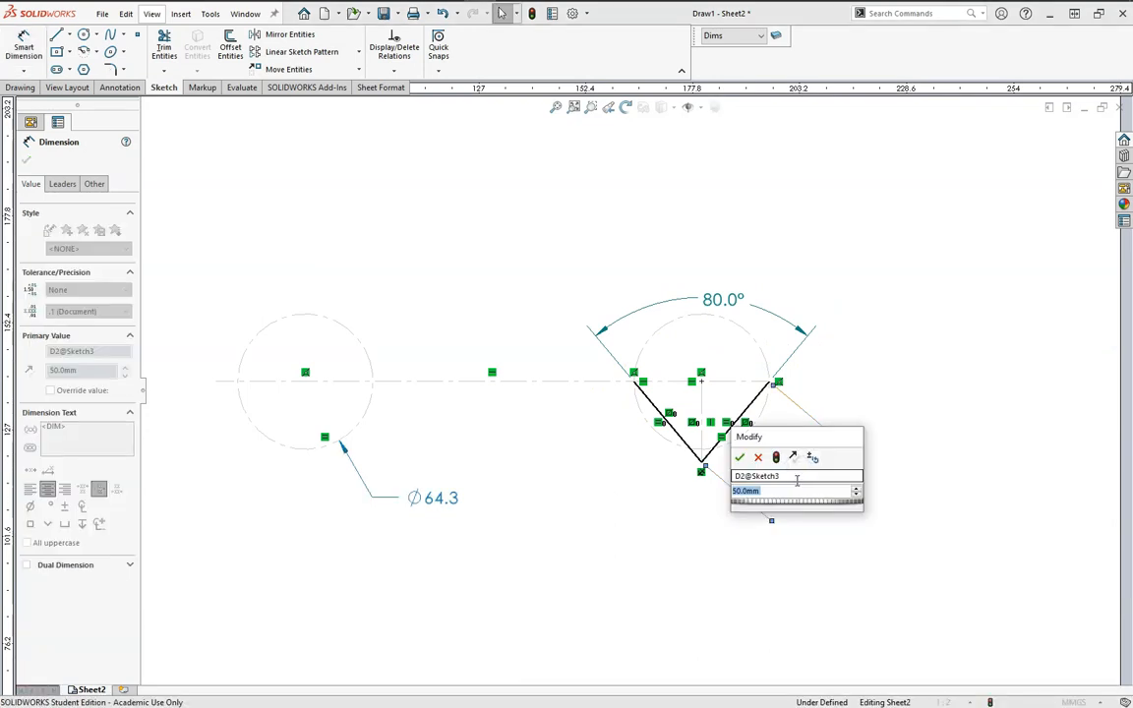
left_click(739, 456)
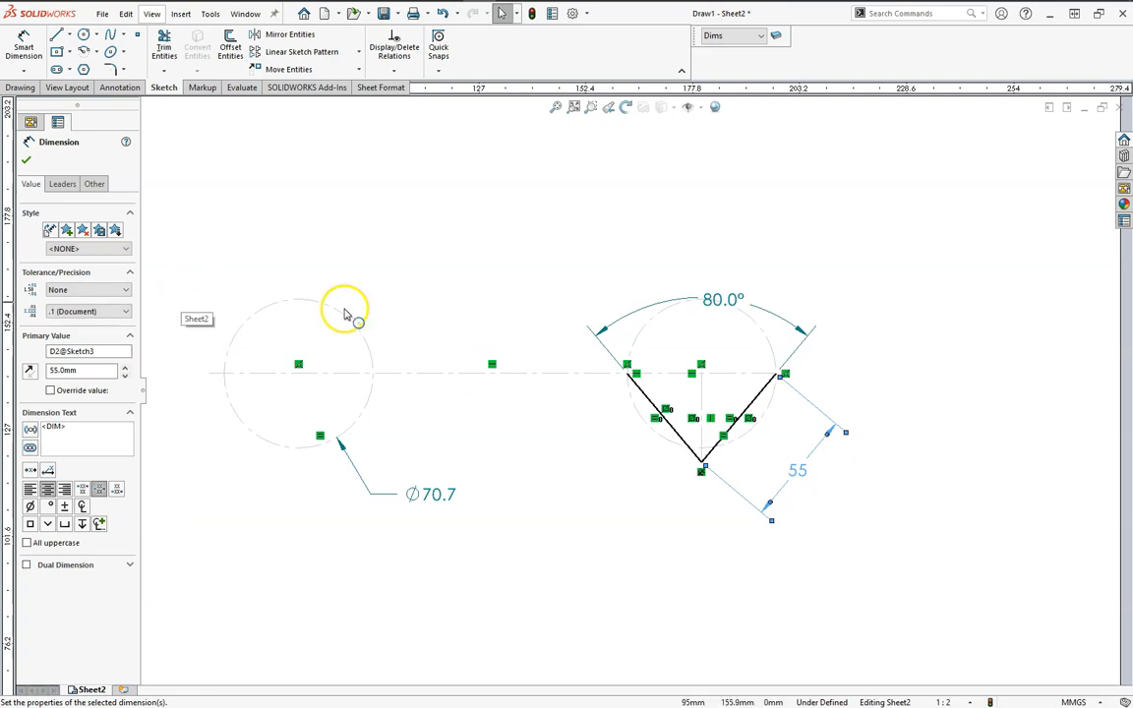
mouse_move(805, 480)
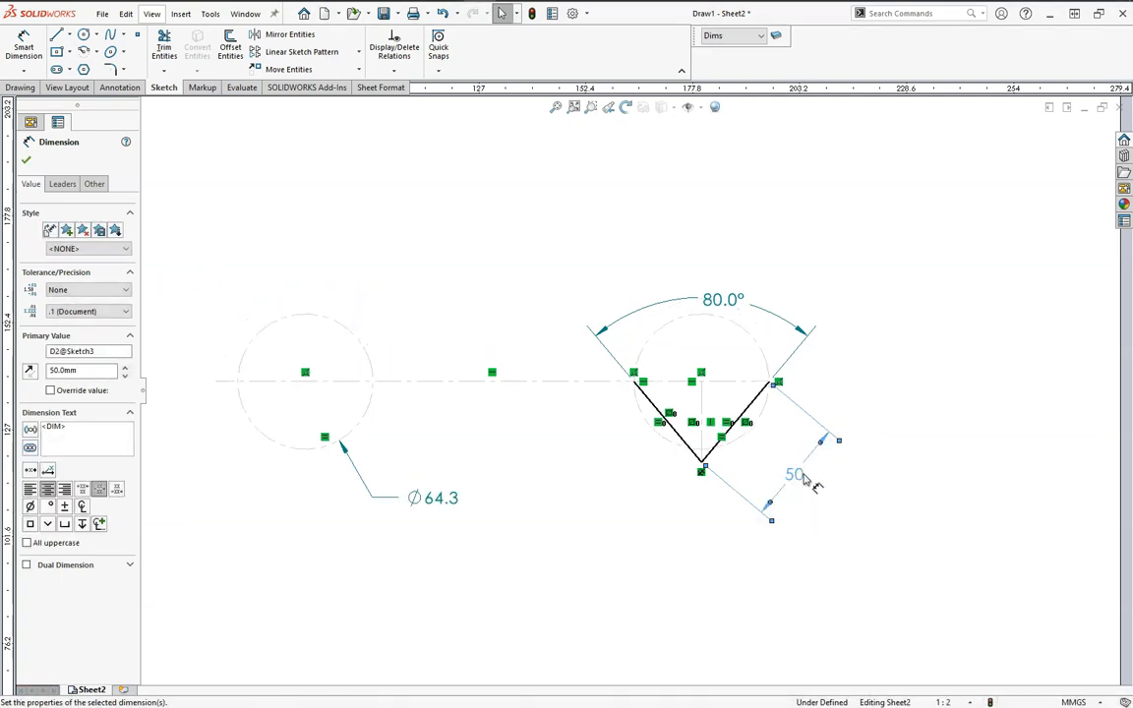
Move the centerline's left endpoint onto the left circle's edge
left_click(216, 381)
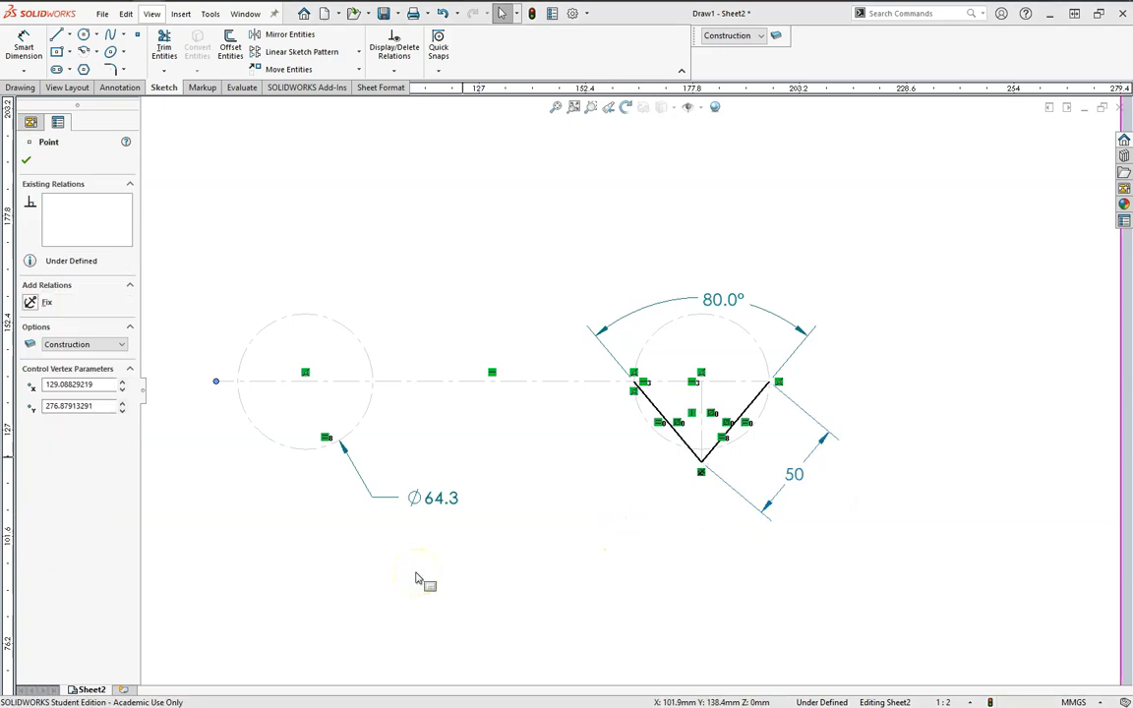
mouse_move(488, 535)
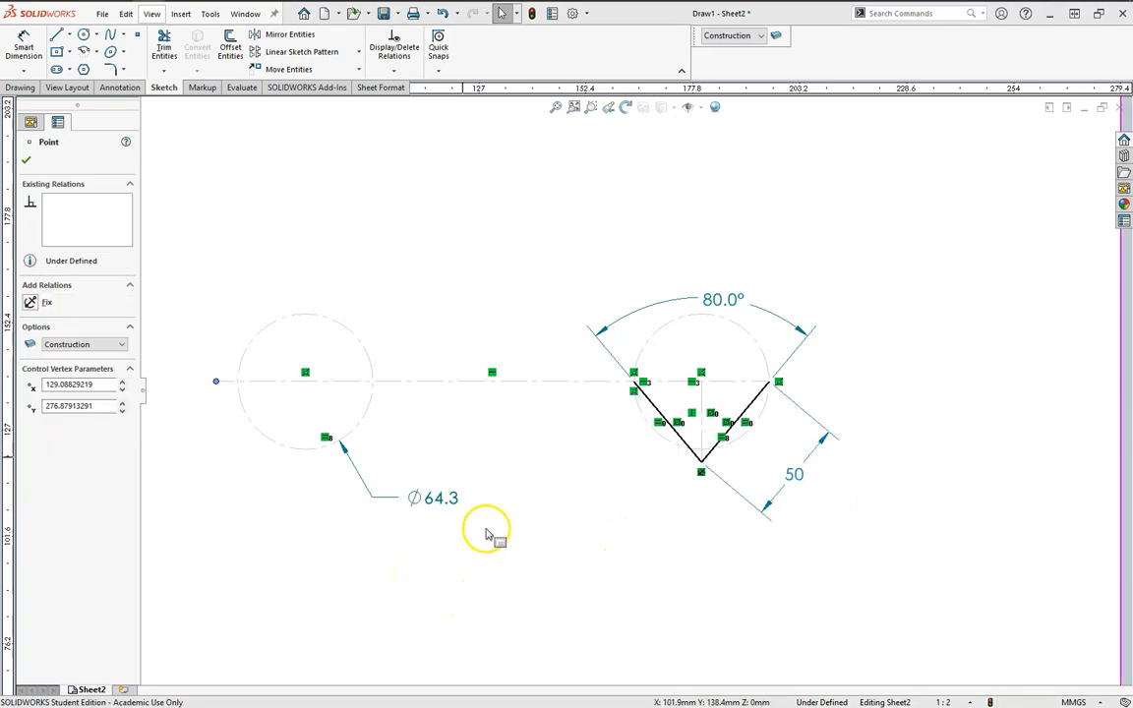
mouse_move(370, 411)
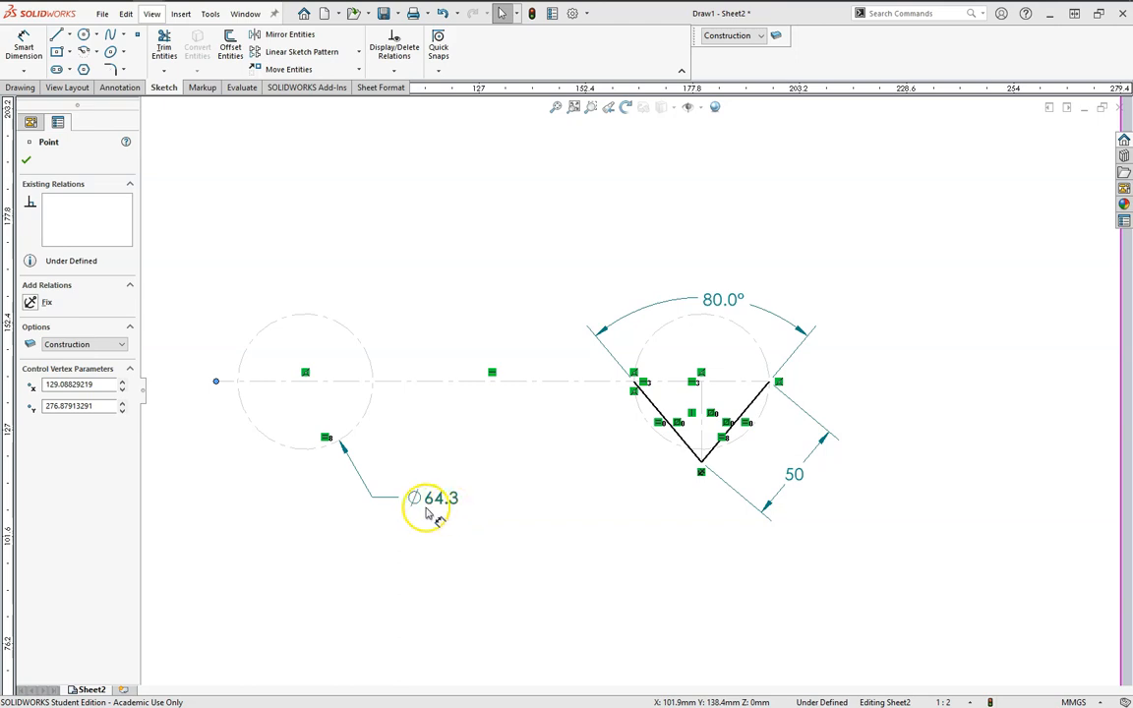
mouse_move(437, 515)
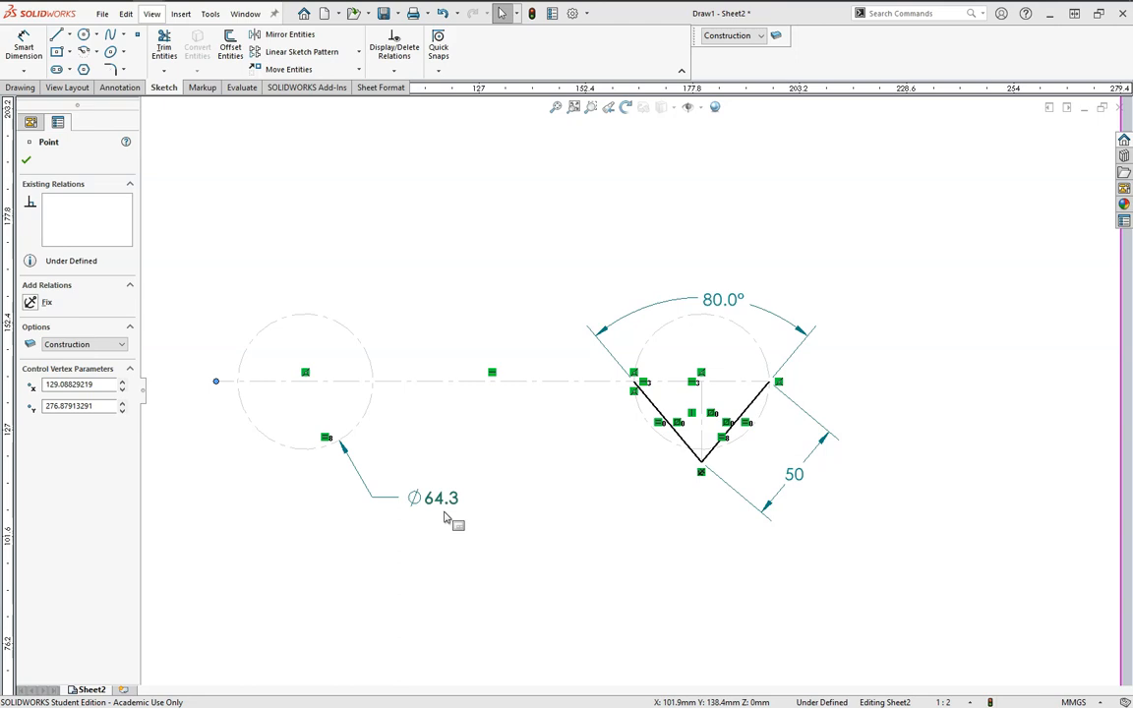
left_click(267, 382)
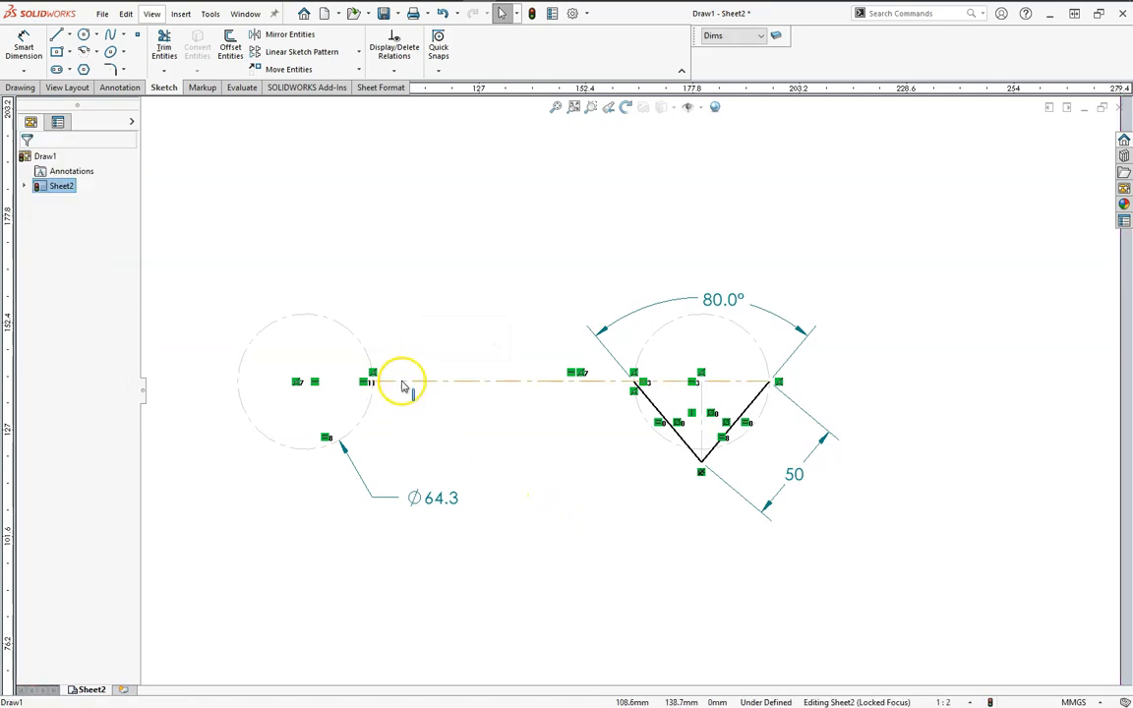
mouse_move(489, 381)
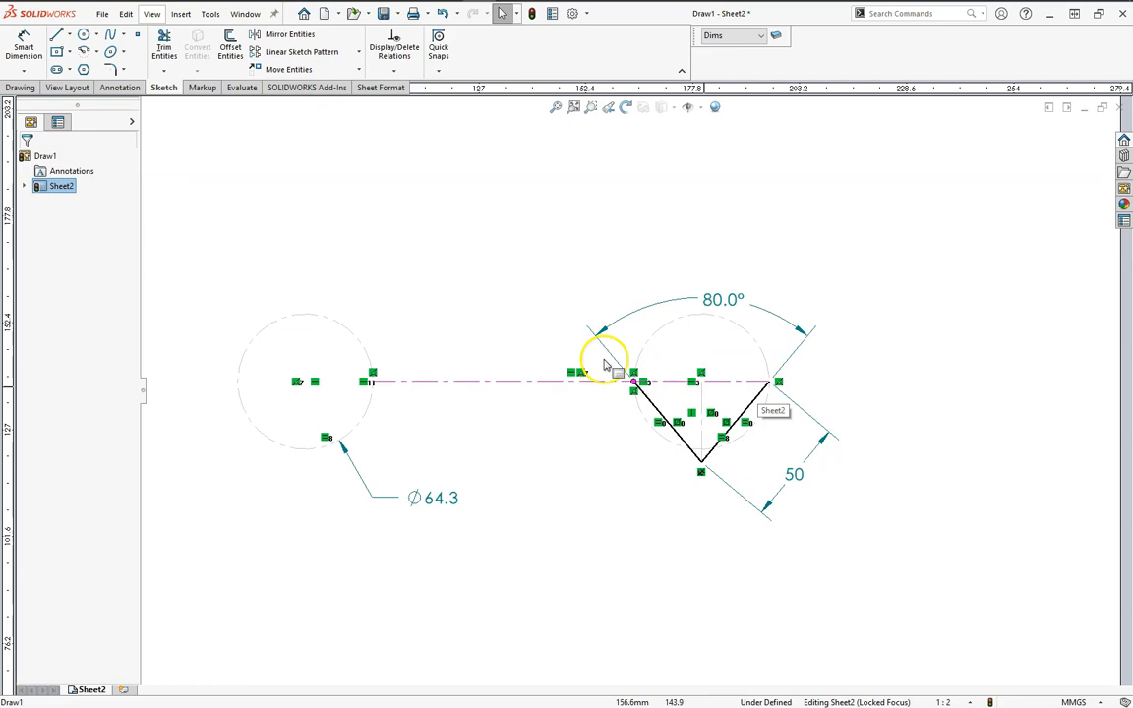
Dimension the pivot spacing as 64.3/2*3 and round it to 97, fully defining the sketch
left_click(23, 47)
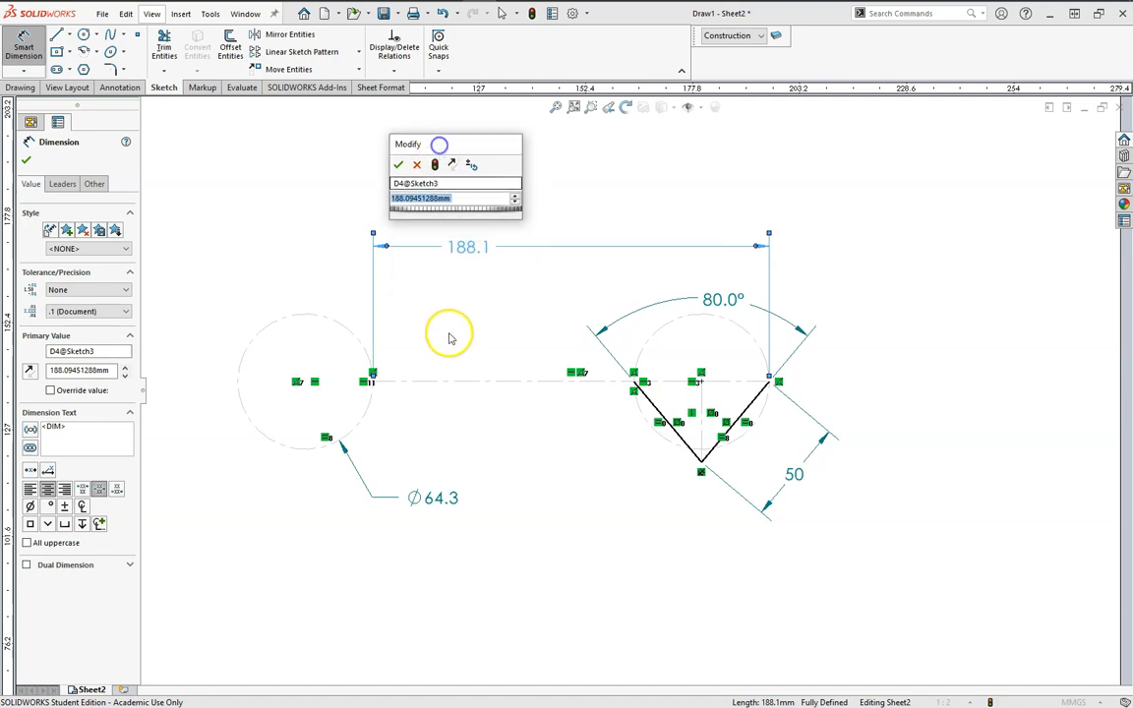
left_click(444, 199)
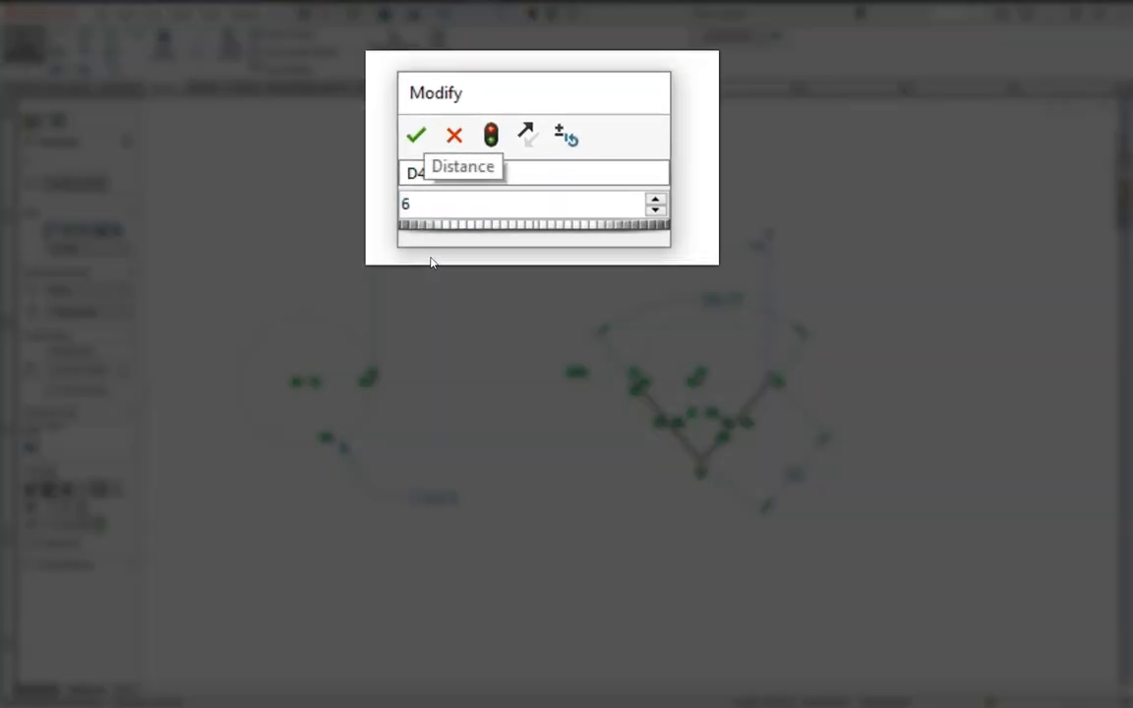
type("64.3/")
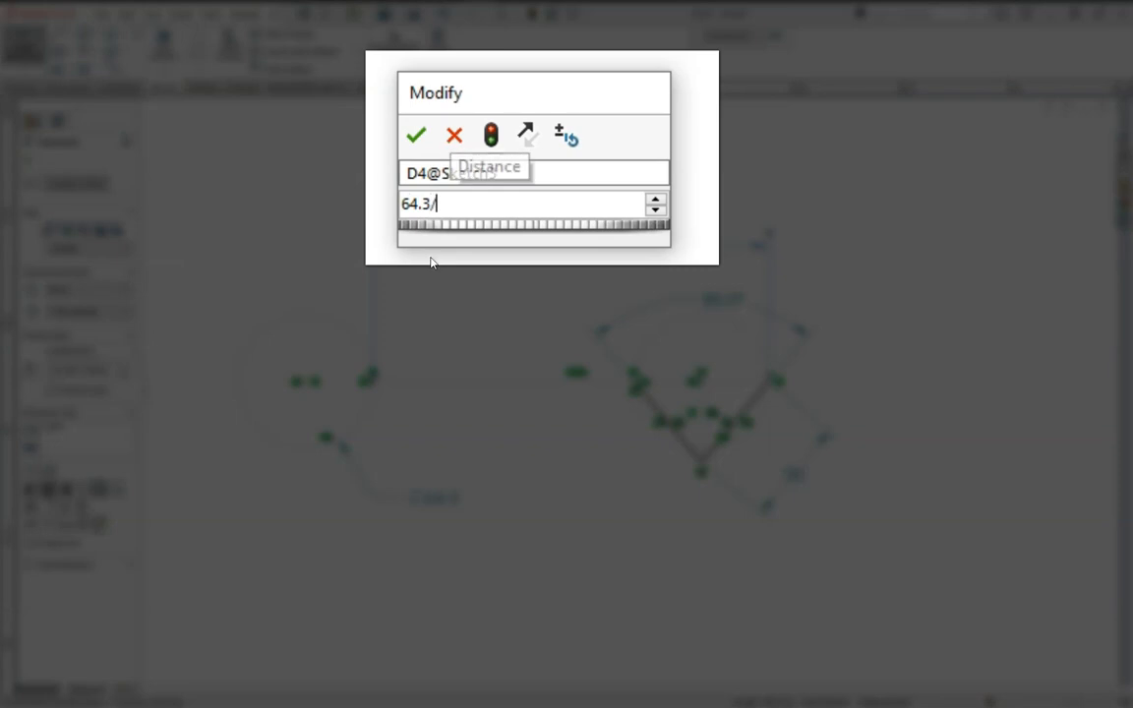
type("2")
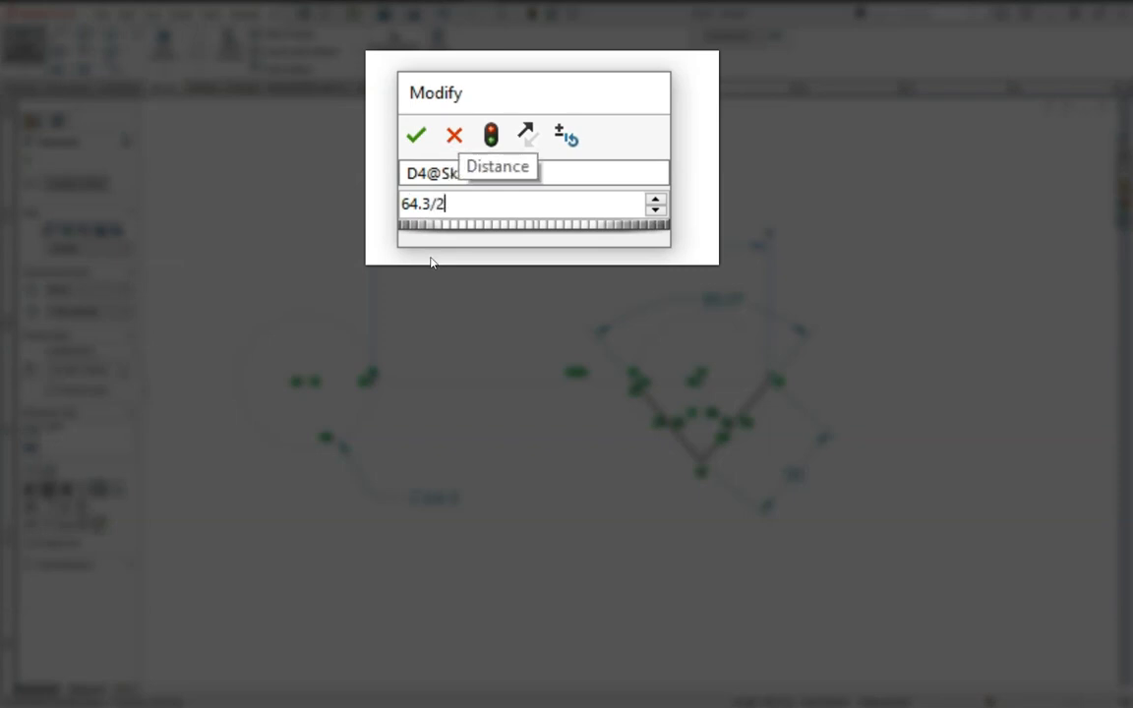
type("*3")
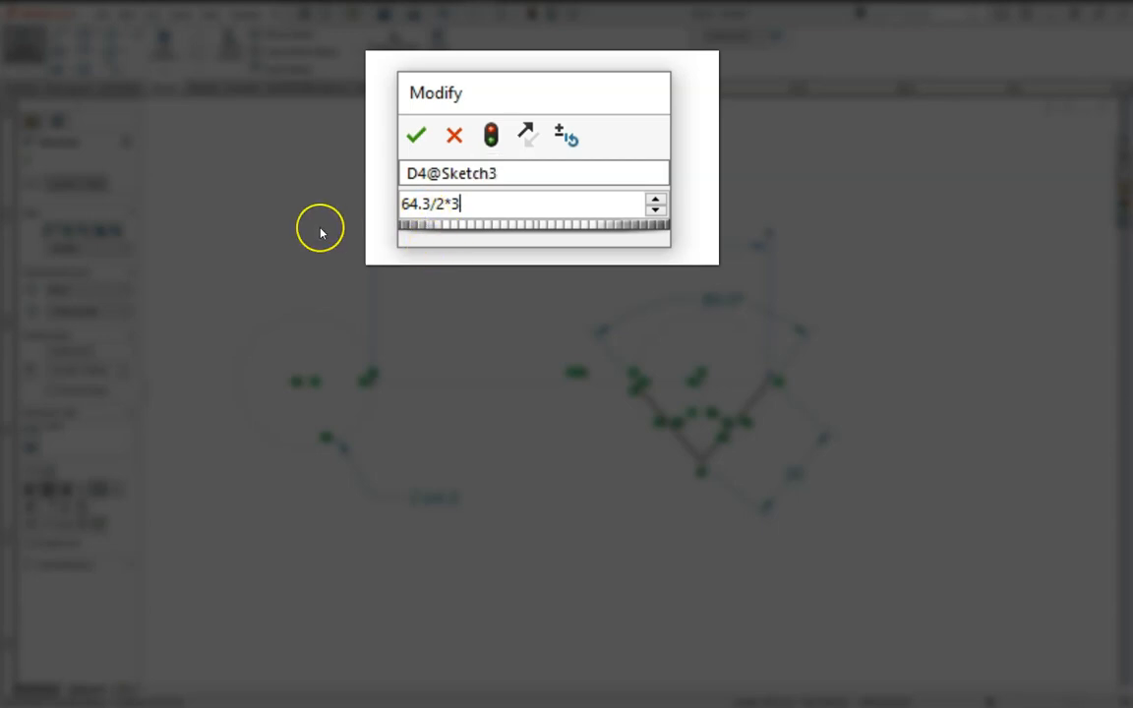
left_click(415, 133)
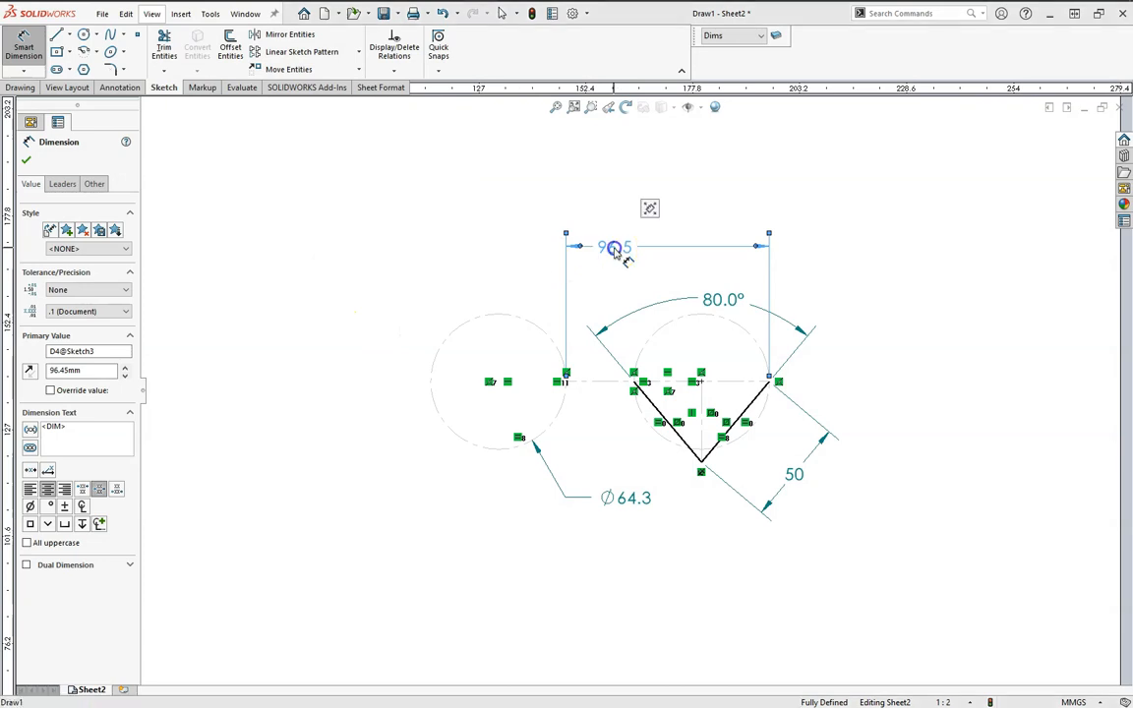
double_click(614, 247)
type("97")
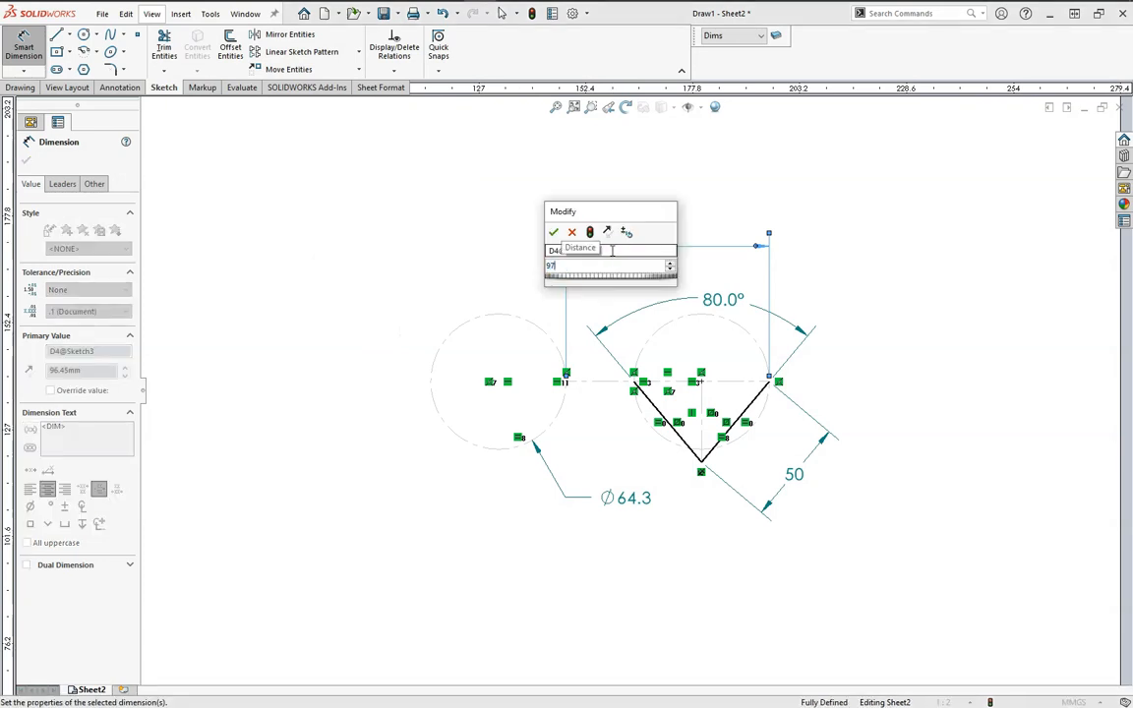
left_click(555, 232)
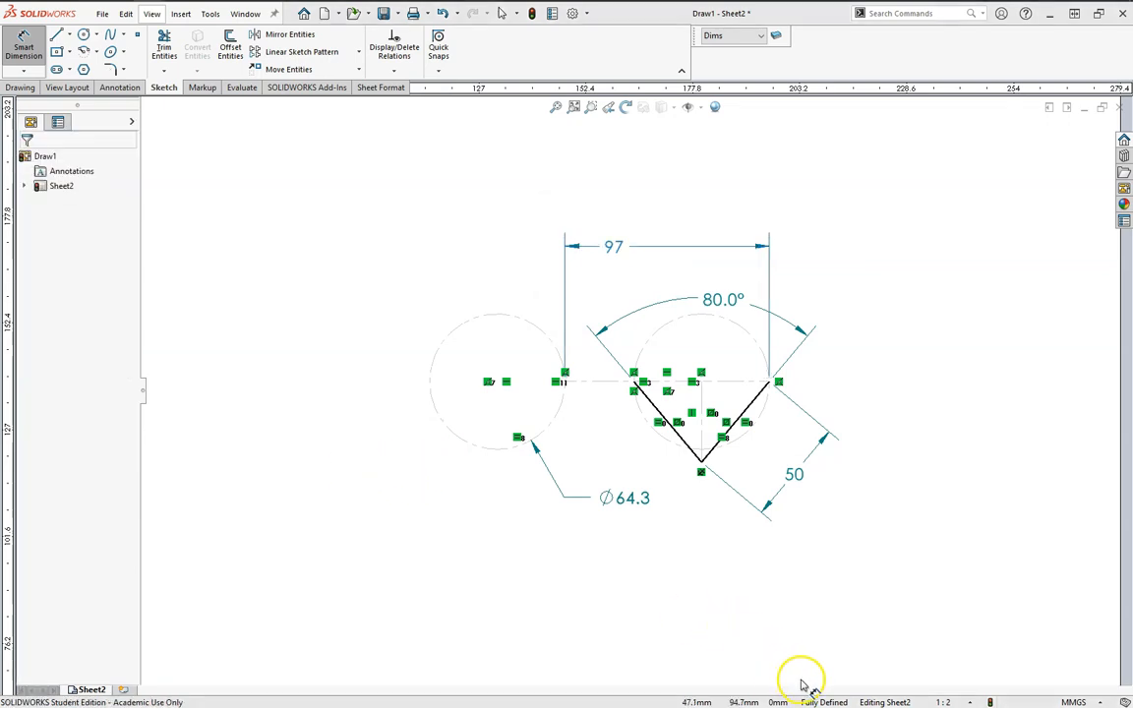
mouse_move(837, 678)
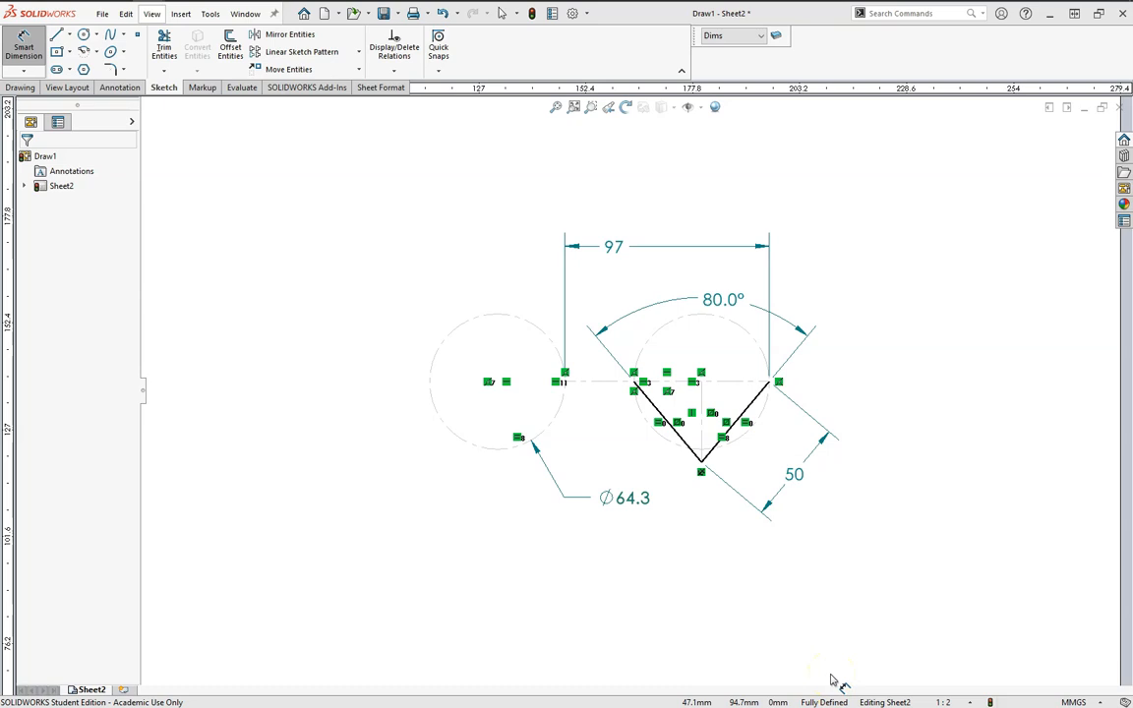
mouse_move(744, 558)
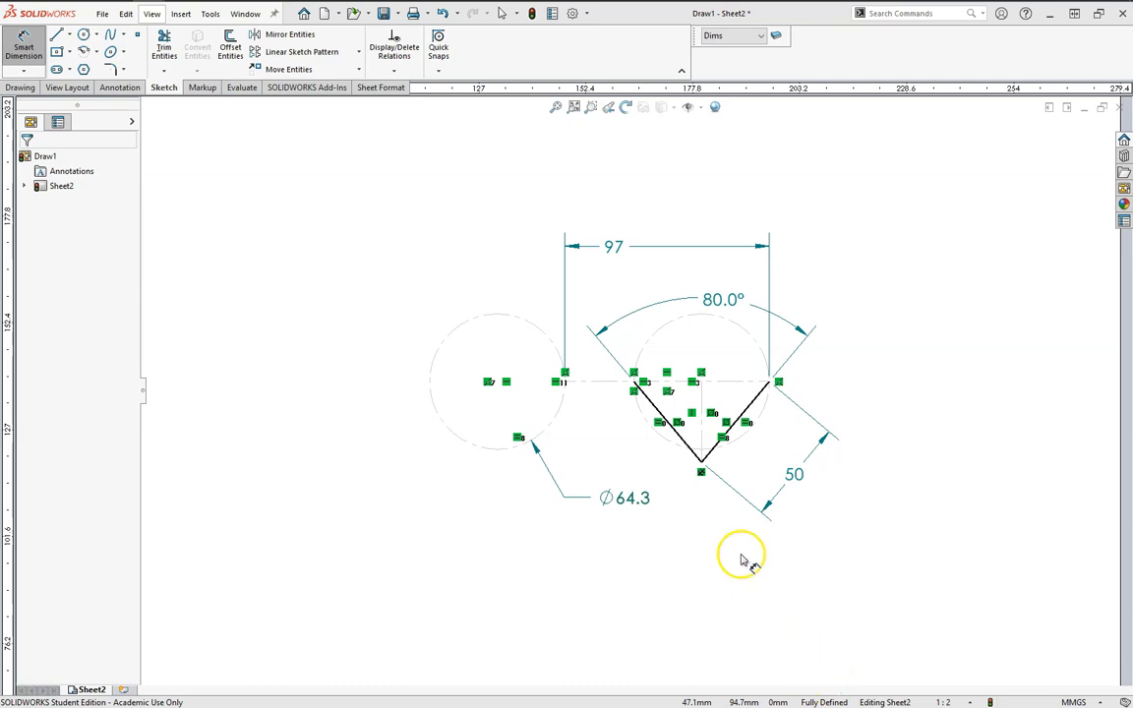
Make NewLinks the current layer and draw the ground link line
left_click(759, 35)
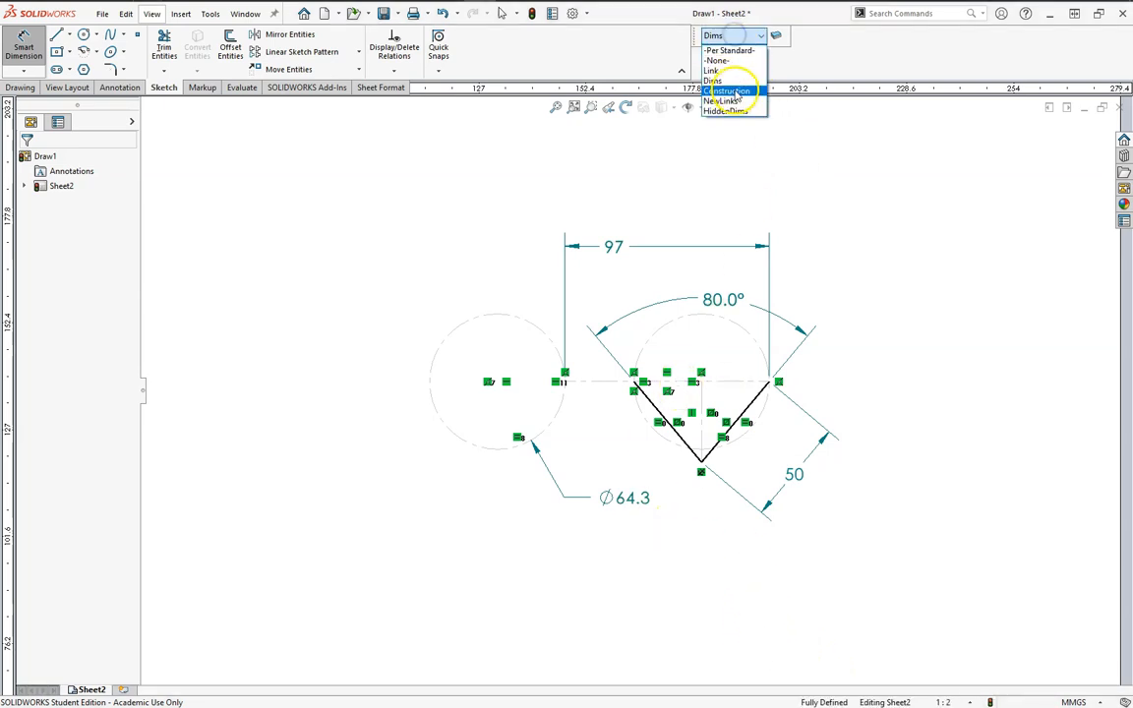
left_click(725, 100)
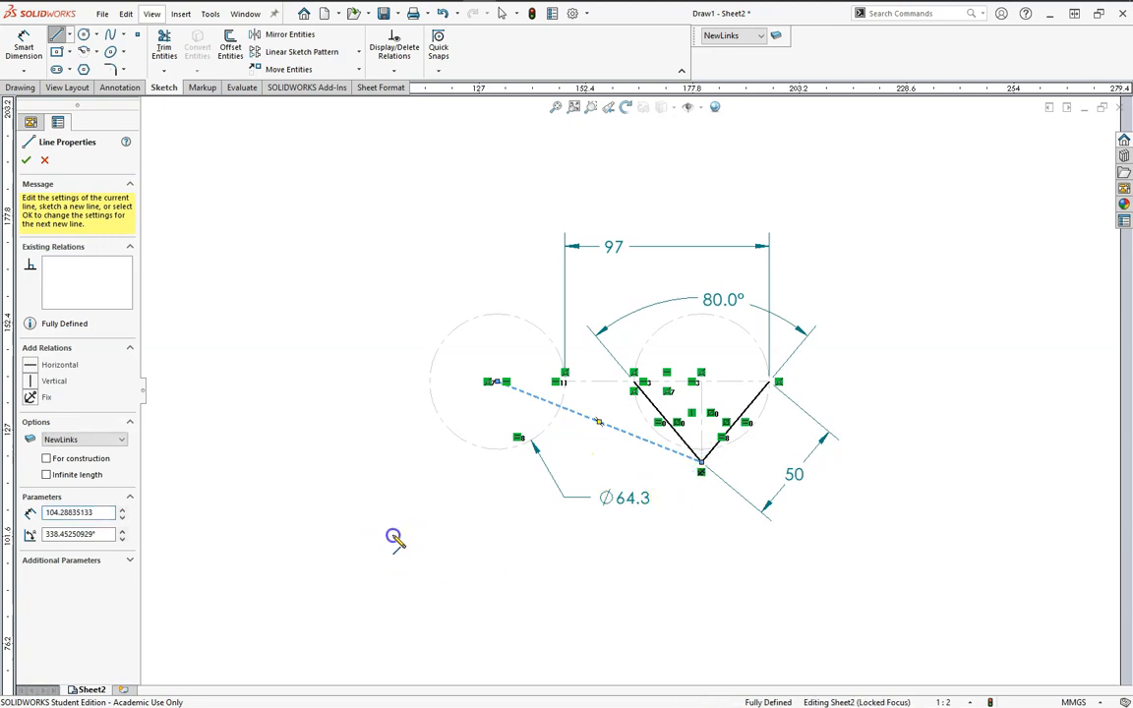
left_click(26, 162)
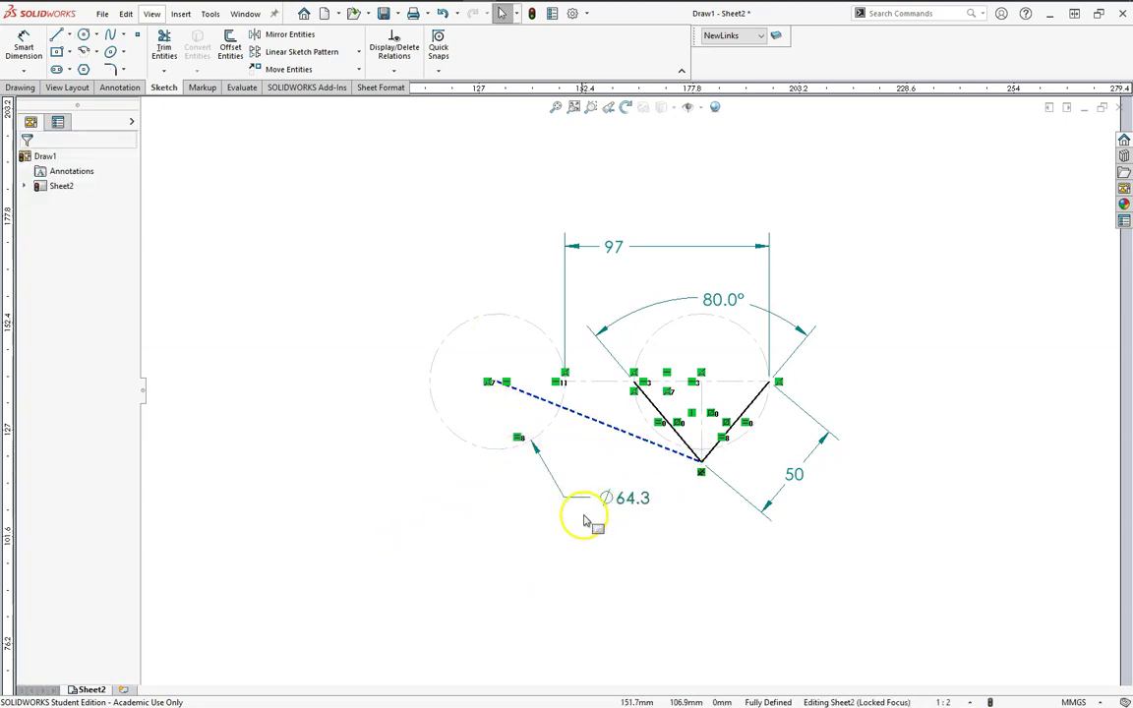
Draw the crank line from its pivot and start the coupler line closing the loop
left_click(59, 35)
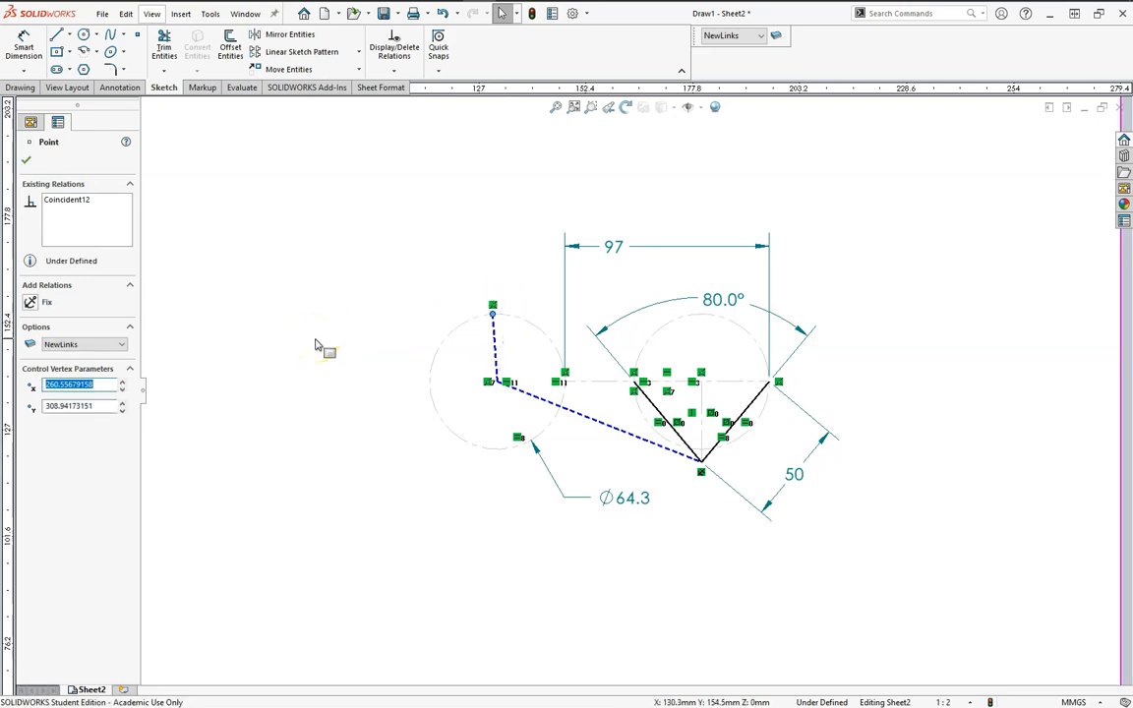
mouse_move(700, 464)
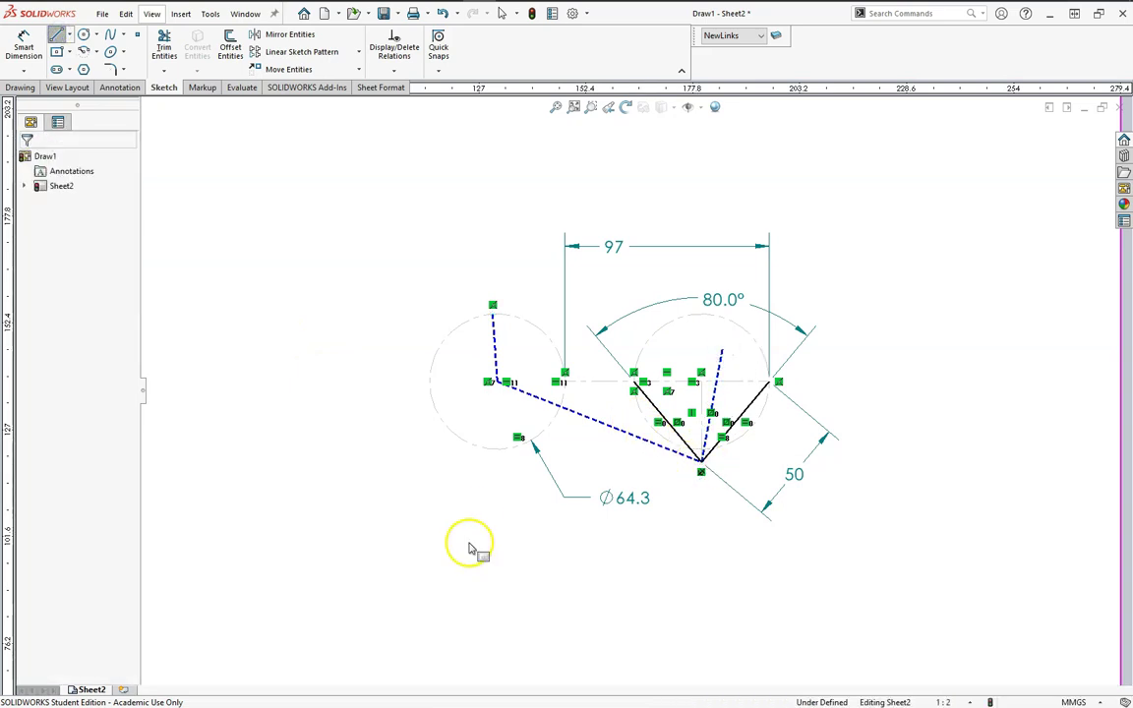
mouse_move(747, 413)
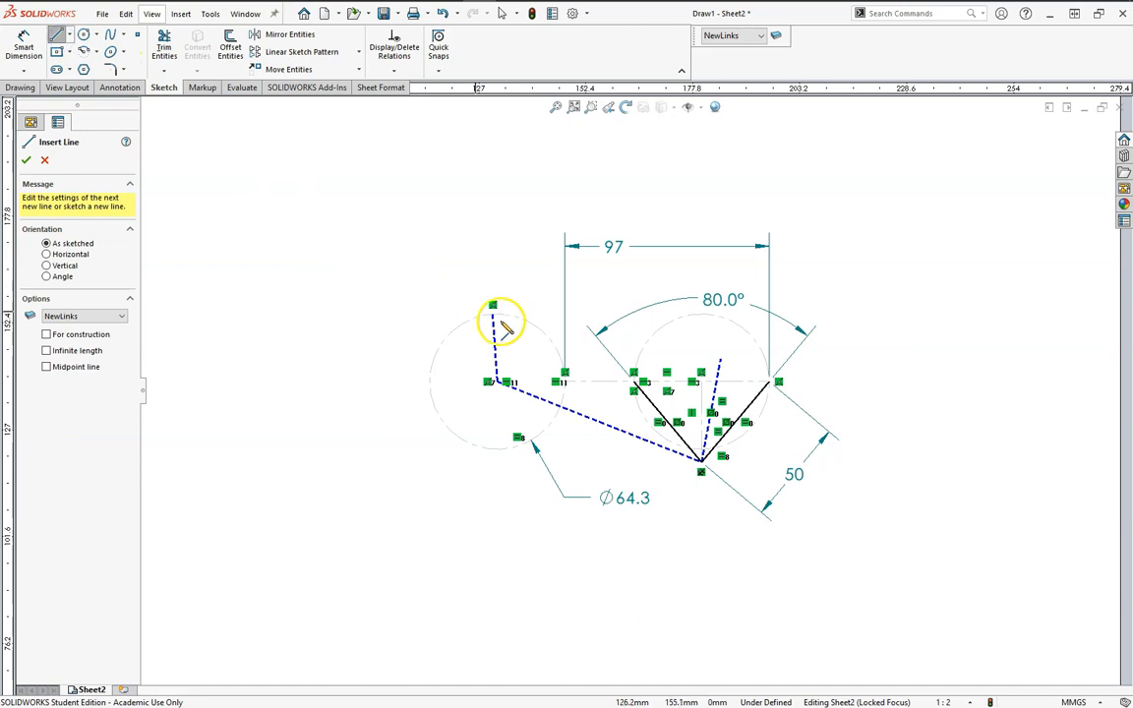
left_click(492, 307)
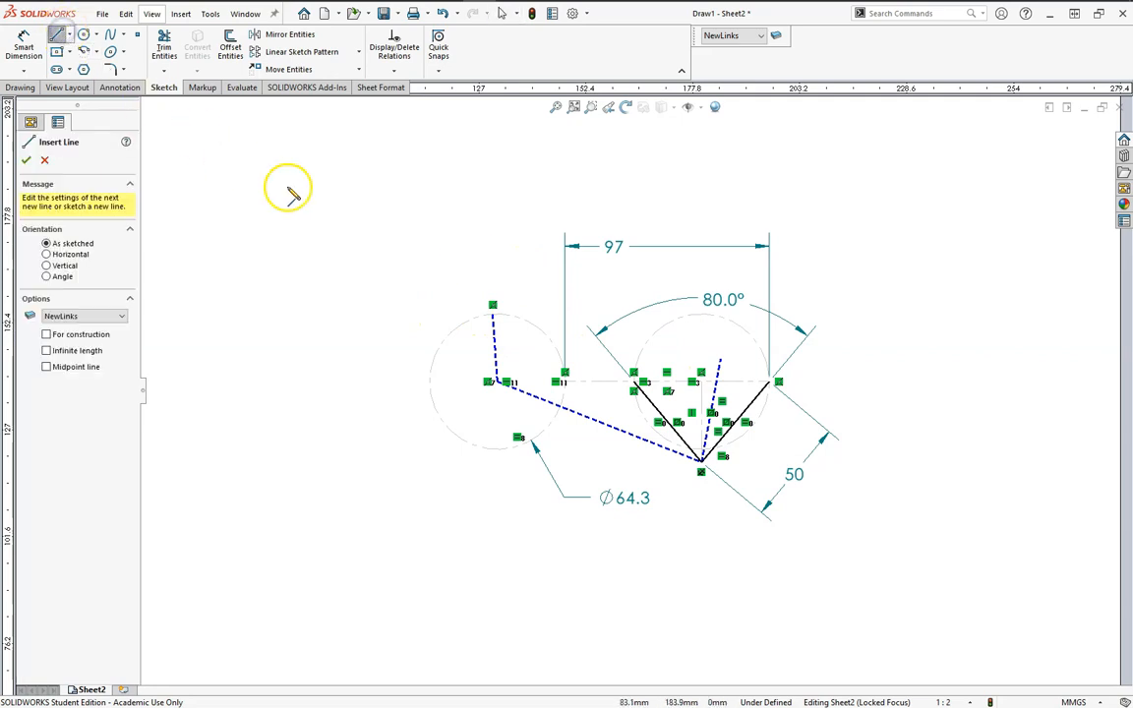
left_click(704, 358)
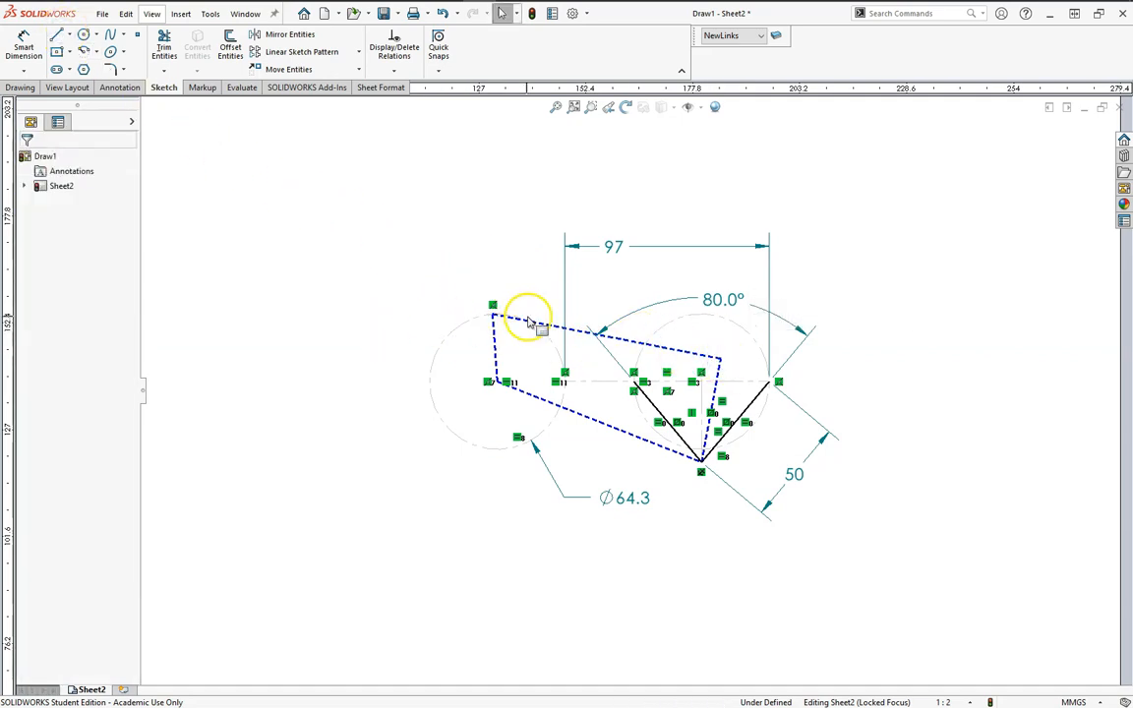
mouse_move(520, 330)
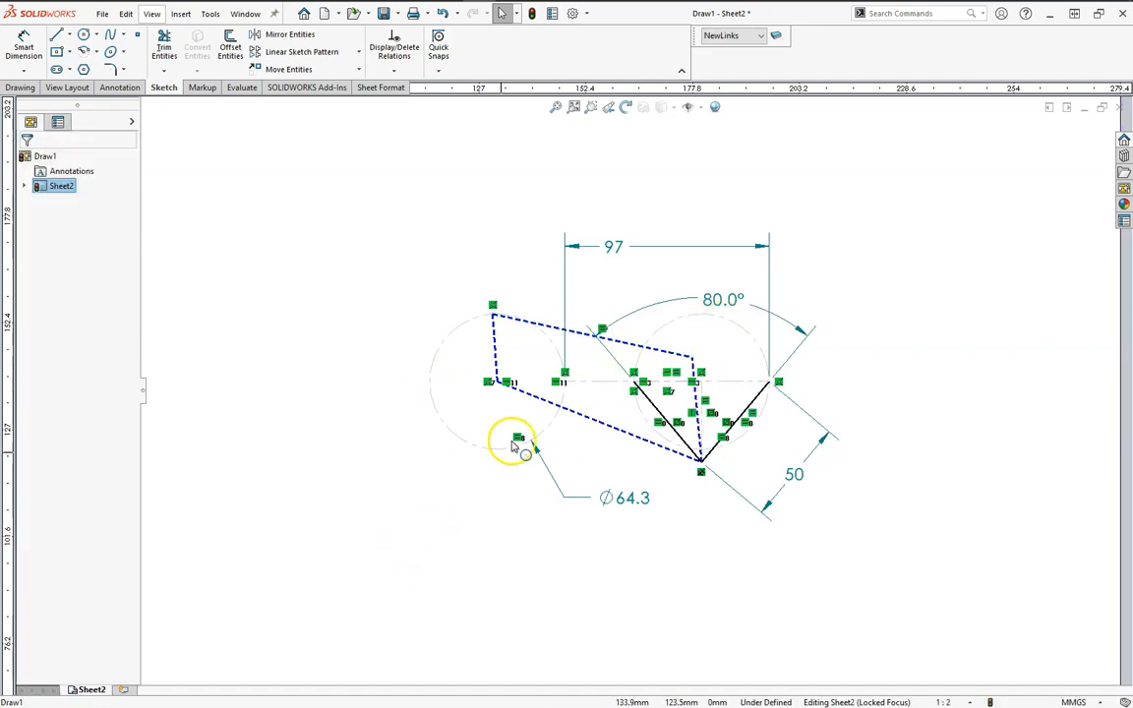
Hide the Dims and Construction layers in Layer Properties, leaving only the link lines
left_click(763, 35)
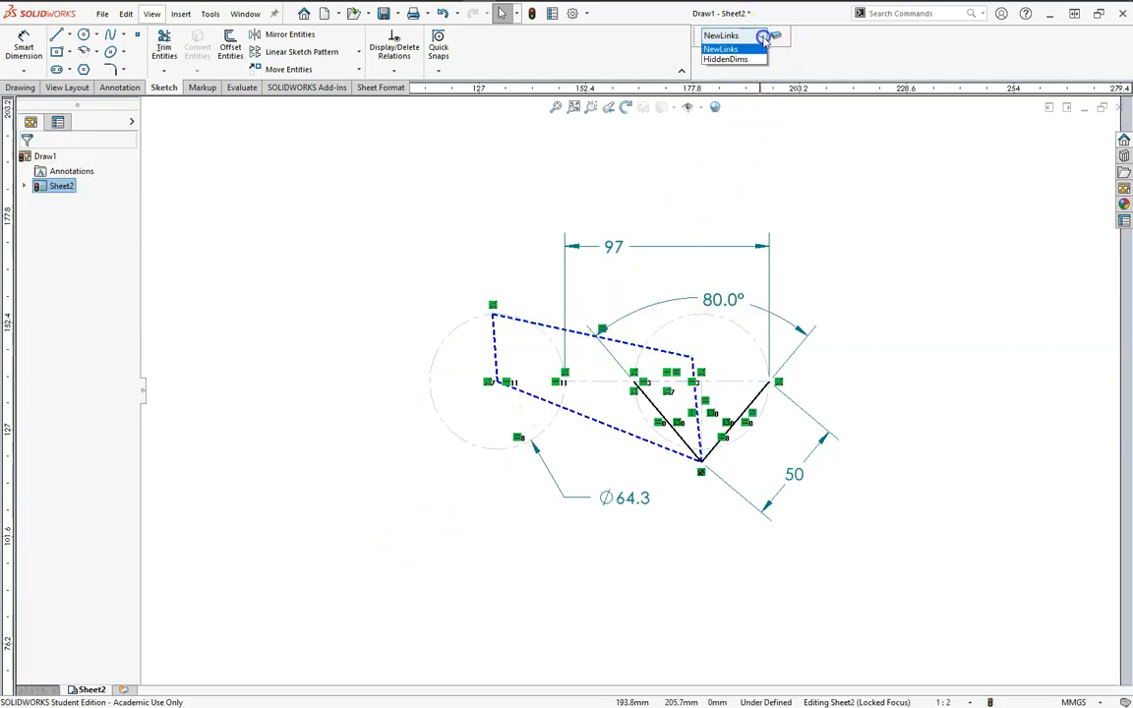
left_click(759, 35)
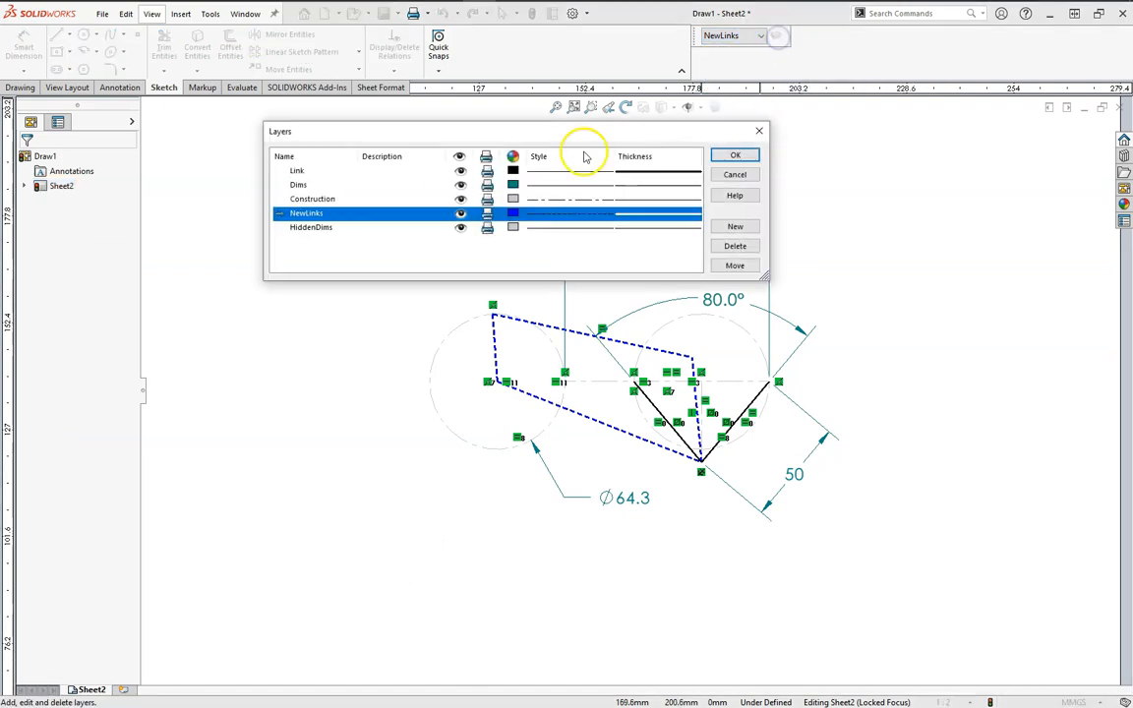
left_click(315, 185)
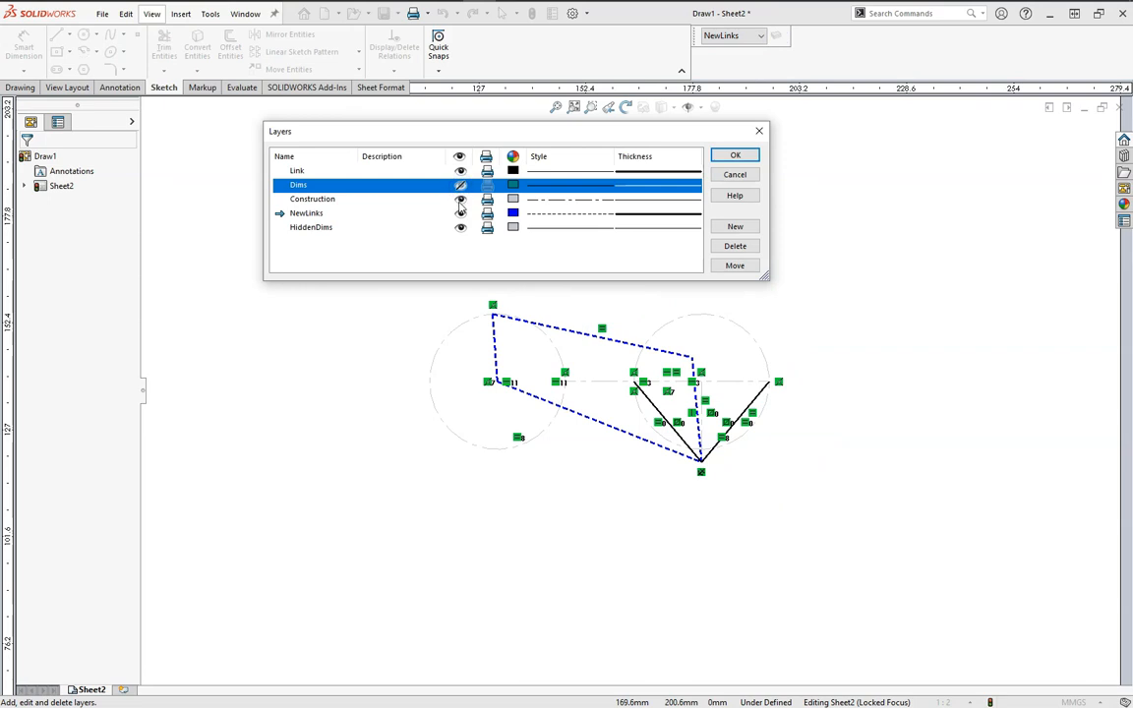
left_click(311, 199)
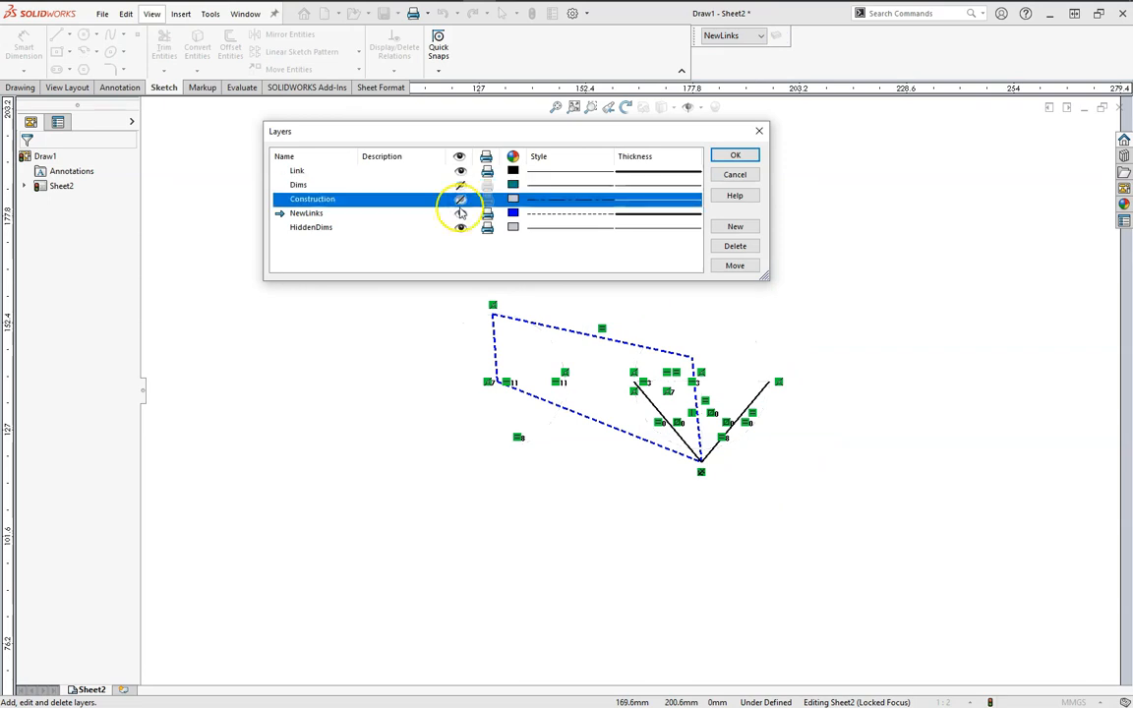
left_click(733, 154)
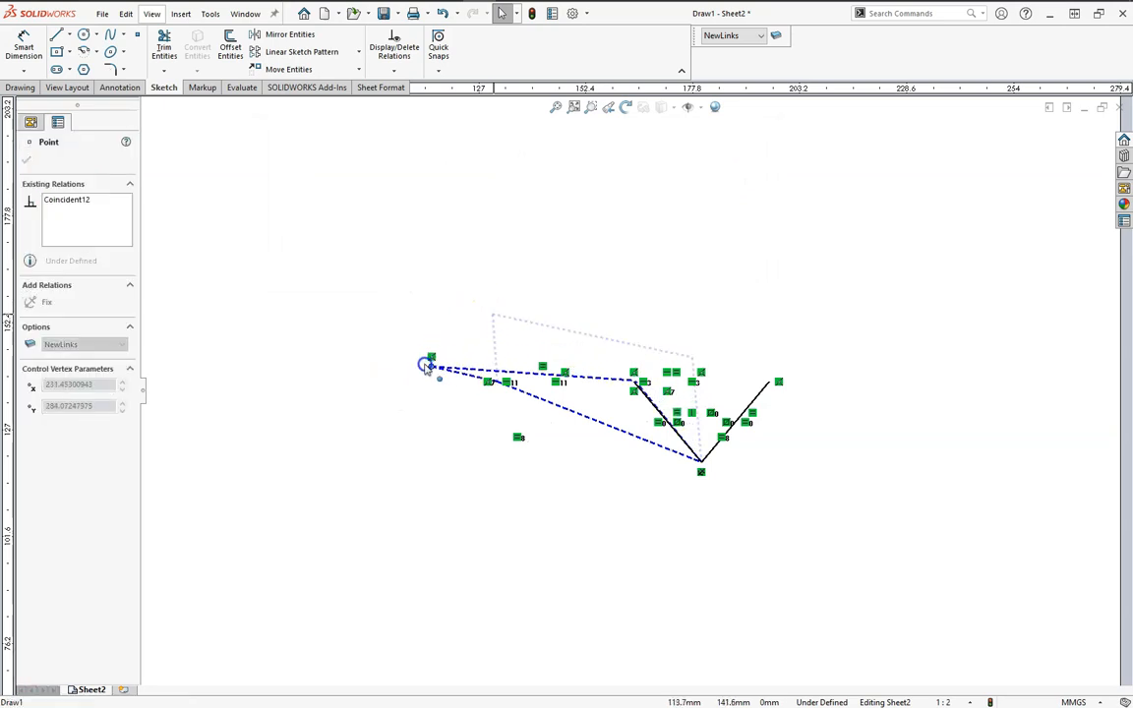
Drag the crank endpoint through several positions to check the four-bar loop moves correctly
left_click_drag(429, 364, 614, 401)
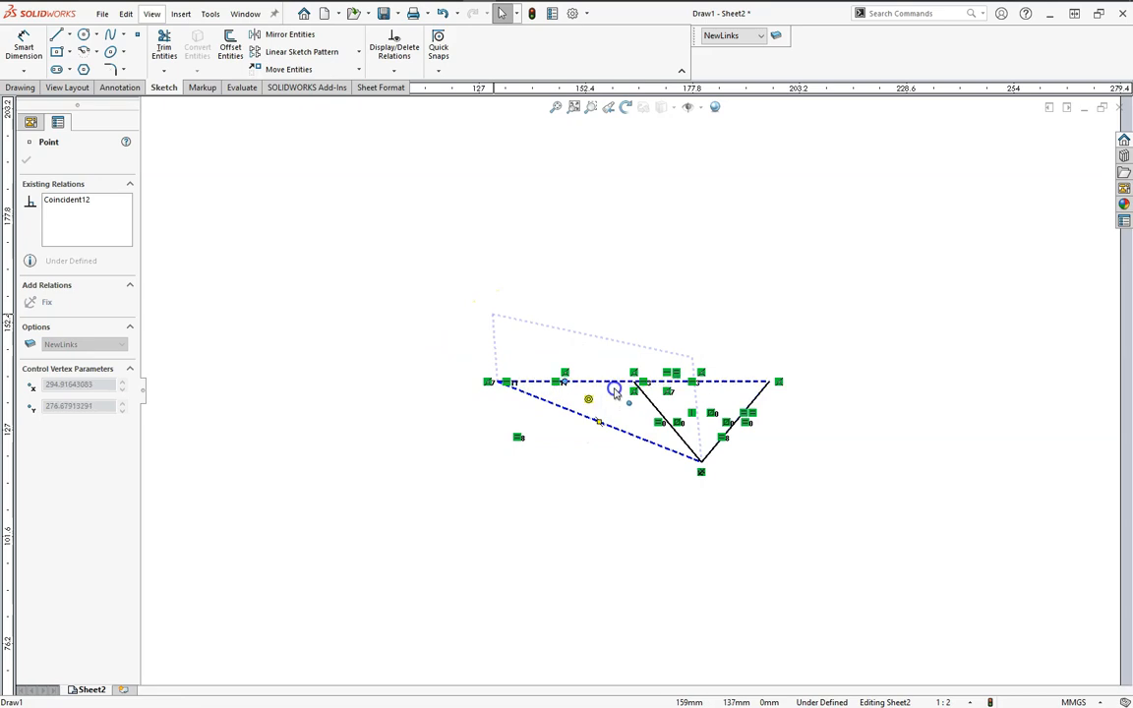
left_click_drag(614, 385, 611, 370)
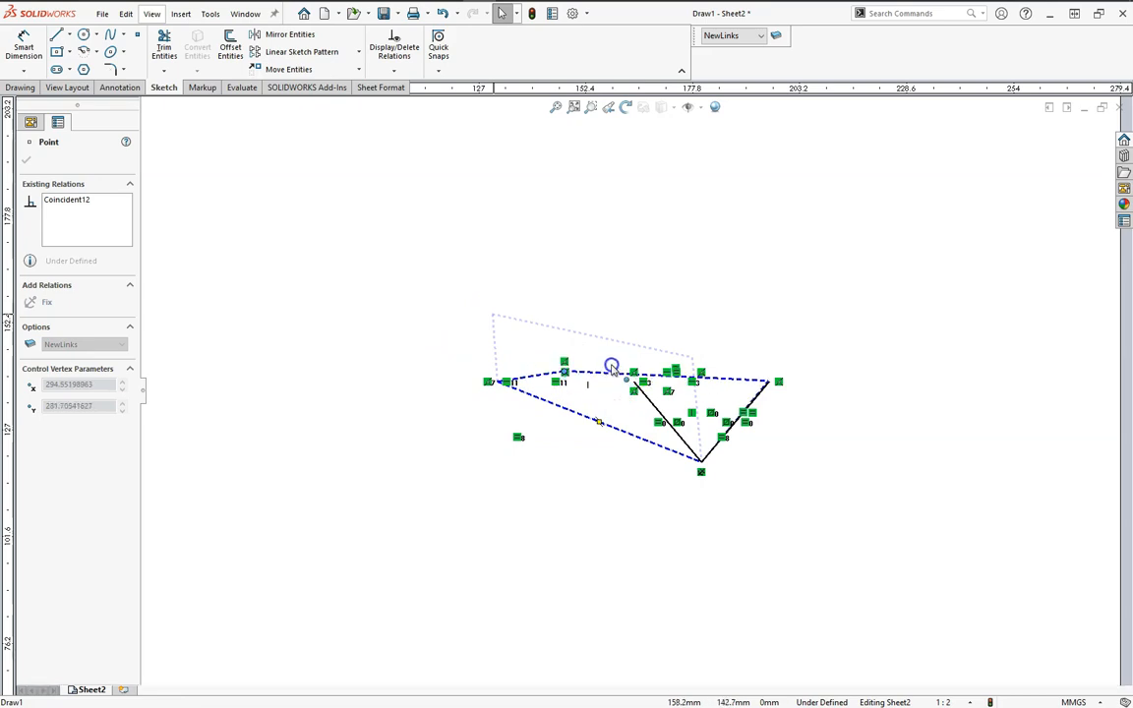
left_click_drag(611, 368, 462, 307)
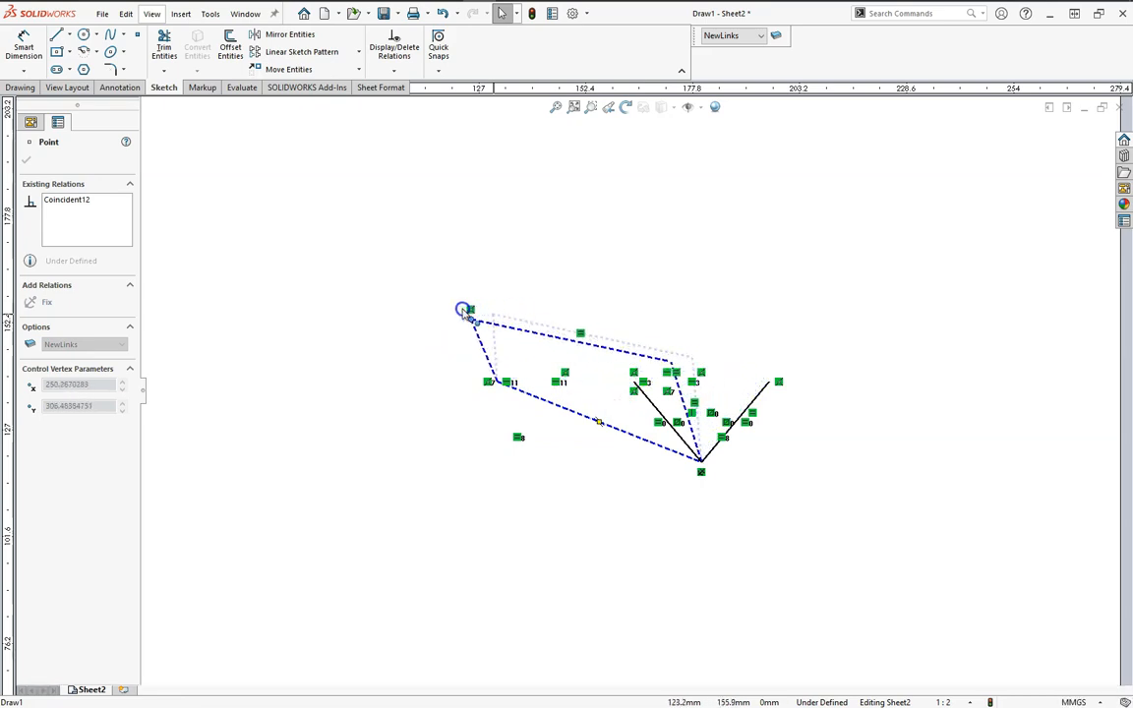
left_click_drag(462, 311, 397, 366)
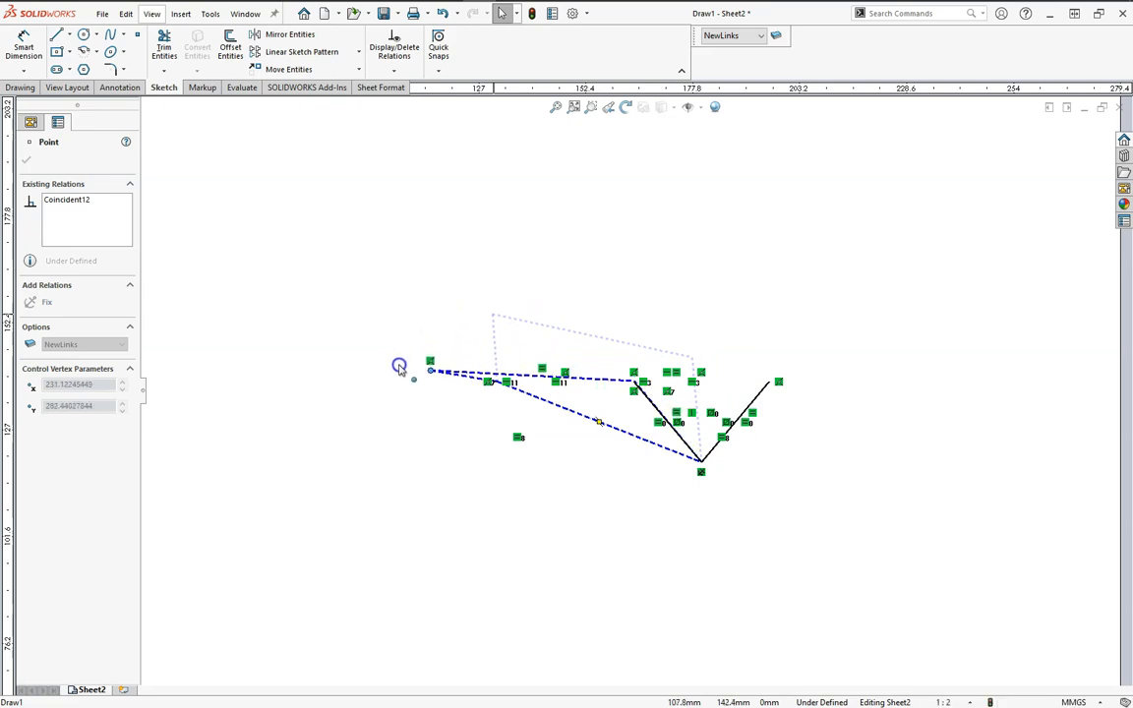
left_click_drag(397, 363, 397, 380)
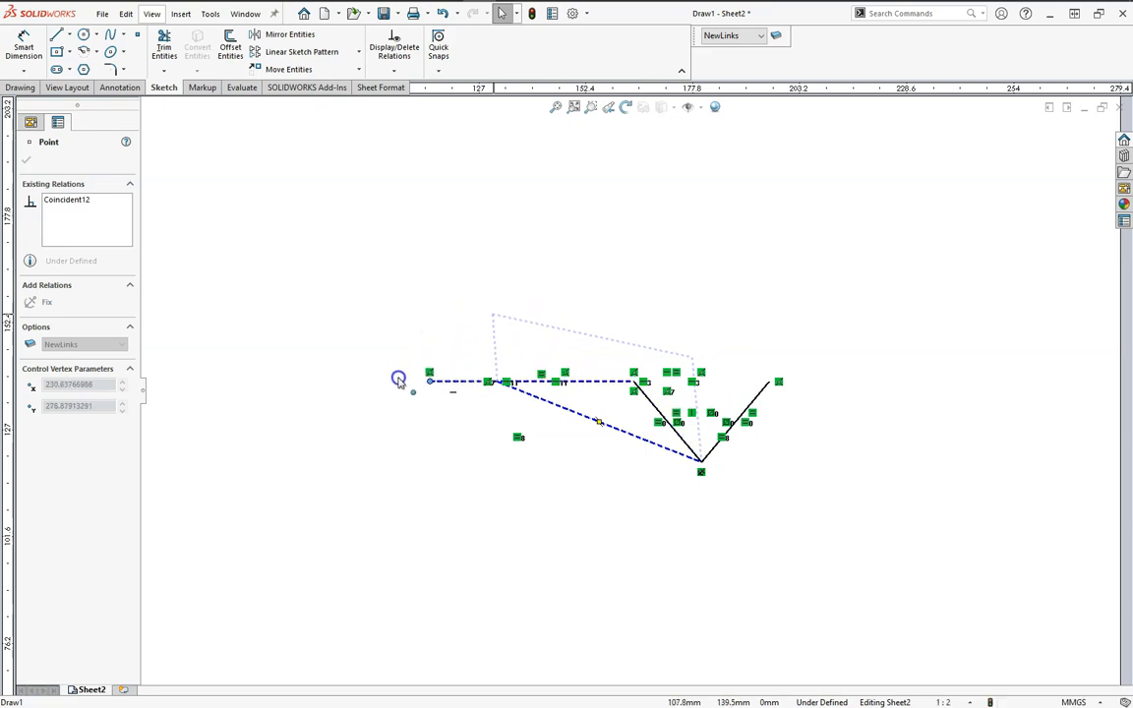
left_click(702, 106)
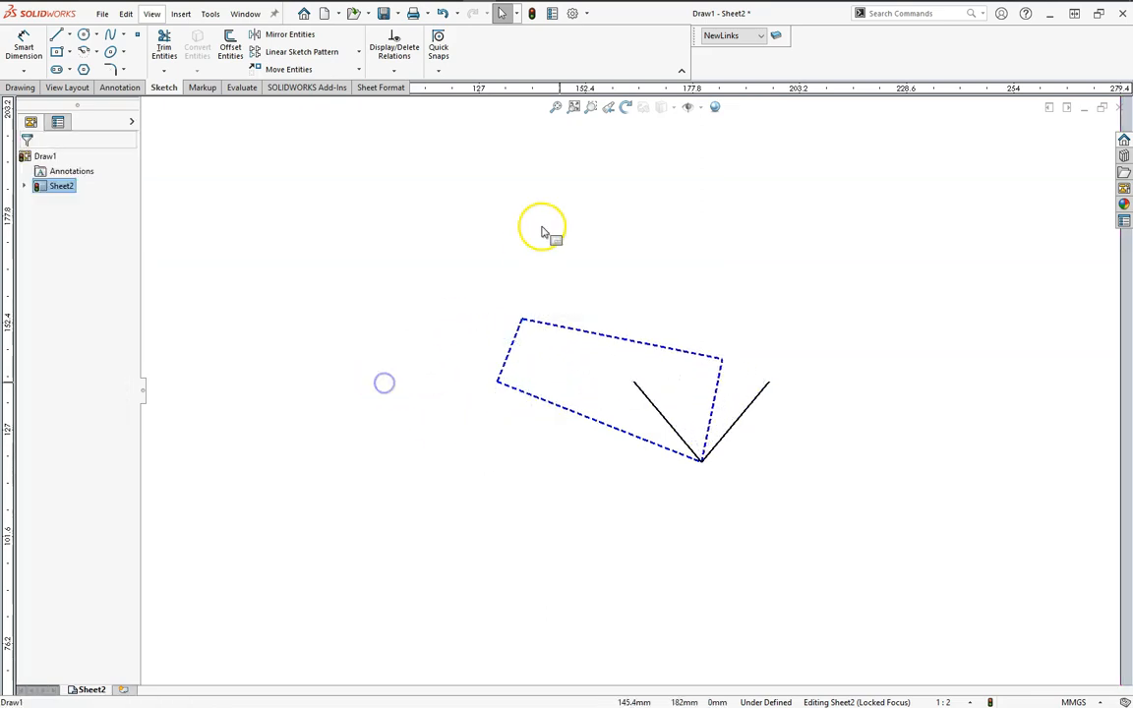
Turn the Dims layer back on so the 97, 80°, 50 and Ø64.3 dimensions reappear
left_click(761, 35)
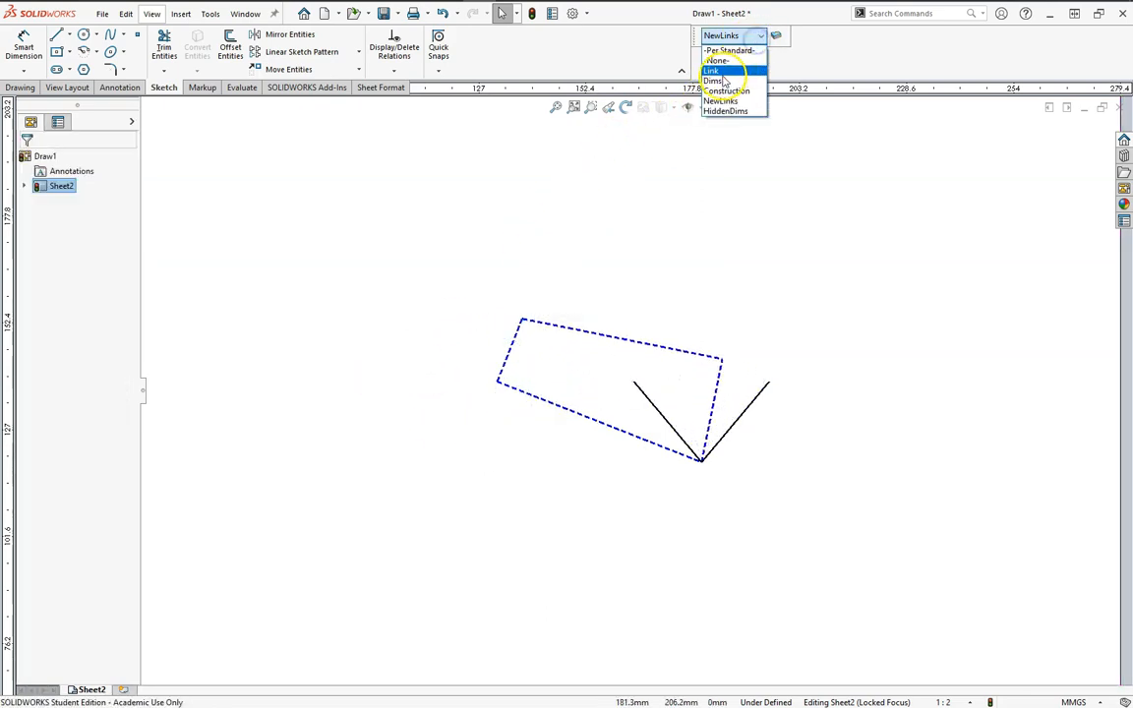
left_click(763, 36)
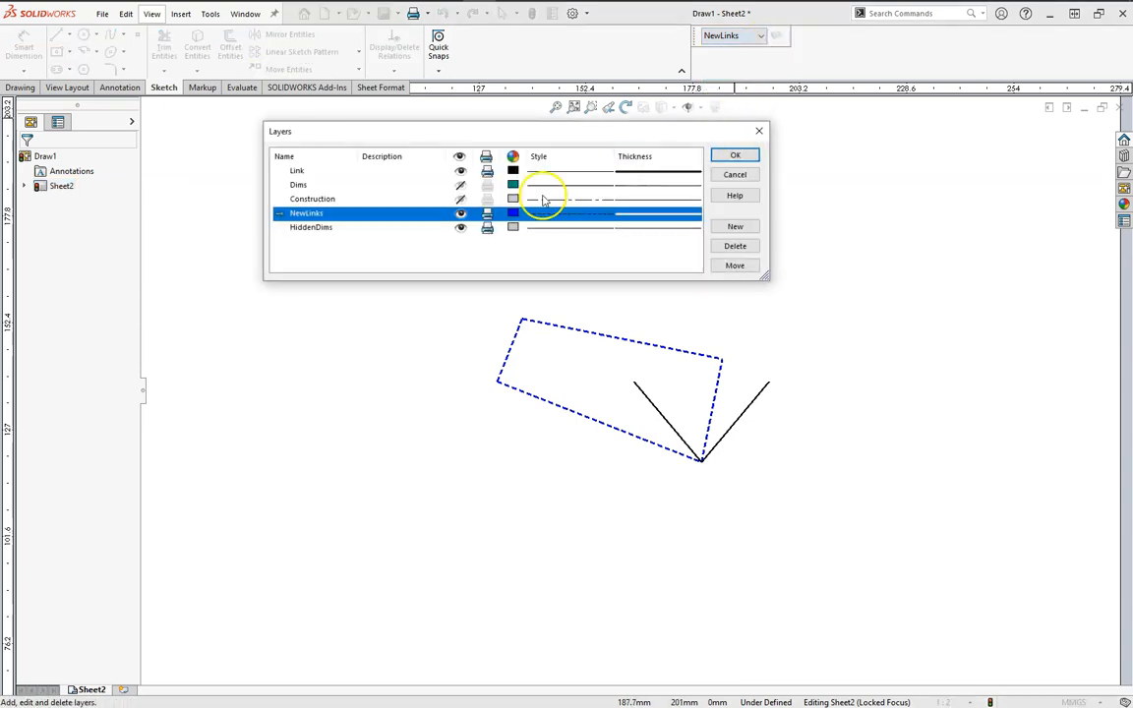
left_click(736, 154)
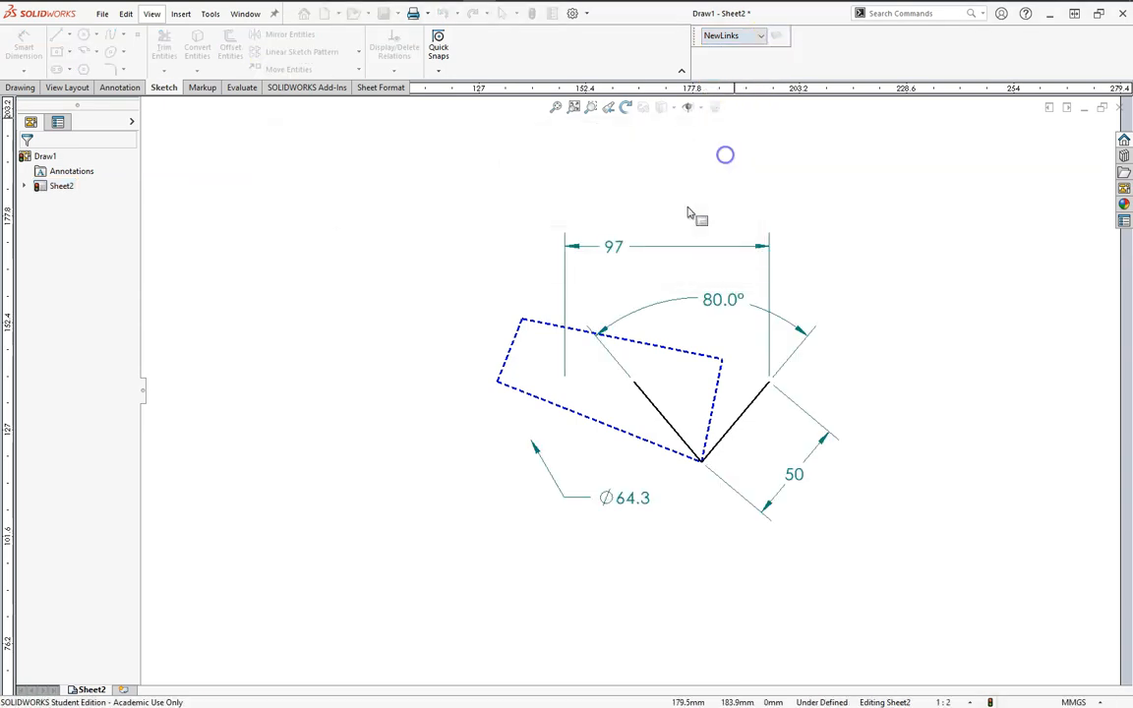
left_click(24, 47)
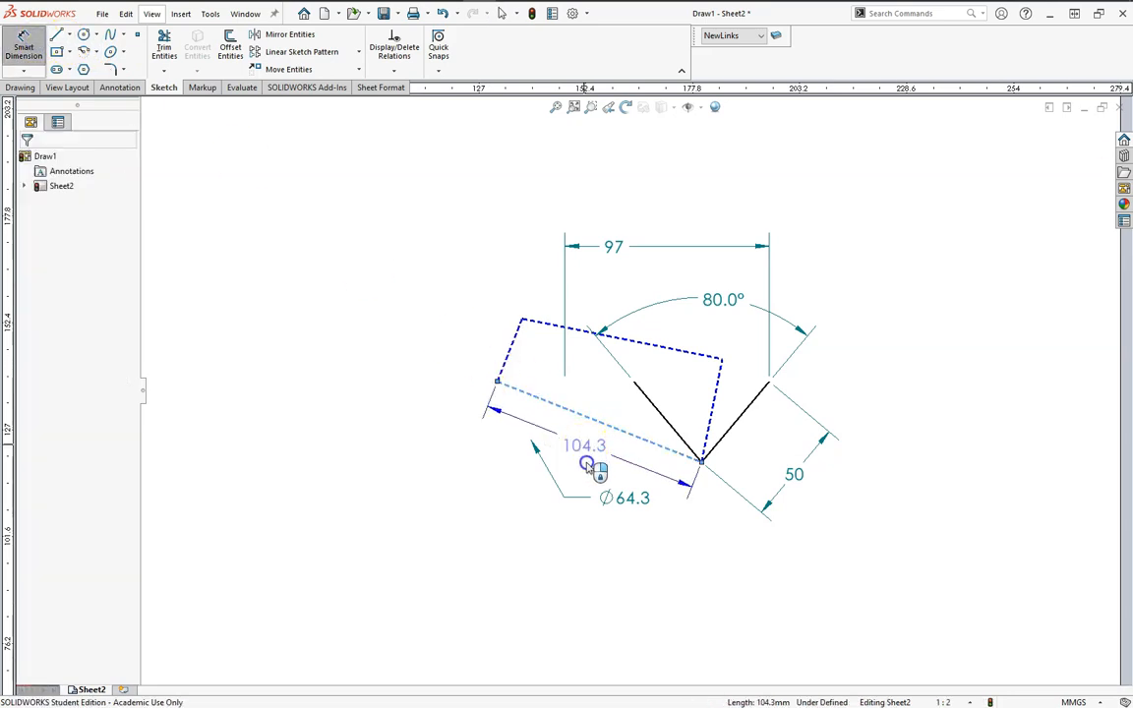
Dimension the ground link length as a driven 104.3 dimension
left_click(586, 464)
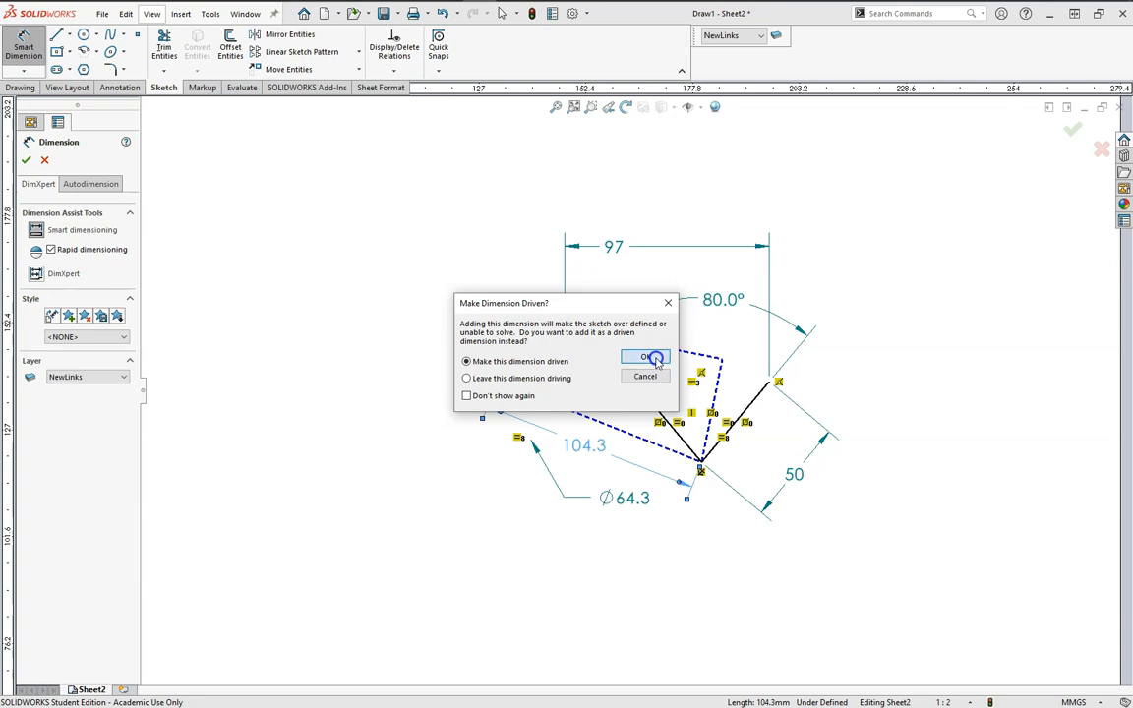
left_click(645, 355)
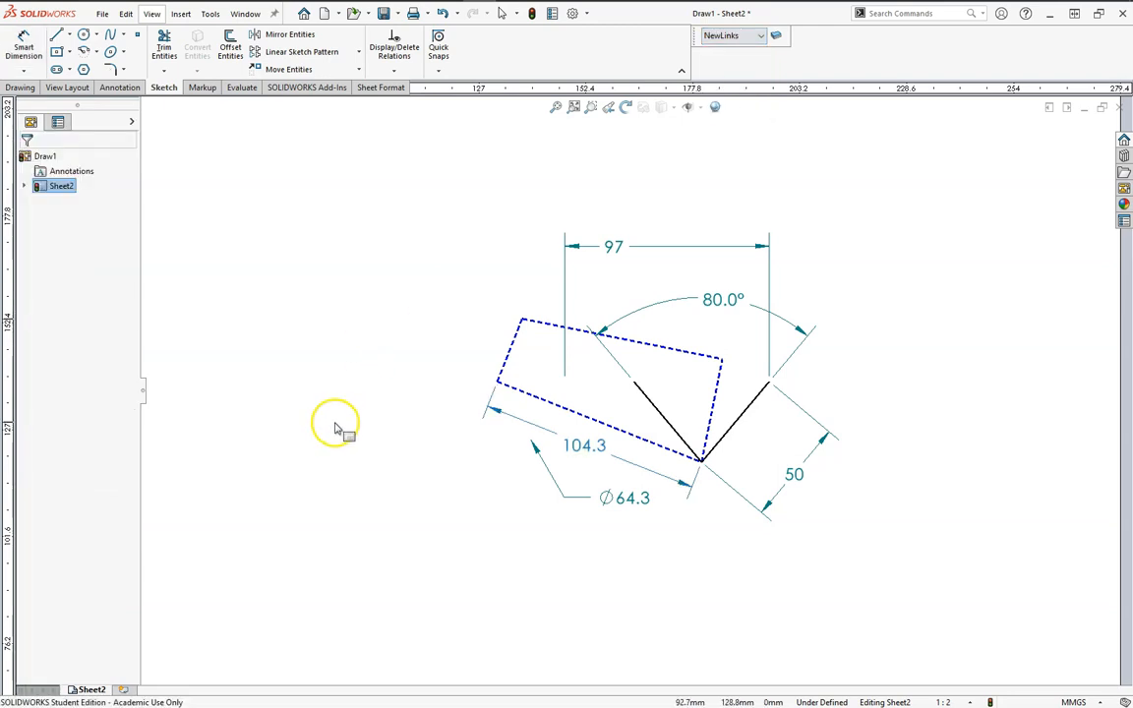
mouse_move(411, 482)
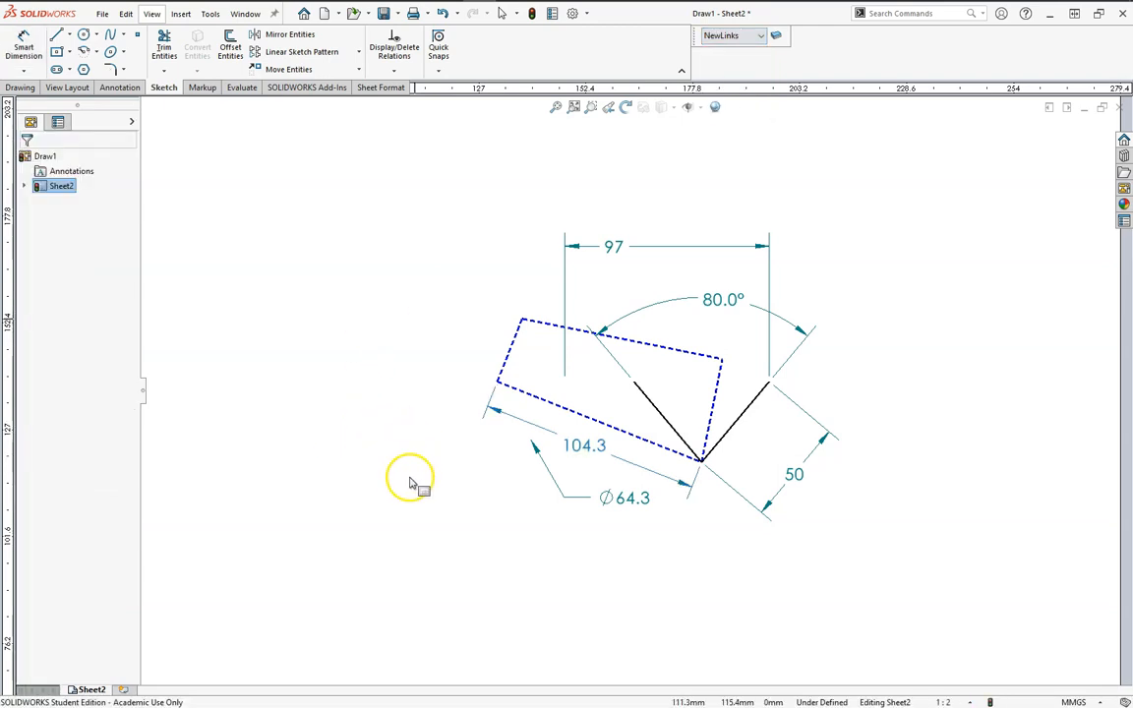
mouse_move(649, 511)
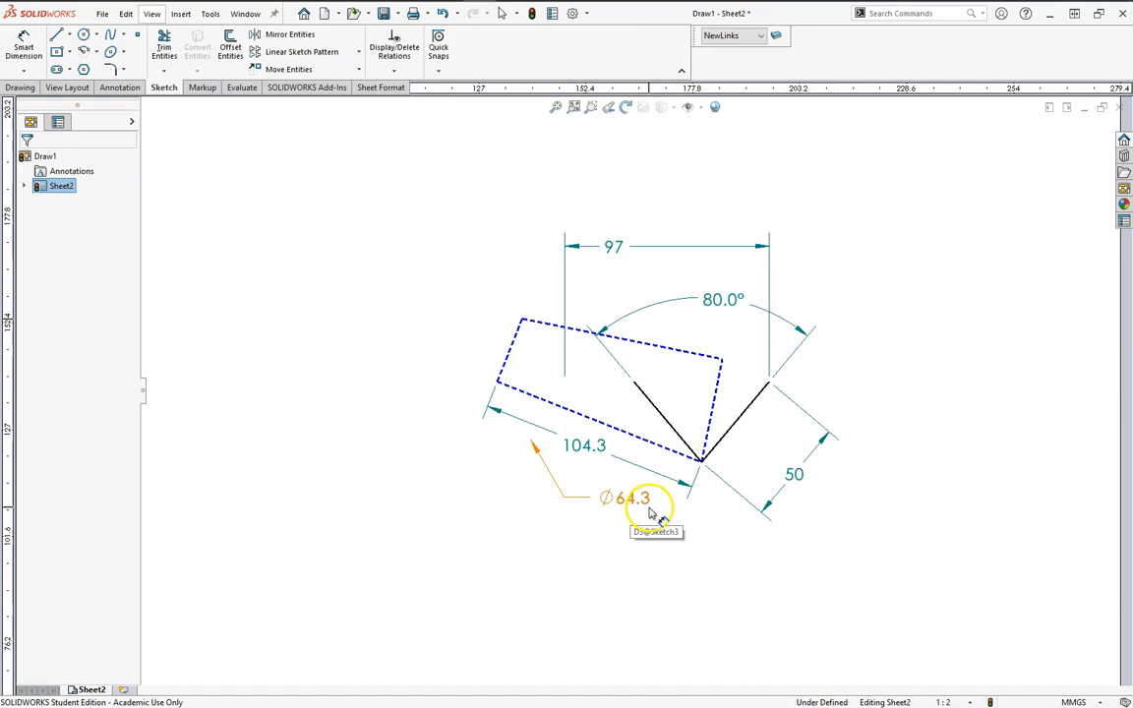